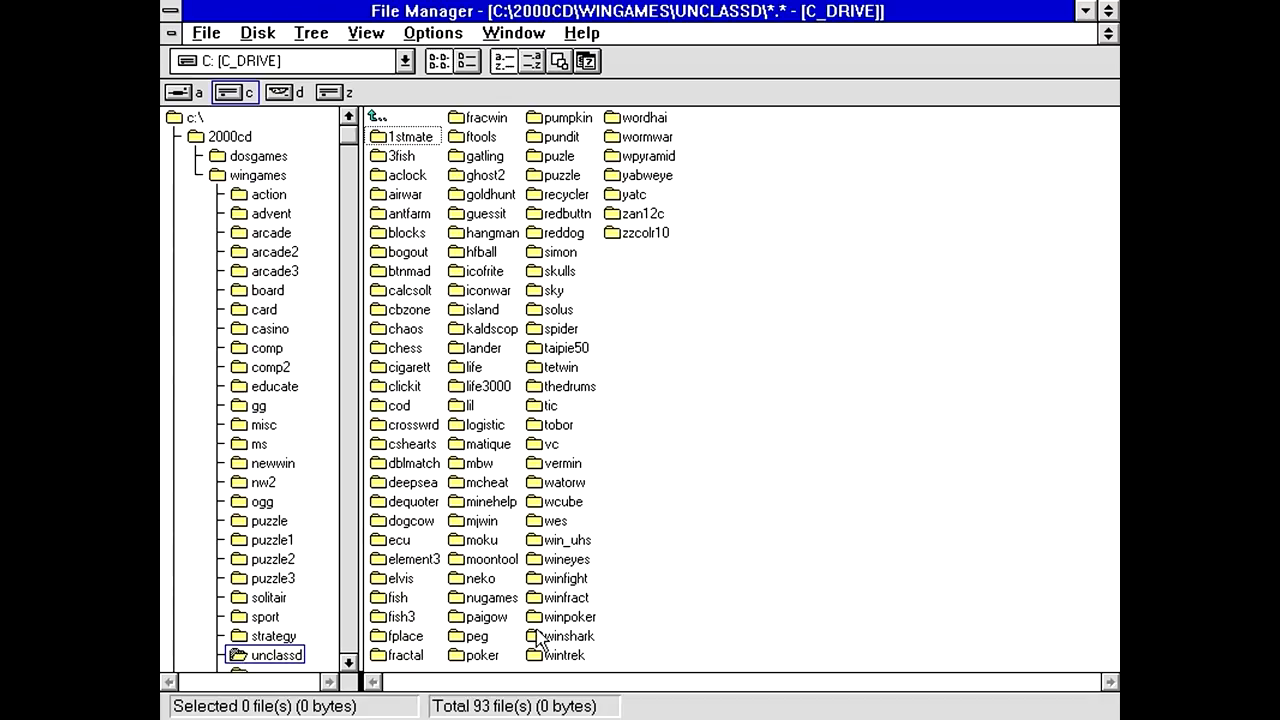
Enter the pumpkin folder and pick out pumpkin.exe and pumpkin.txt in turn.
double_click(560, 116)
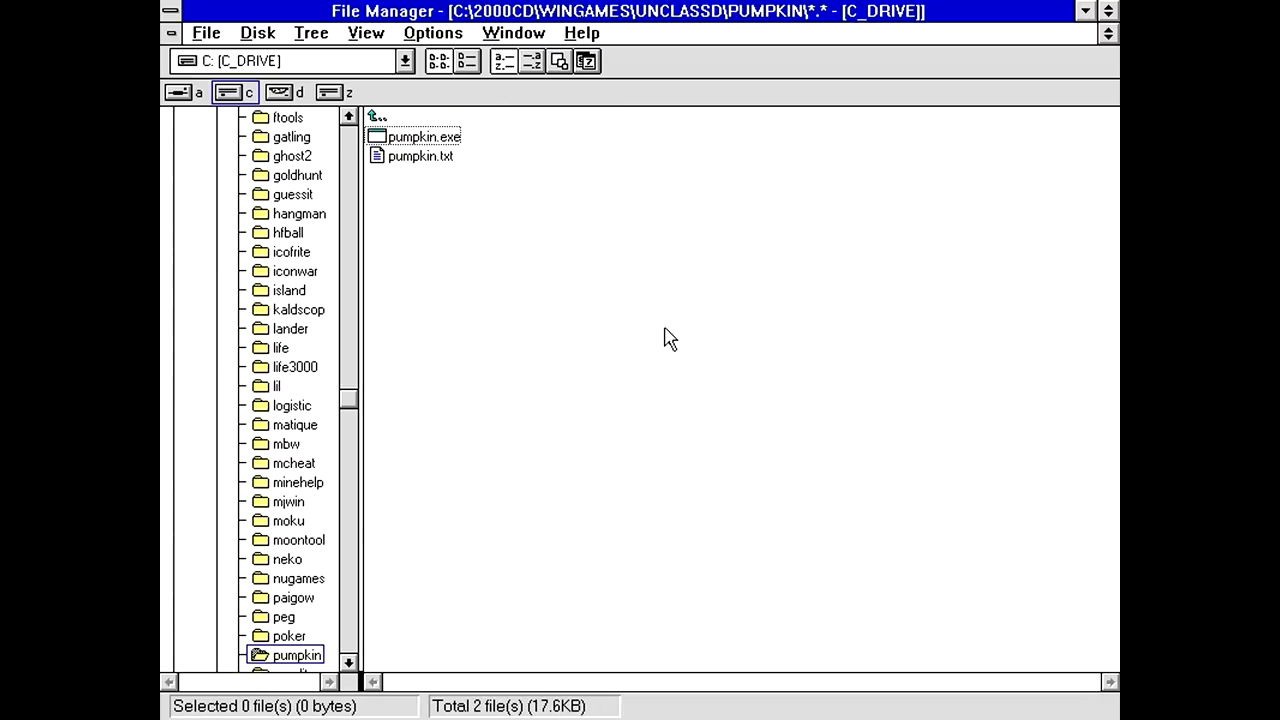
mouse_move(440, 214)
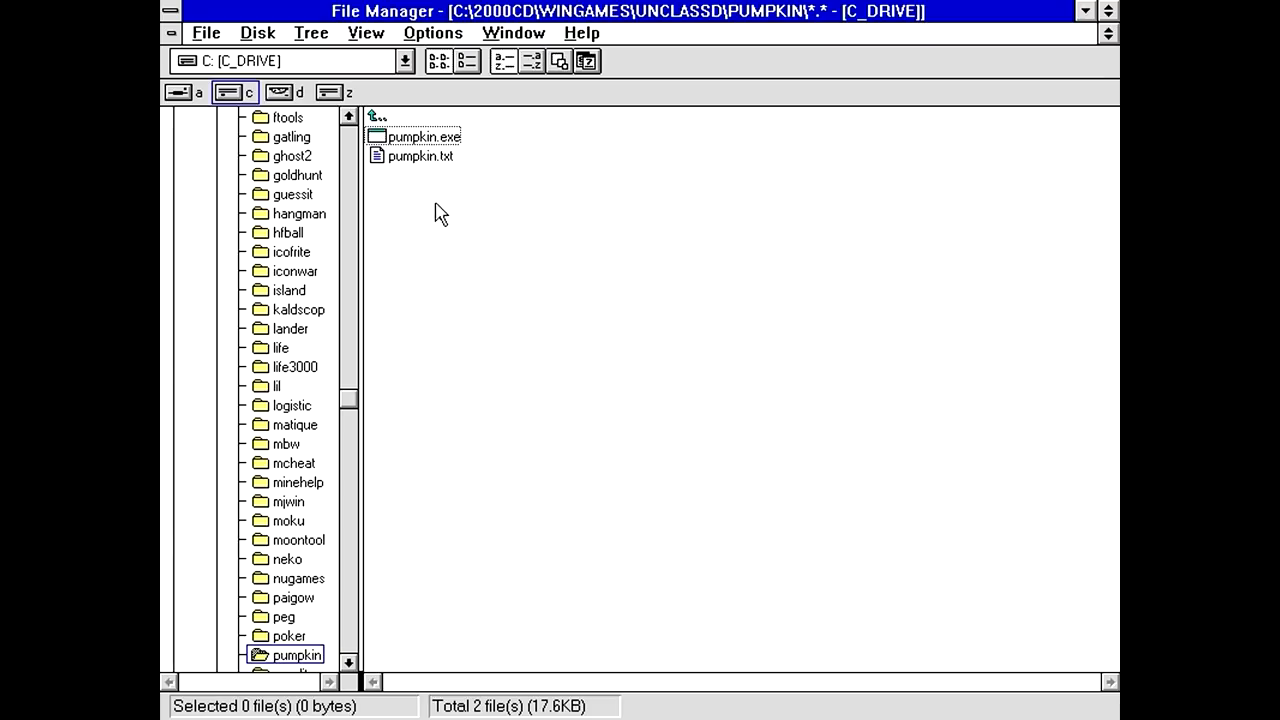
click(420, 136)
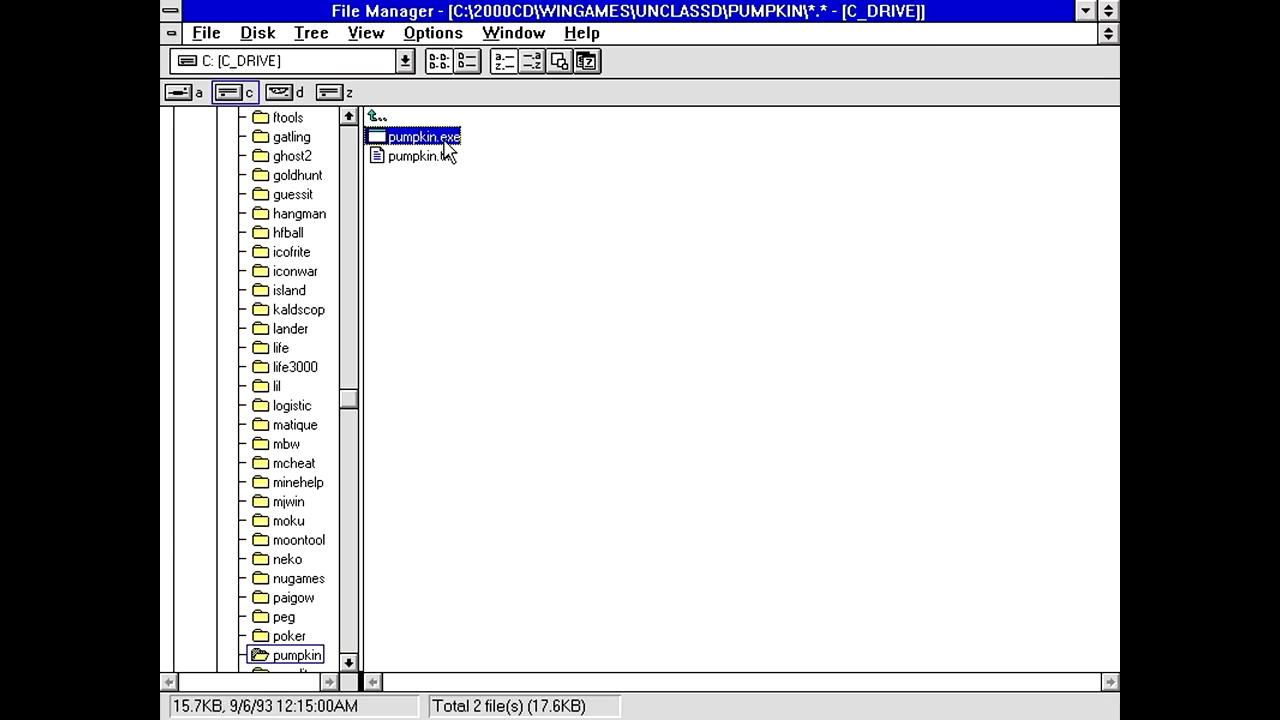
mouse_move(498, 196)
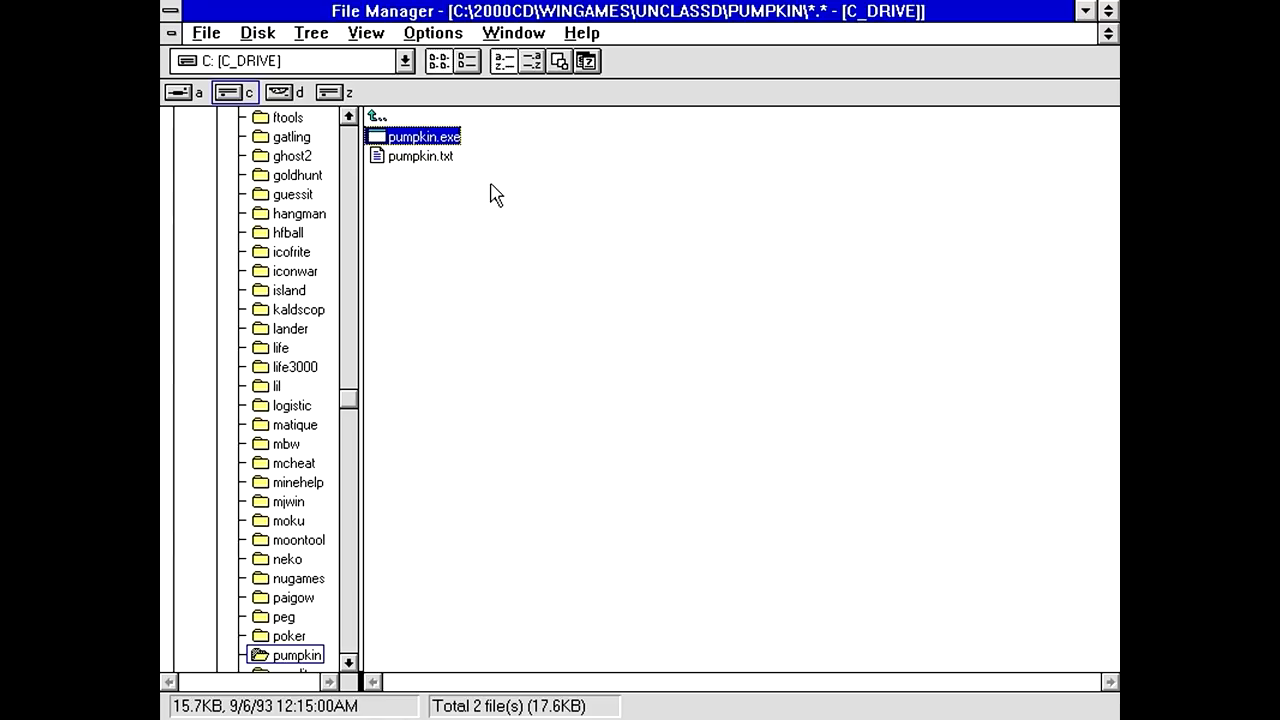
click(420, 156)
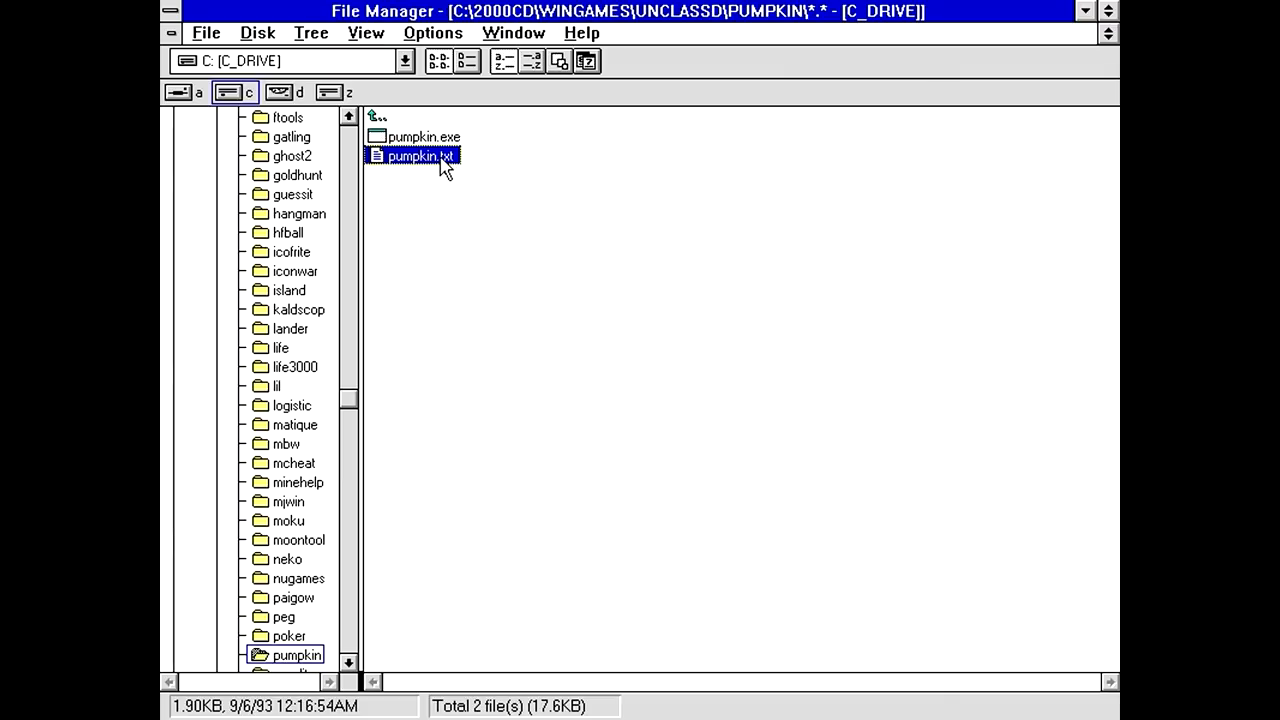
Read PUMPKIN.TXT in Notepad, scrolling down through the Desktop Pumpkin notes.
double_click(418, 156)
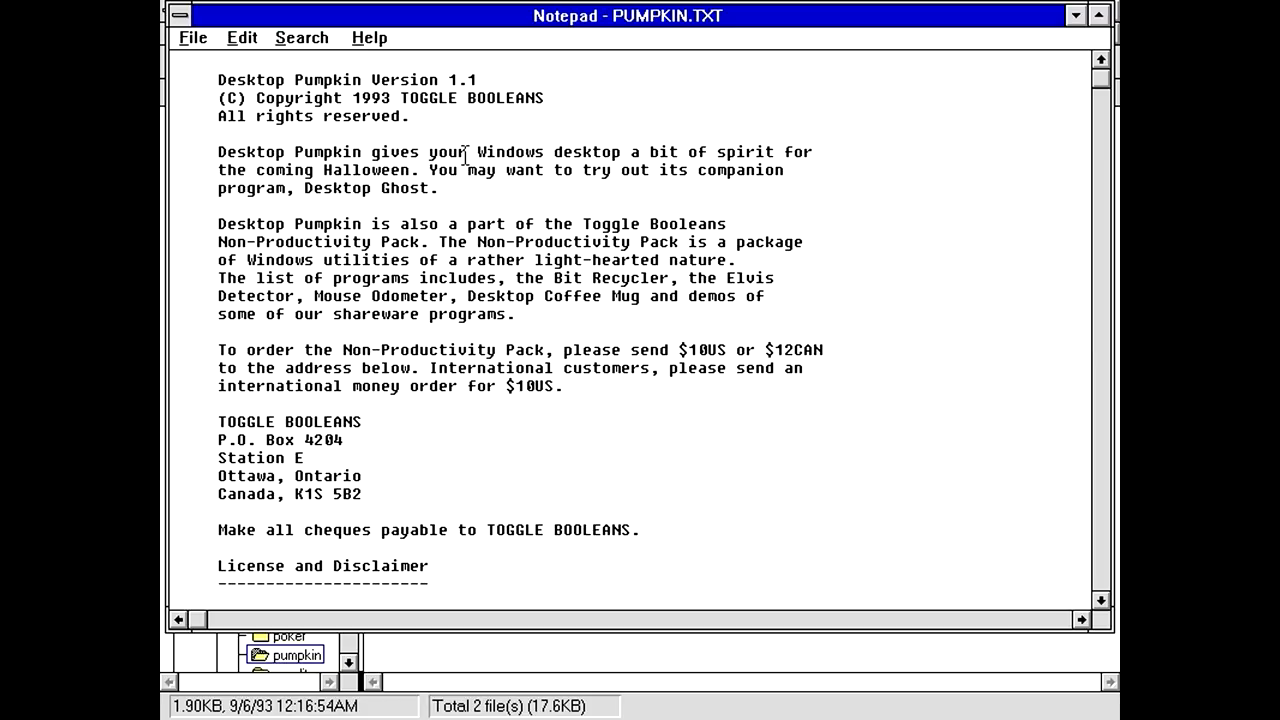
mouse_move(876, 354)
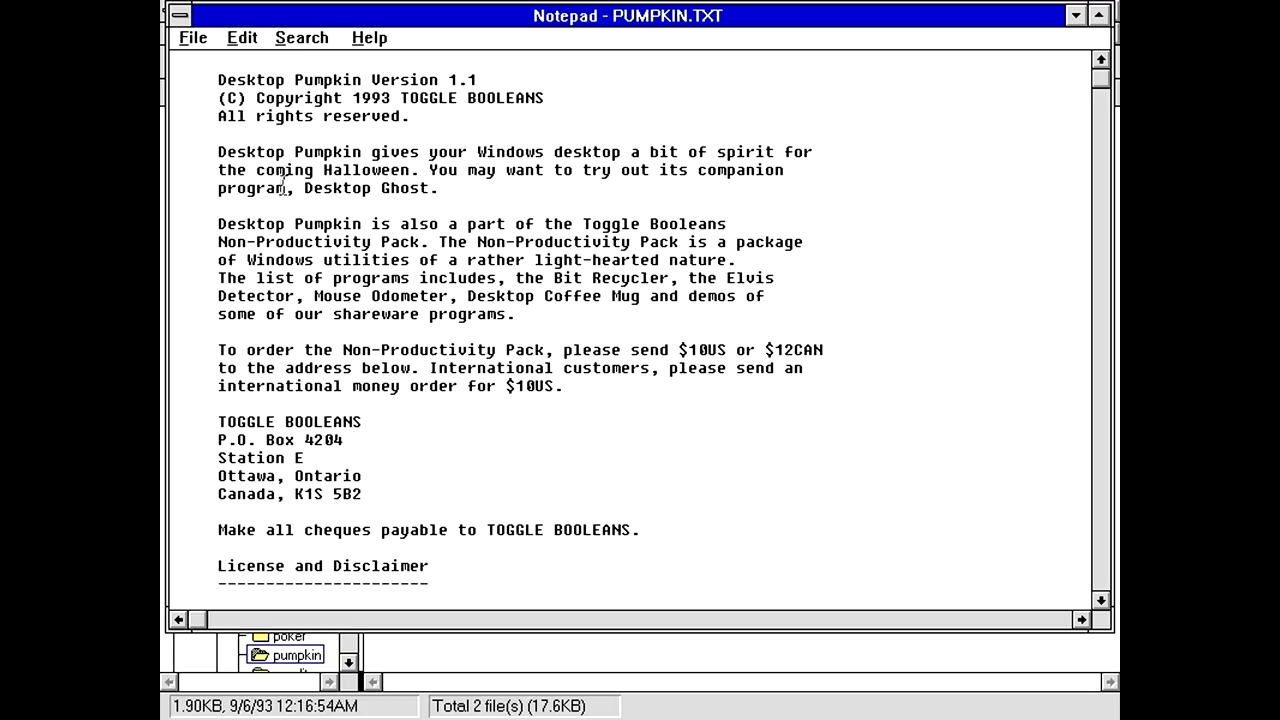
mouse_move(376, 392)
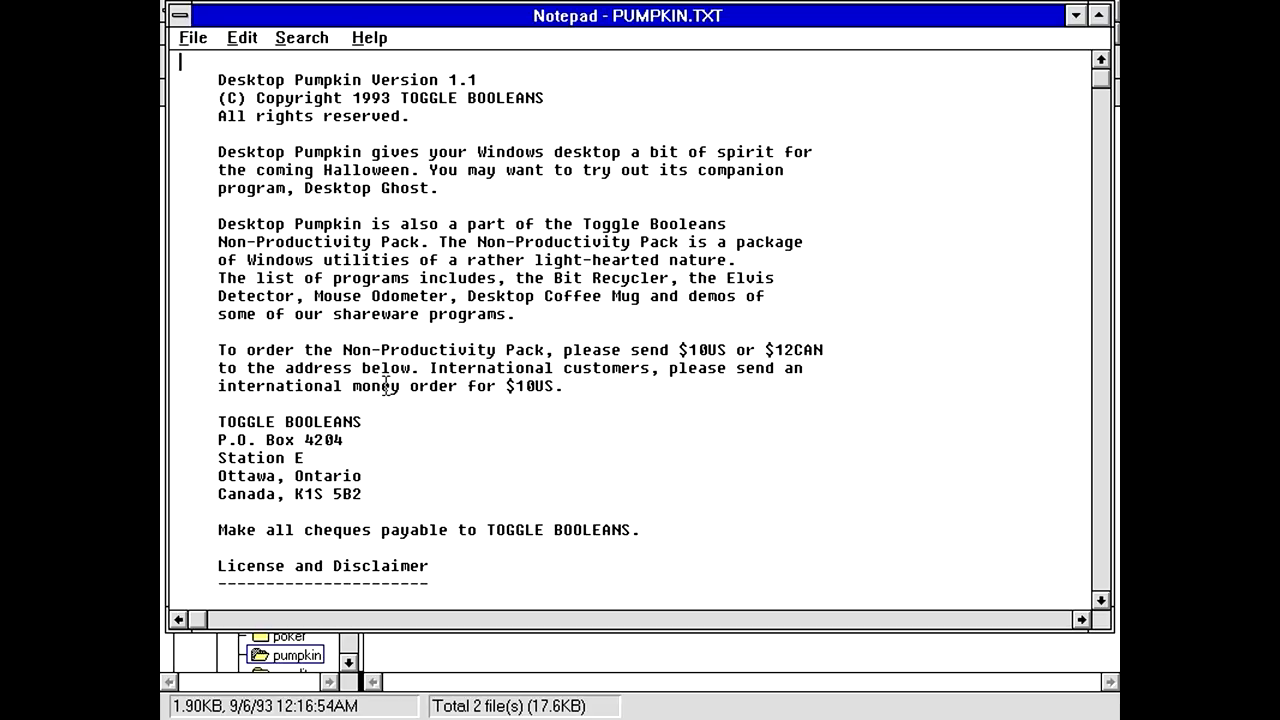
scroll(down, 3)
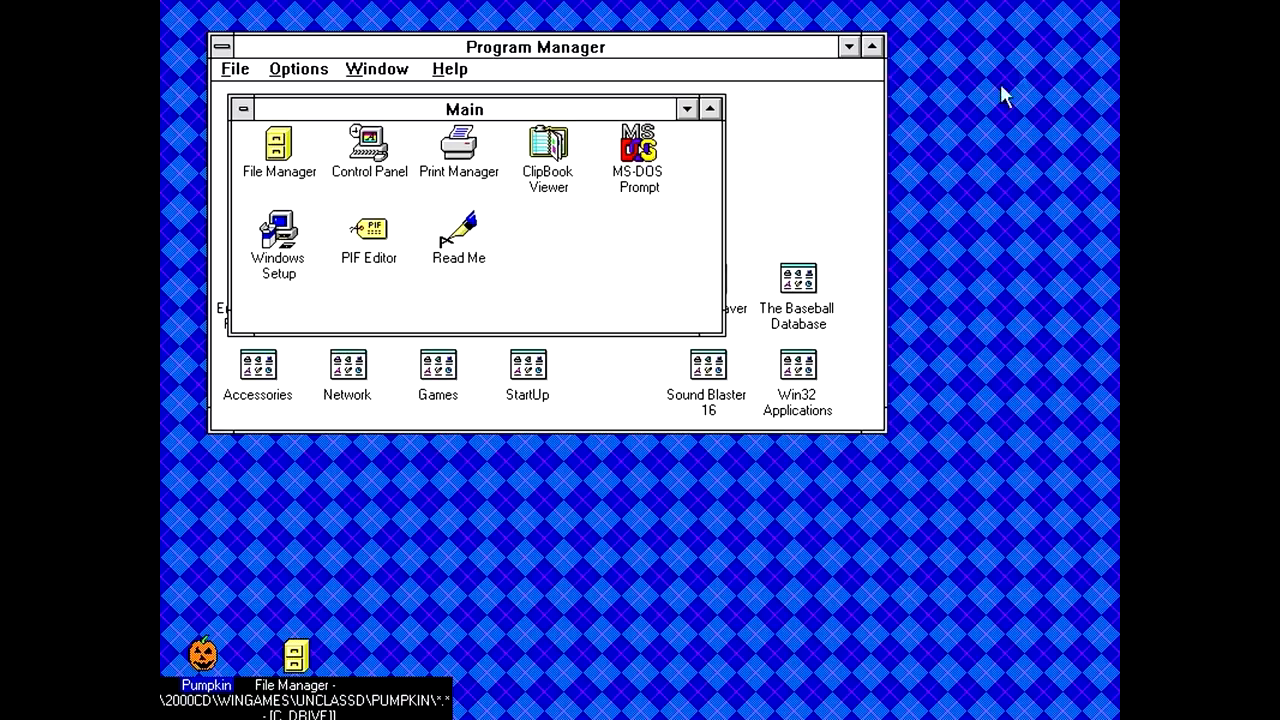
Clear the desktop, centre the pumpkin and view its About and More Info notes.
click(204, 656)
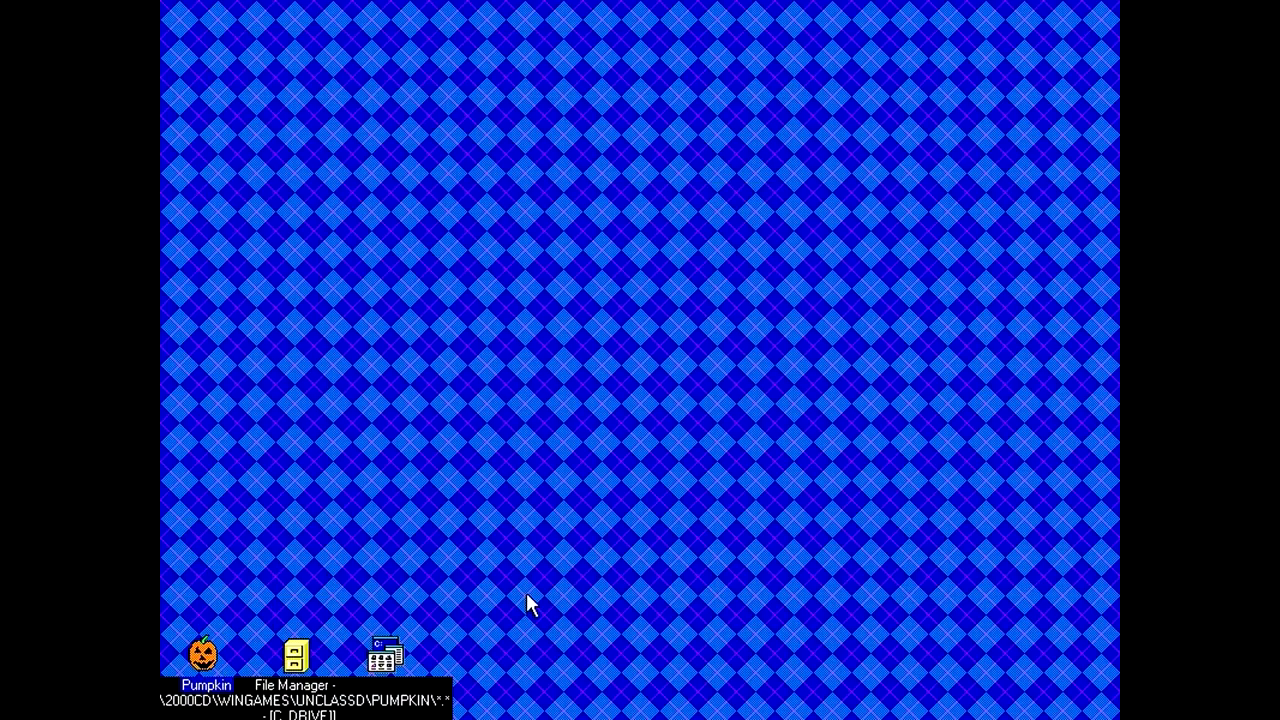
mouse_move(256, 552)
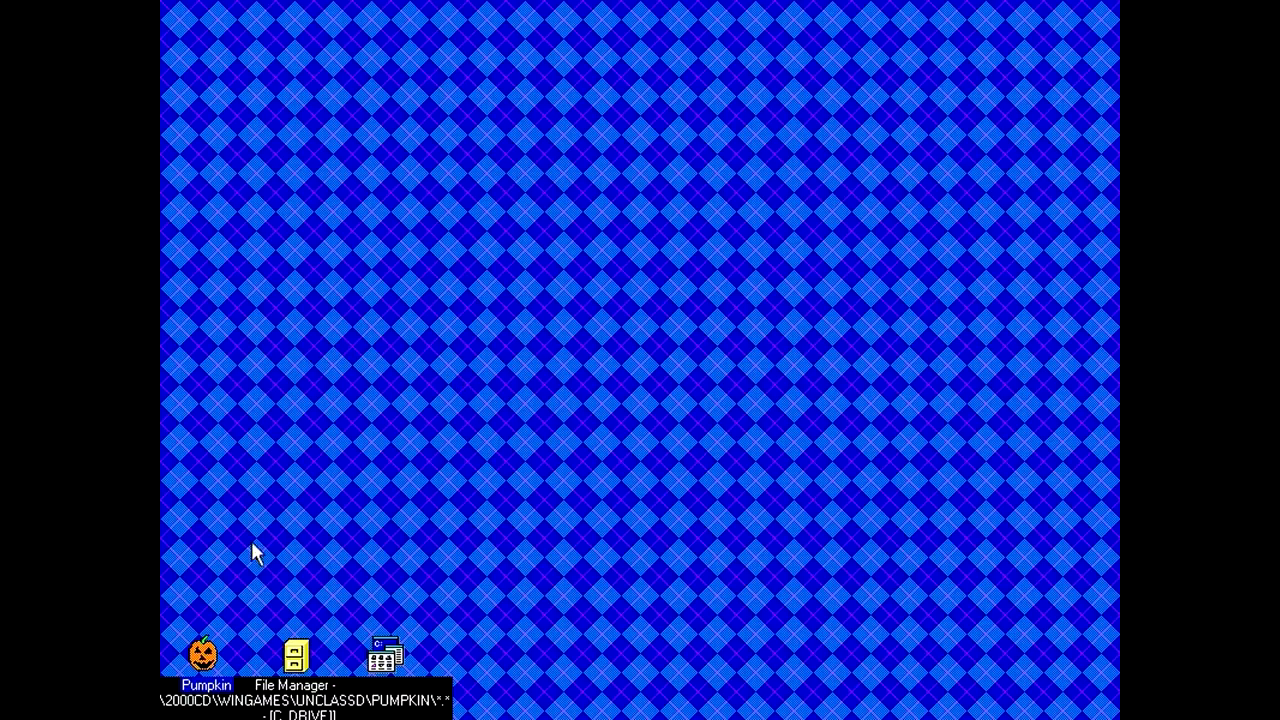
drag(204, 656, 432, 350)
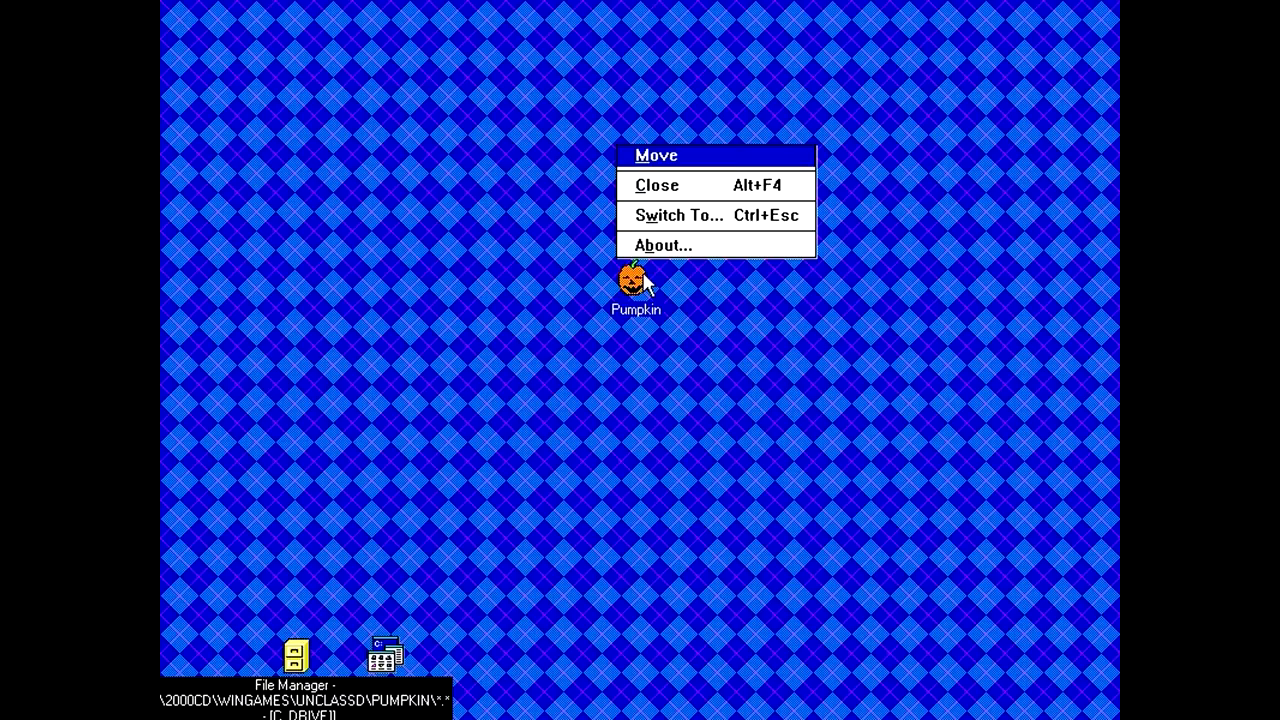
click(660, 360)
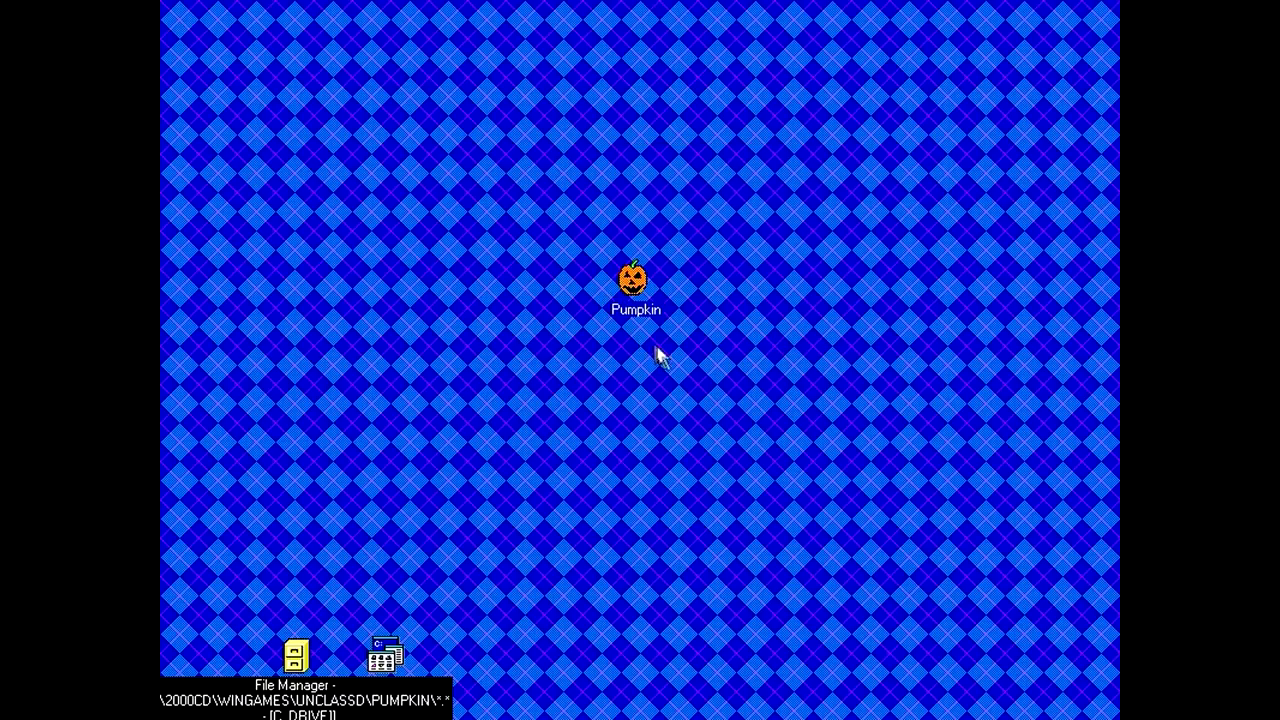
double_click(628, 276)
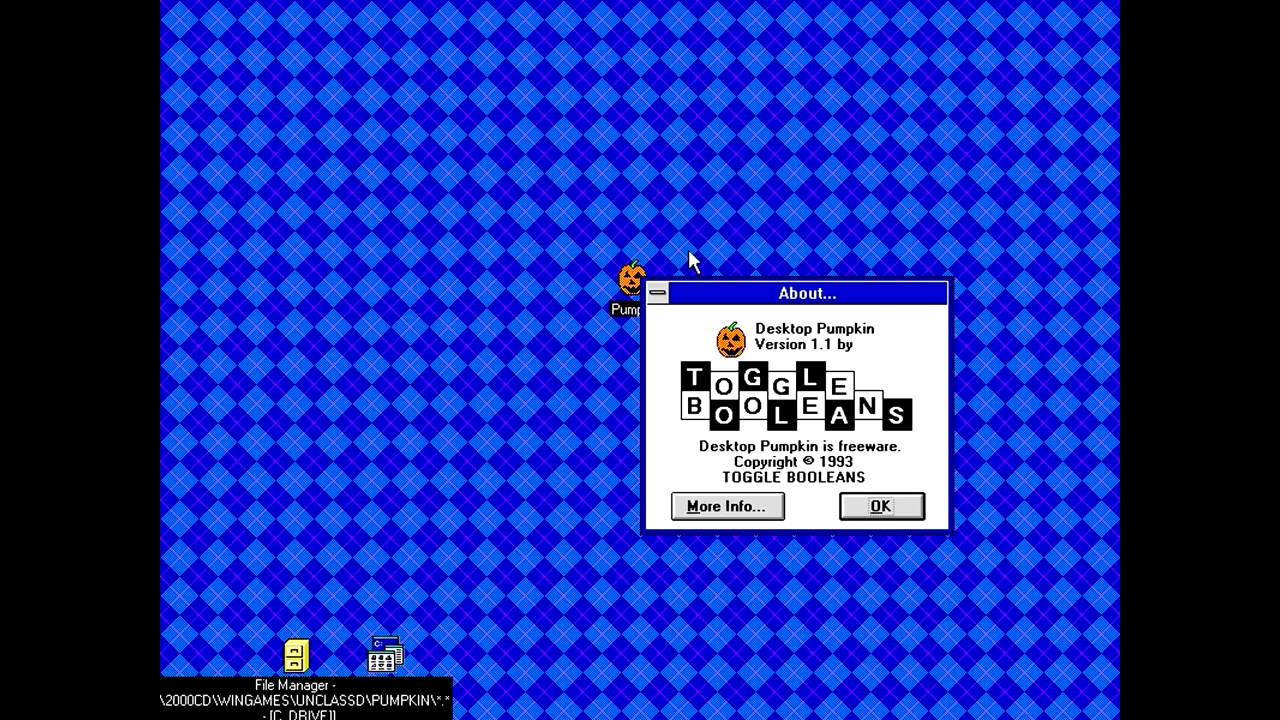
click(726, 506)
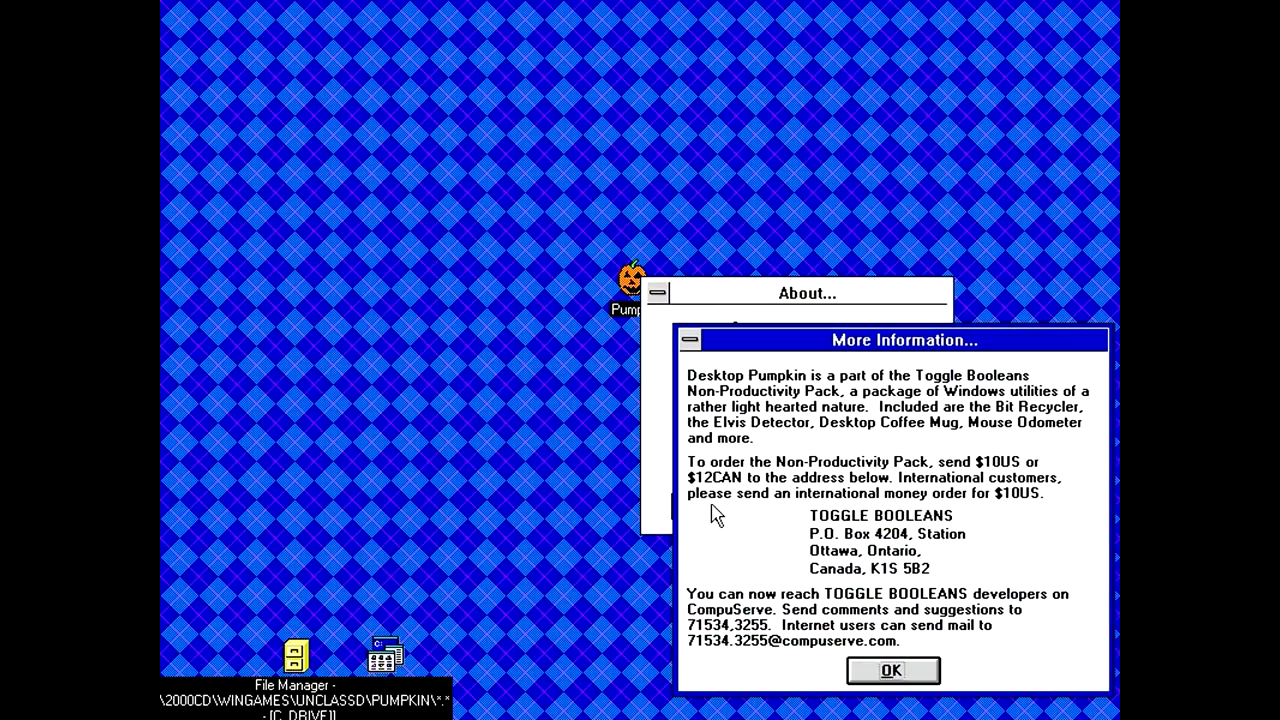
click(890, 670)
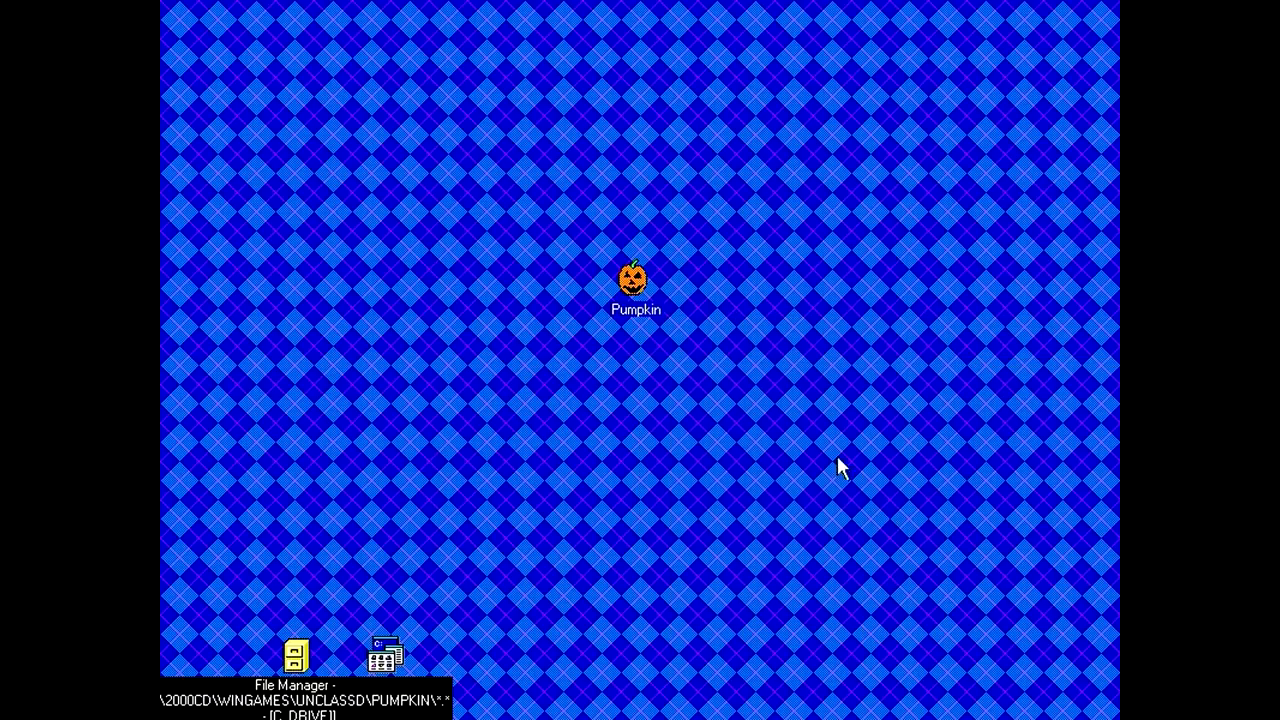
Drag the pumpkin around several desktop spots, ending right of centre.
drag(636, 280, 716, 500)
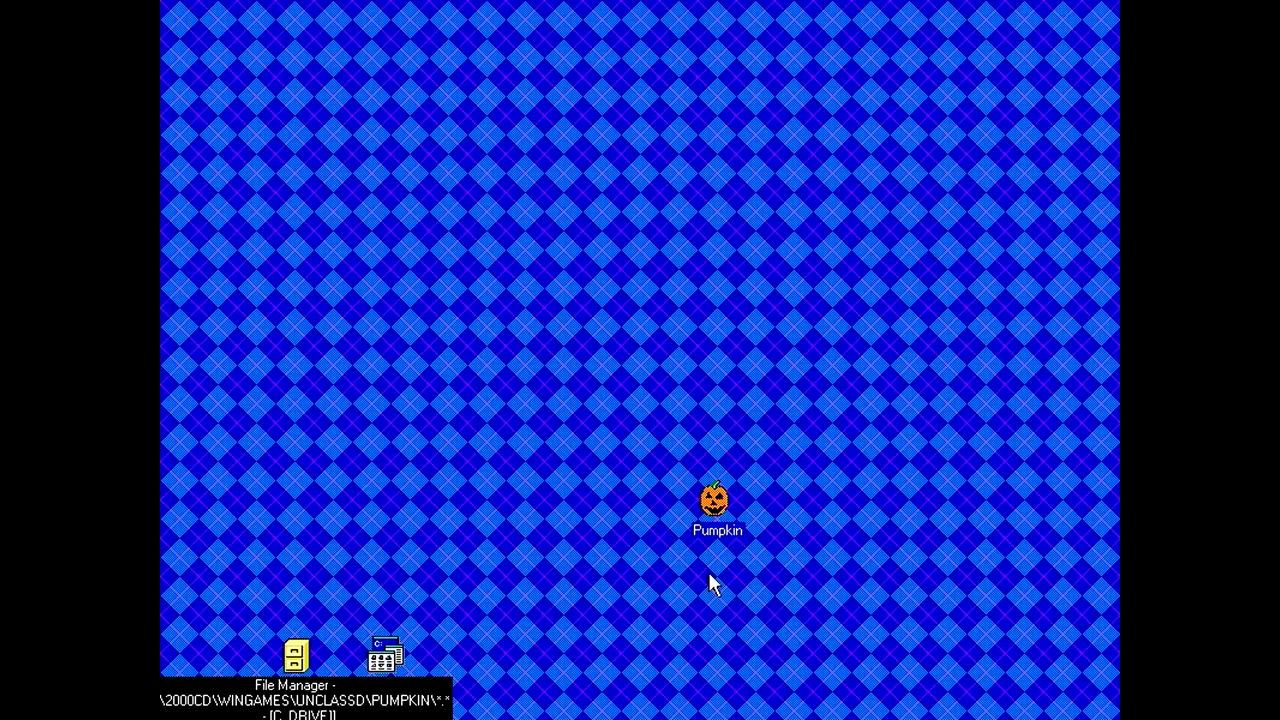
mouse_move(792, 558)
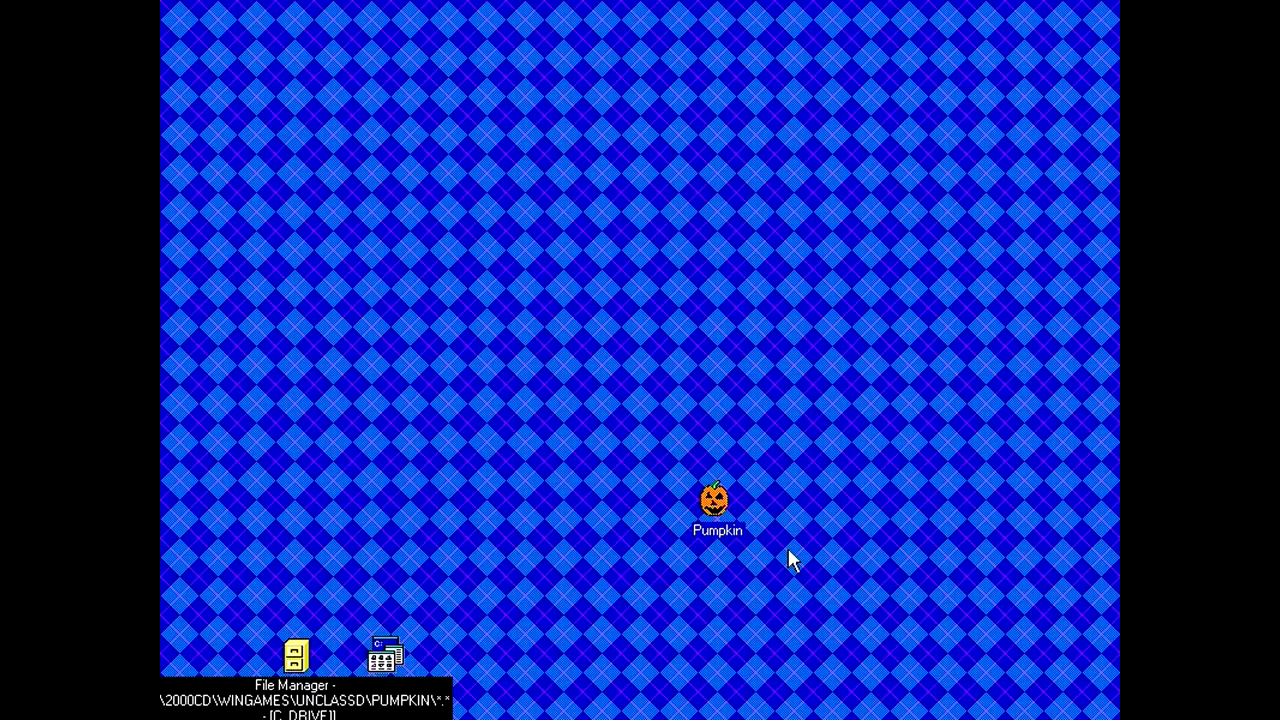
drag(716, 500, 372, 364)
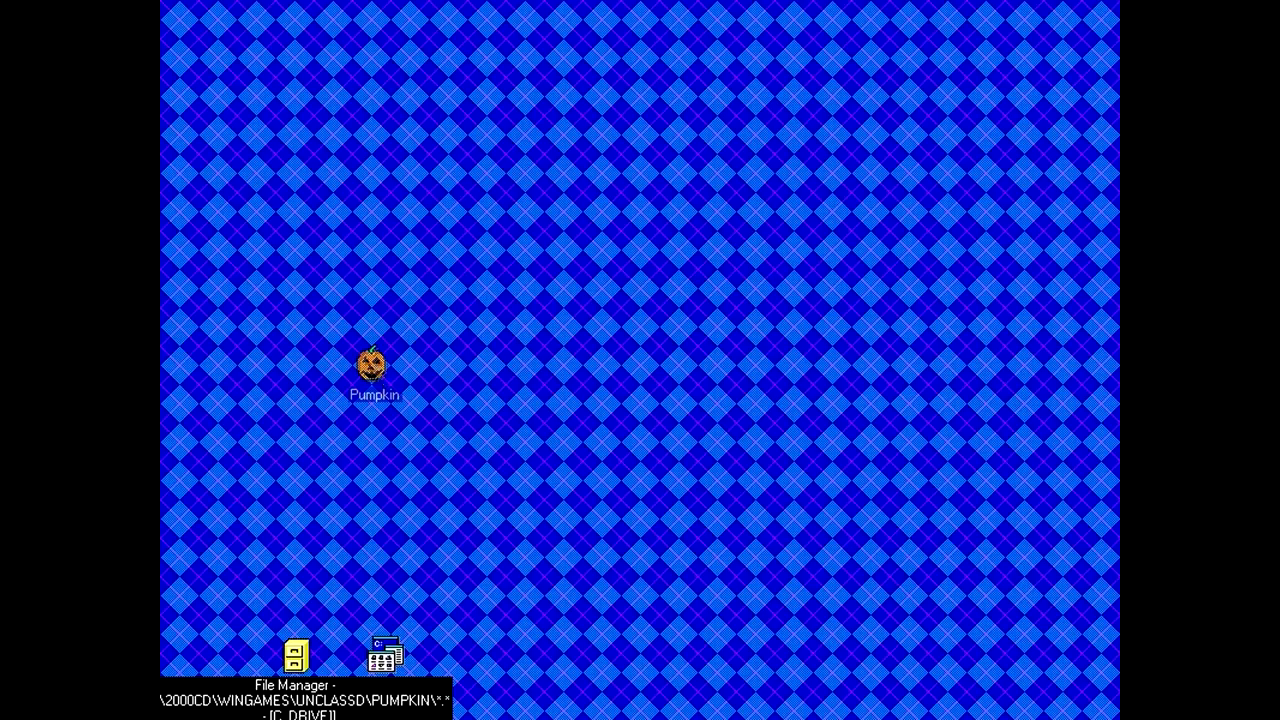
drag(372, 364, 624, 388)
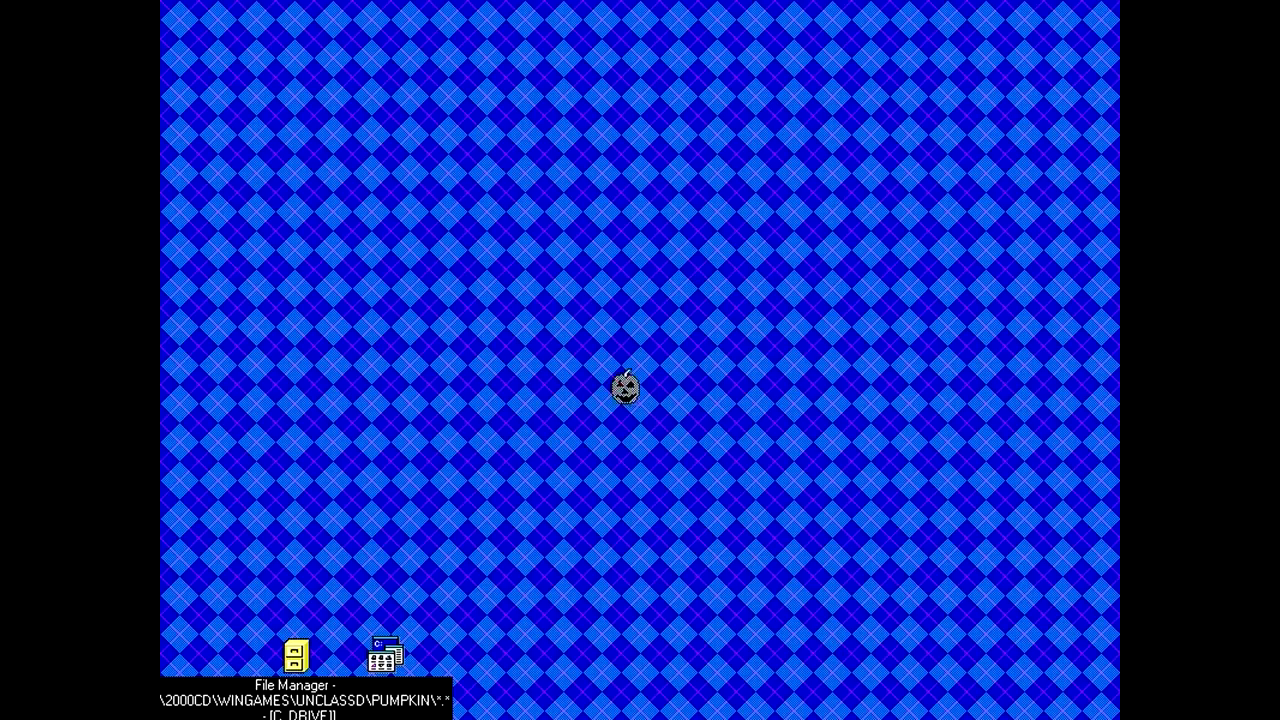
drag(622, 390, 532, 444)
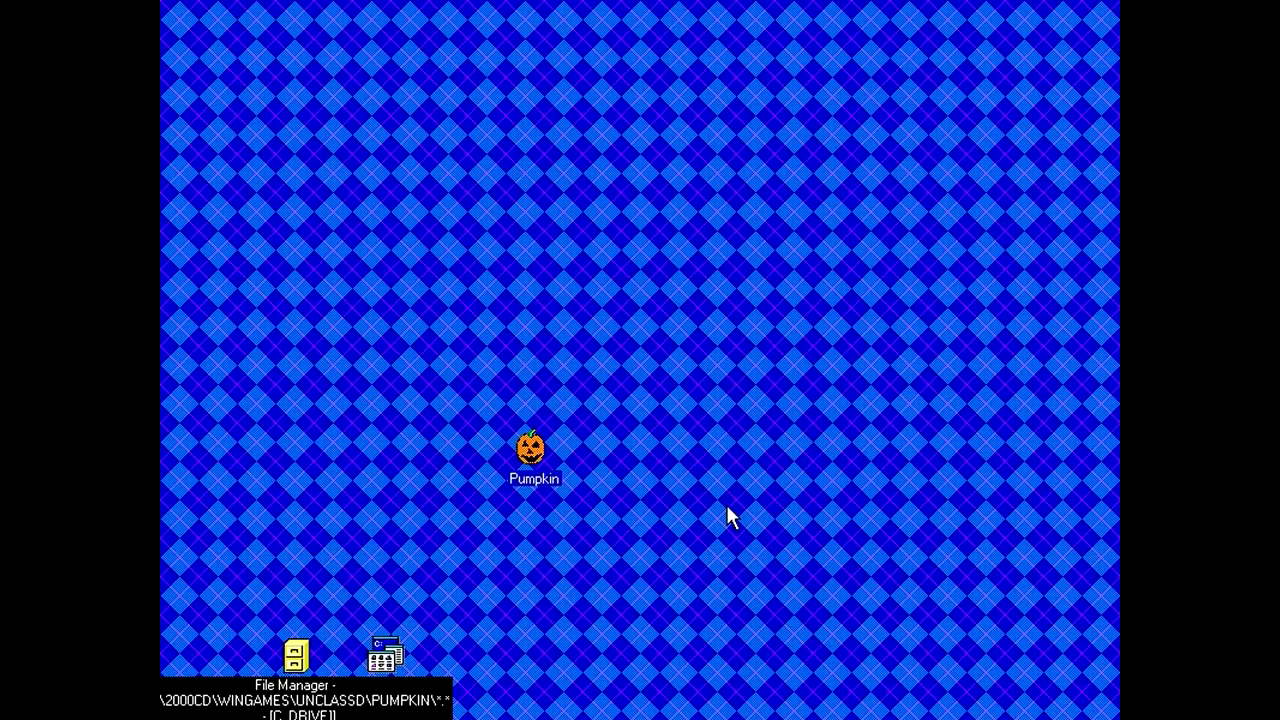
drag(532, 448, 740, 504)
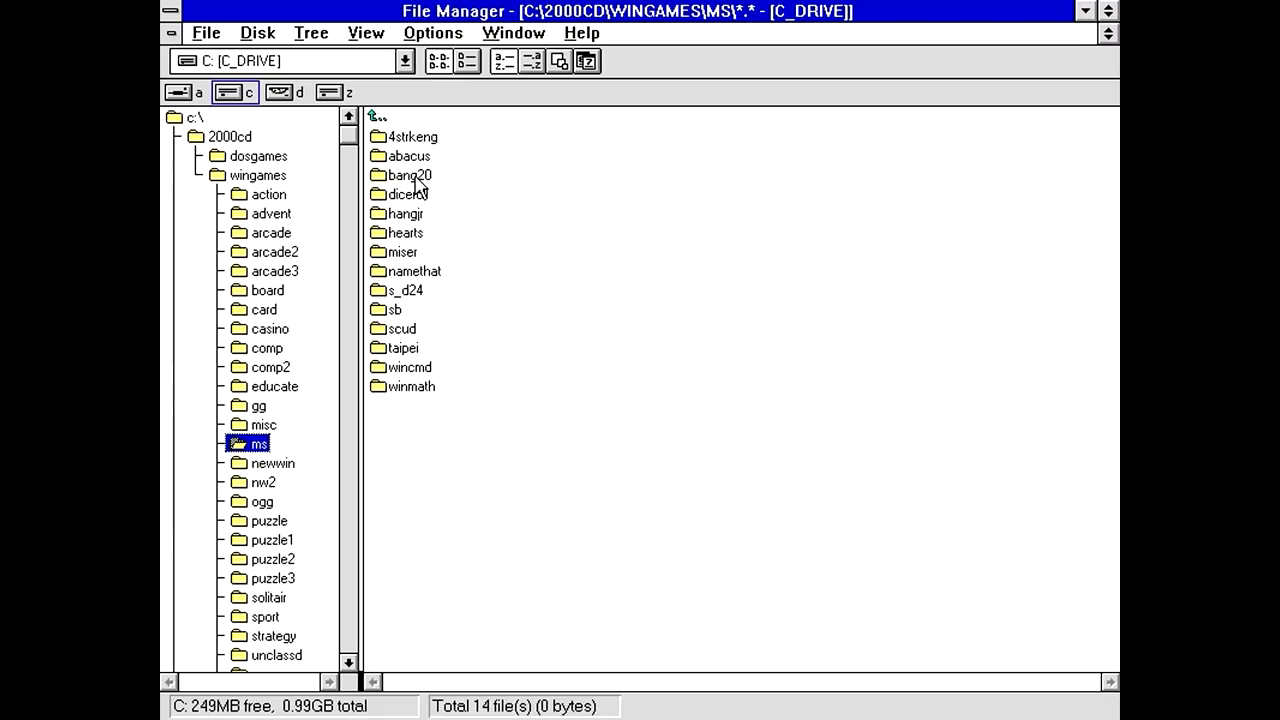
Browse board and ms, enter the bang20 folder and highlight readme.txt.
click(408, 174)
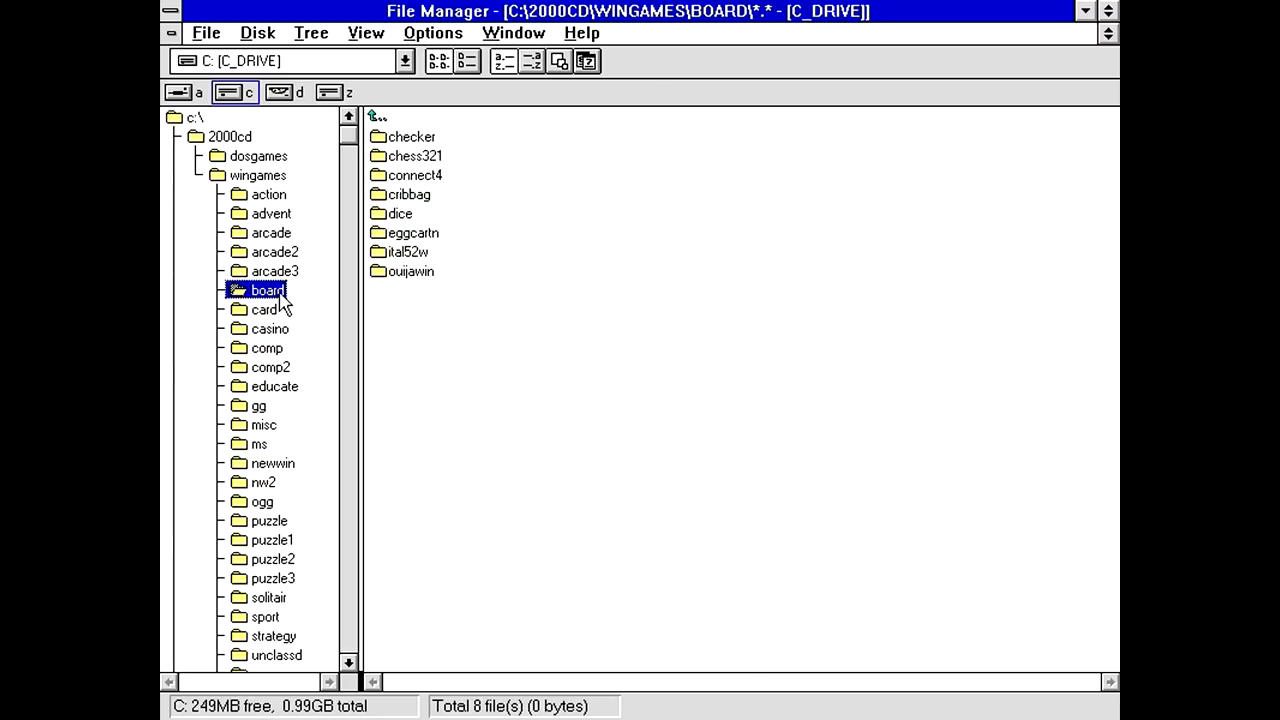
click(258, 444)
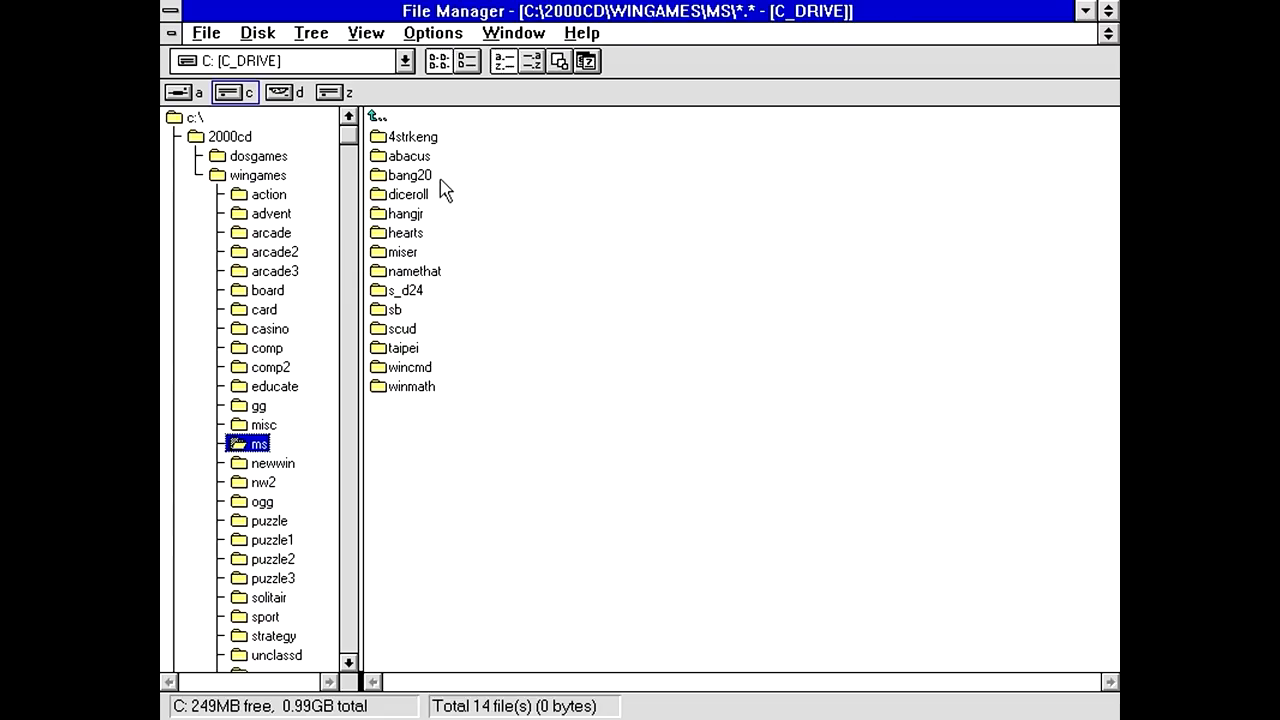
double_click(410, 174)
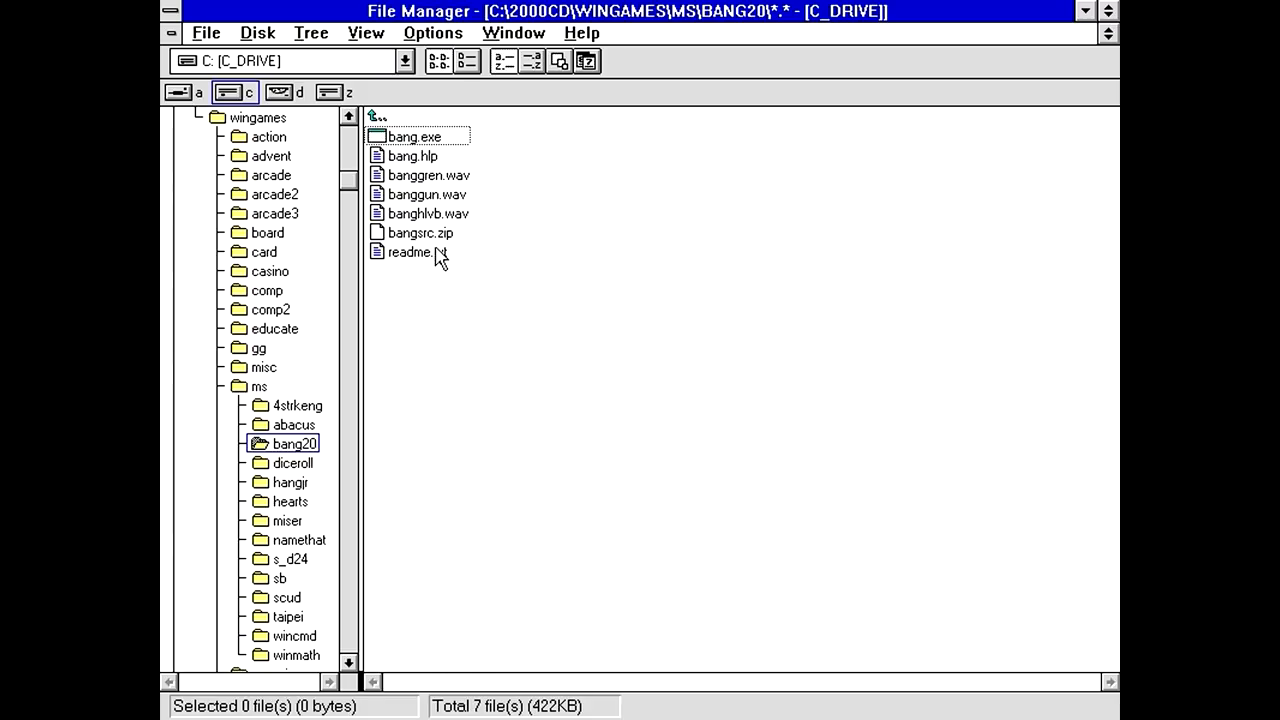
click(412, 252)
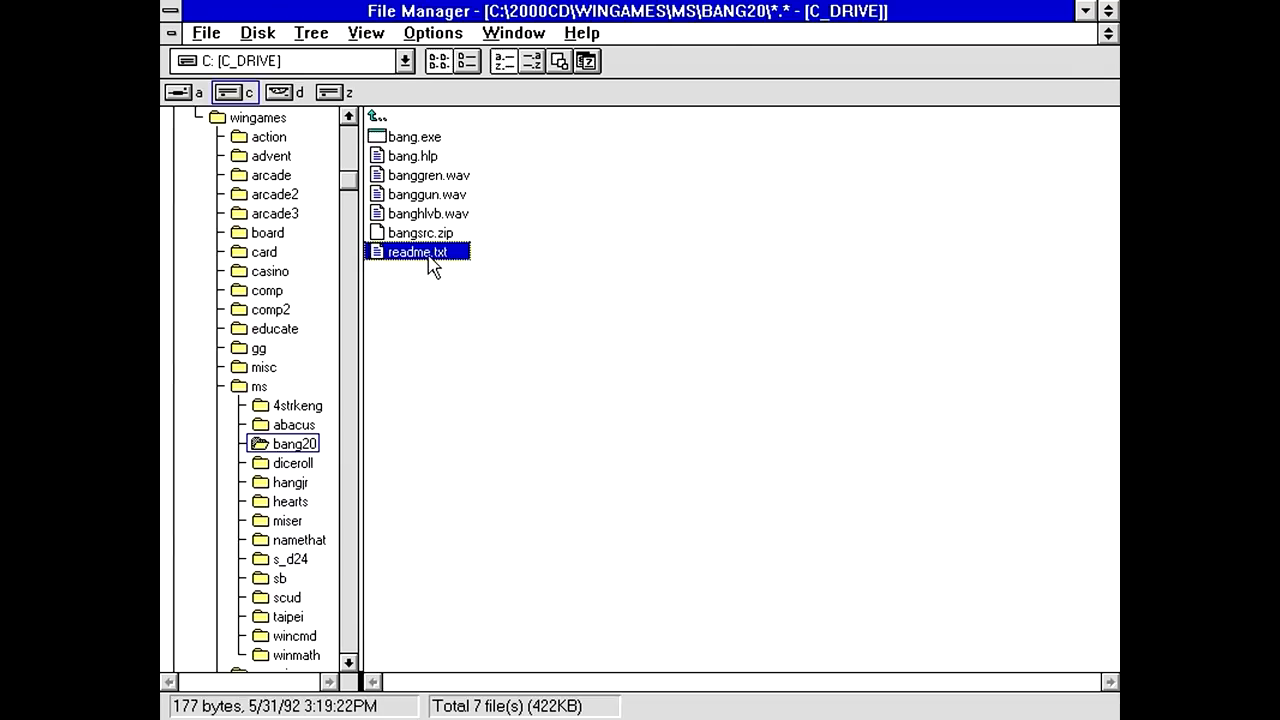
Read Bang 2.0's README.TXT, marking the phrase 'your windows directory', then exit Notepad.
double_click(416, 252)
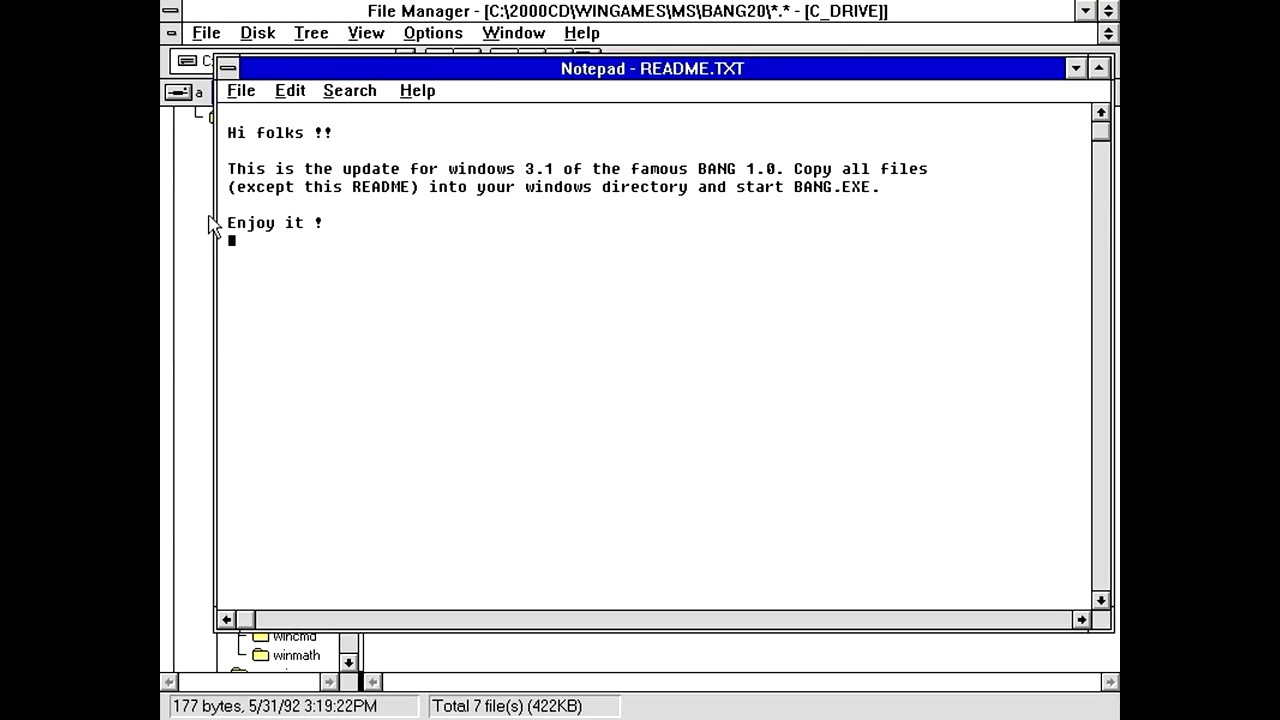
mouse_move(492, 192)
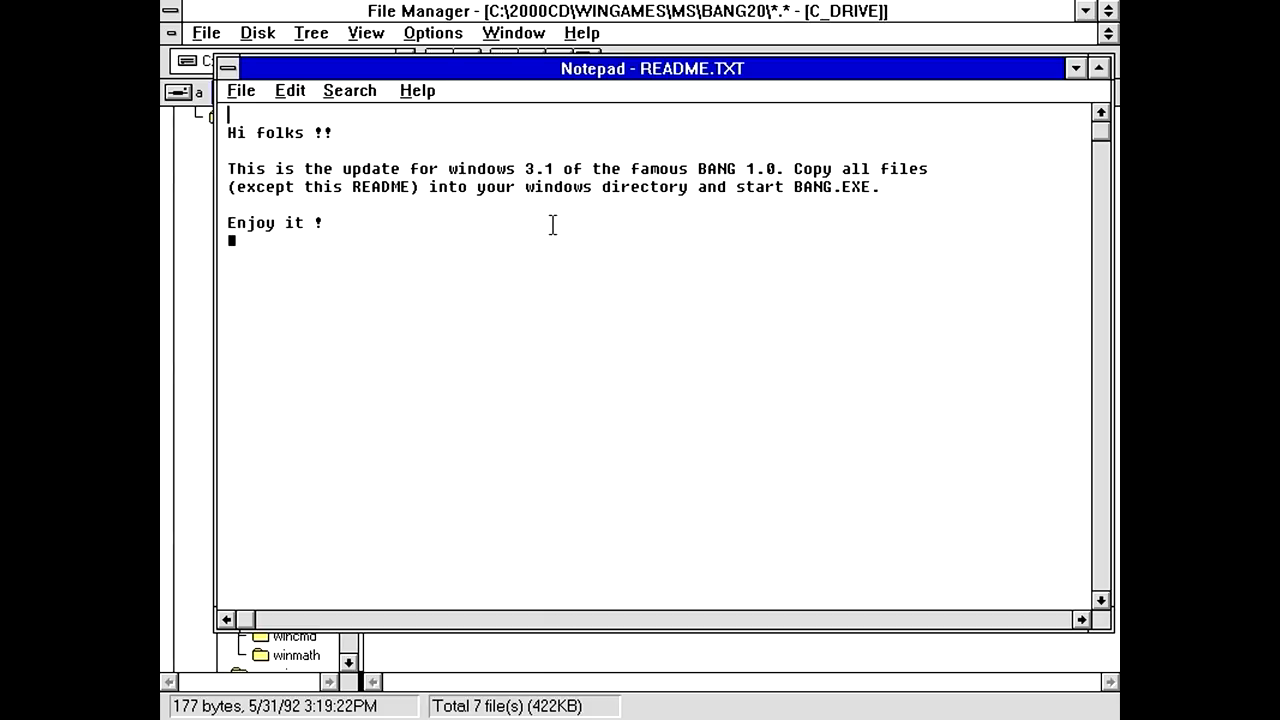
mouse_move(484, 202)
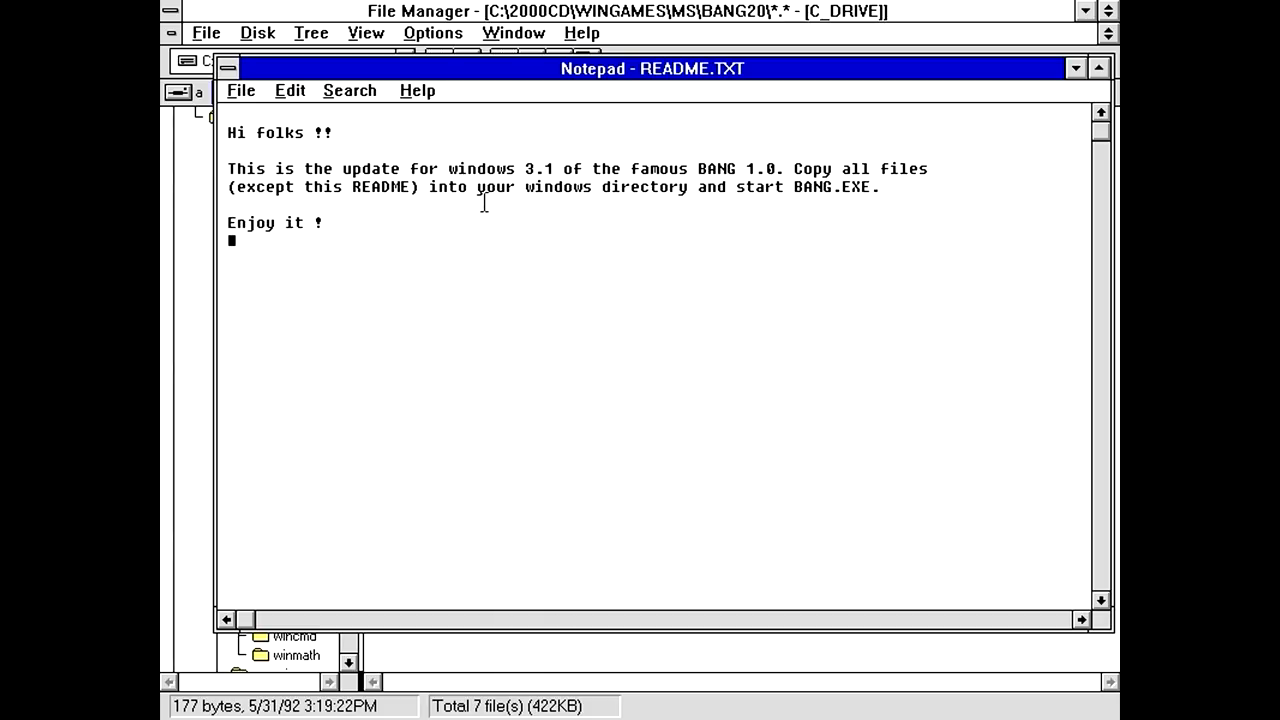
drag(476, 188, 688, 188)
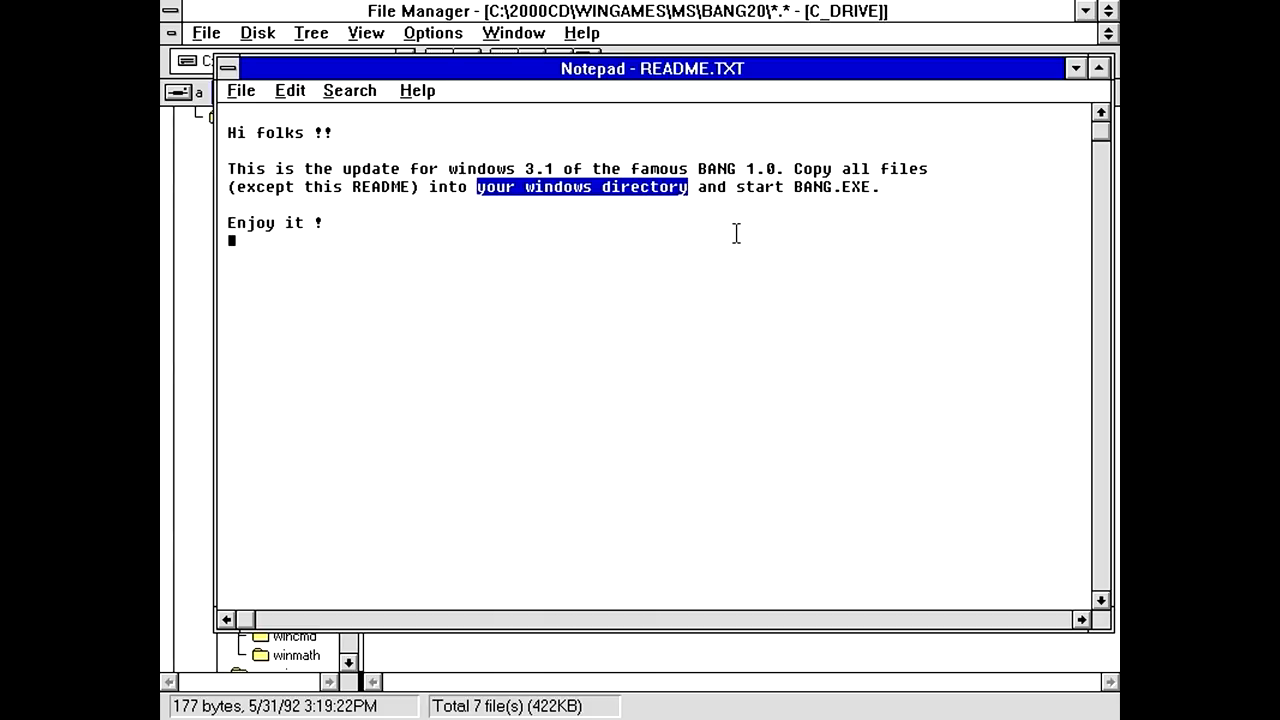
click(320, 222)
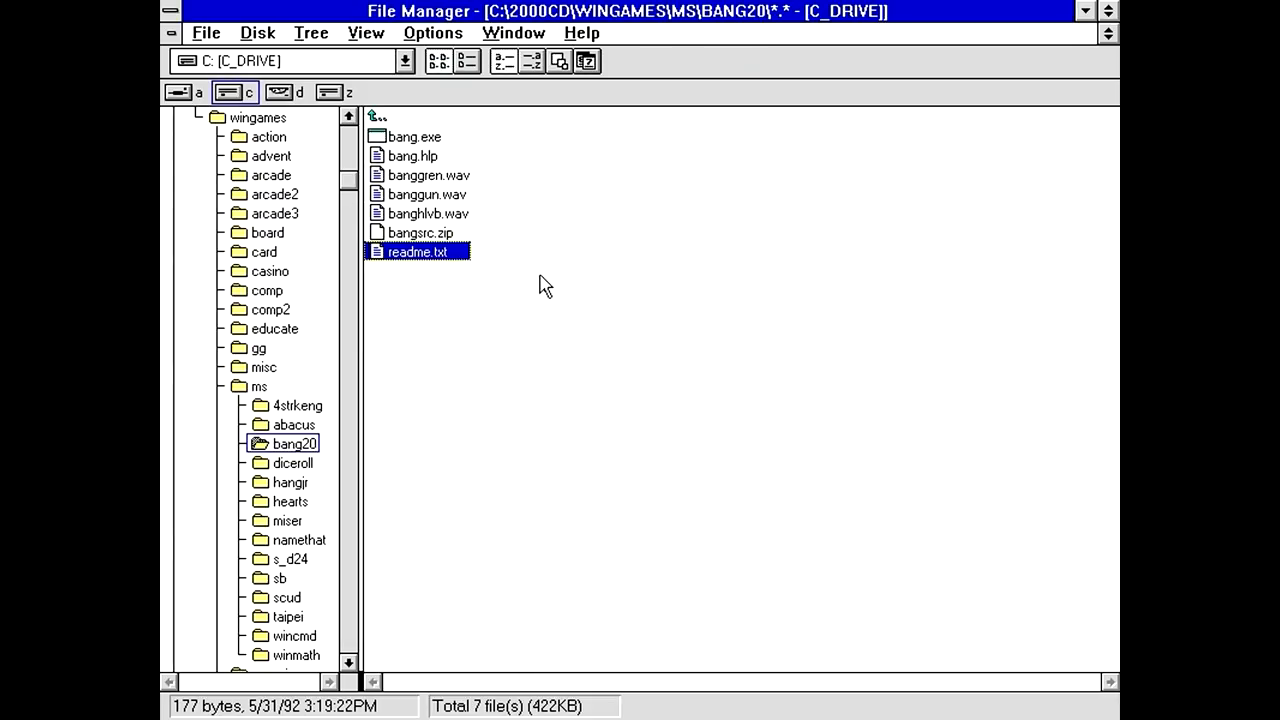
mouse_move(548, 276)
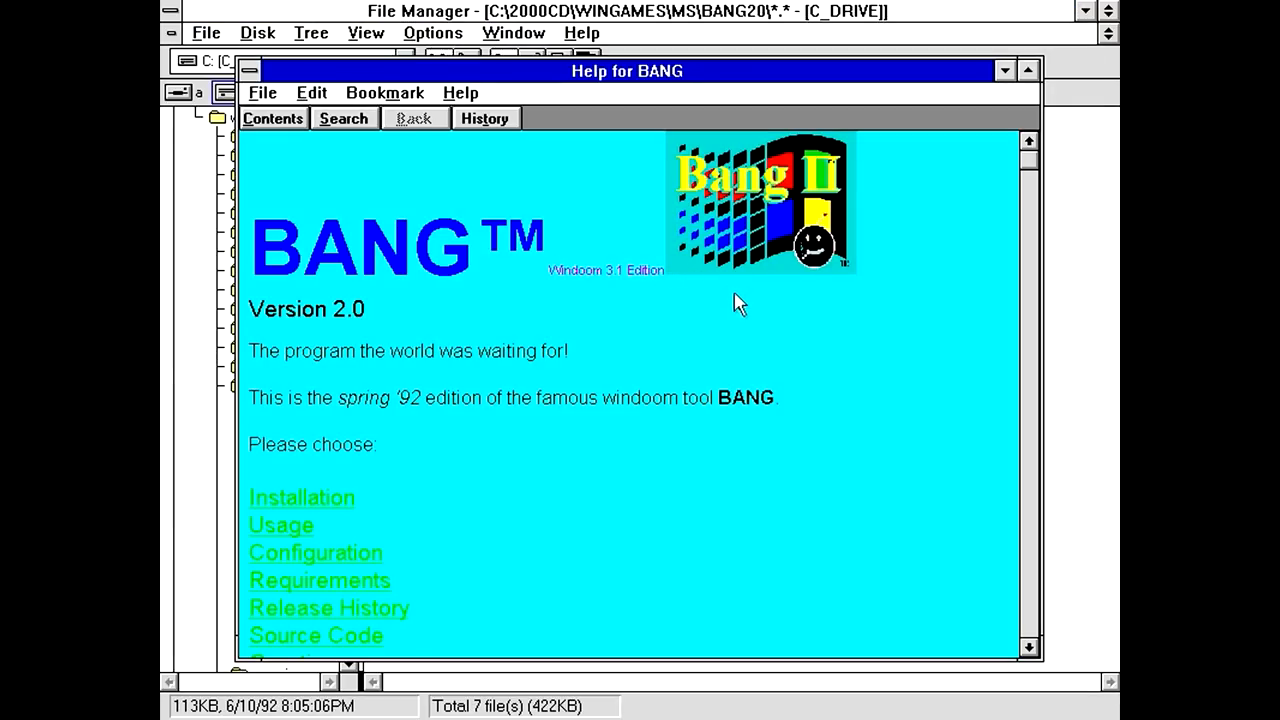
mouse_move(836, 270)
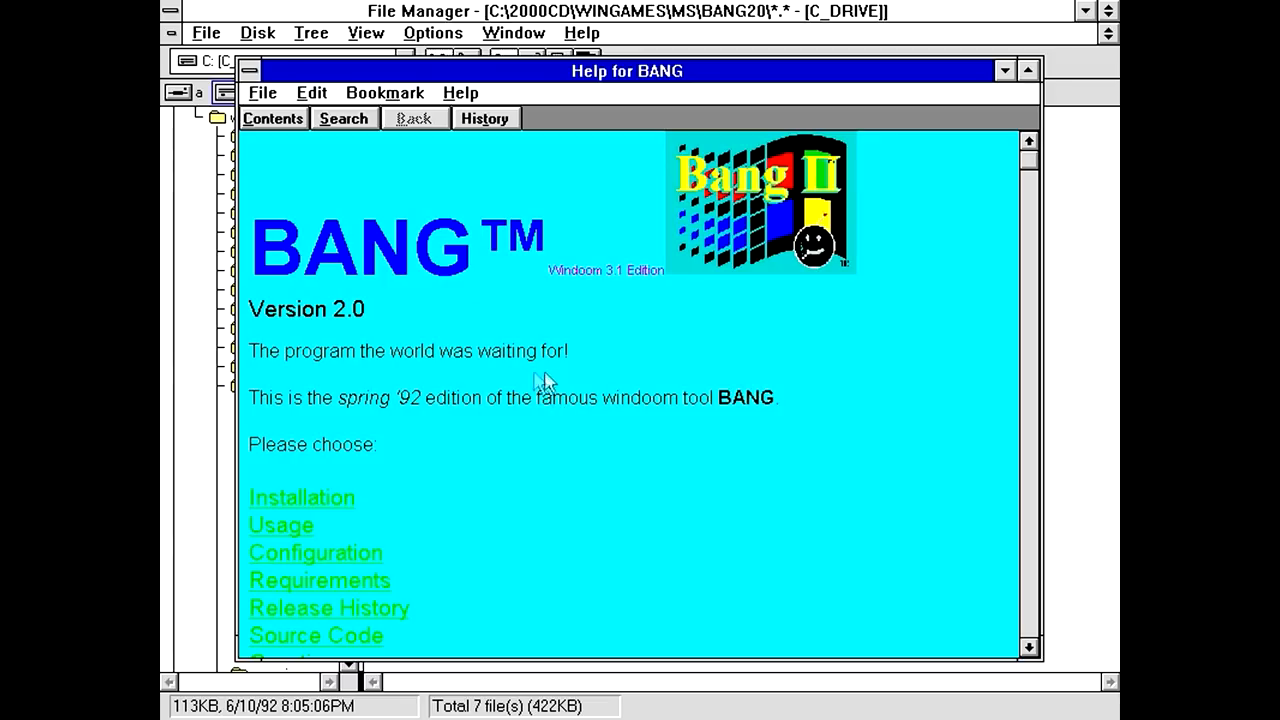
mouse_move(948, 222)
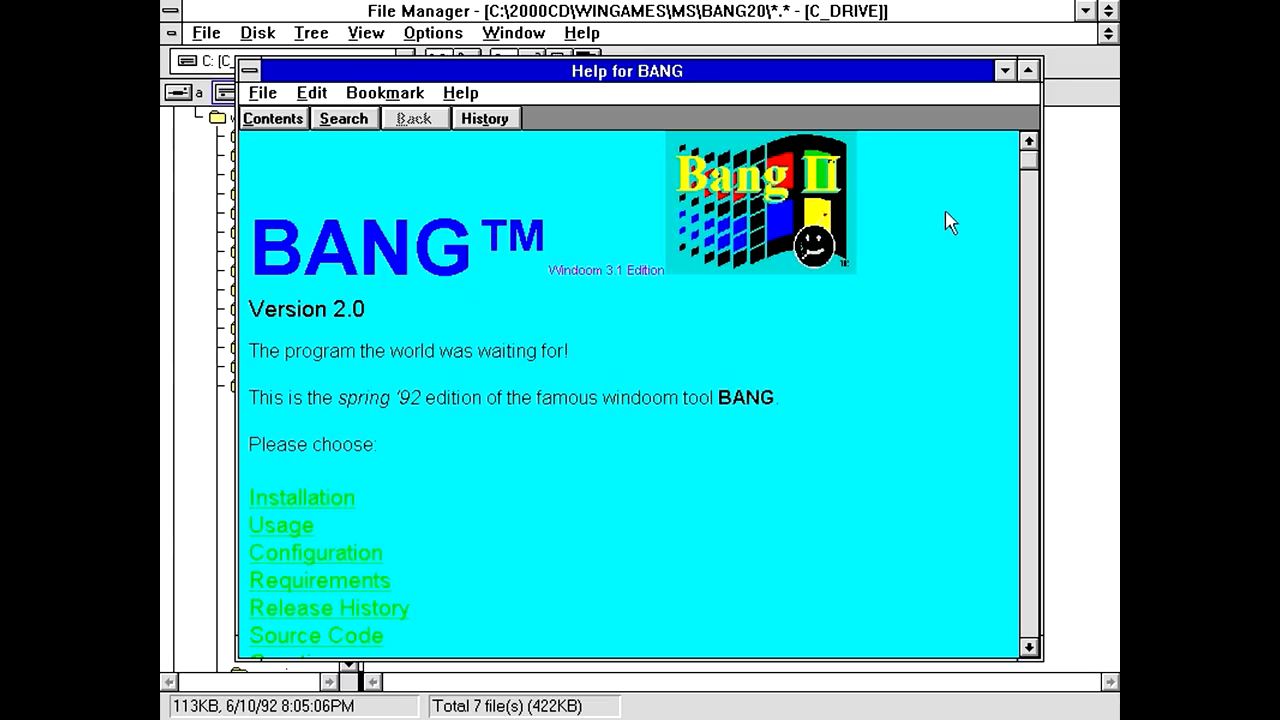
Maximize BANG help, read Usage and Death to Mickeysoft, and return to Contents.
click(1028, 70)
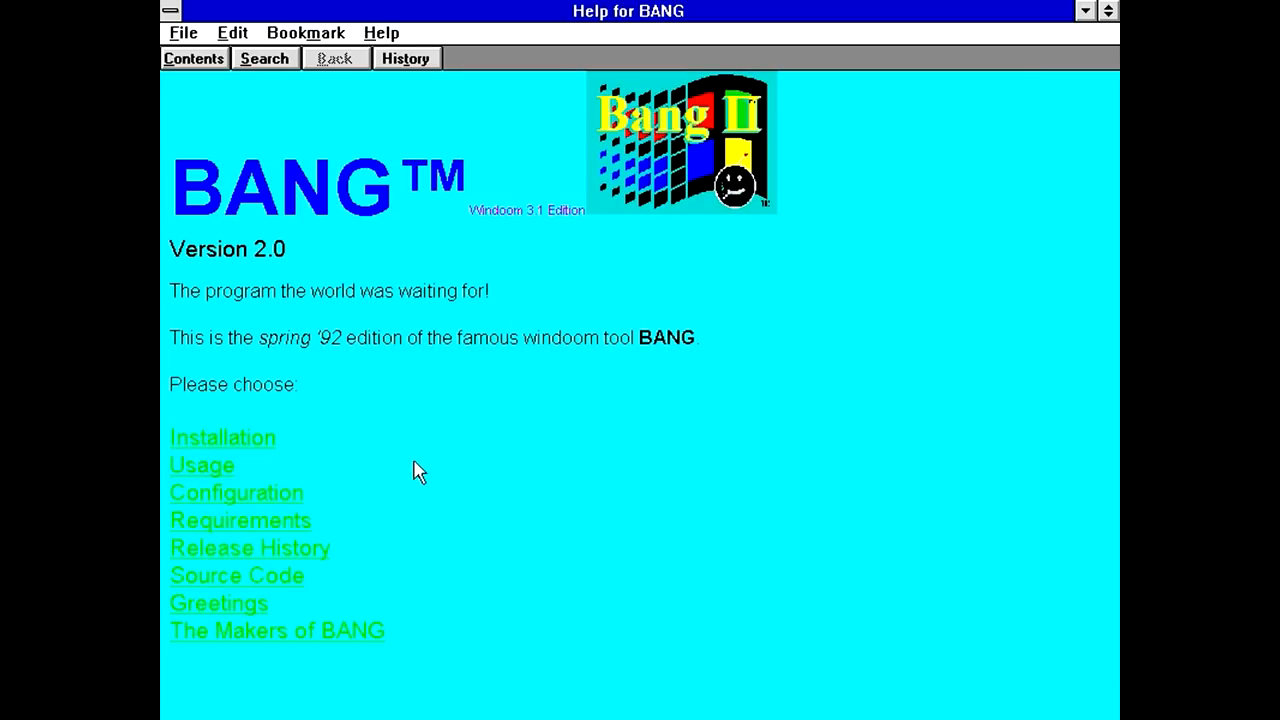
mouse_move(458, 356)
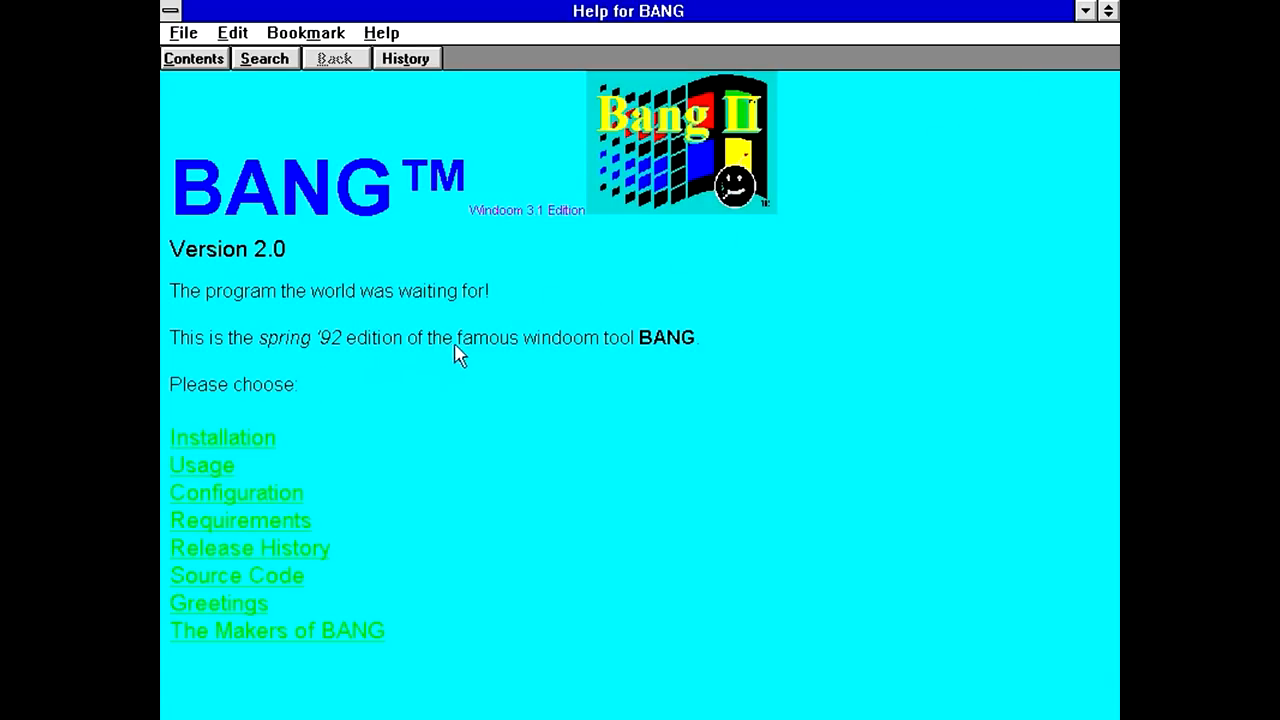
mouse_move(612, 364)
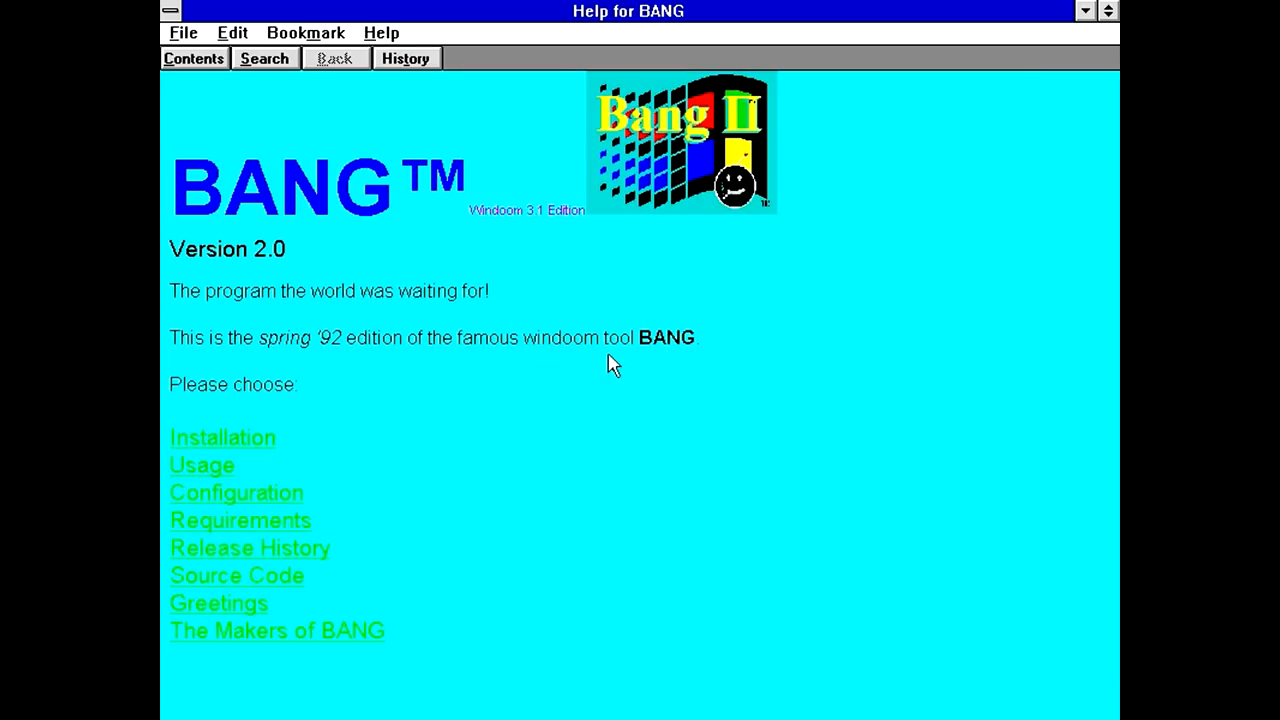
mouse_move(588, 368)
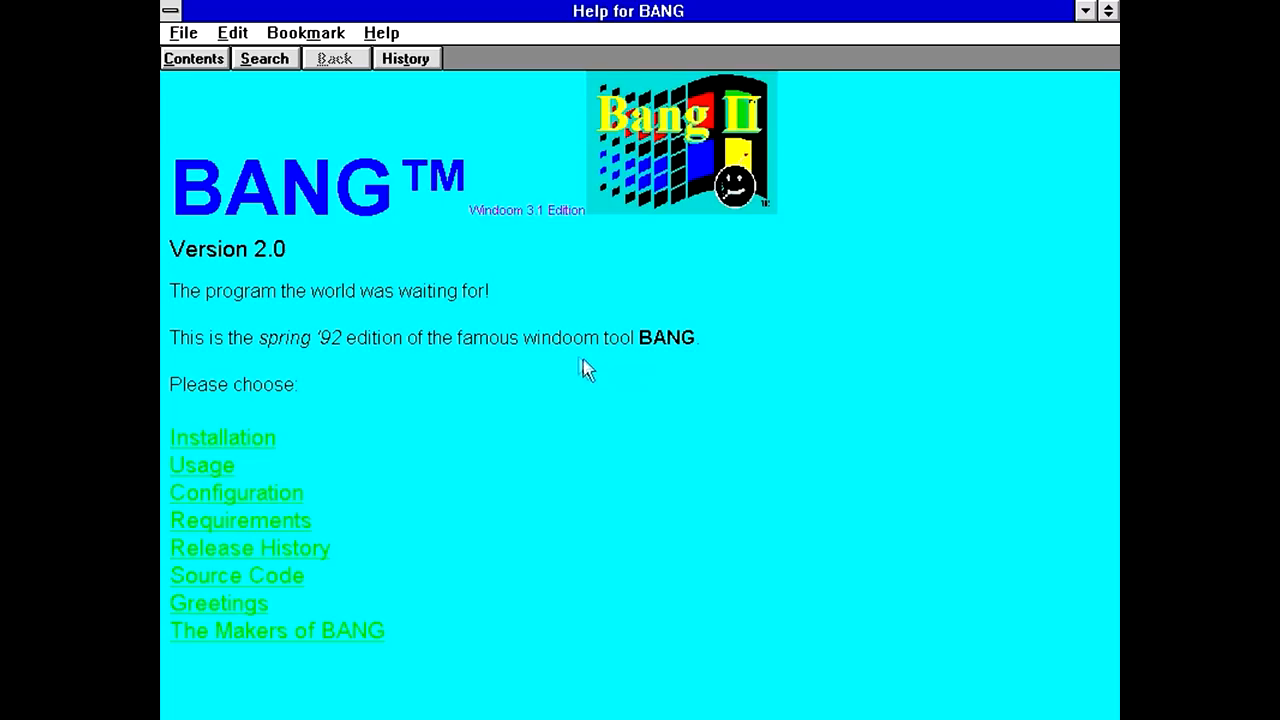
mouse_move(518, 506)
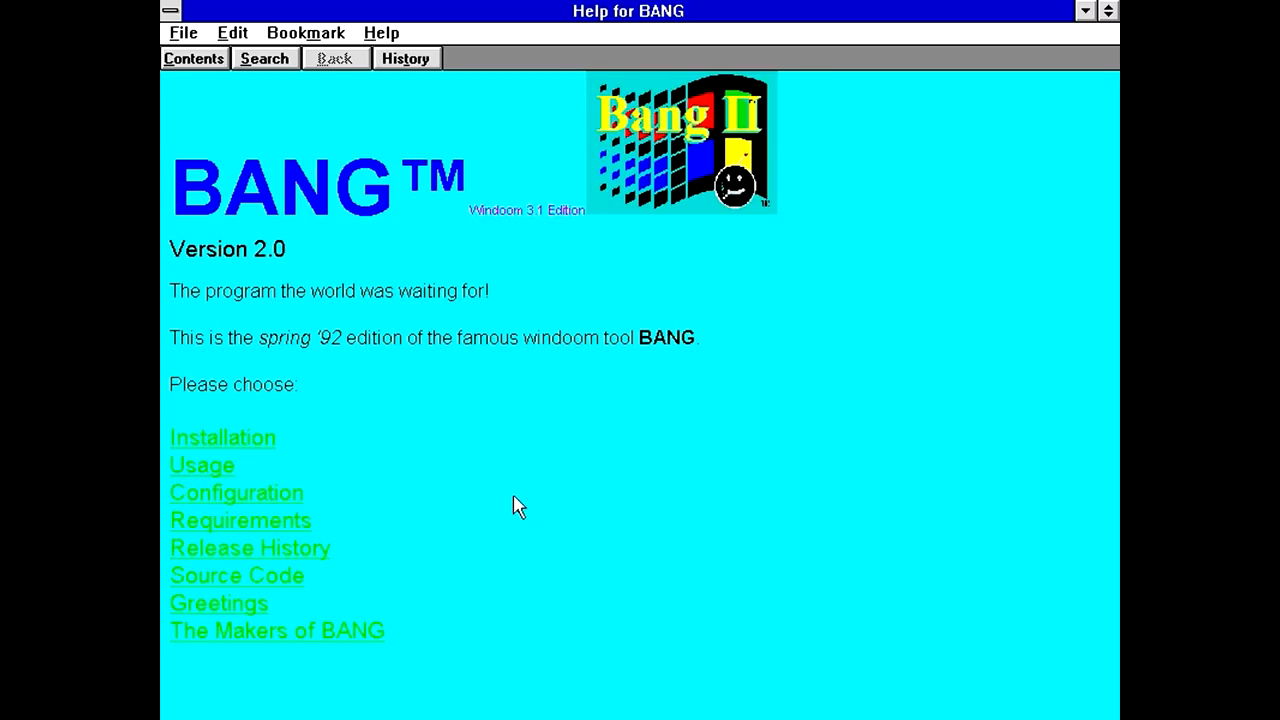
mouse_move(364, 432)
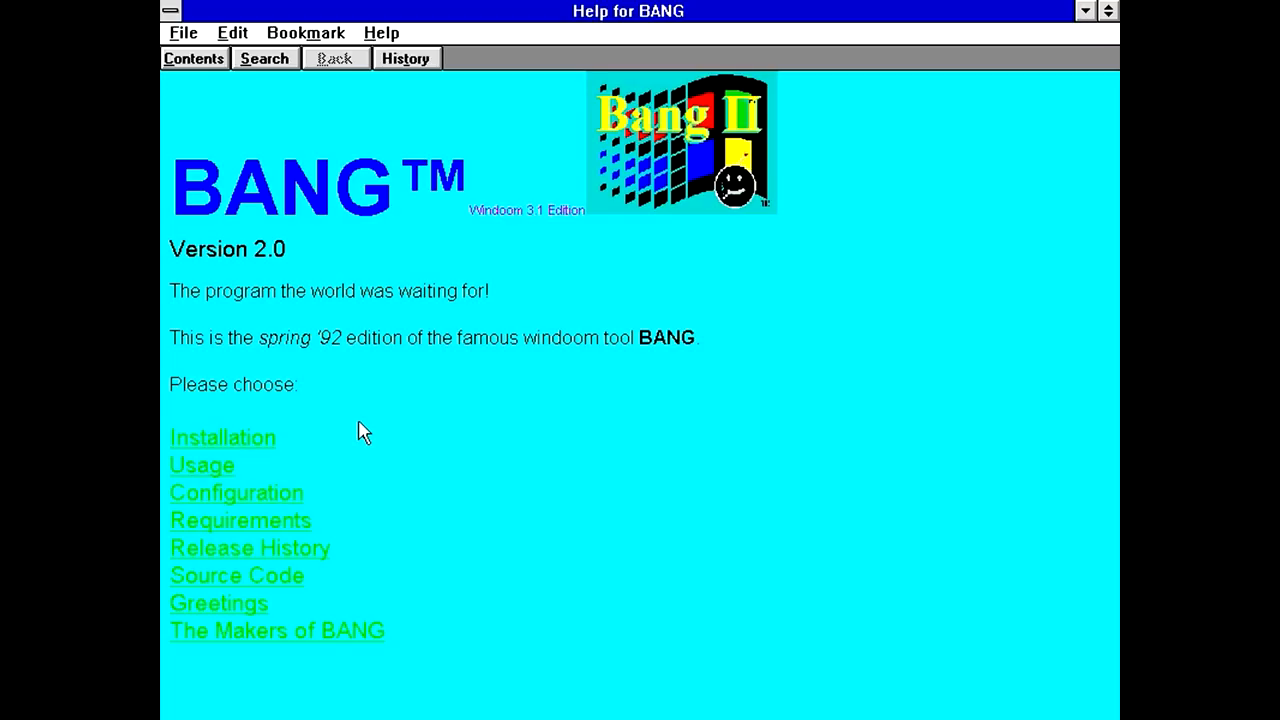
mouse_move(352, 356)
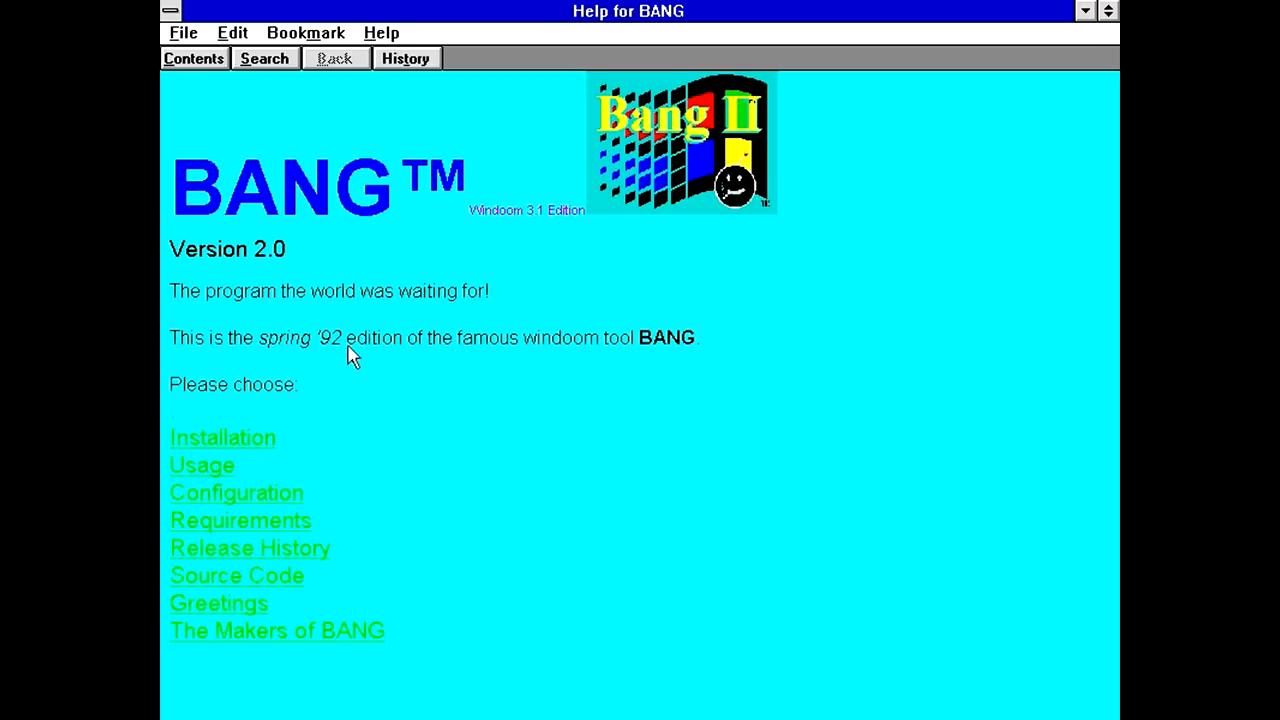
mouse_move(216, 470)
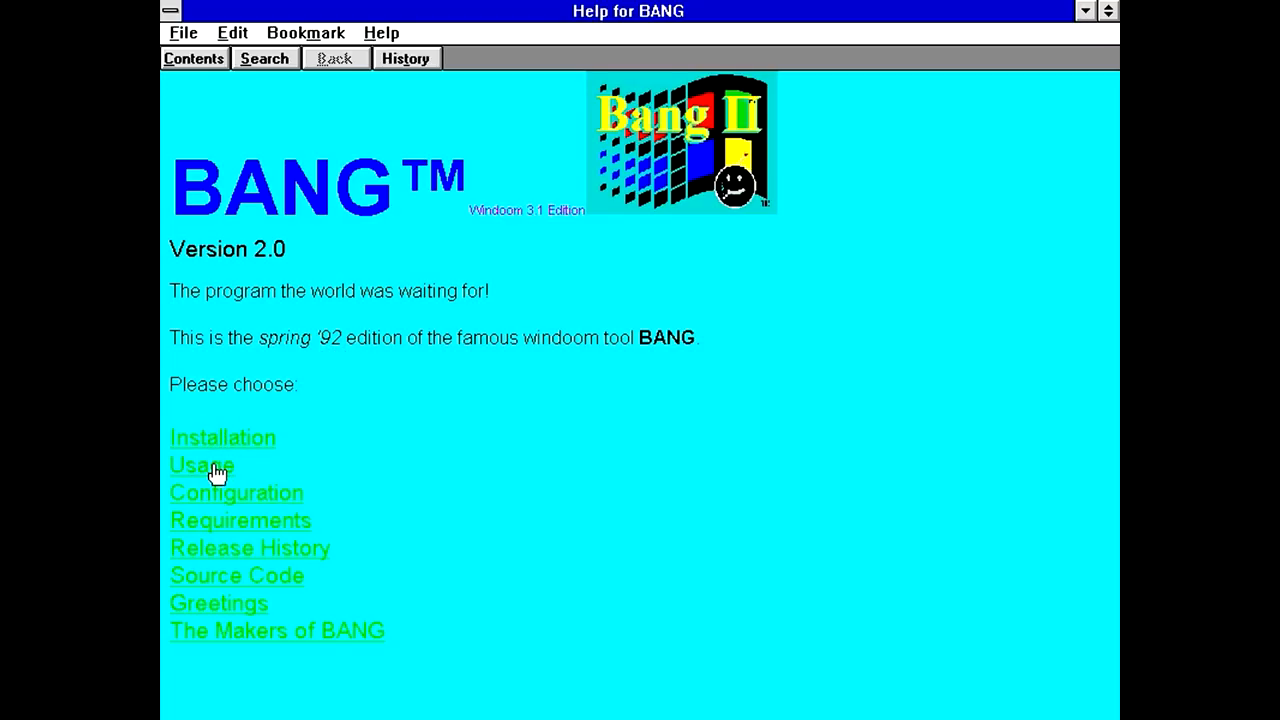
click(200, 464)
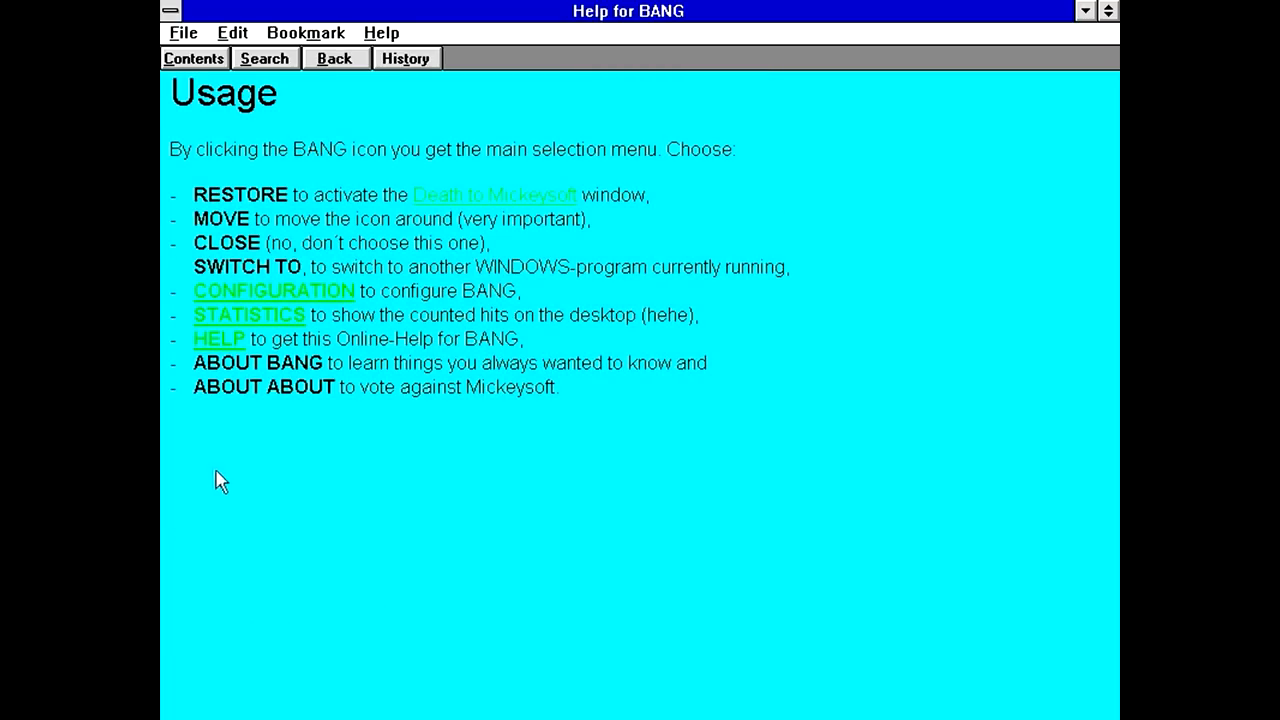
mouse_move(184, 164)
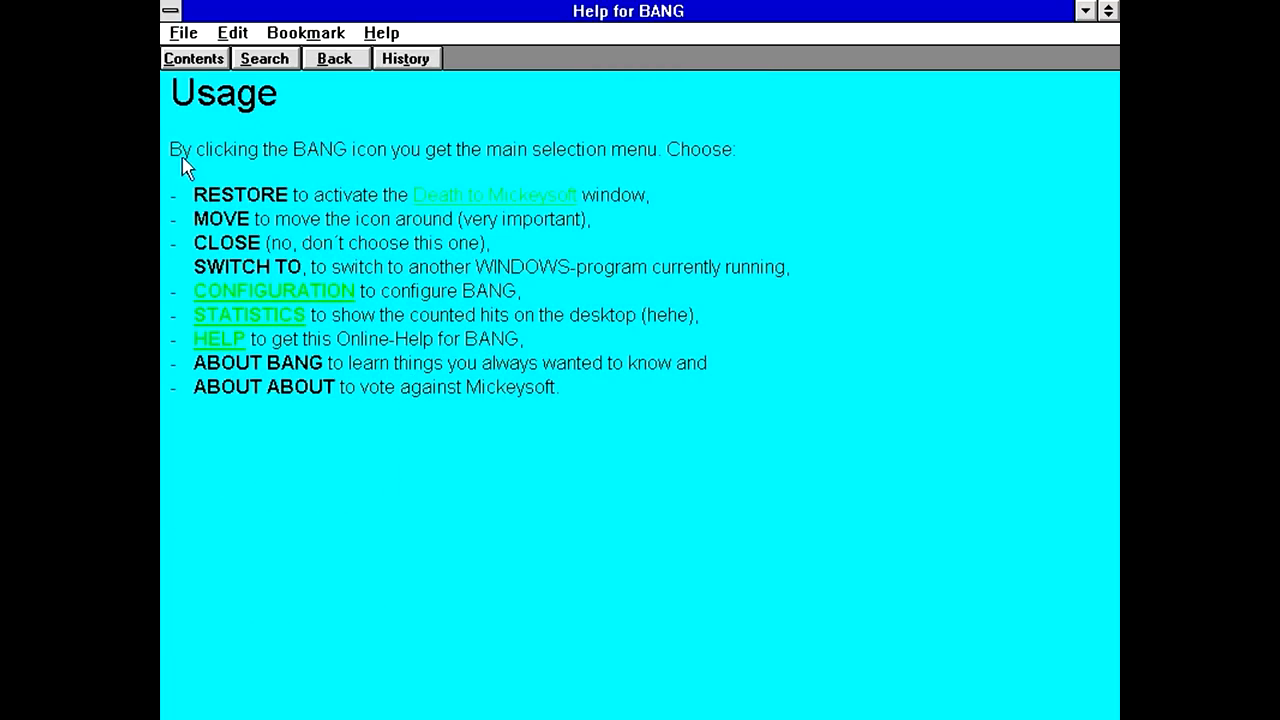
mouse_move(732, 170)
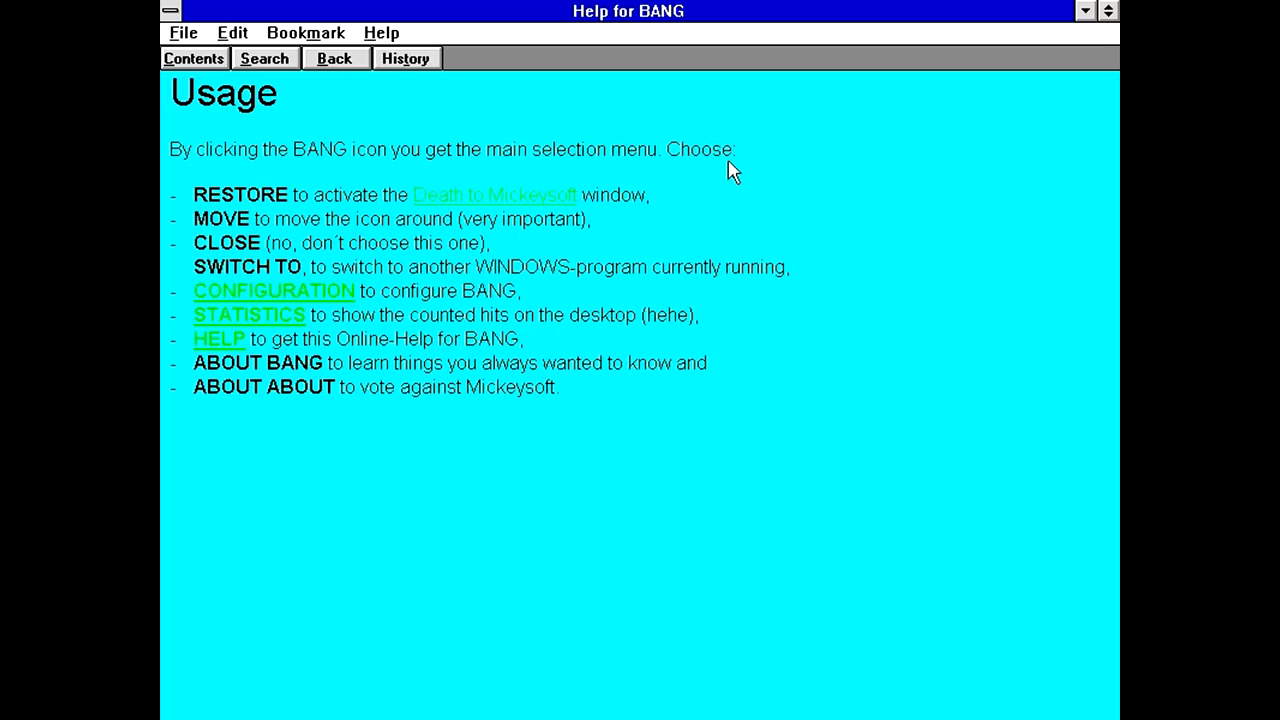
mouse_move(332, 236)
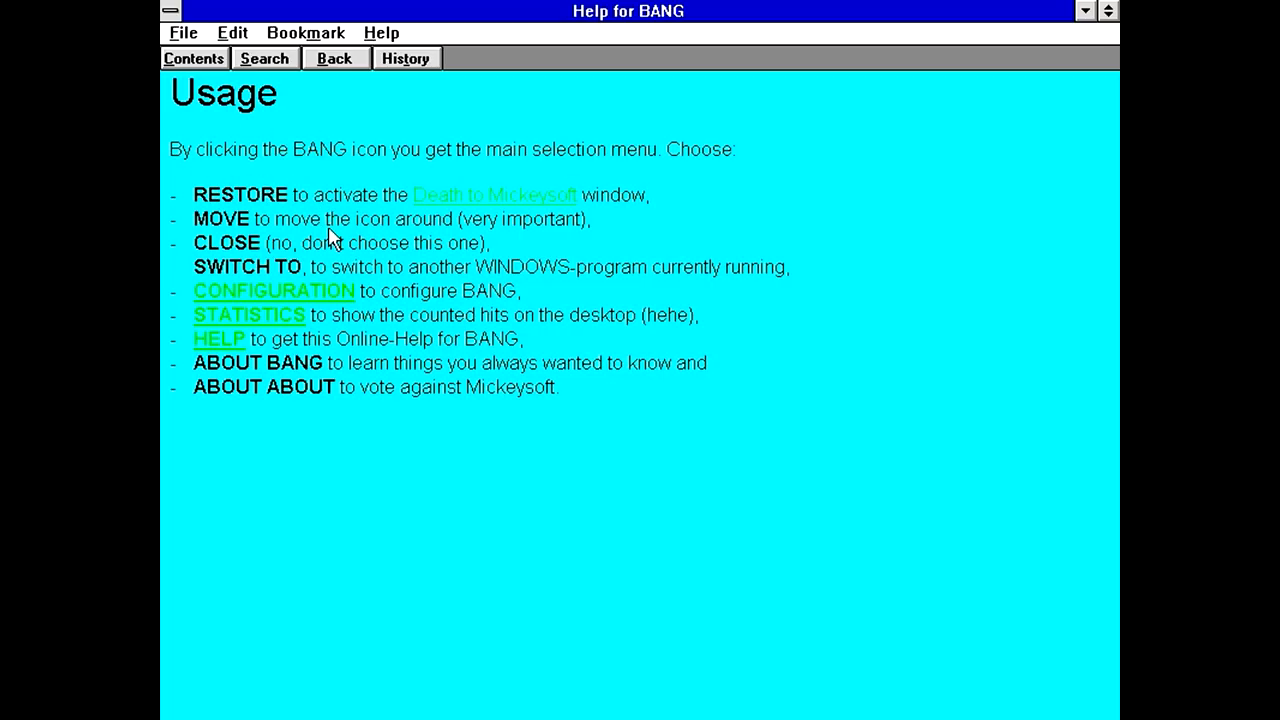
mouse_move(344, 222)
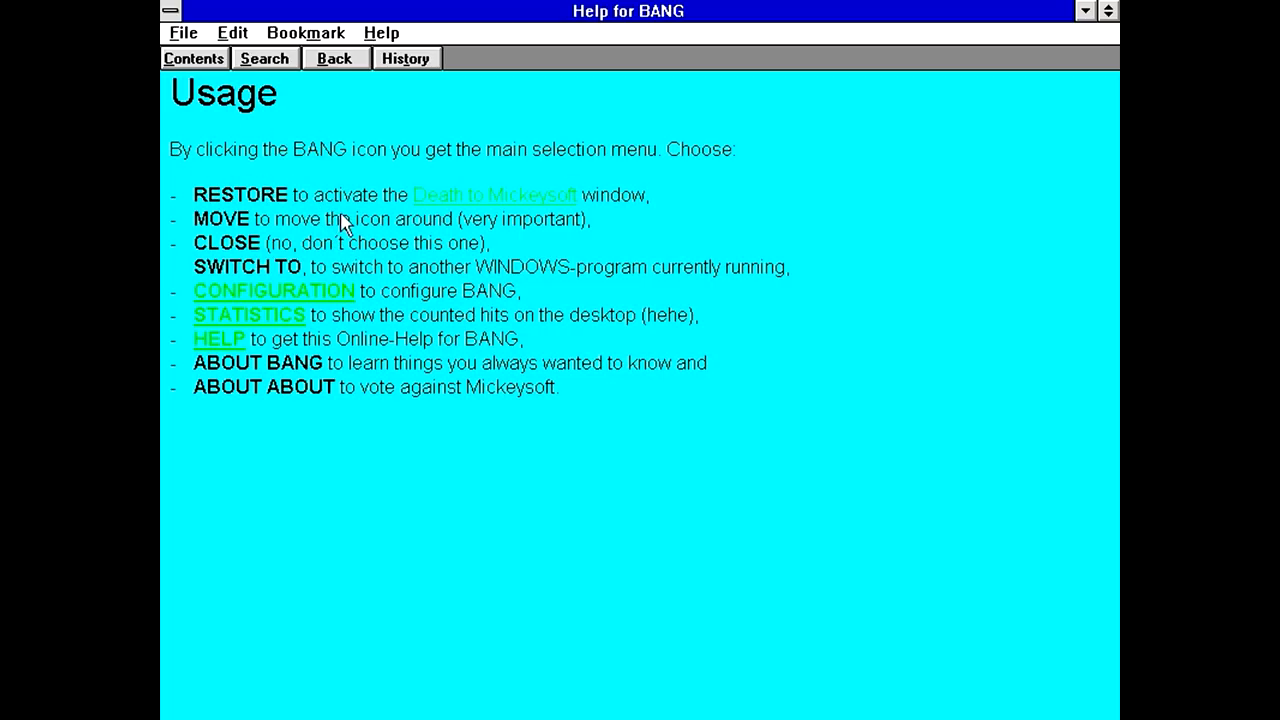
mouse_move(510, 222)
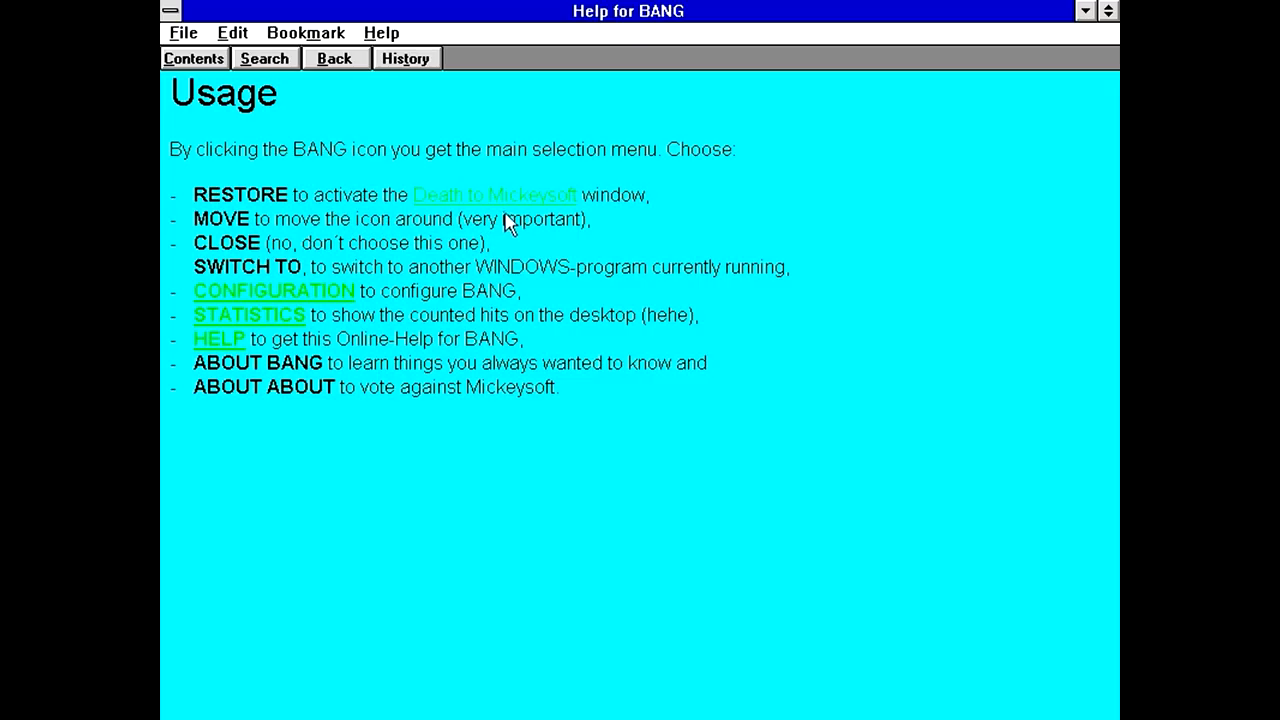
click(496, 196)
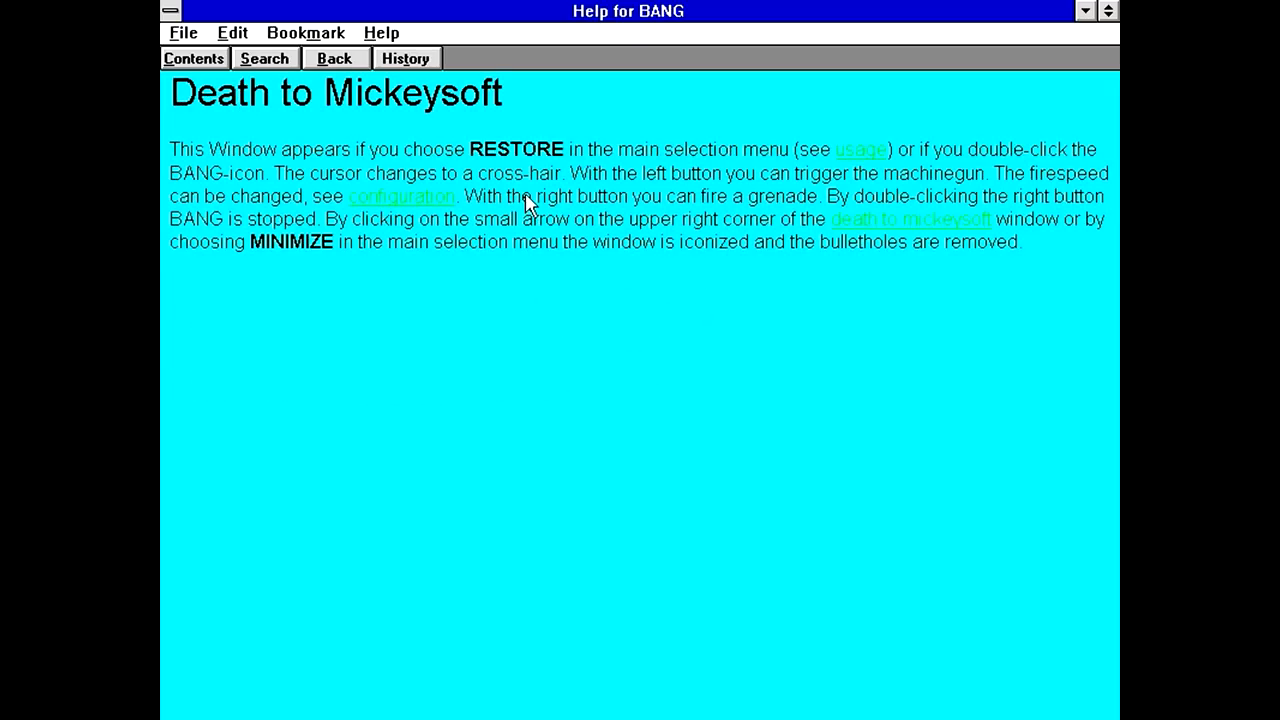
click(860, 148)
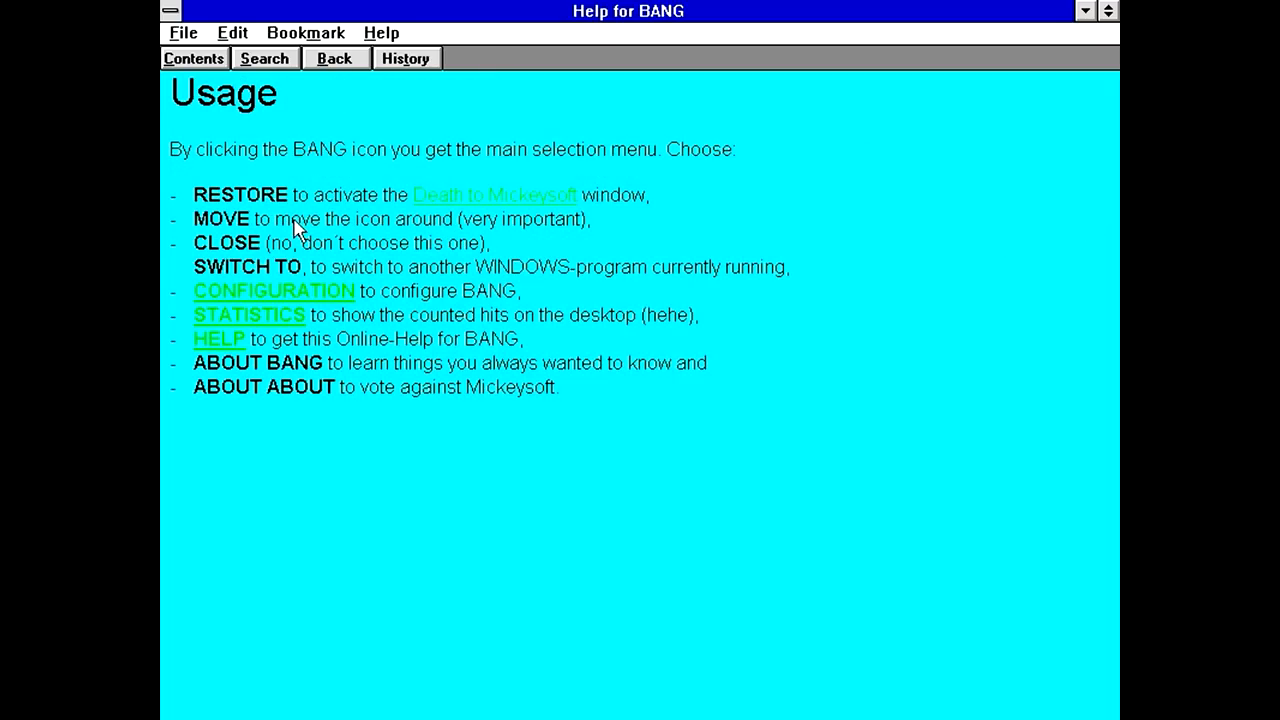
mouse_move(348, 200)
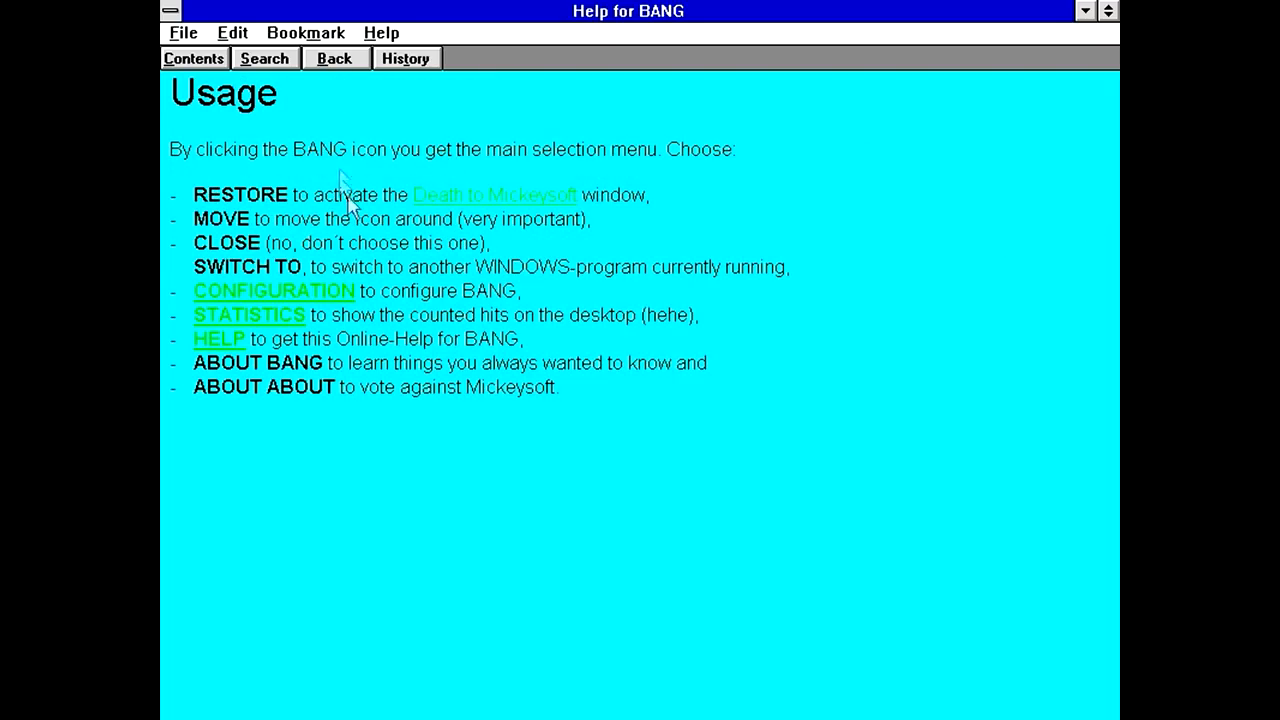
mouse_move(322, 152)
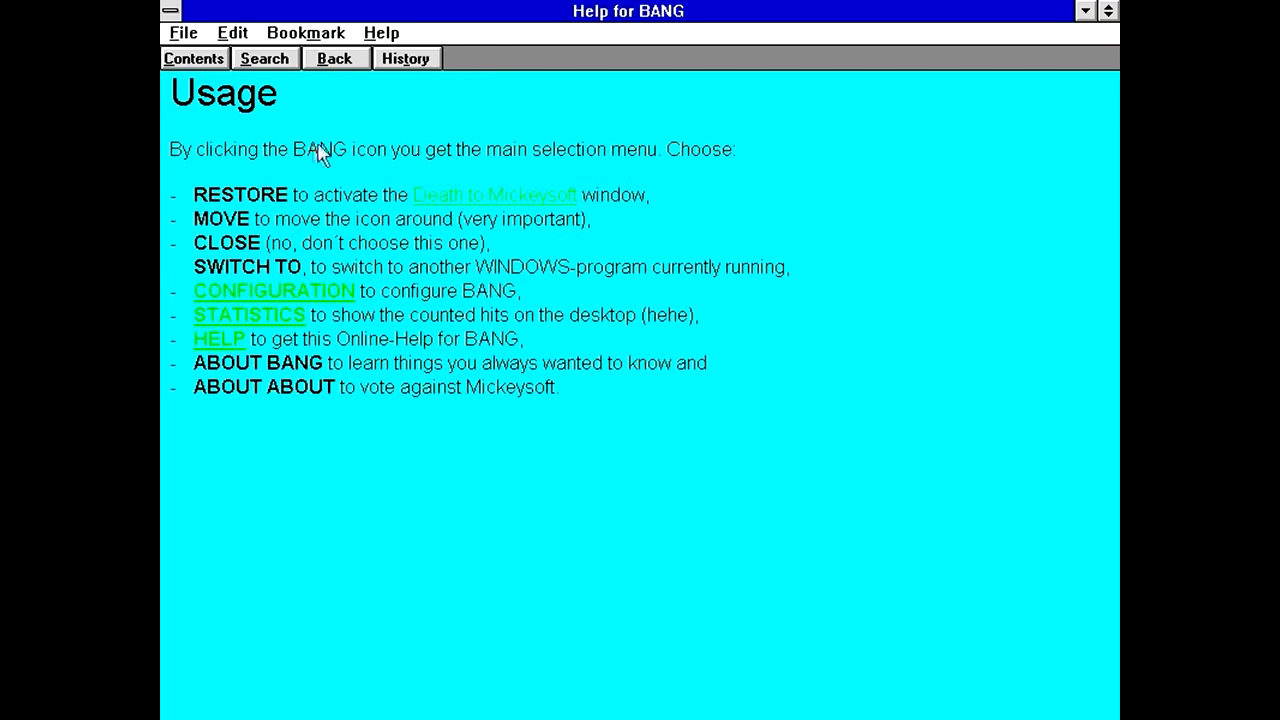
click(336, 58)
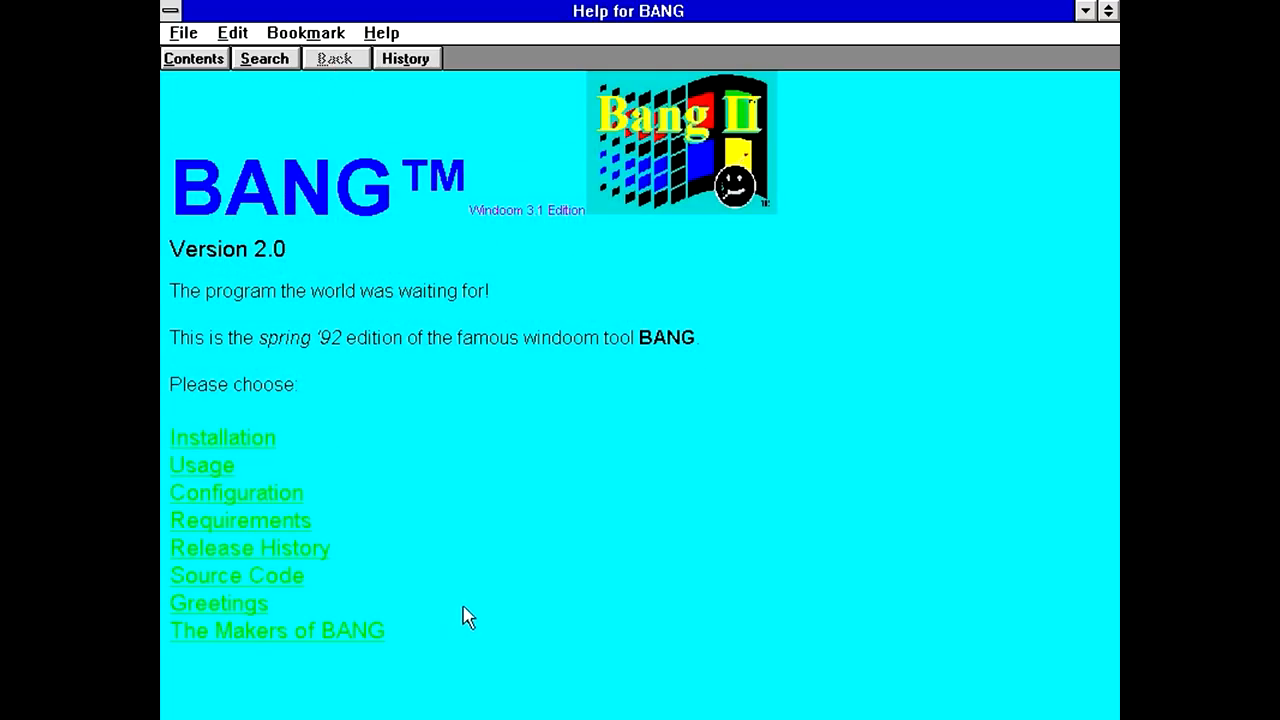
mouse_move(290, 584)
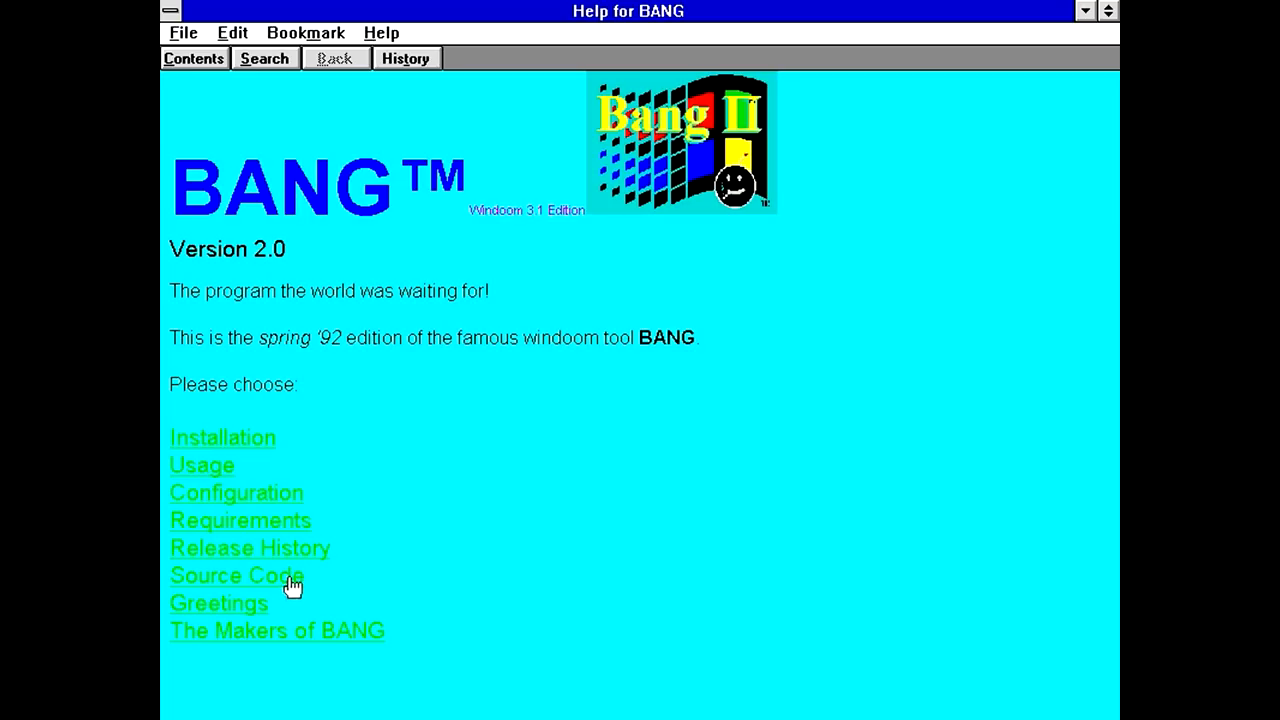
mouse_move(316, 582)
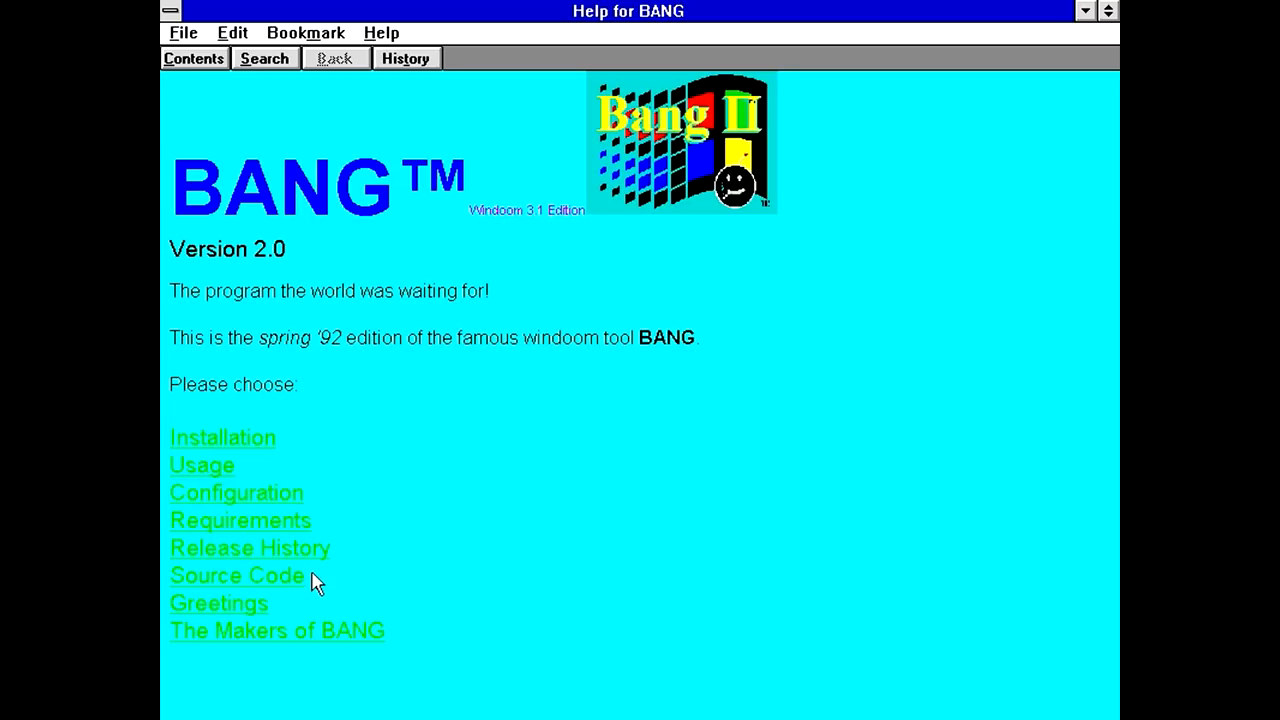
click(236, 576)
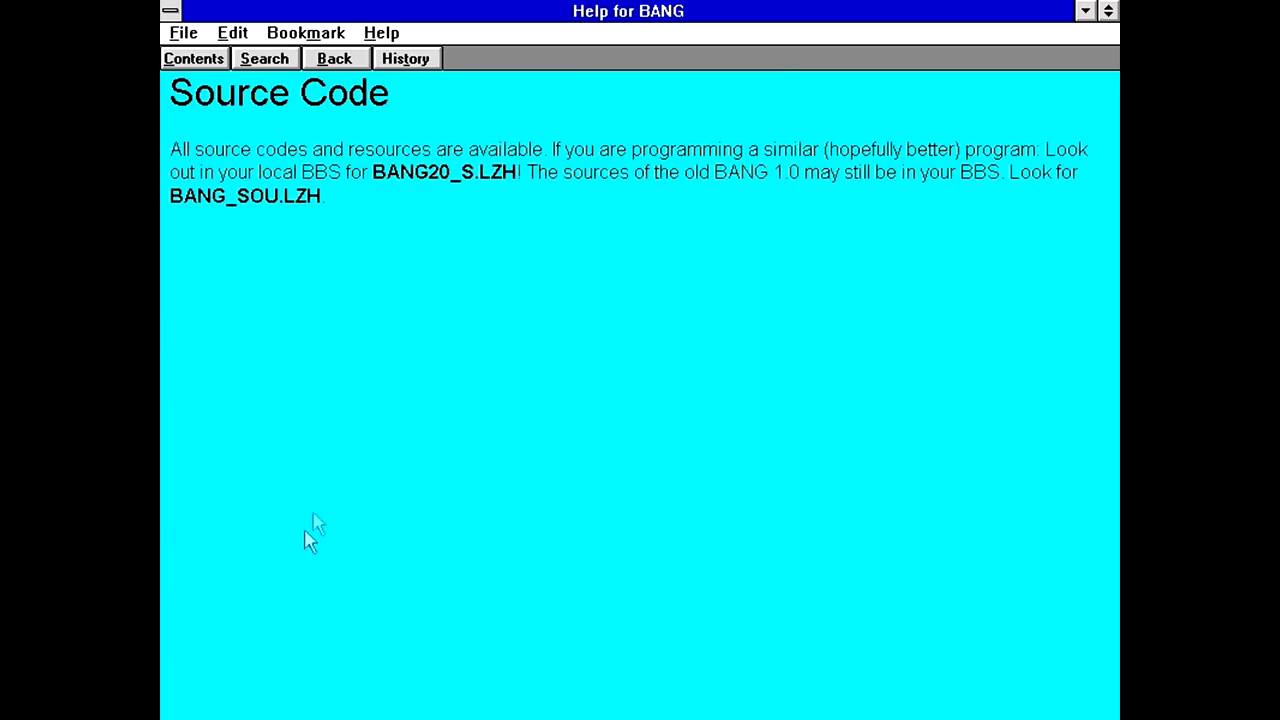
mouse_move(636, 184)
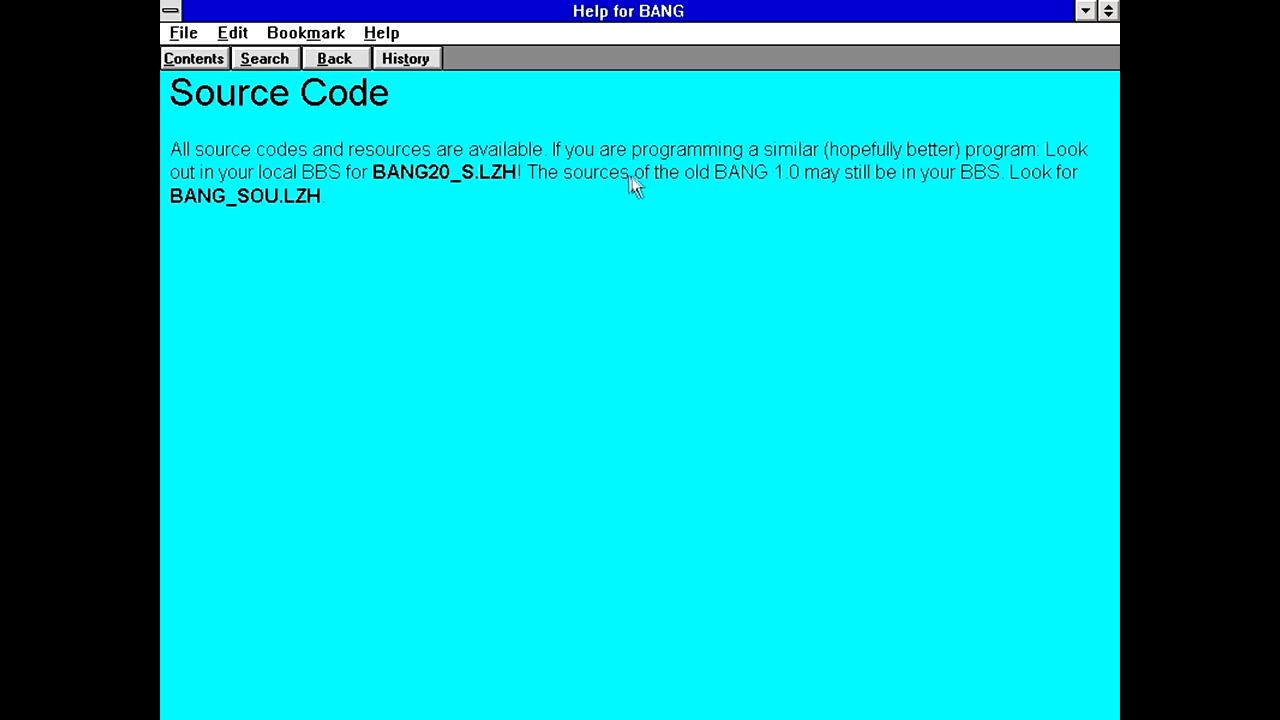
mouse_move(356, 184)
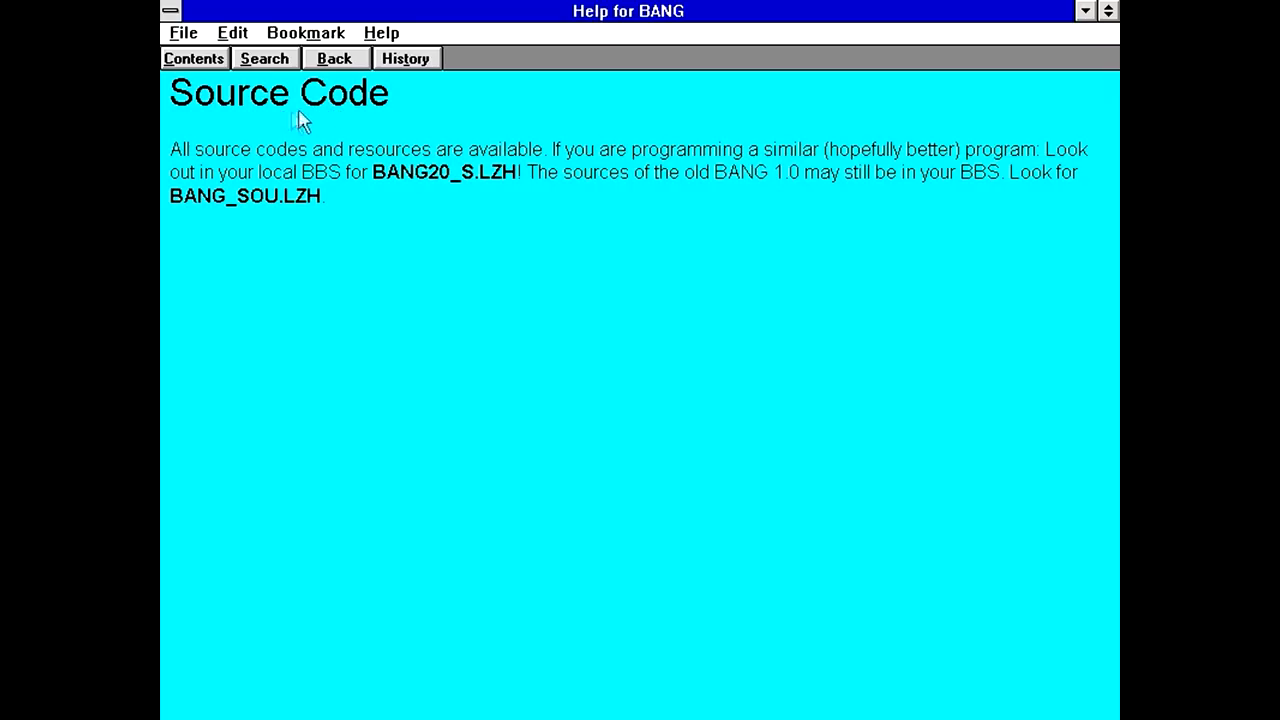
click(336, 56)
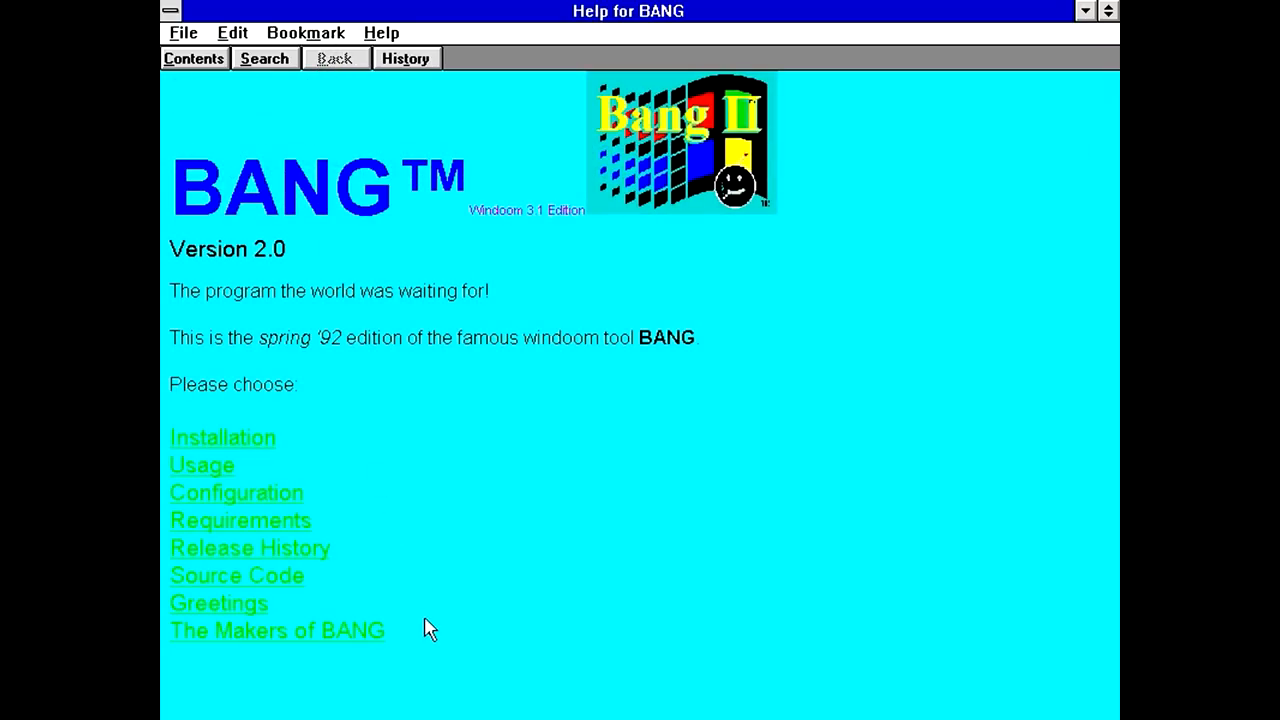
Scroll through The Makers of BANG credits and return to the contents page.
click(276, 630)
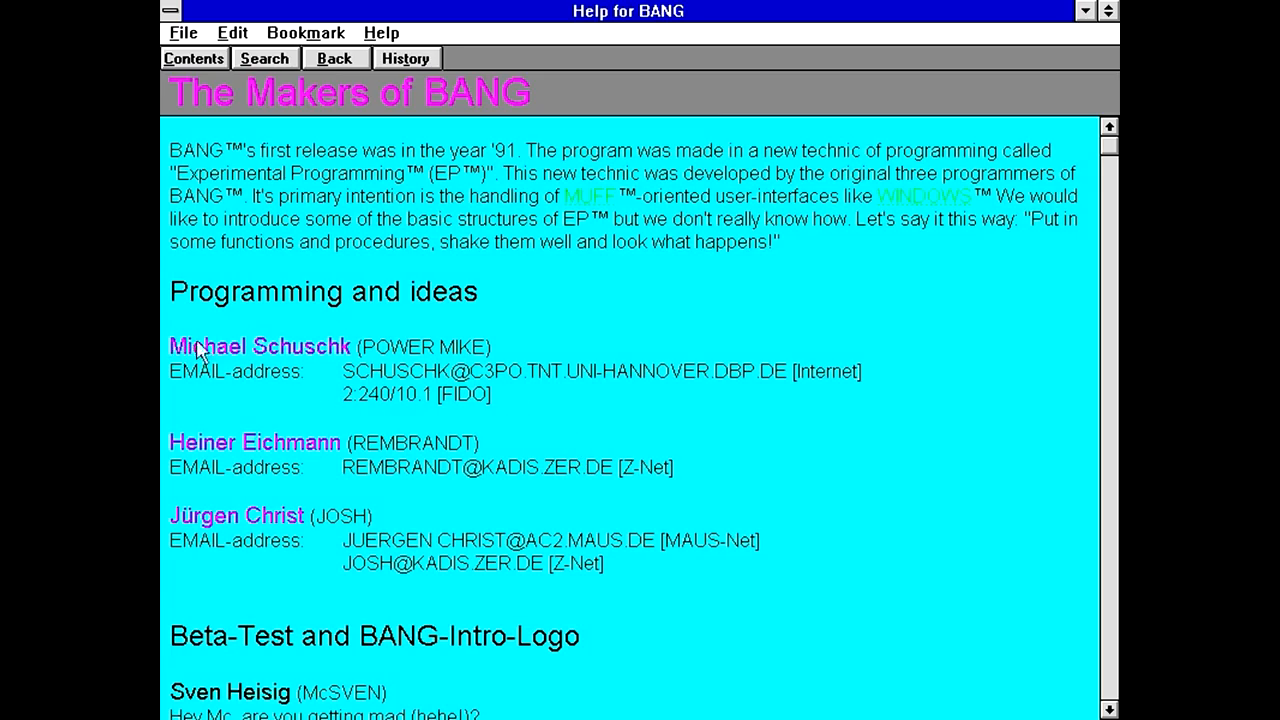
mouse_move(164, 616)
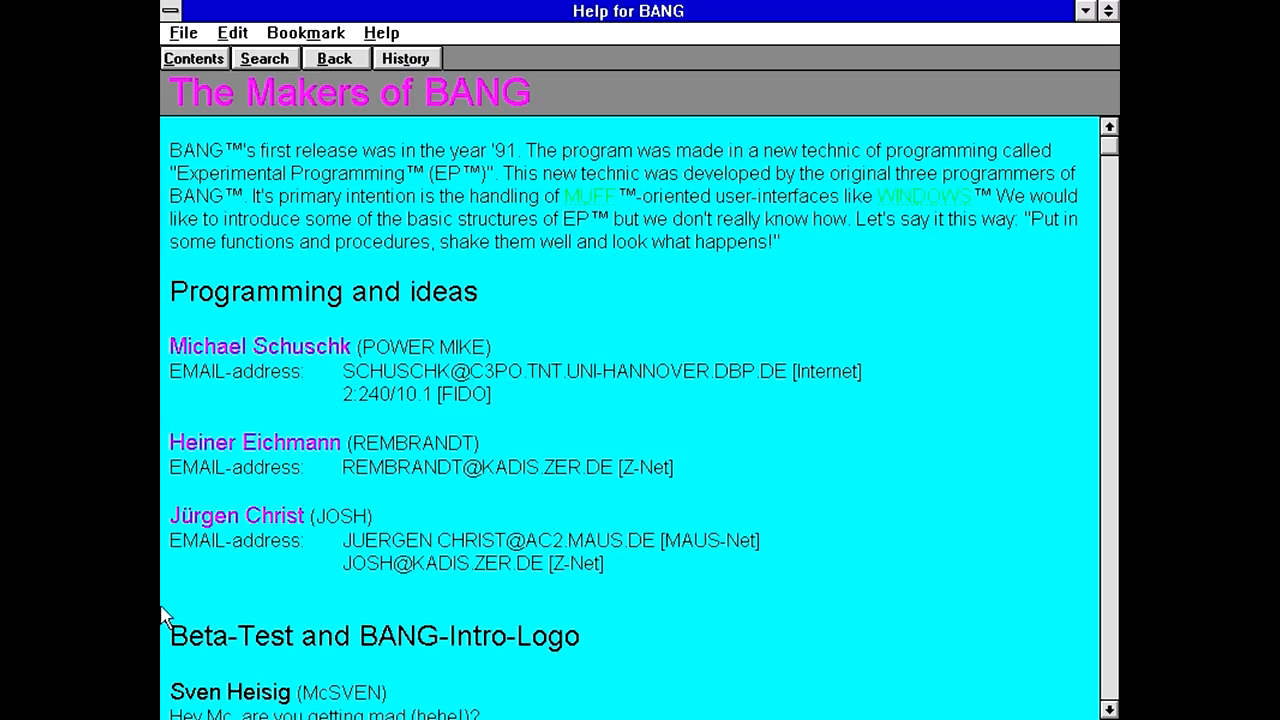
mouse_move(410, 516)
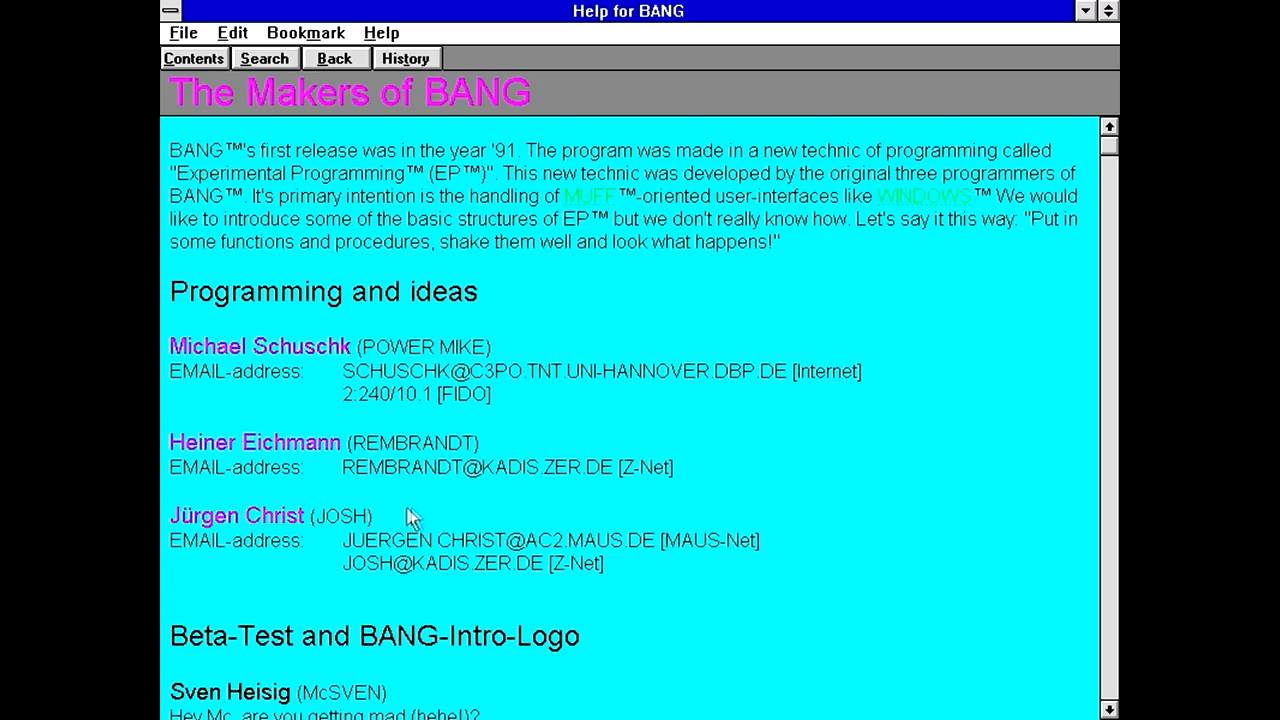
mouse_move(764, 556)
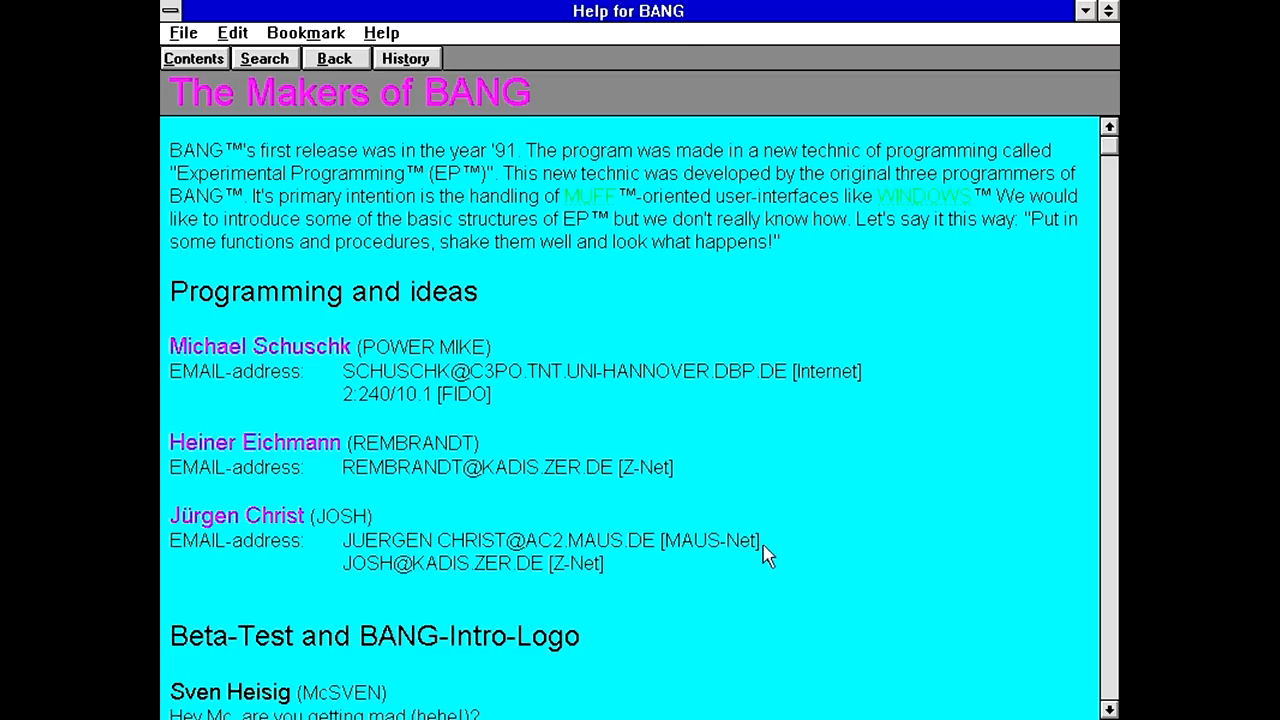
mouse_move(828, 464)
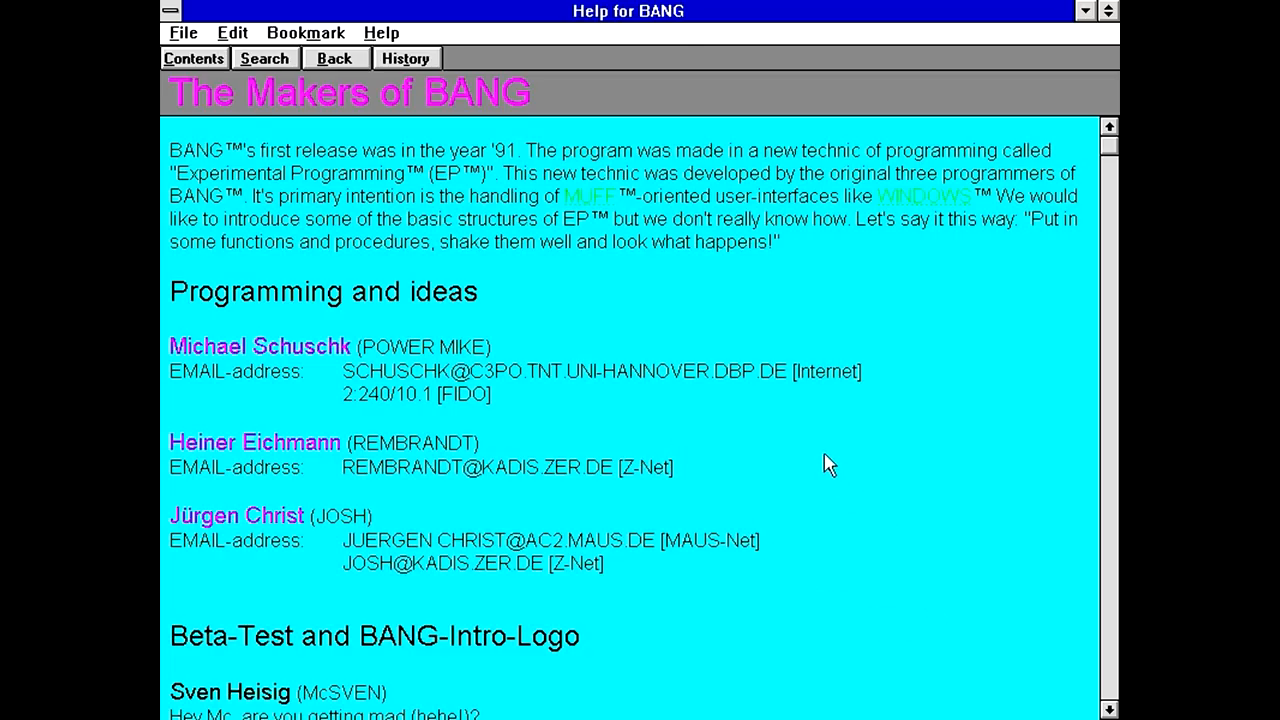
scroll(down, 3)
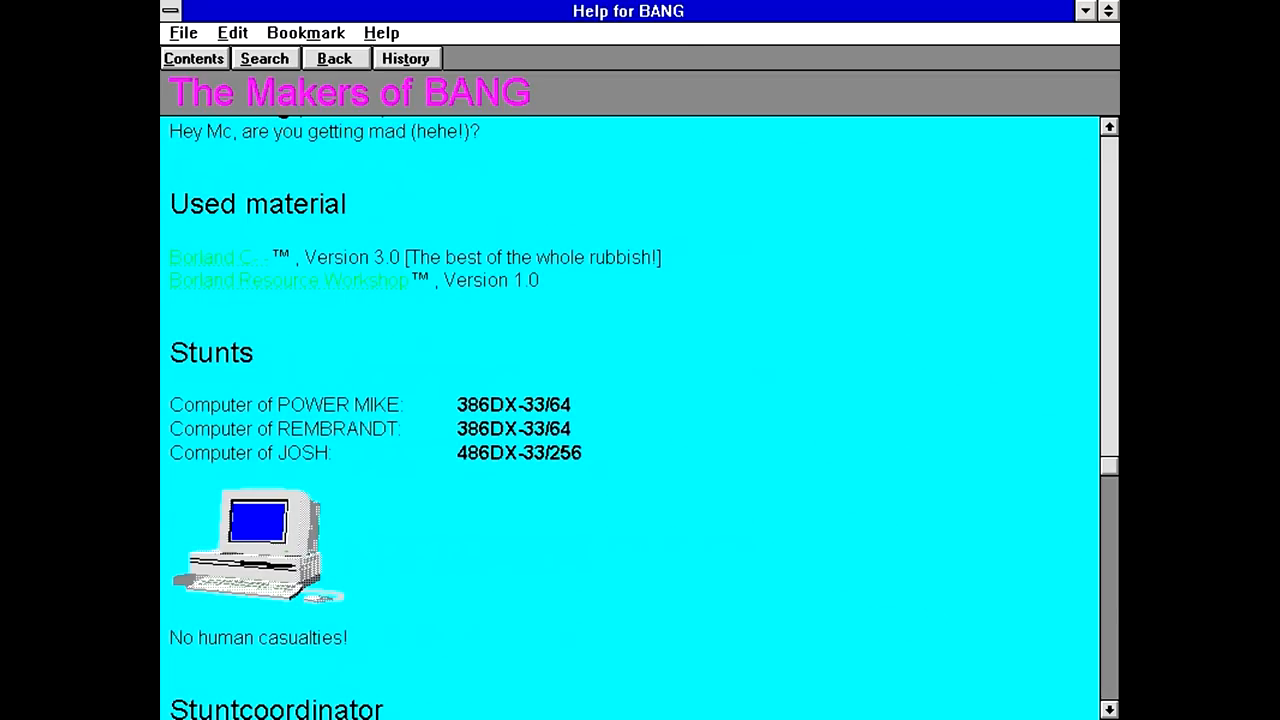
mouse_move(1098, 648)
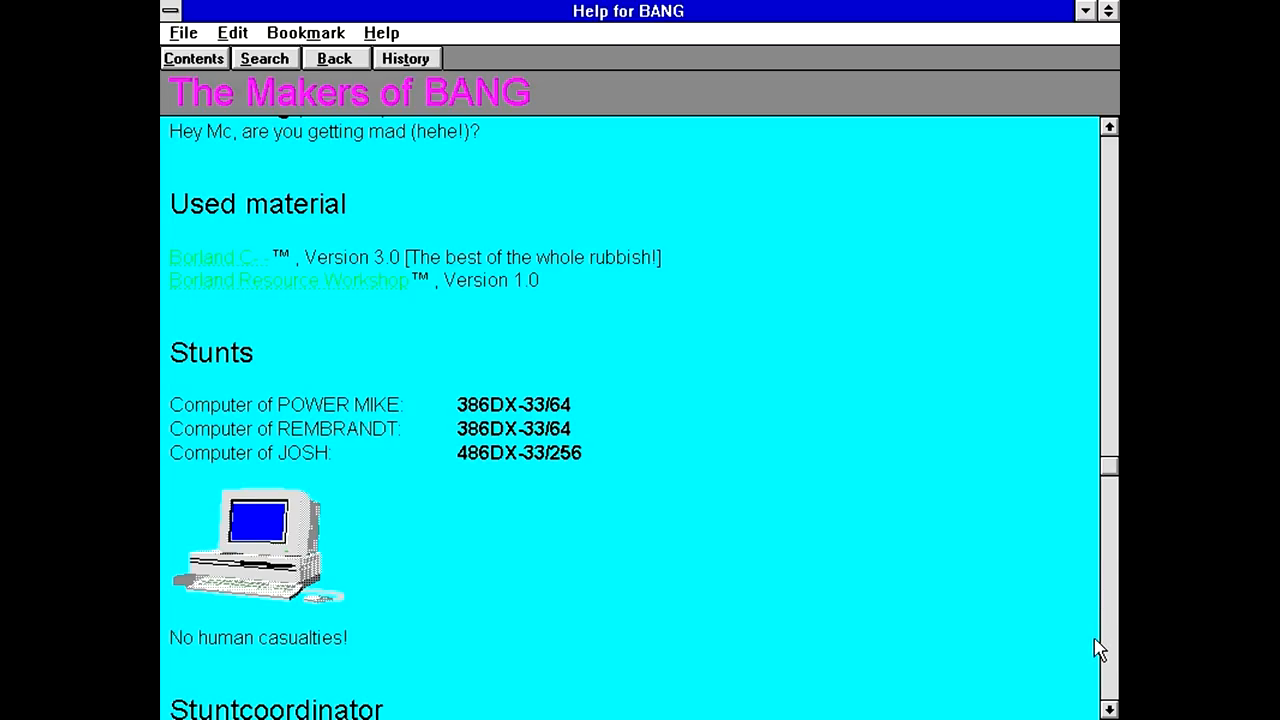
scroll(down, 3)
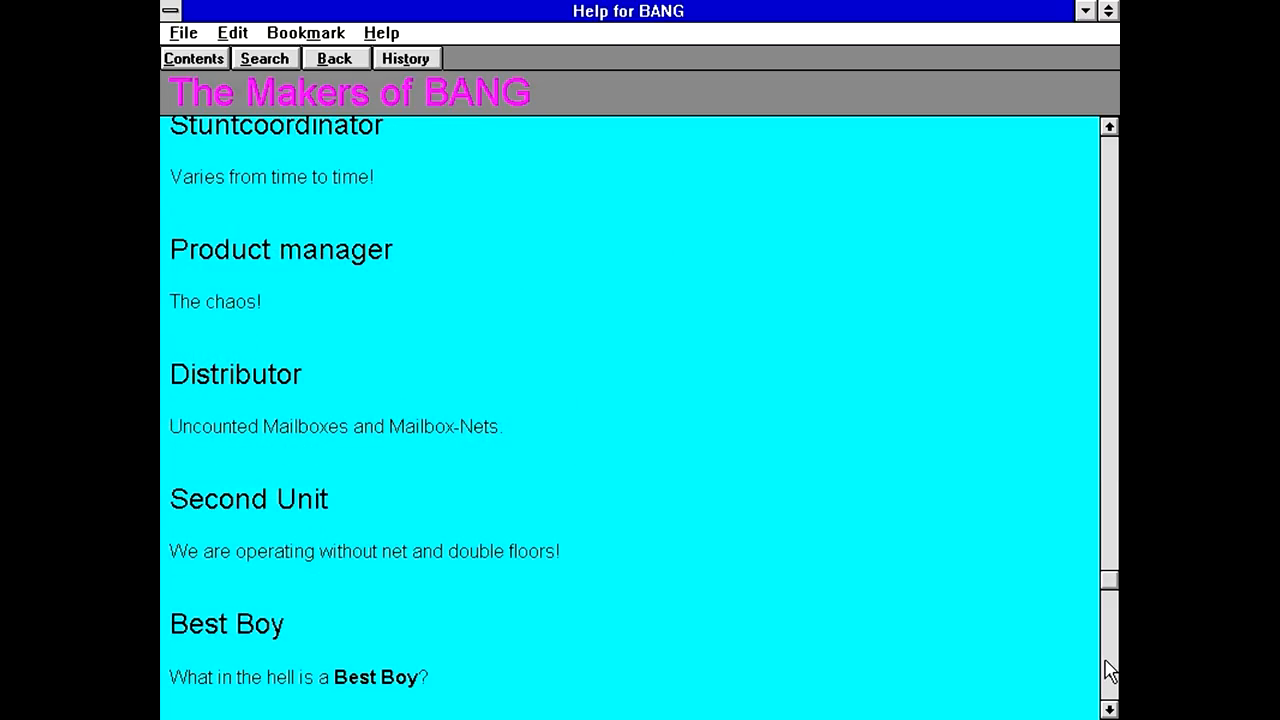
scroll(down, 3)
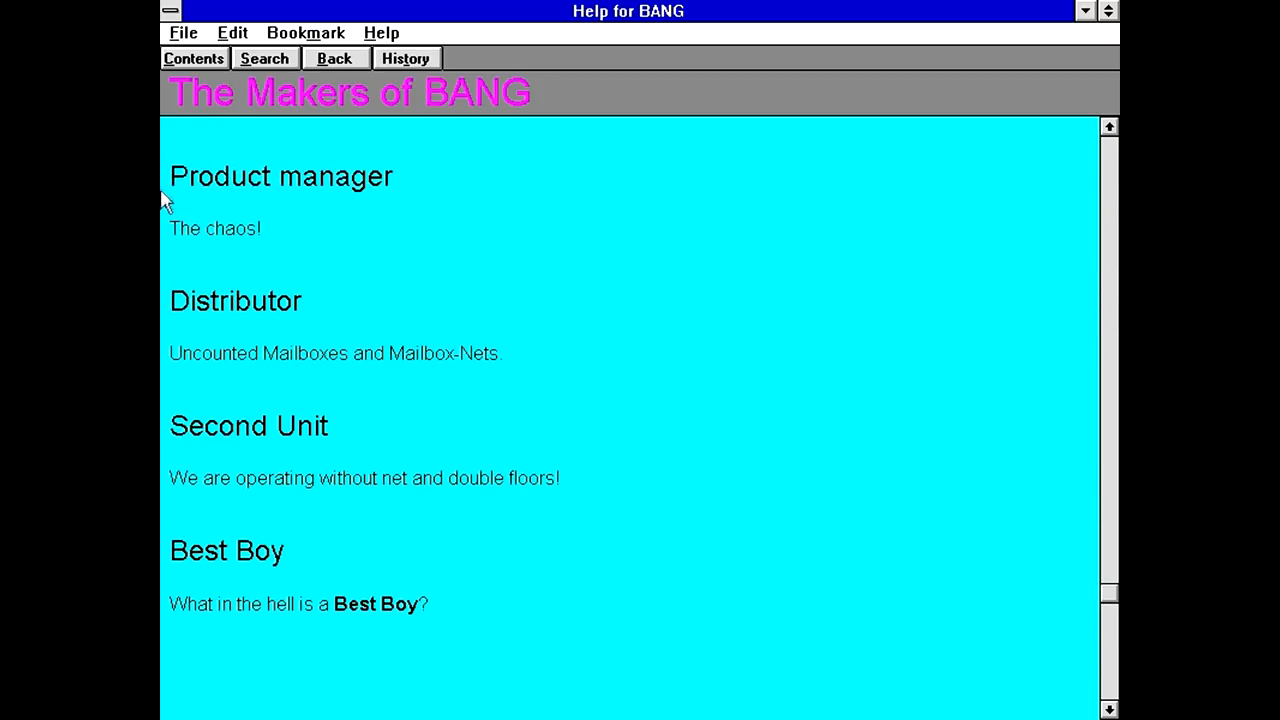
mouse_move(982, 150)
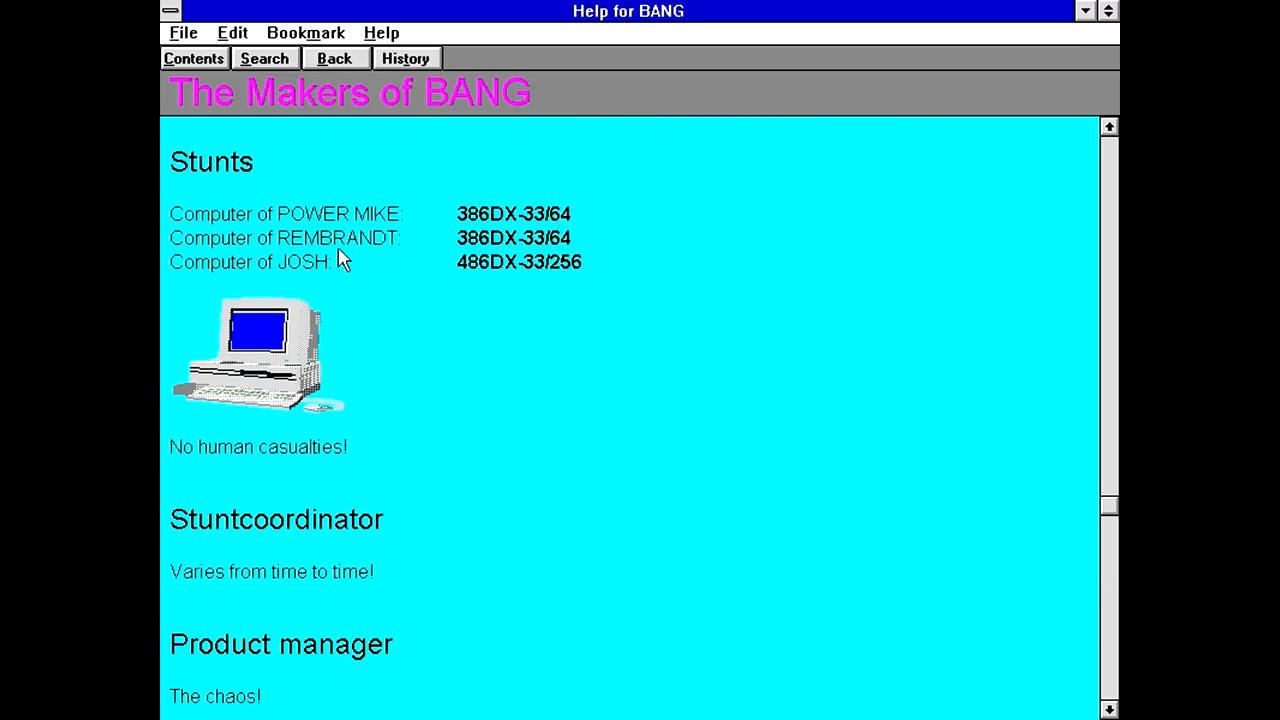
mouse_move(370, 390)
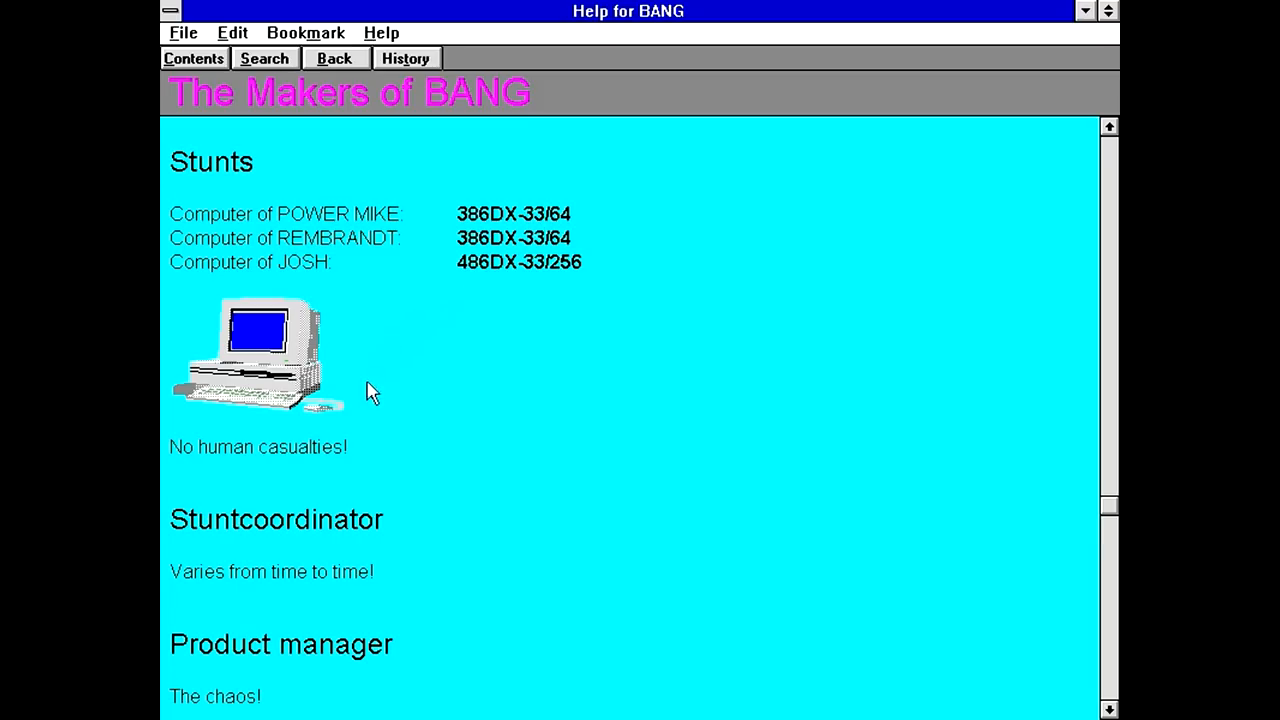
click(336, 58)
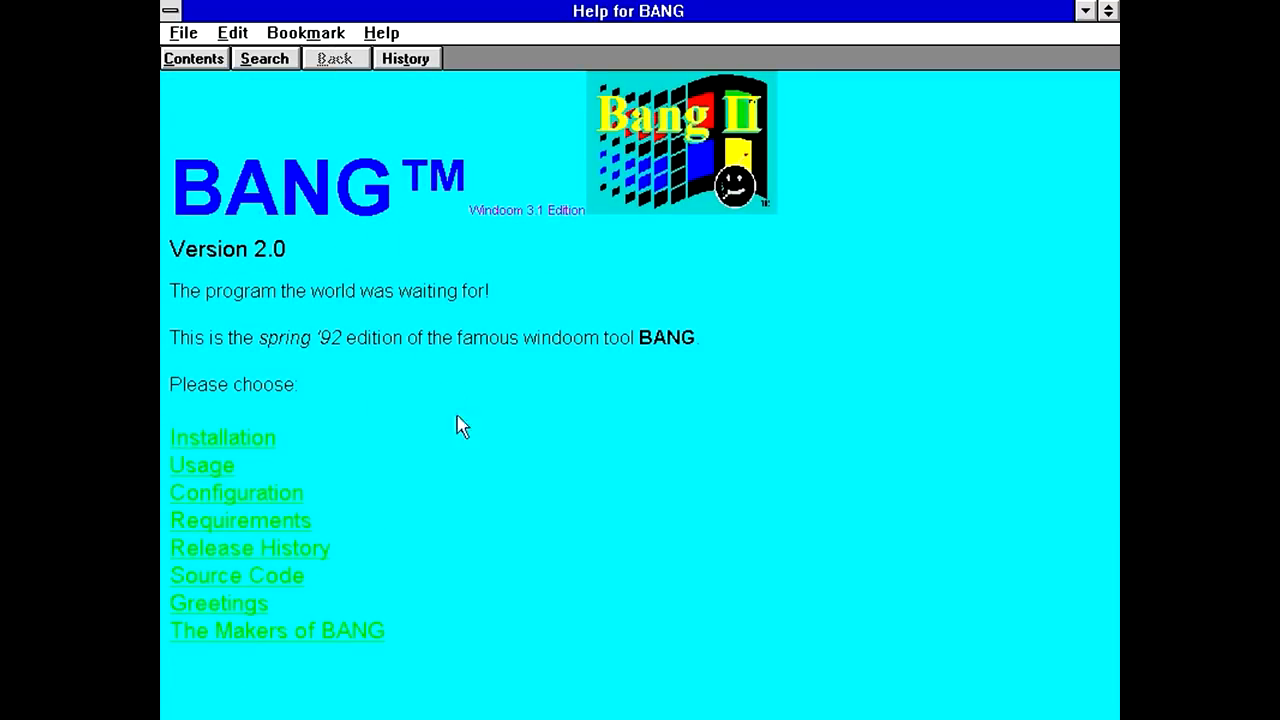
mouse_move(304, 384)
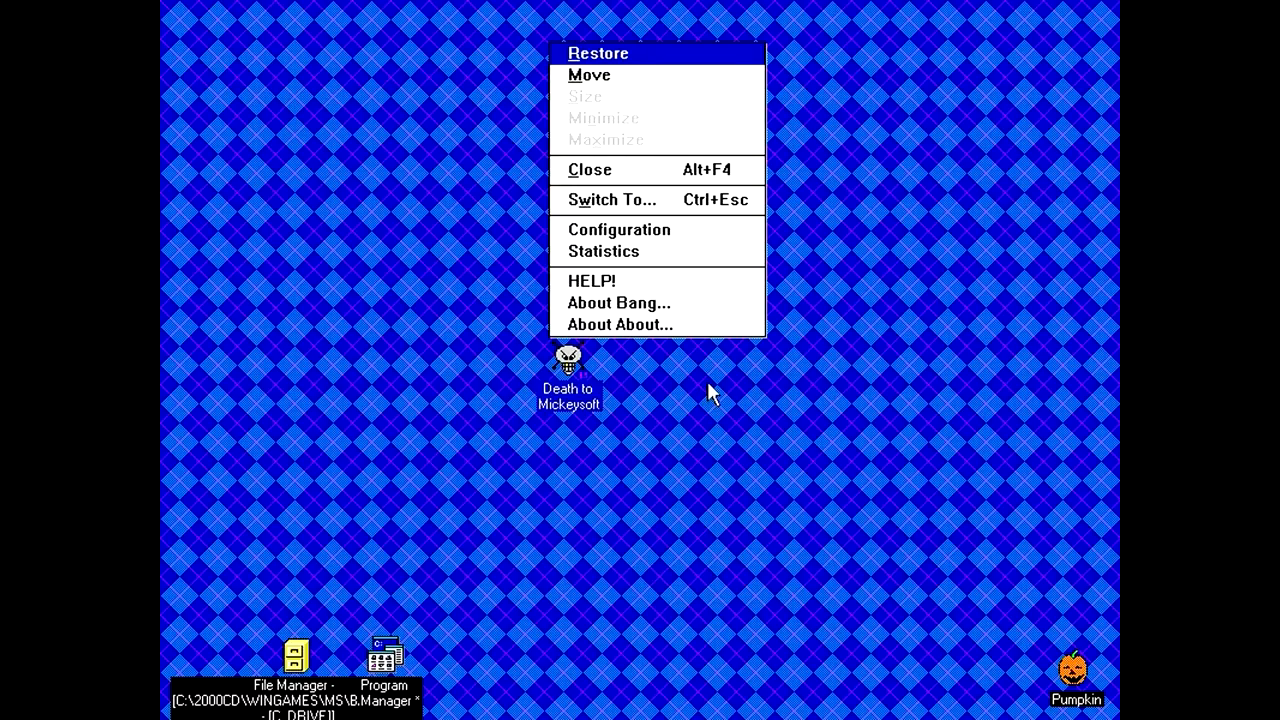
mouse_move(616, 304)
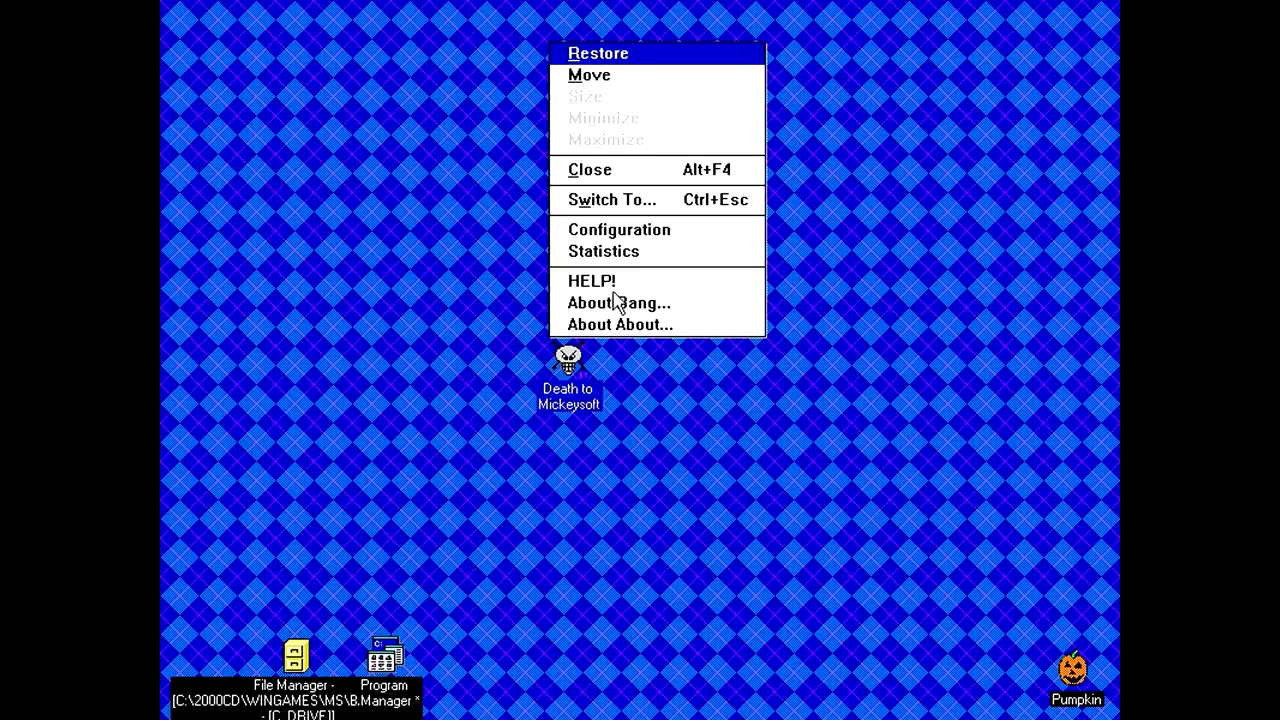
Choose HELP! from the BANG icon and dismiss the 'Cannot open Help file' error.
click(592, 280)
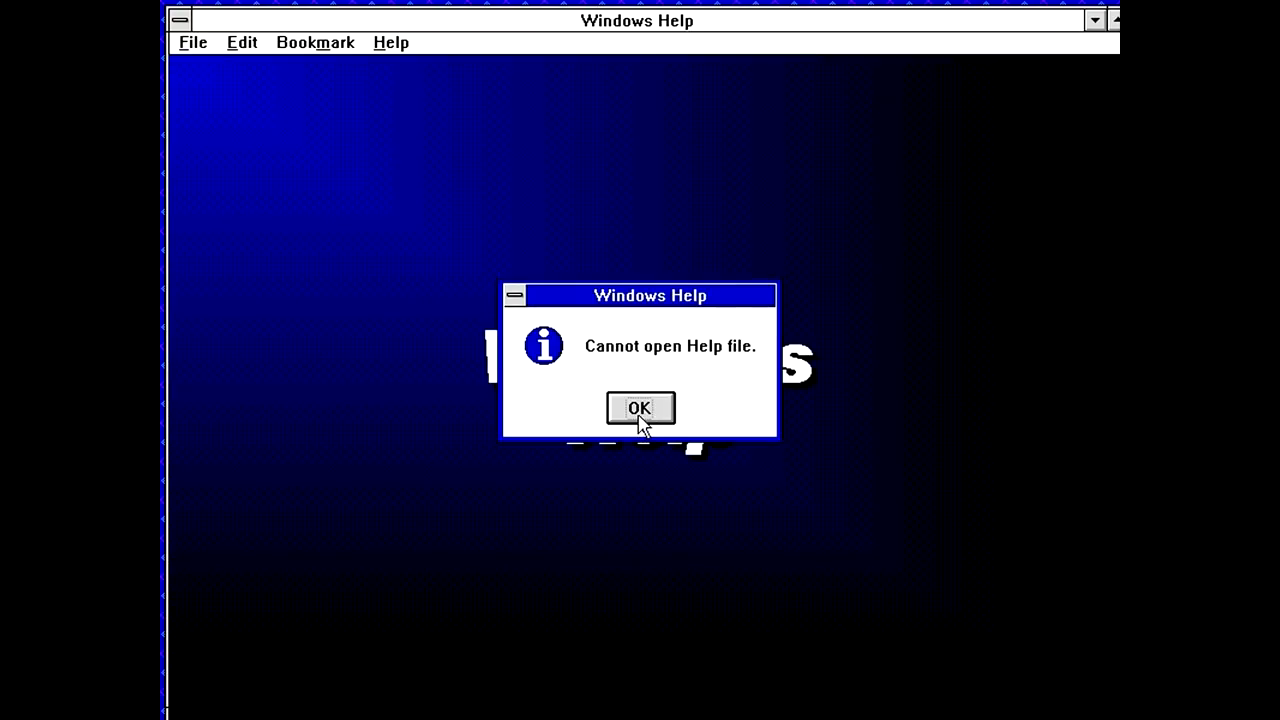
click(640, 408)
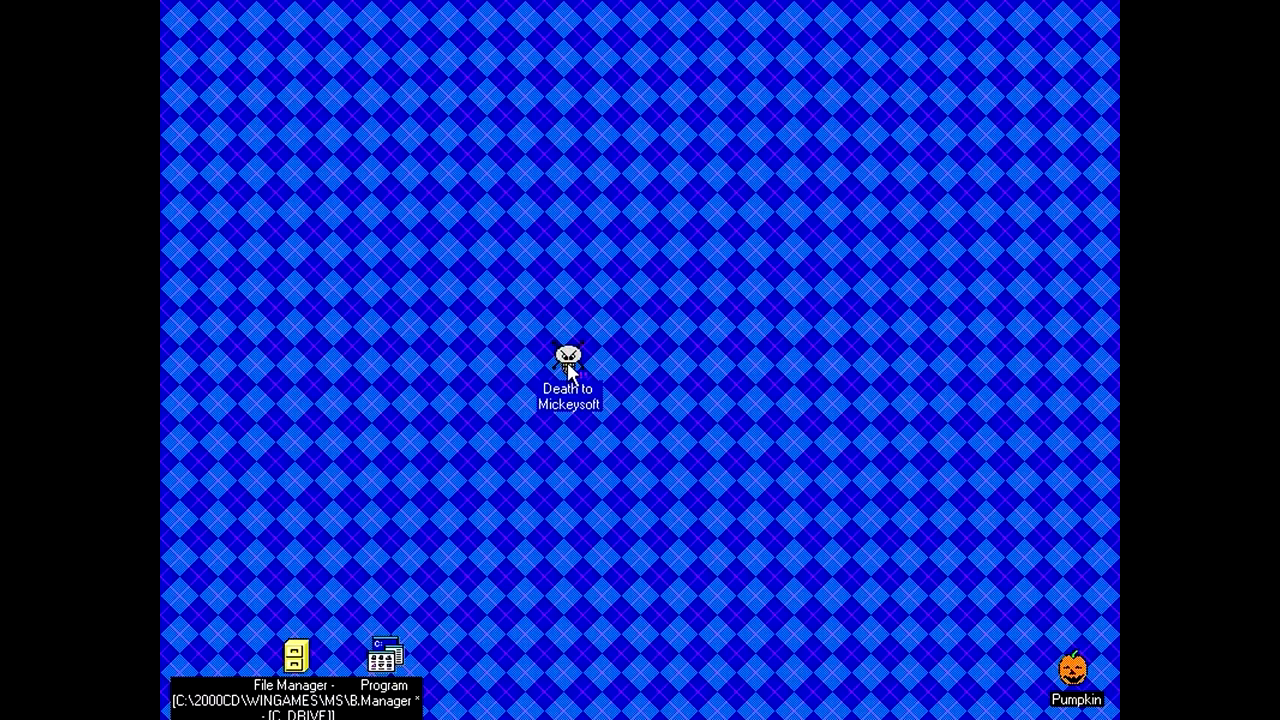
Show BANG's About About box from the icon menu and close it.
right_click(568, 360)
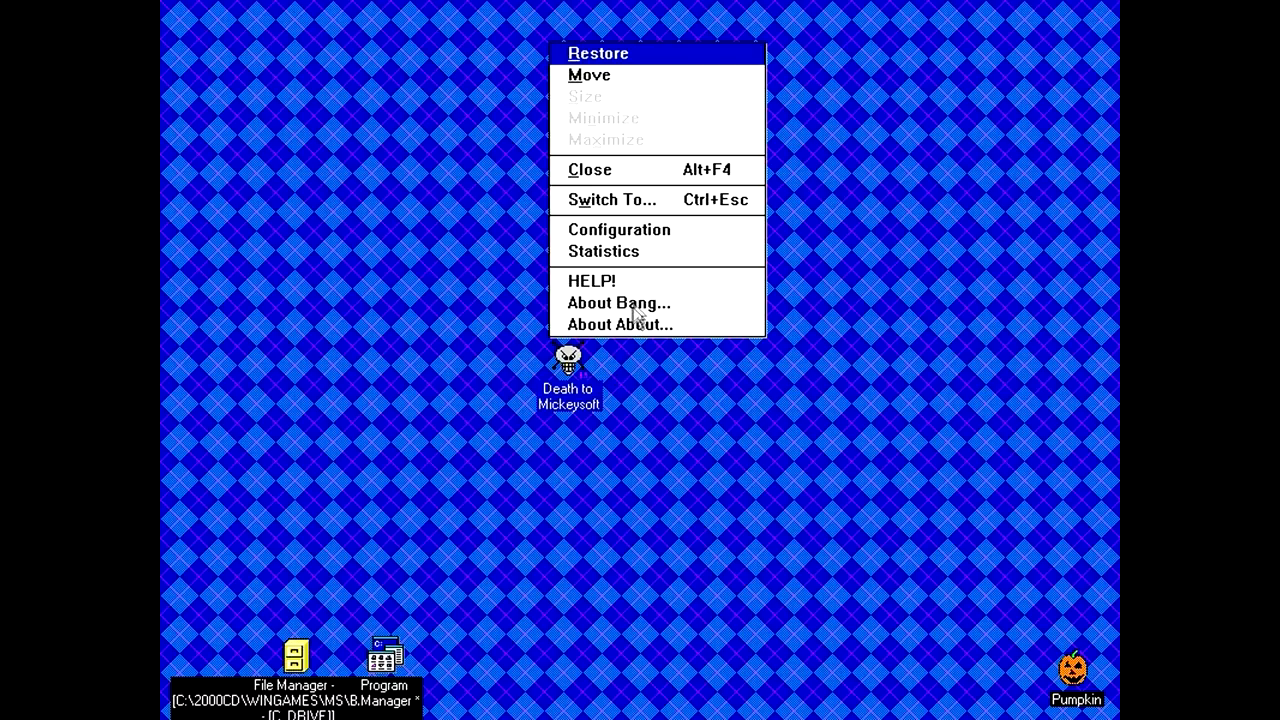
mouse_move(650, 276)
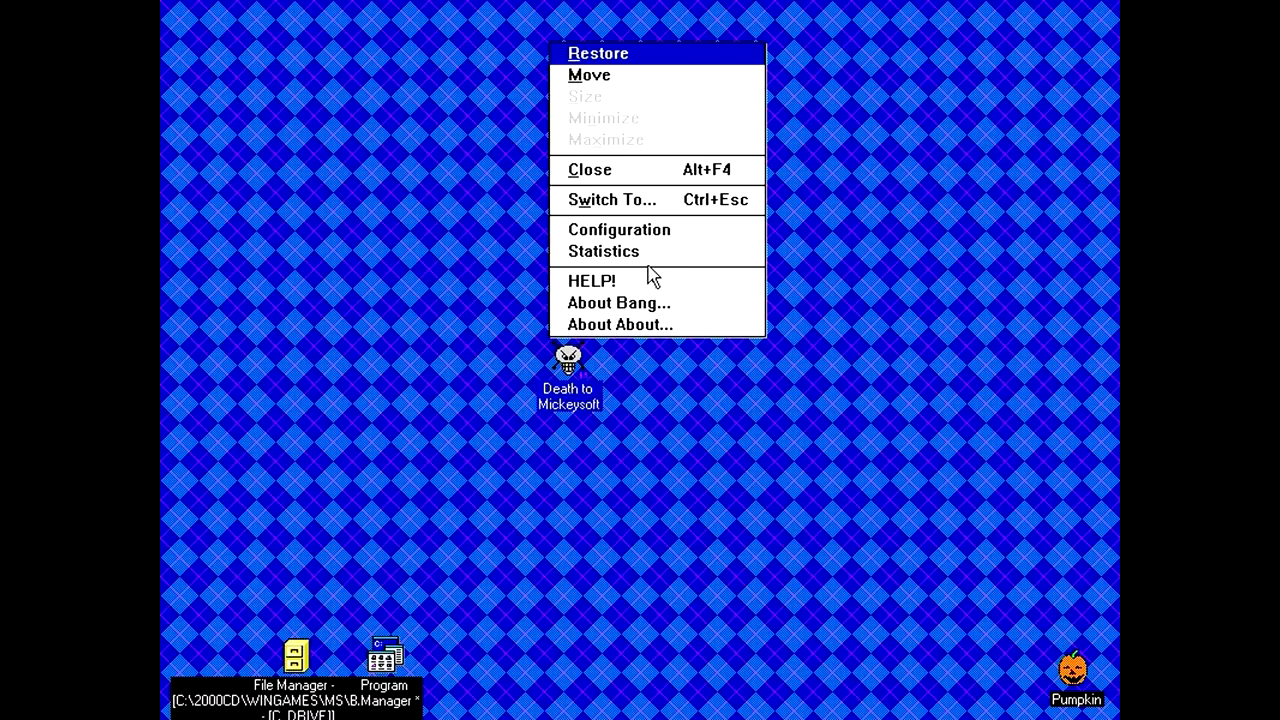
click(620, 324)
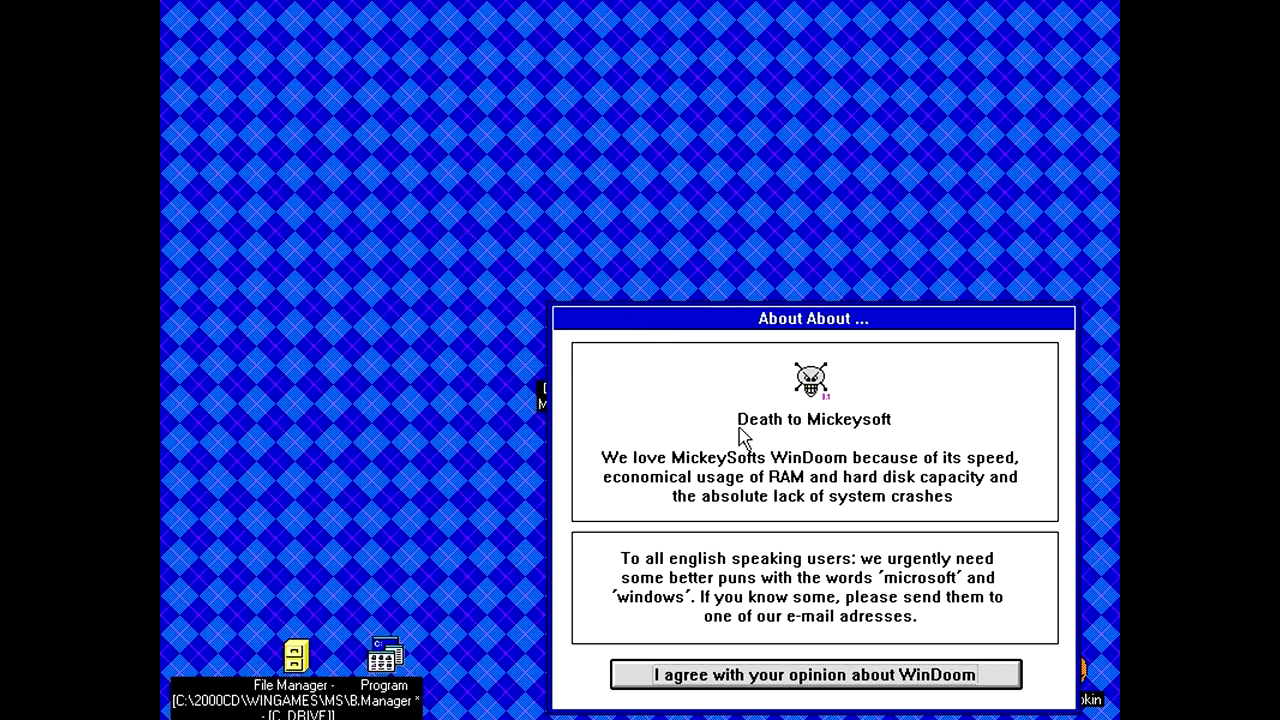
mouse_move(880, 478)
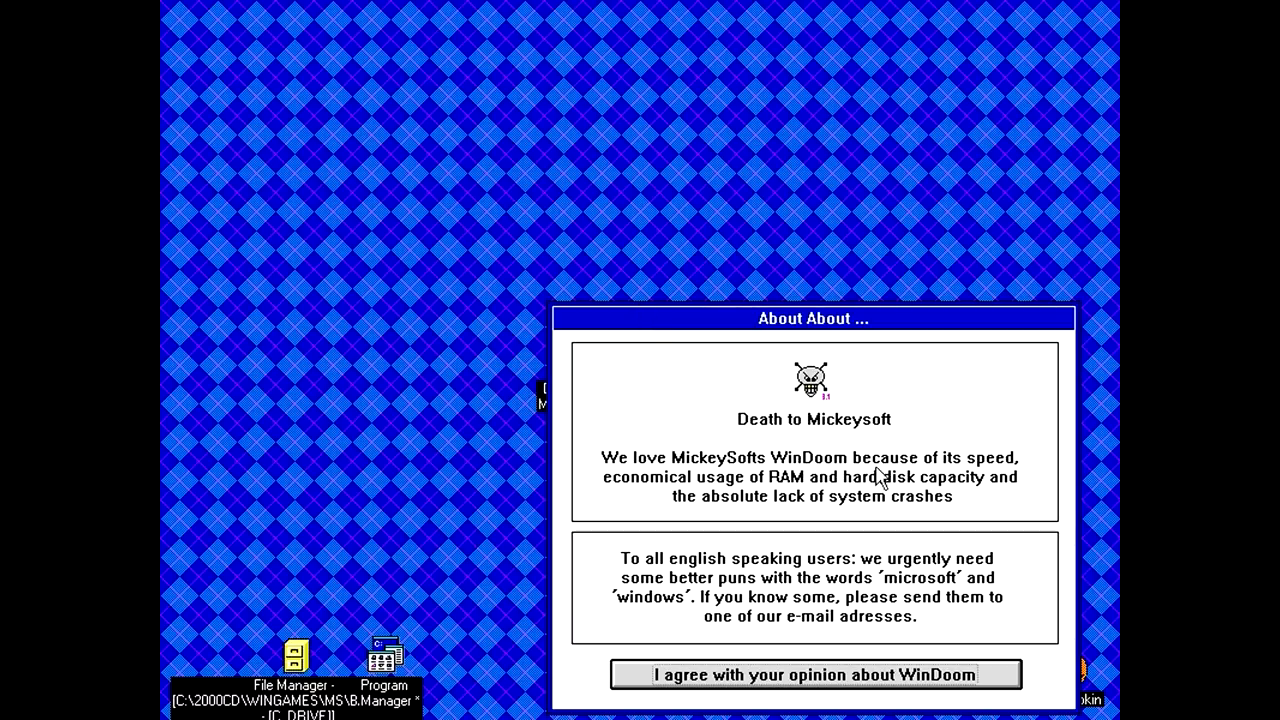
mouse_move(760, 492)
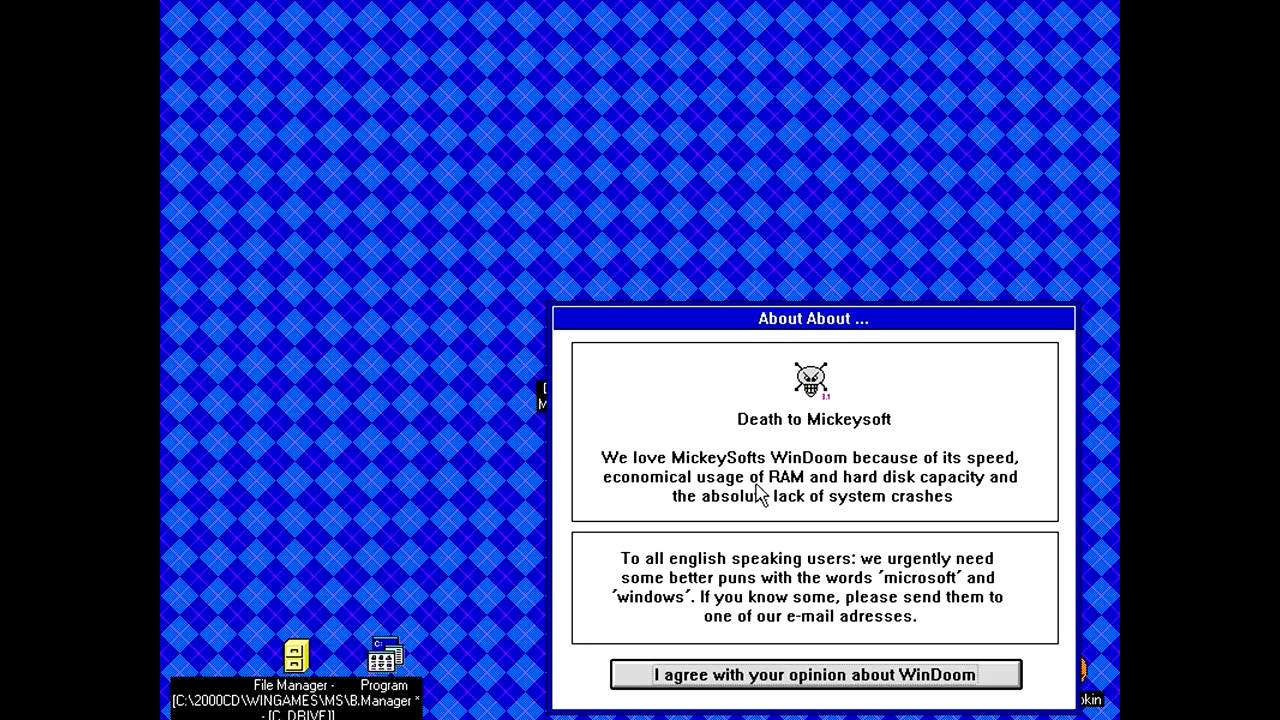
mouse_move(756, 492)
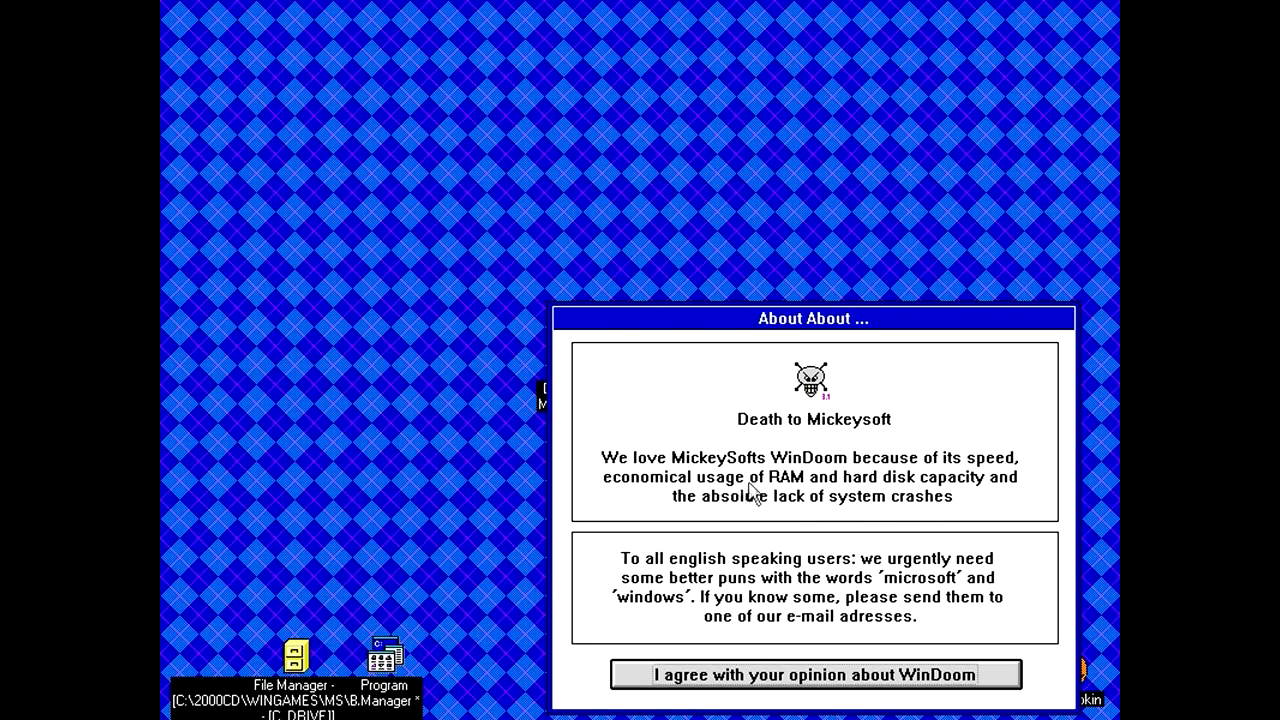
mouse_move(838, 470)
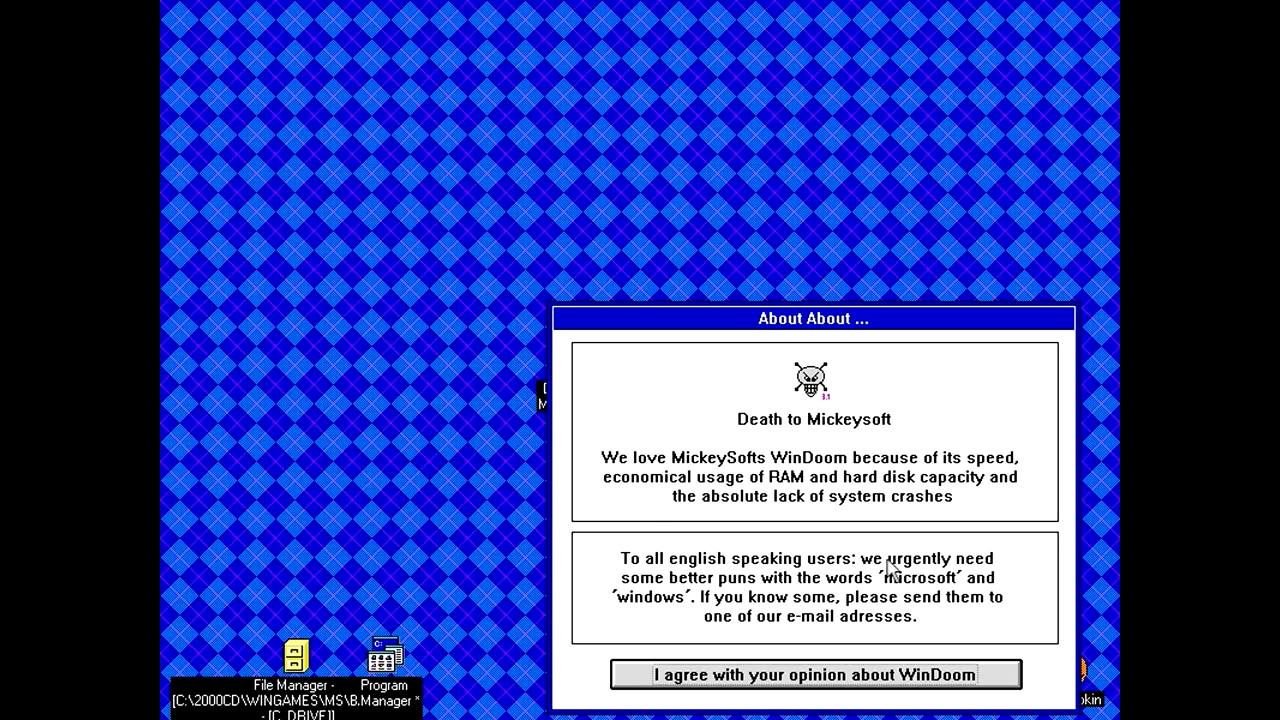
mouse_move(824, 590)
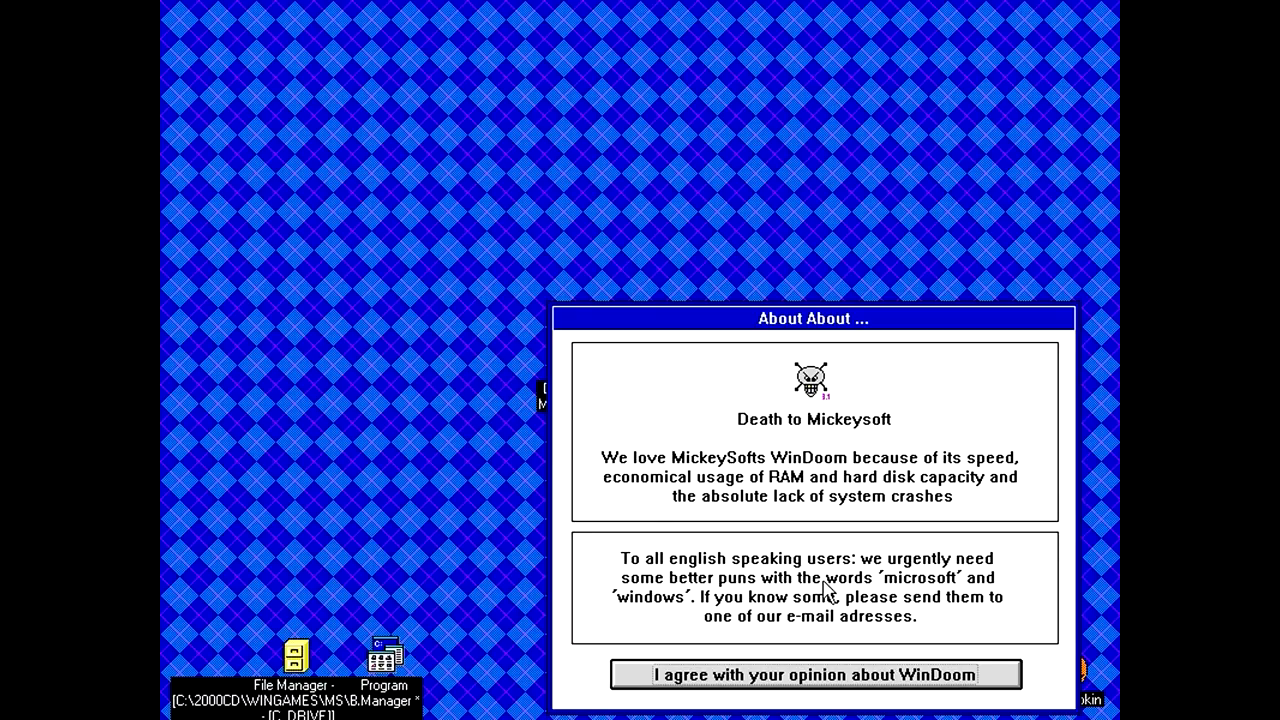
mouse_move(670, 590)
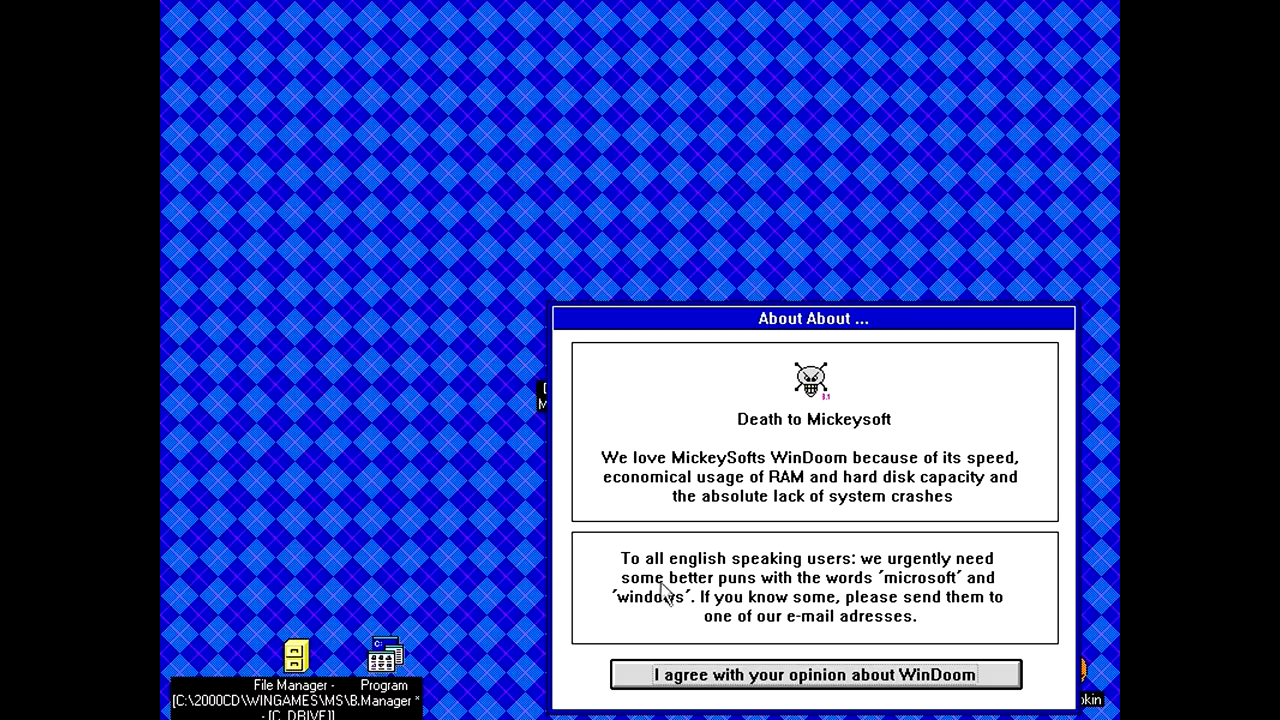
mouse_move(916, 610)
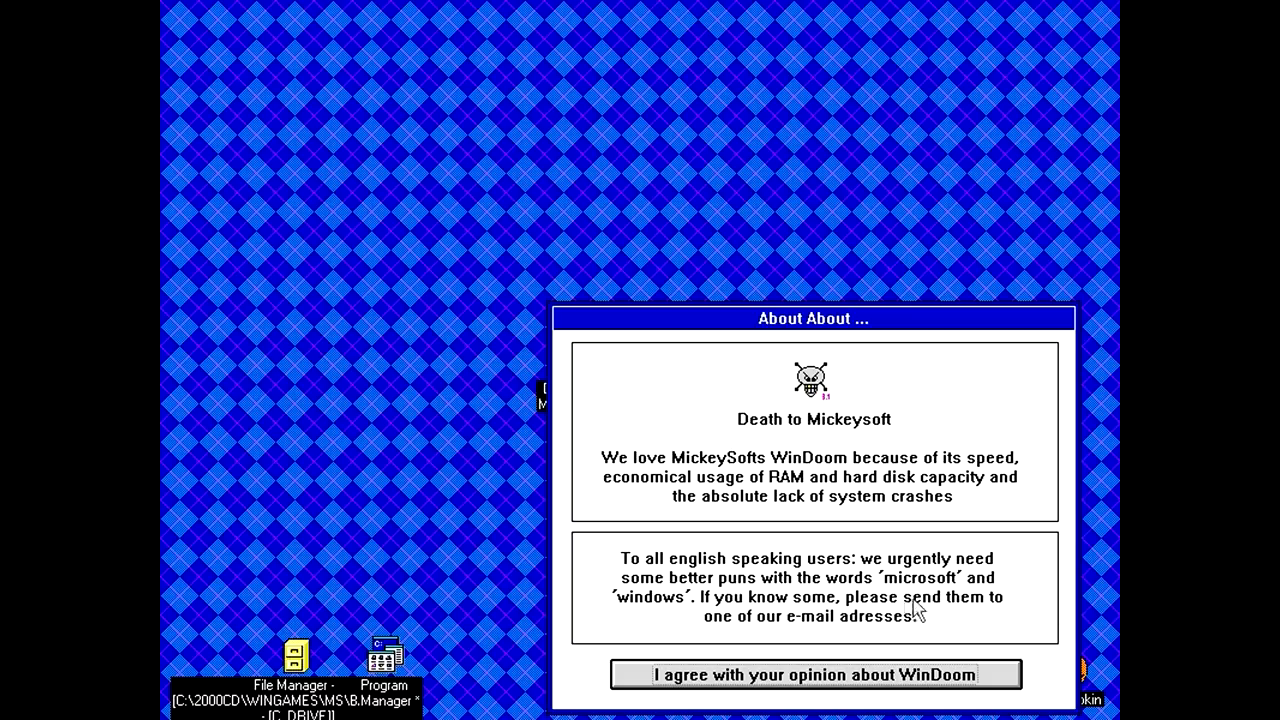
mouse_move(884, 624)
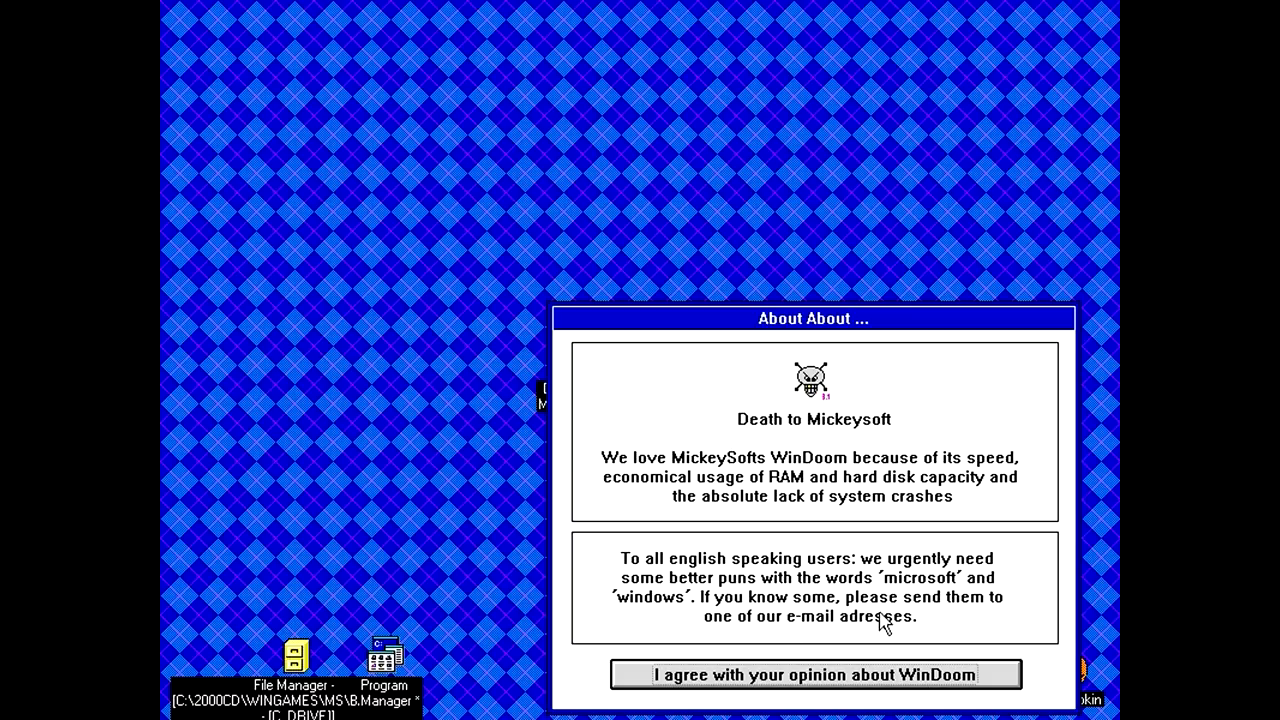
mouse_move(784, 462)
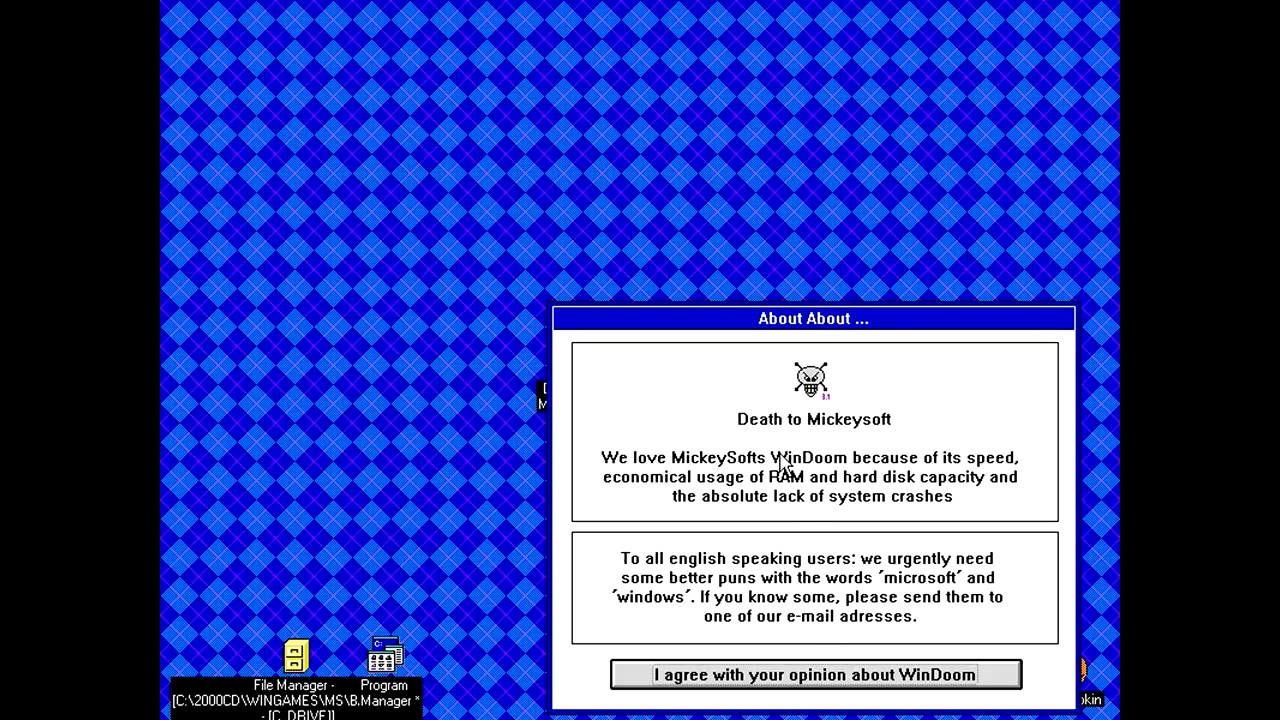
mouse_move(844, 472)
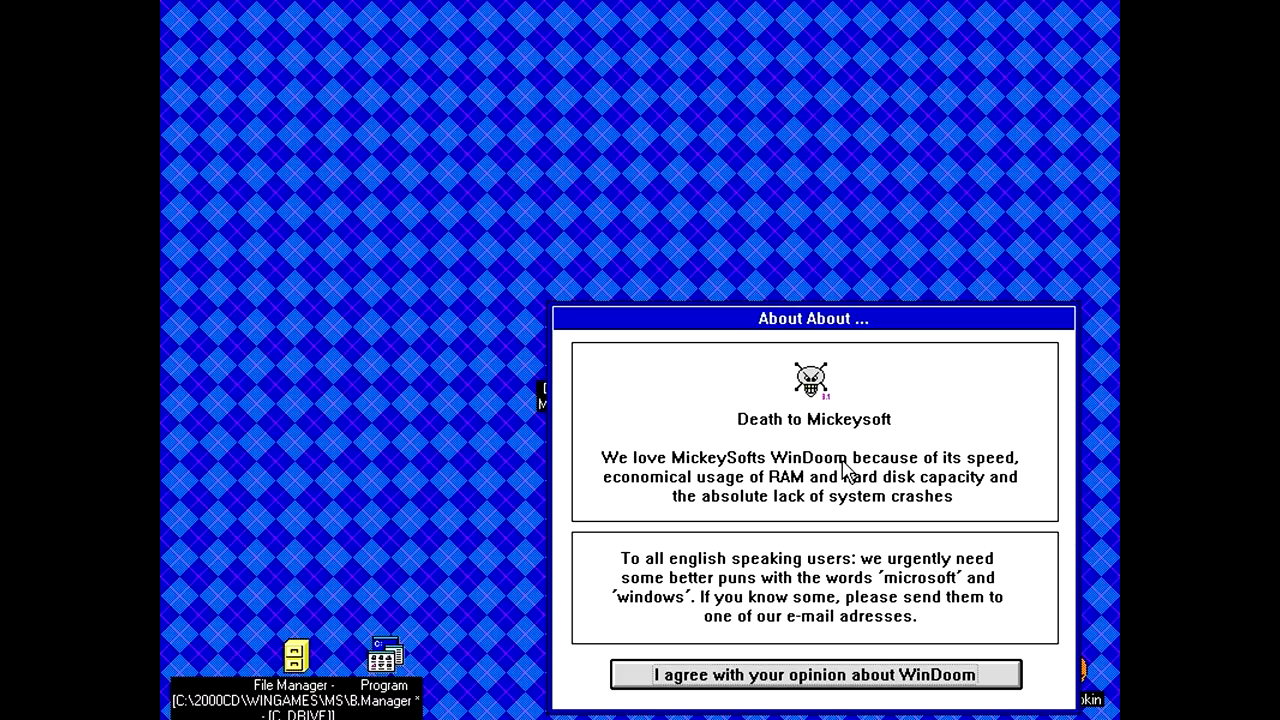
mouse_move(768, 464)
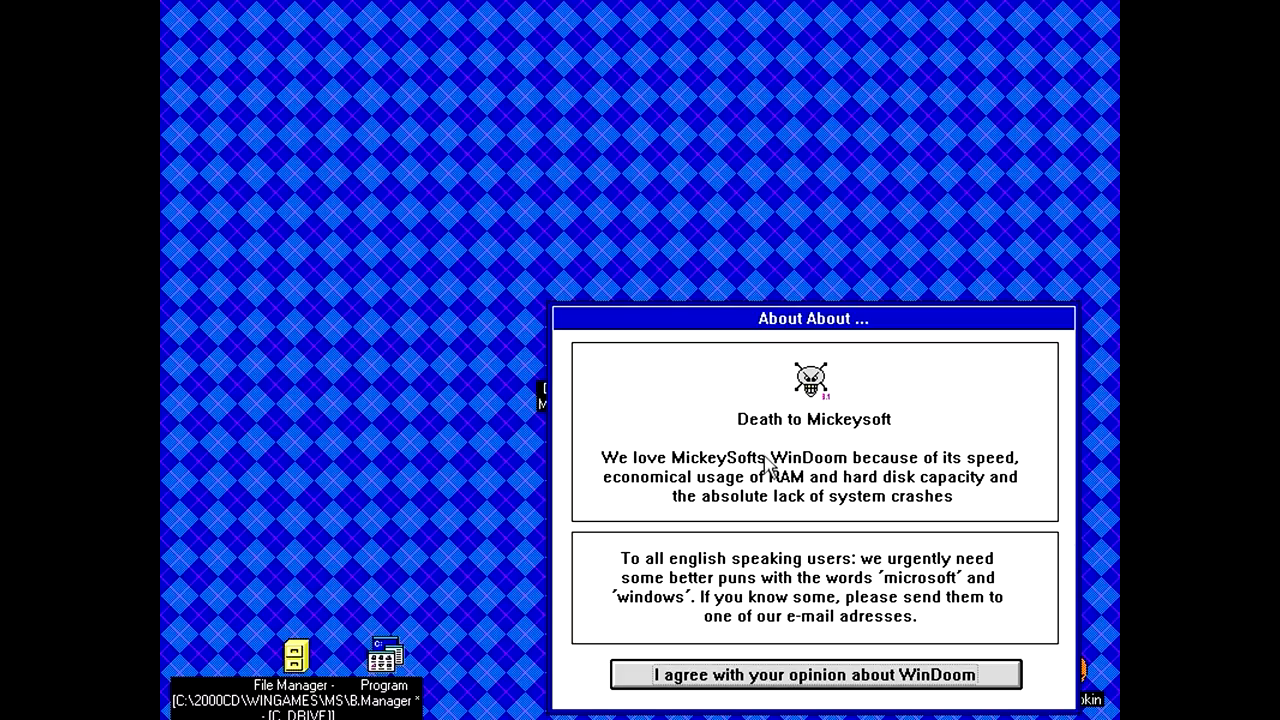
click(814, 674)
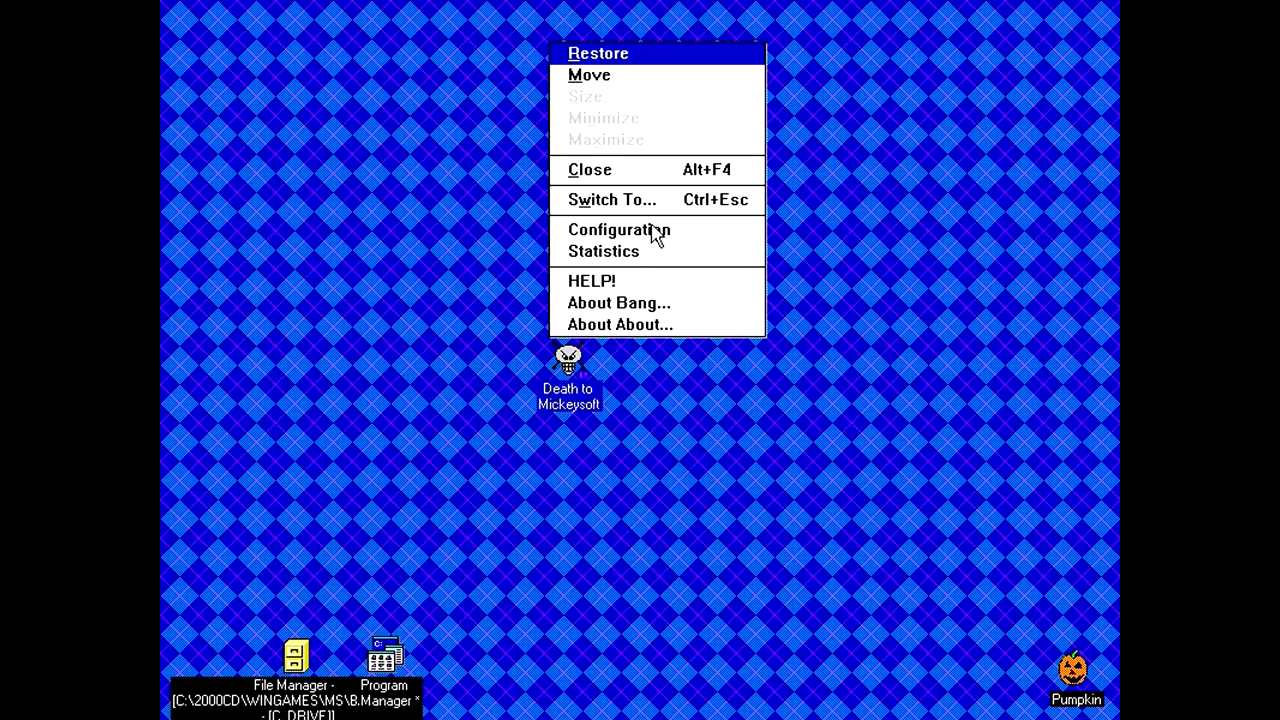
click(620, 230)
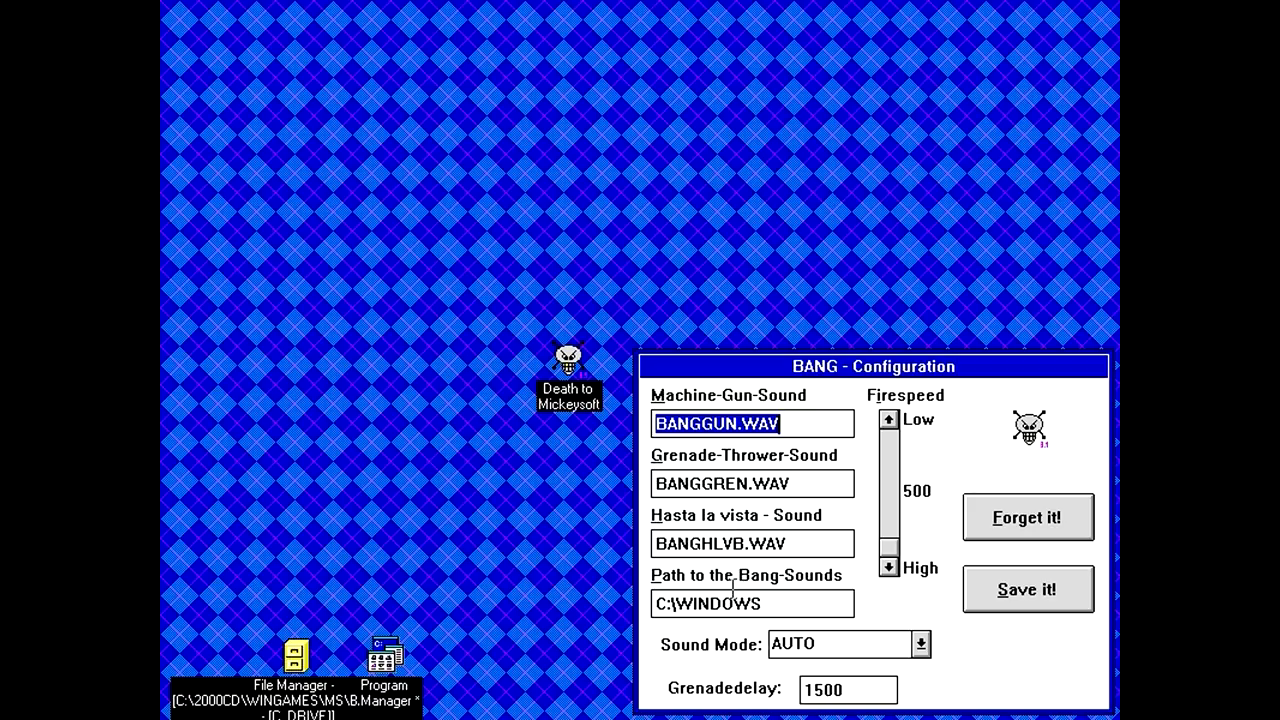
mouse_move(724, 588)
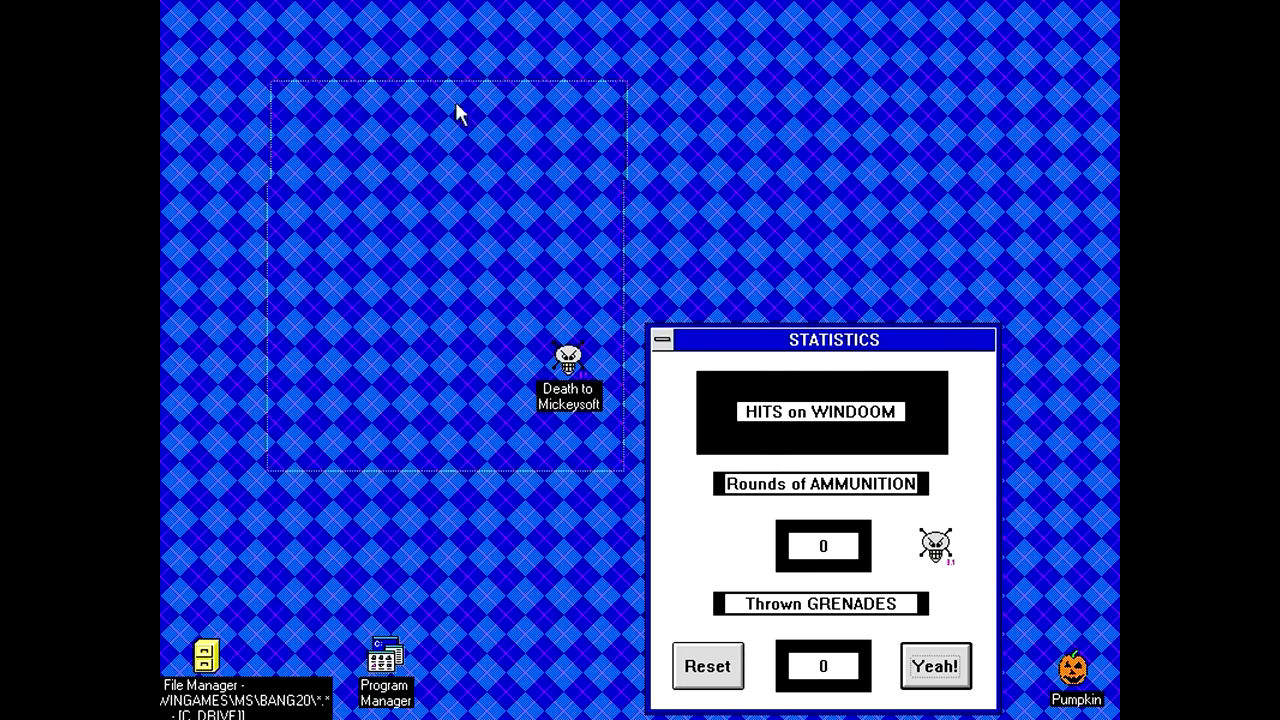
drag(832, 340, 868, 56)
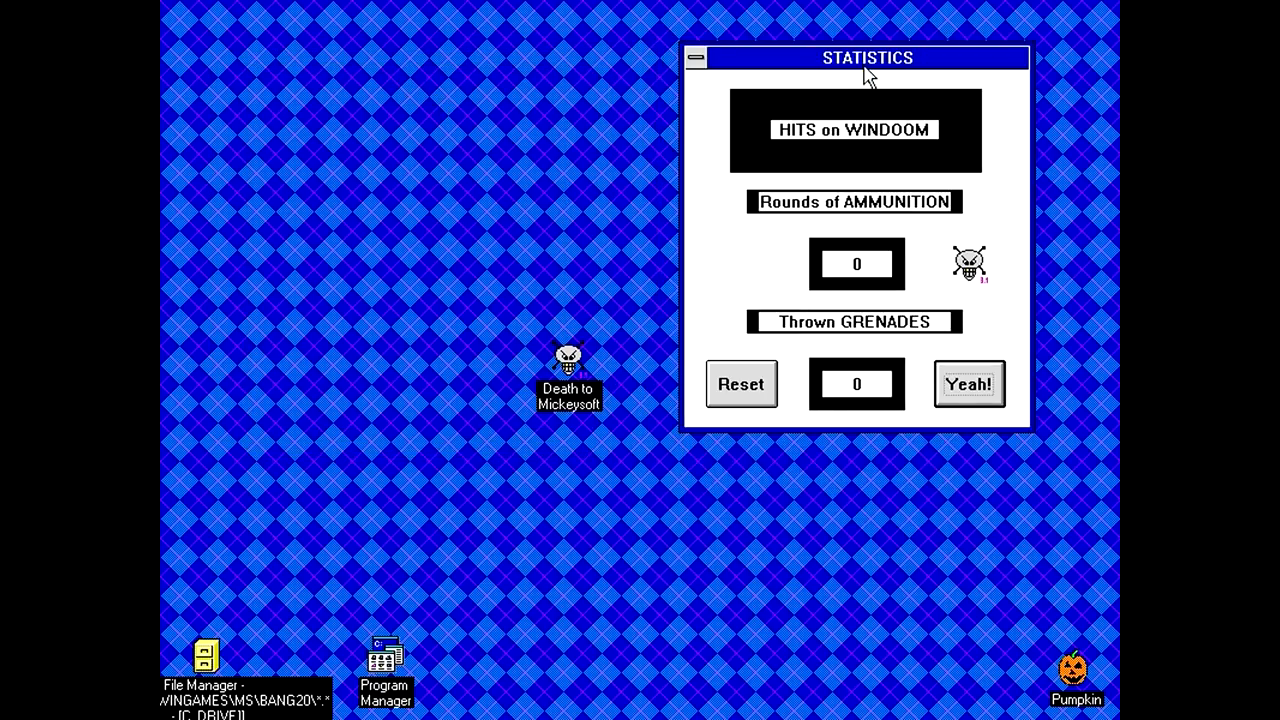
mouse_move(692, 518)
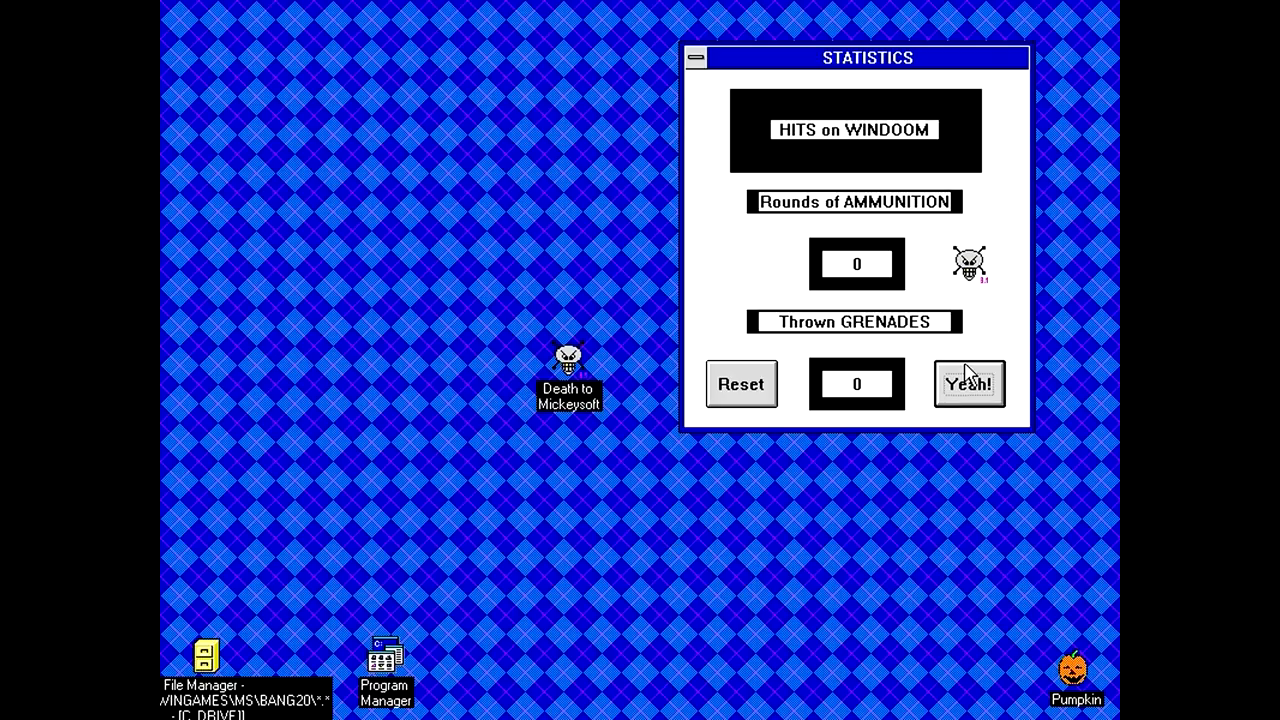
click(968, 384)
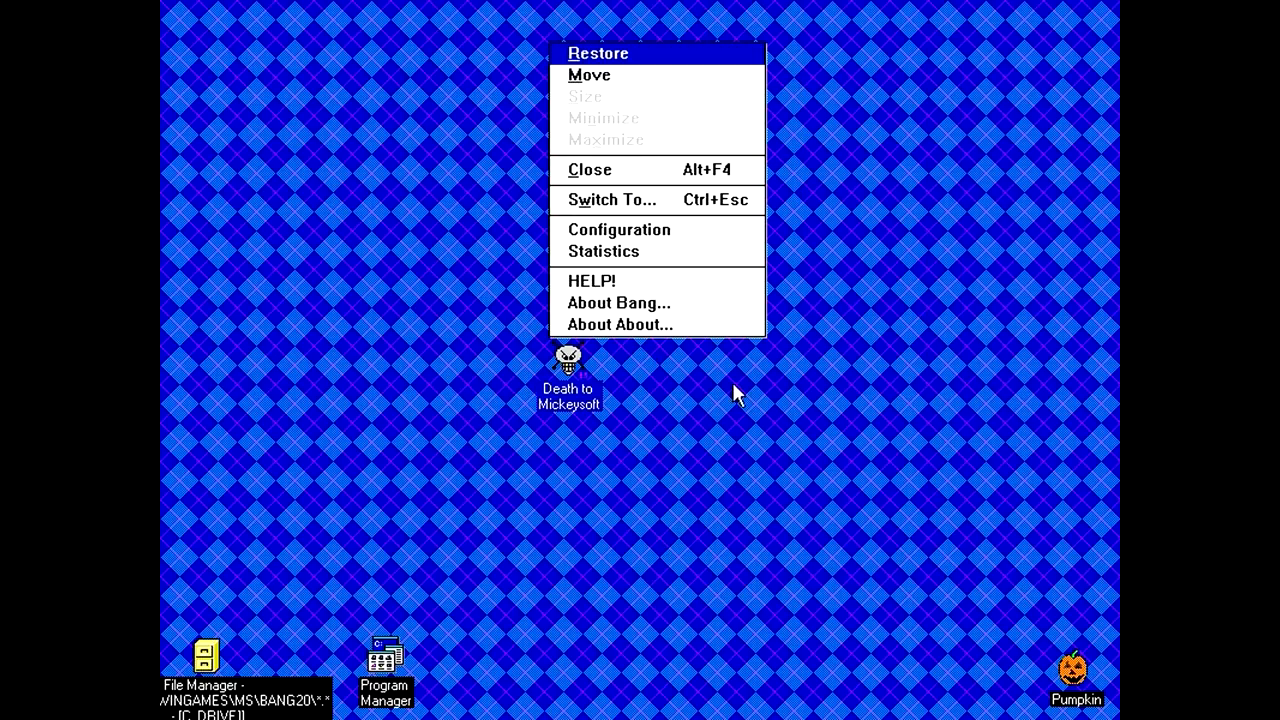
Start BANG and shoot machine-gun holes and grenade blasts across the desktop.
click(736, 396)
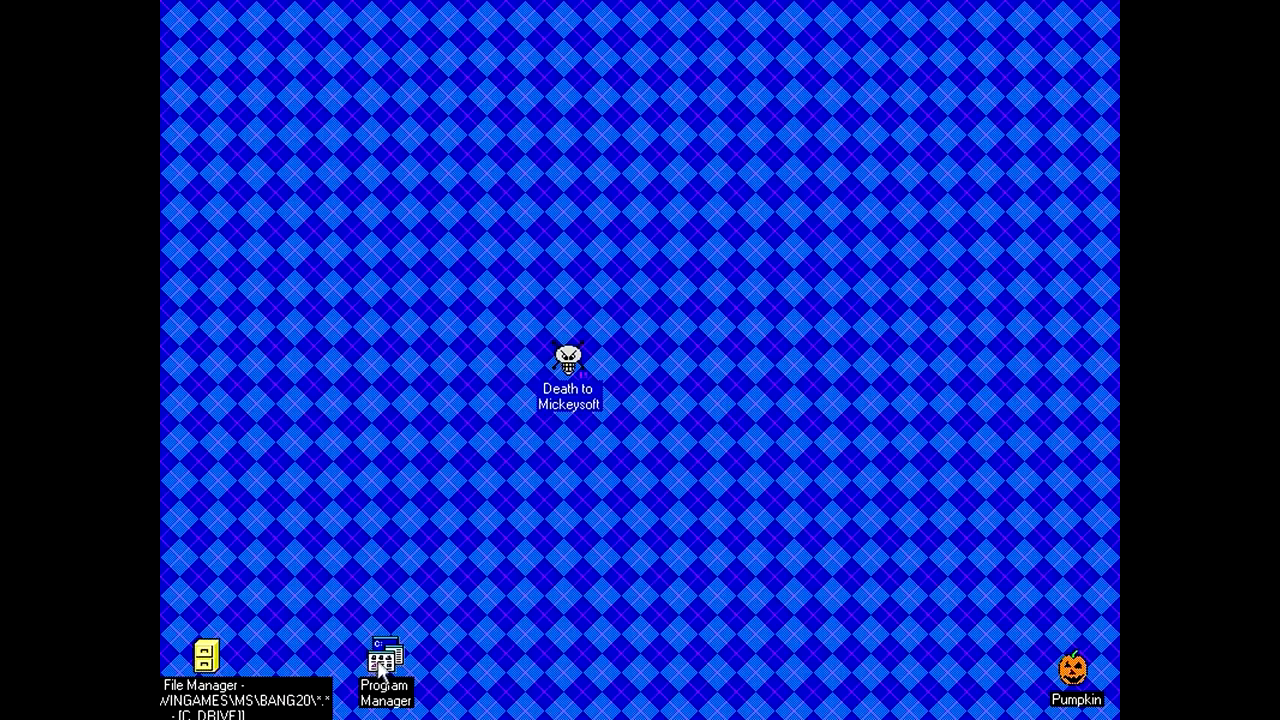
right_click(568, 360)
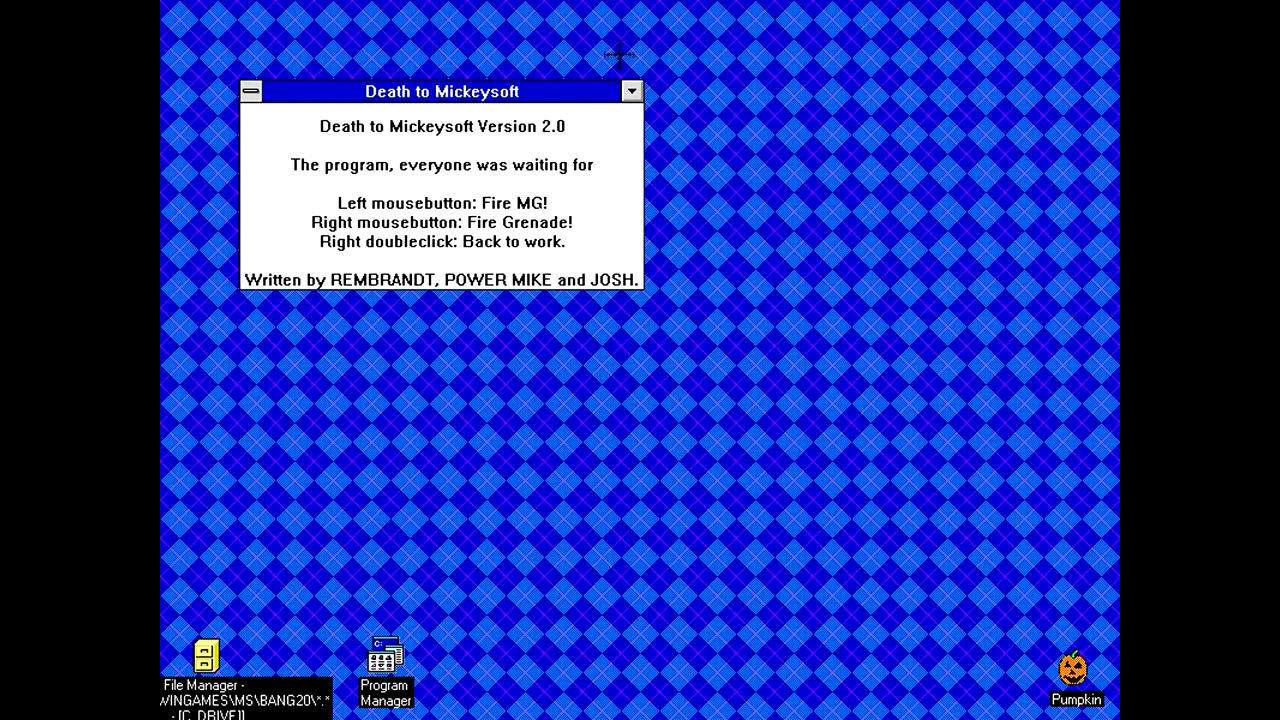
mouse_move(804, 442)
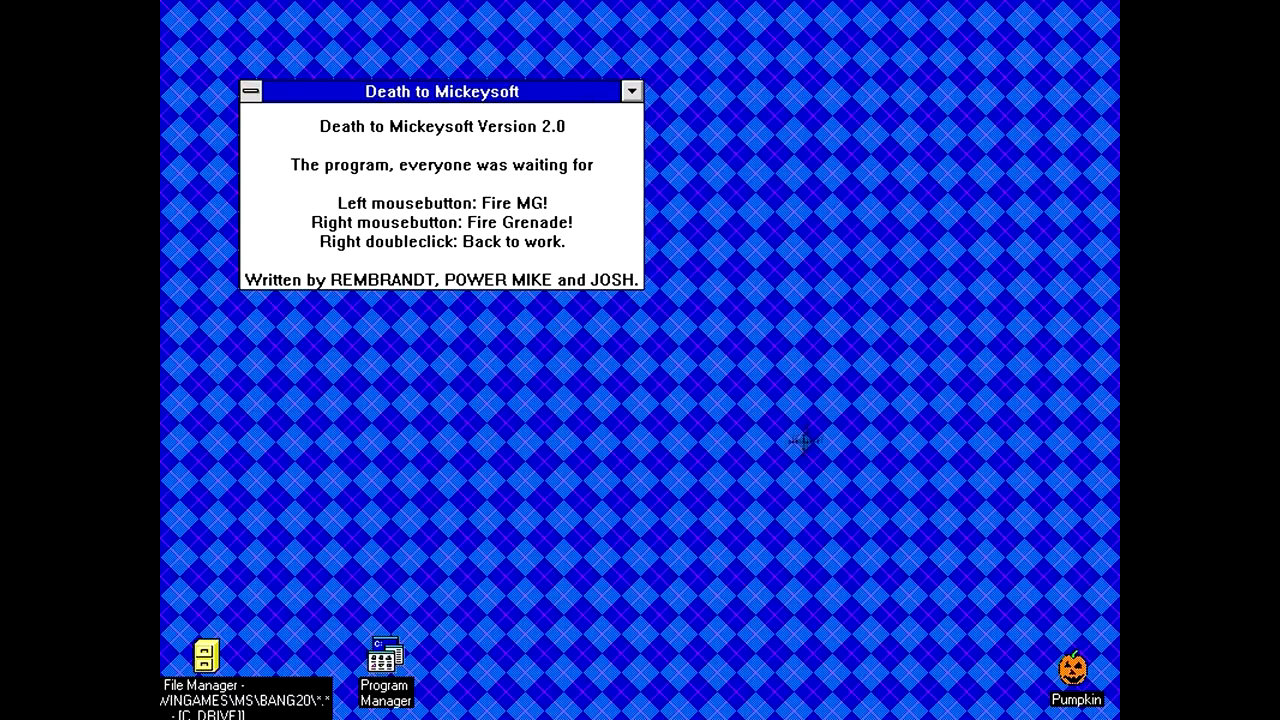
click(800, 440)
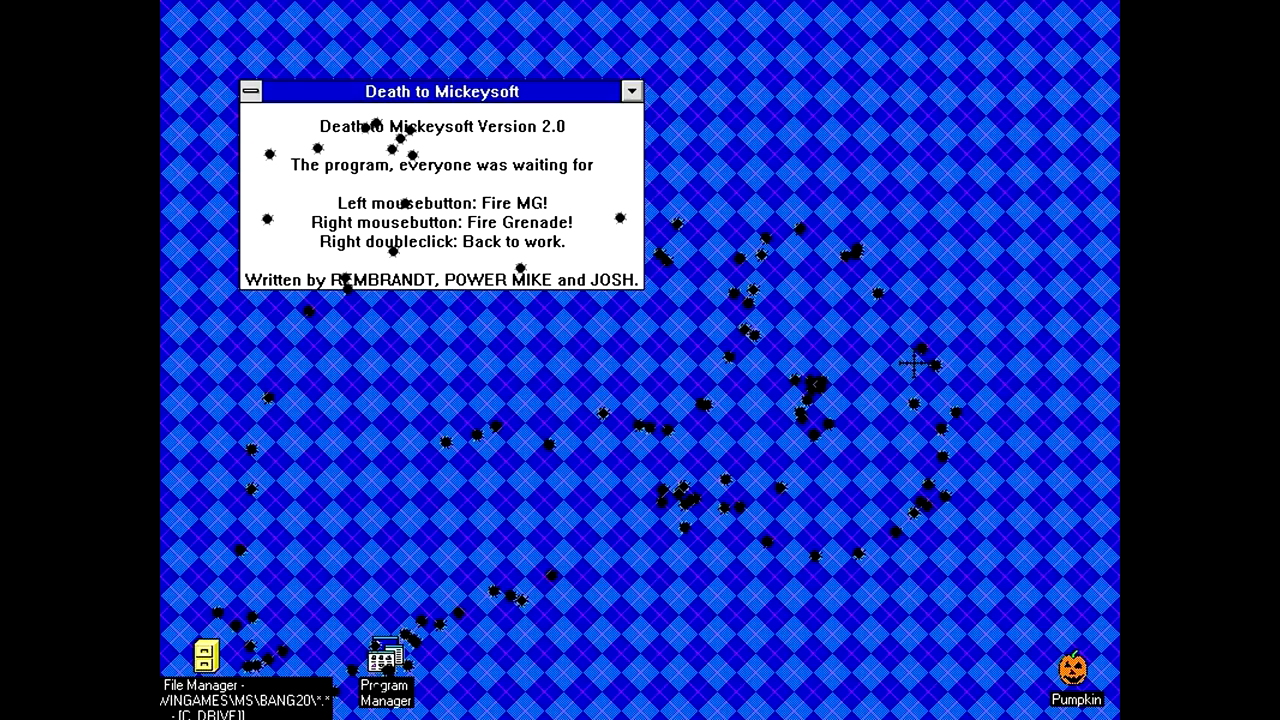
click(916, 364)
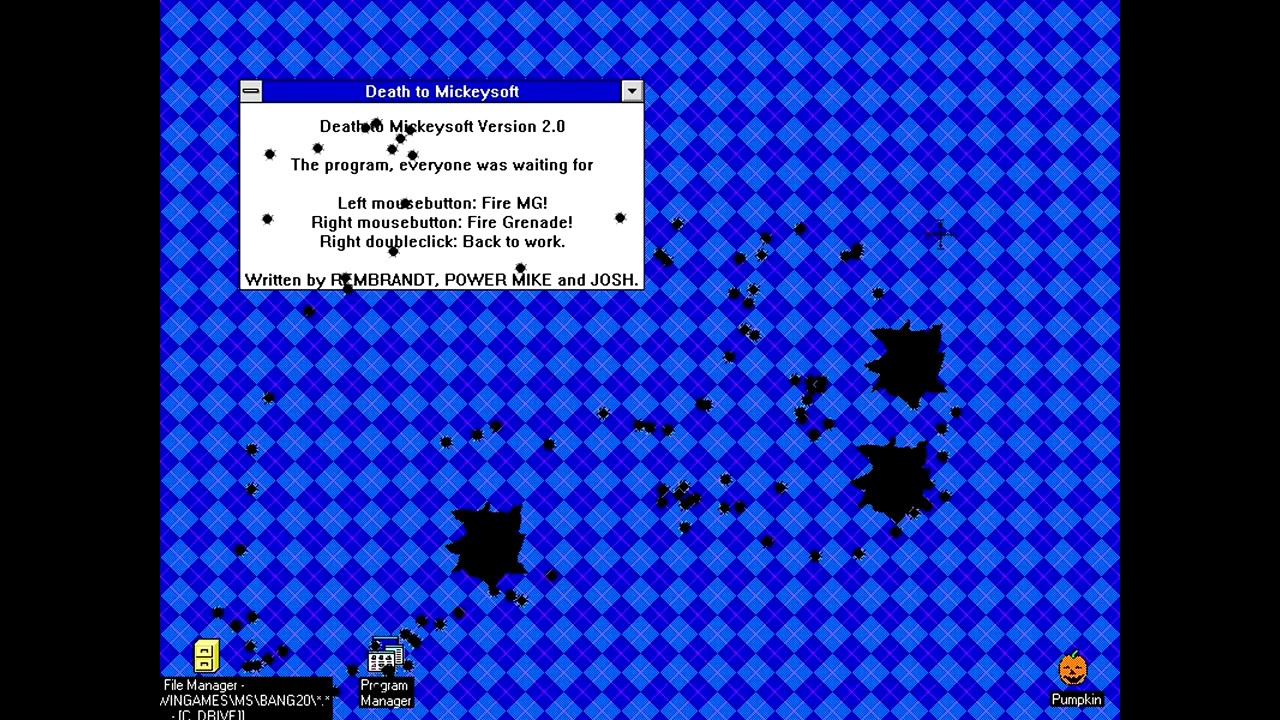
mouse_move(930, 190)
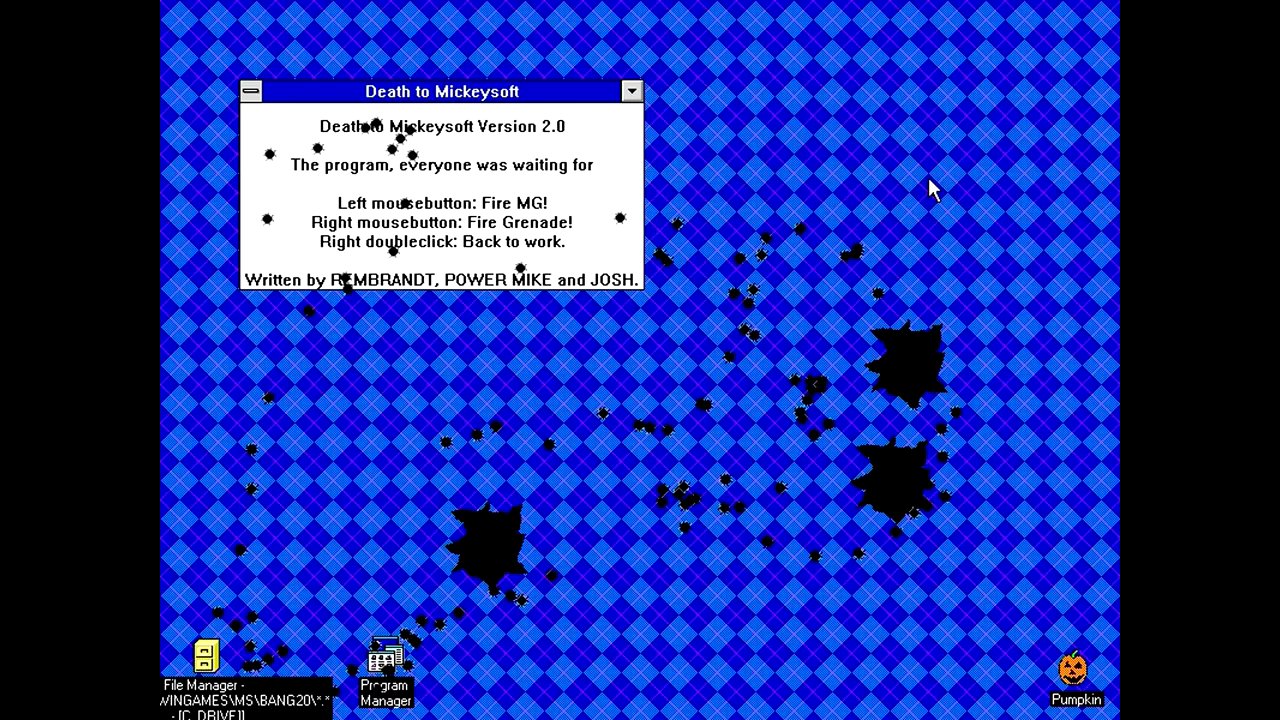
mouse_move(916, 200)
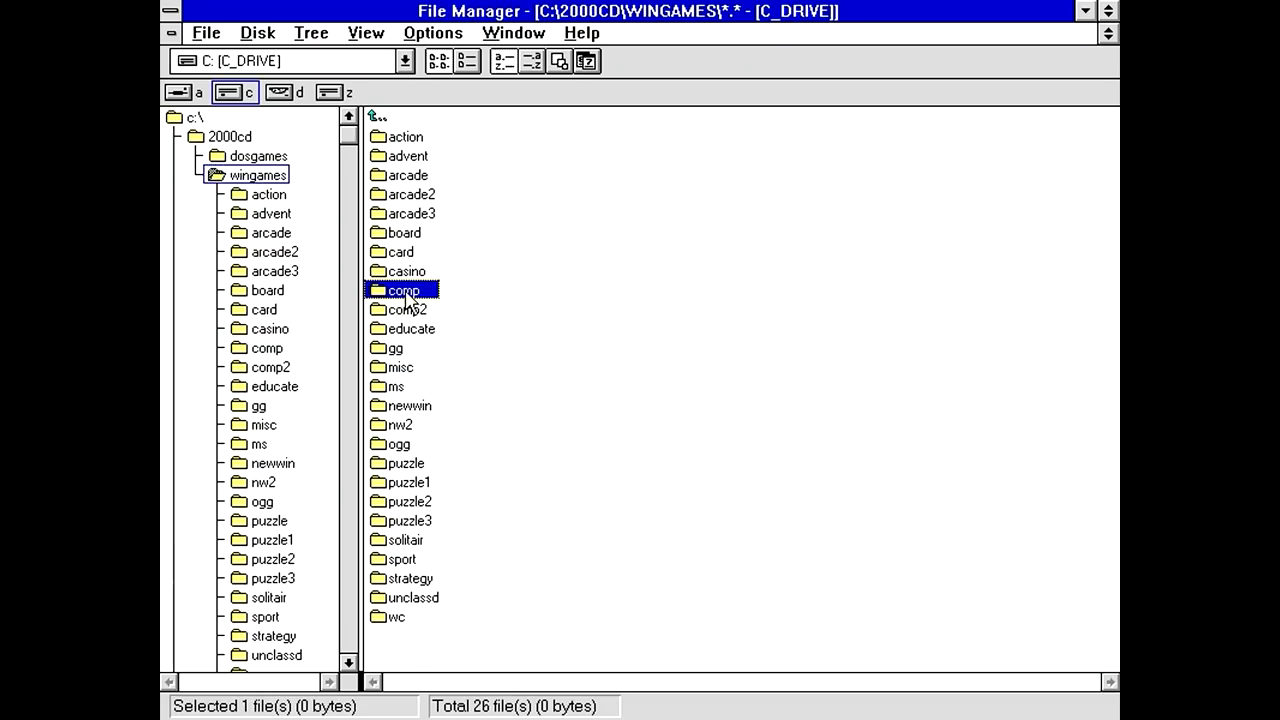
Navigate into comp\ciphr3 and launch cipher30.hlp in Windows Help.
double_click(402, 290)
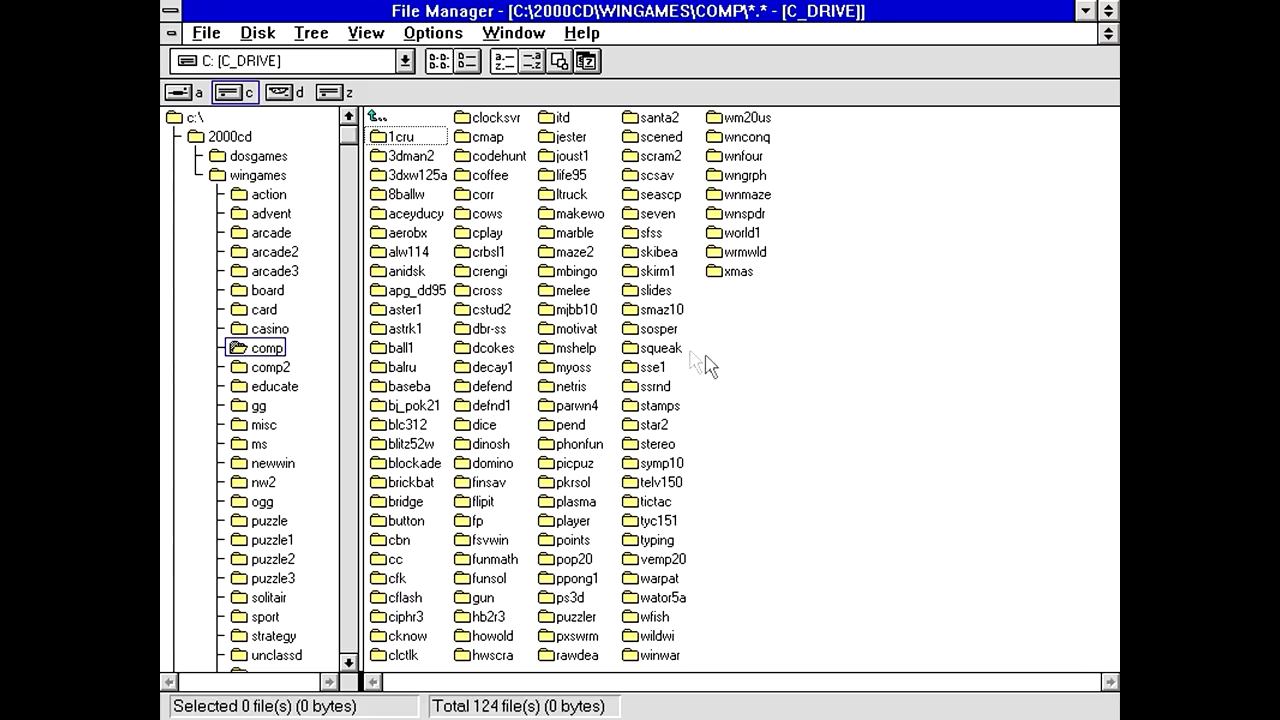
mouse_move(528, 530)
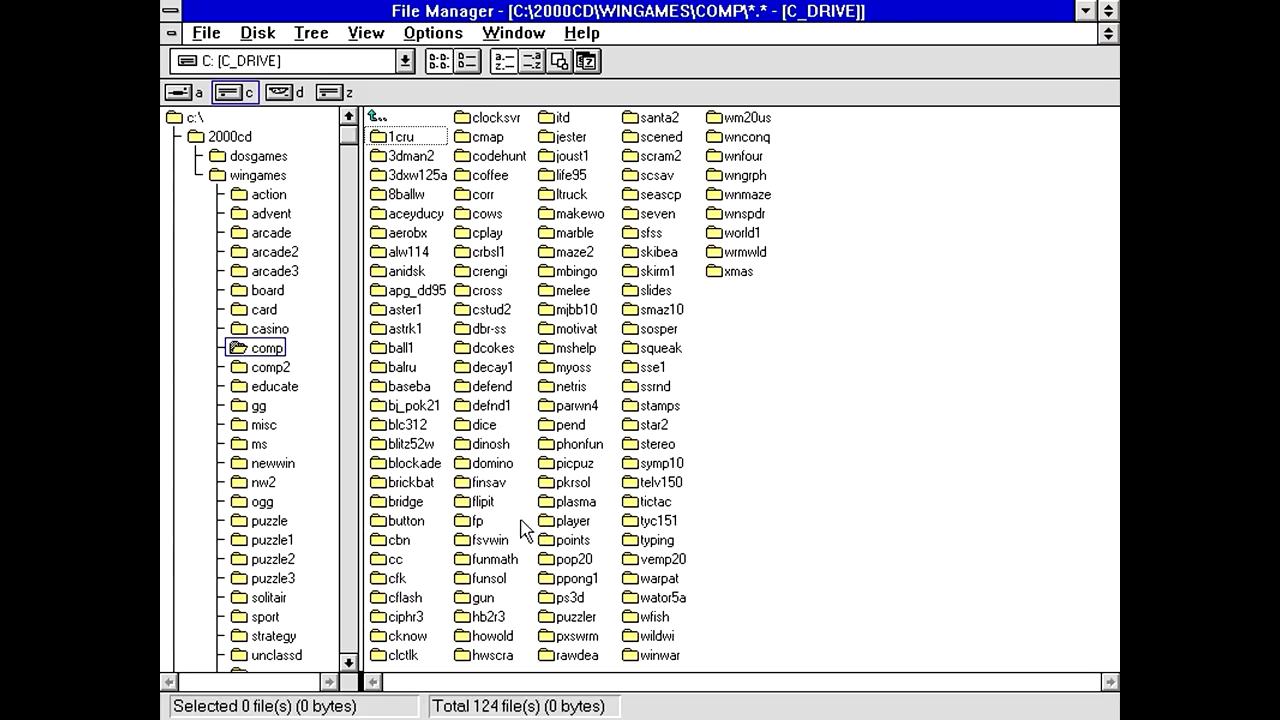
mouse_move(504, 330)
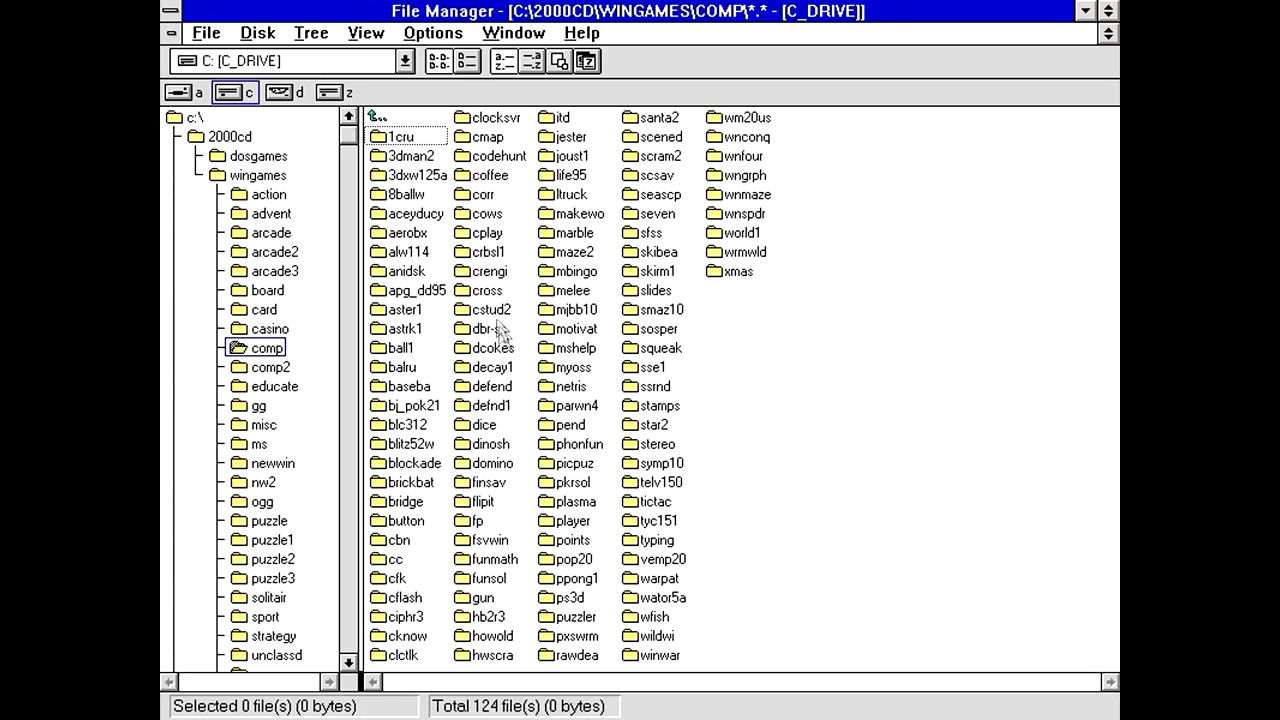
click(400, 616)
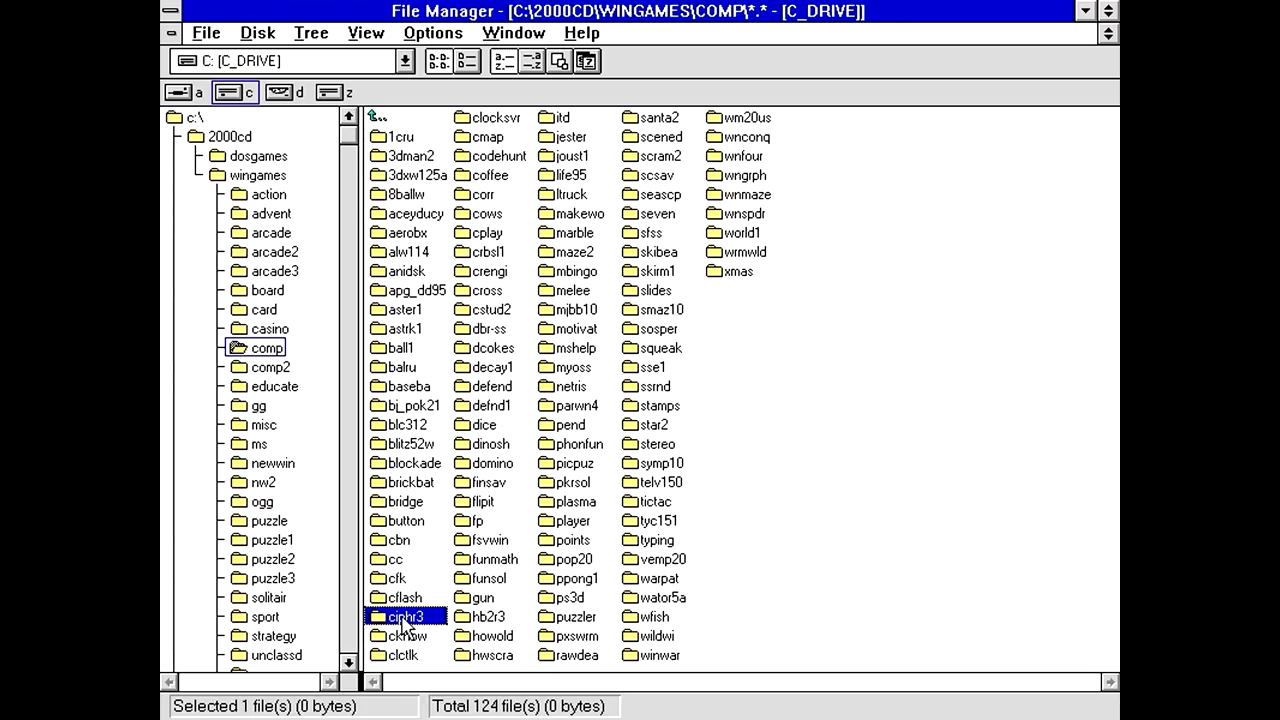
double_click(404, 616)
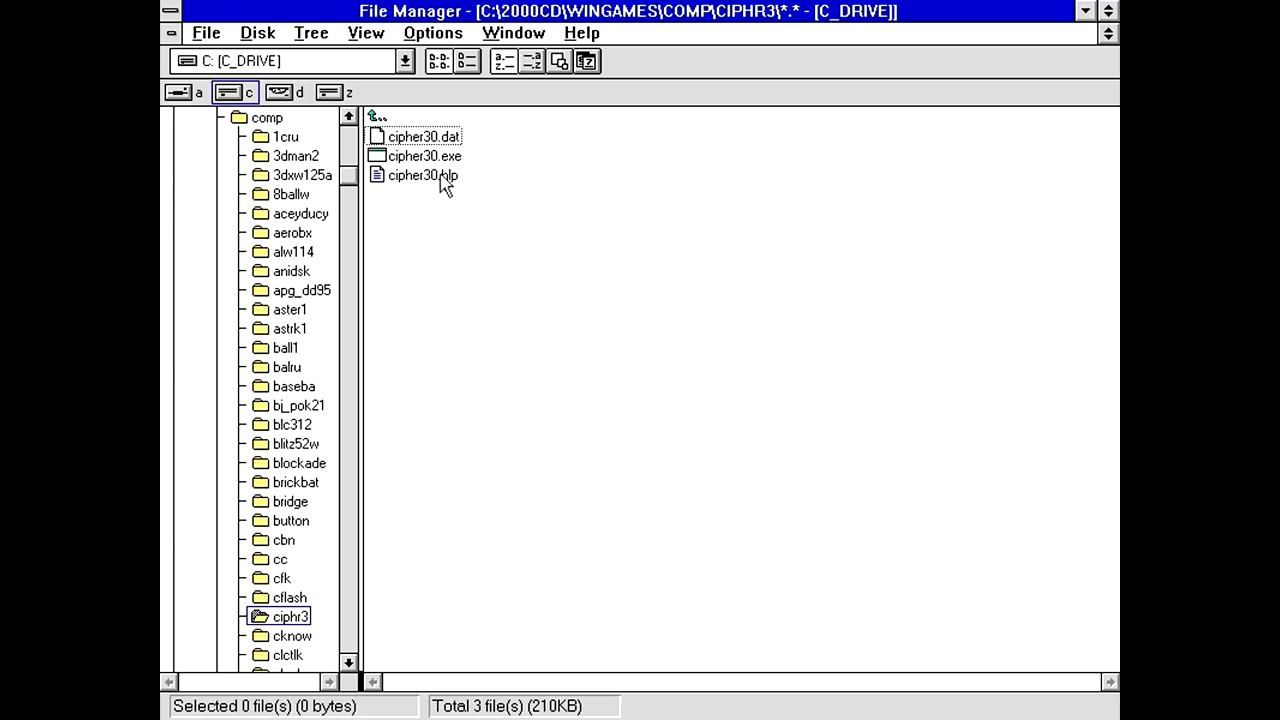
double_click(420, 176)
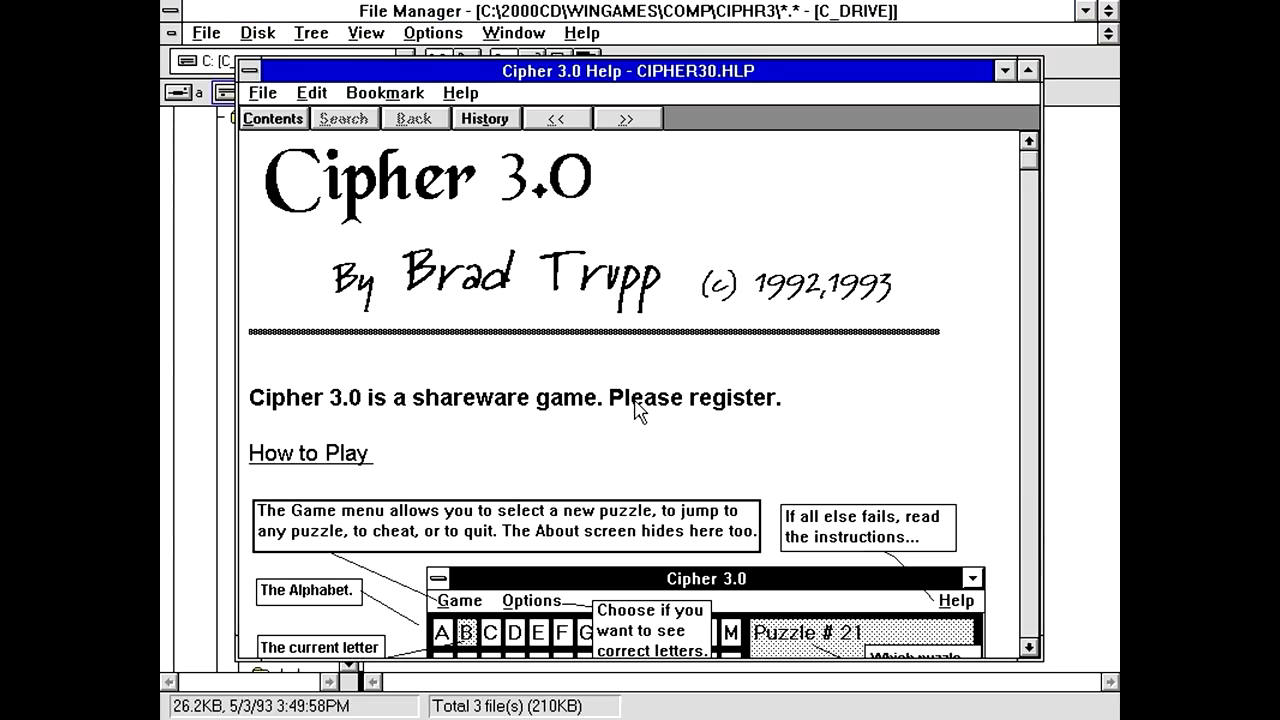
Maximize the help window and scroll down through registration, Revision History and The Legal Stuff.
click(1032, 70)
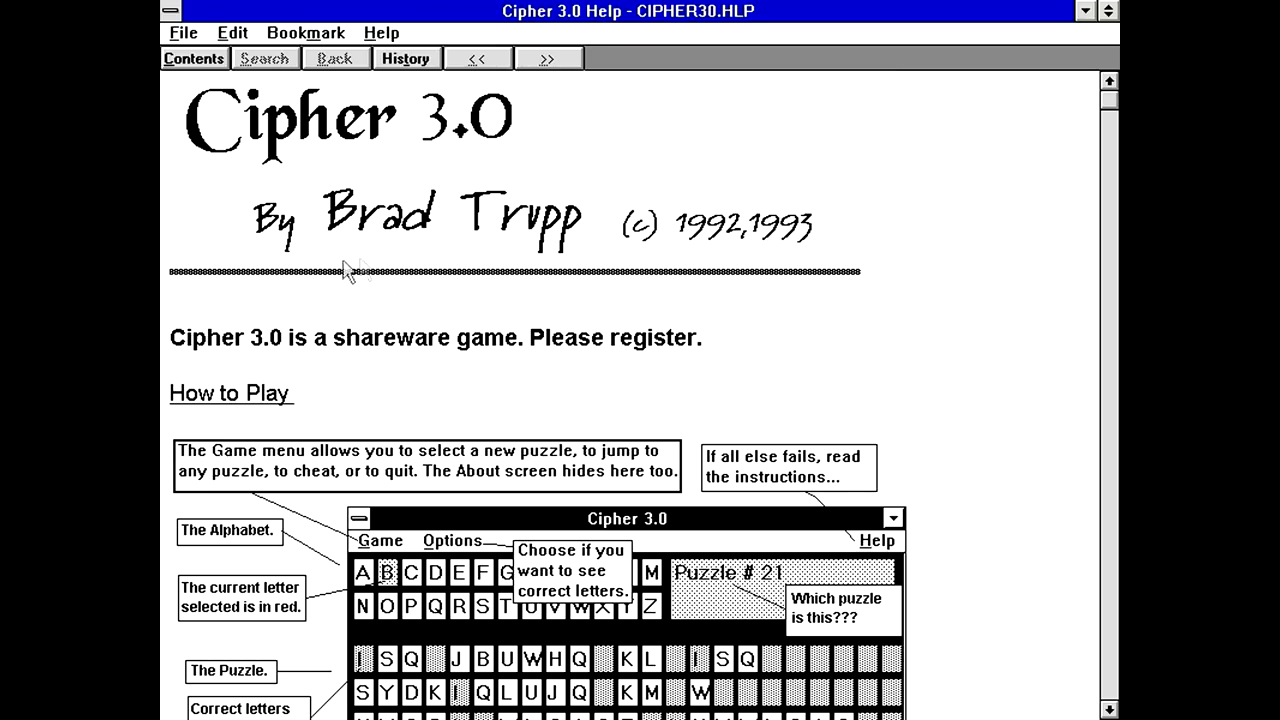
mouse_move(584, 250)
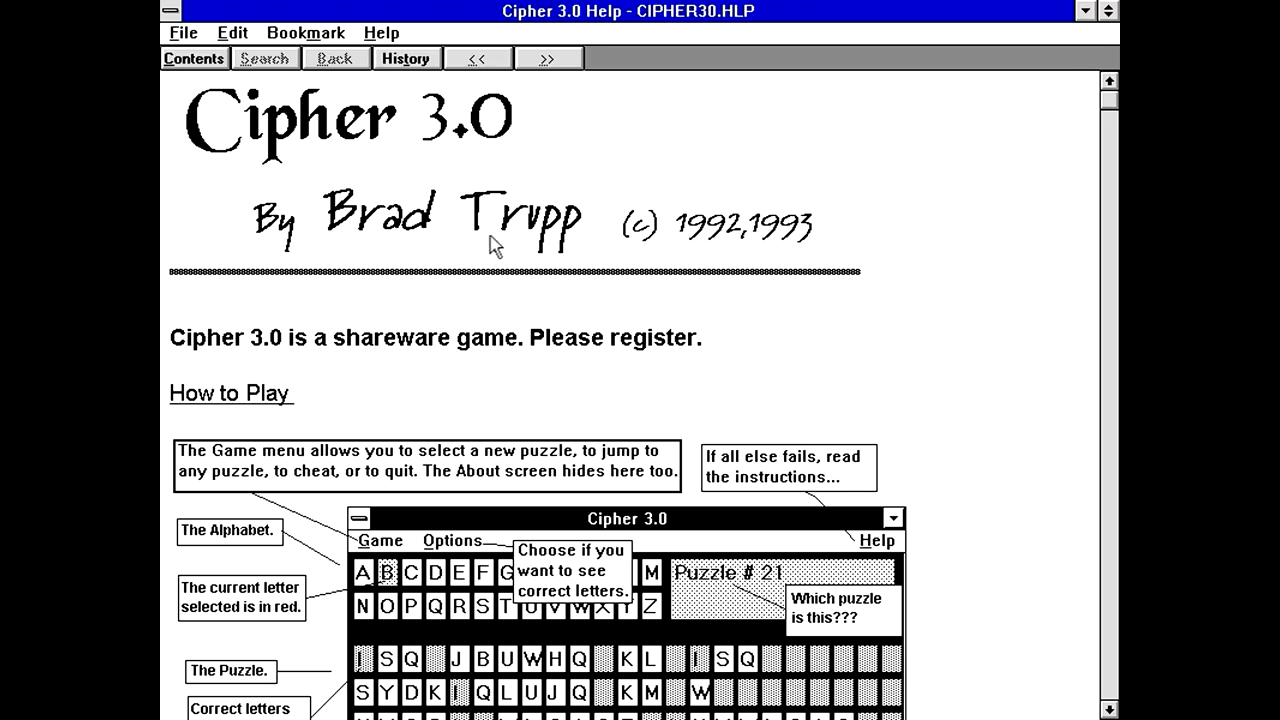
mouse_move(296, 410)
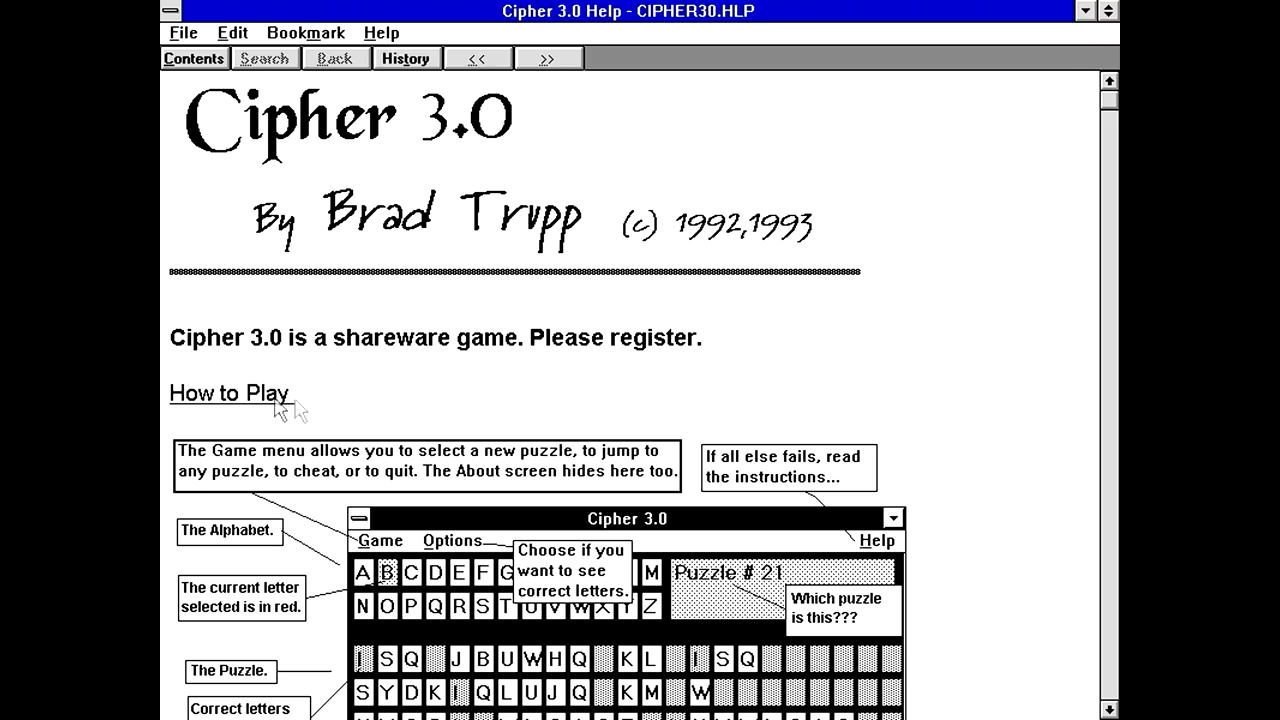
mouse_move(1108, 710)
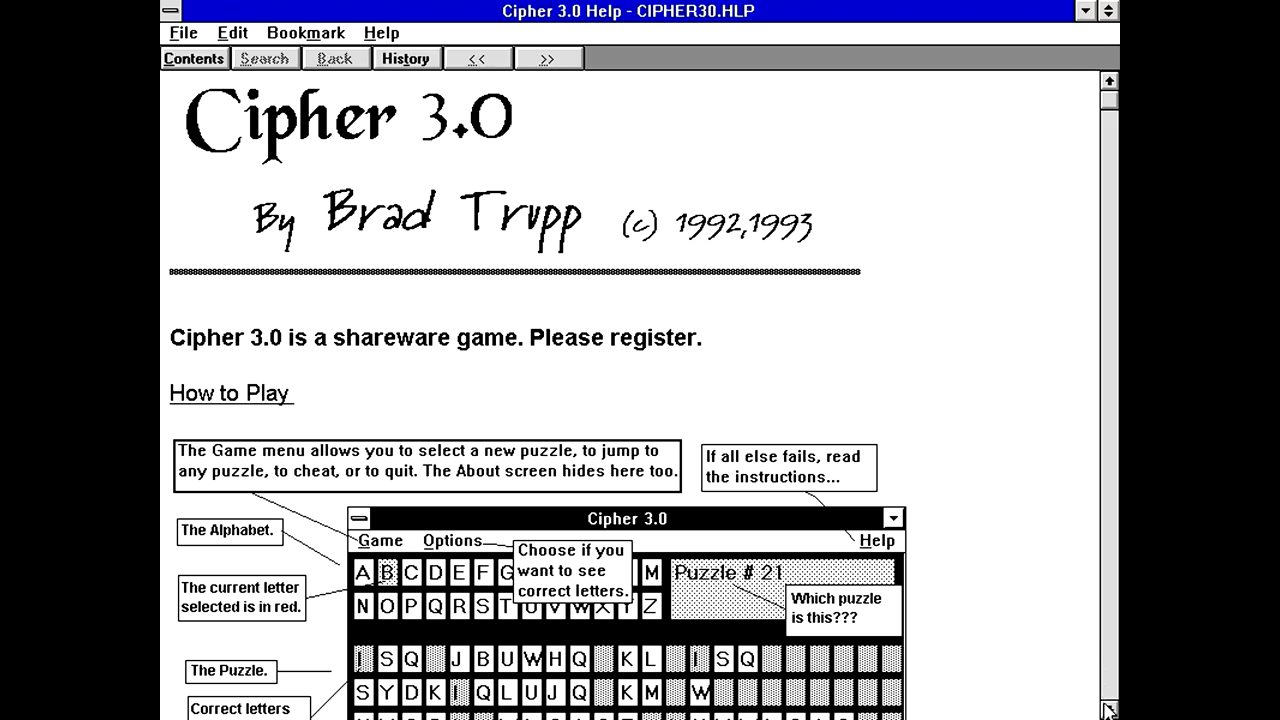
scroll(down, 3)
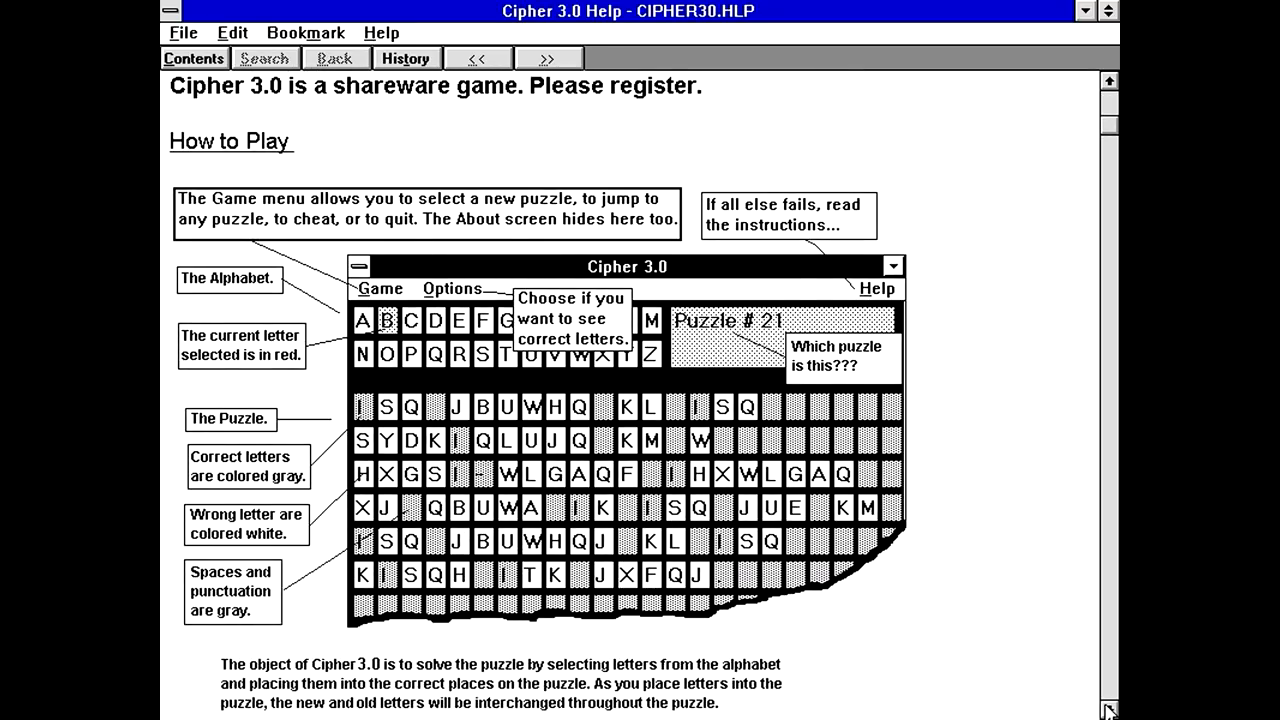
mouse_move(492, 448)
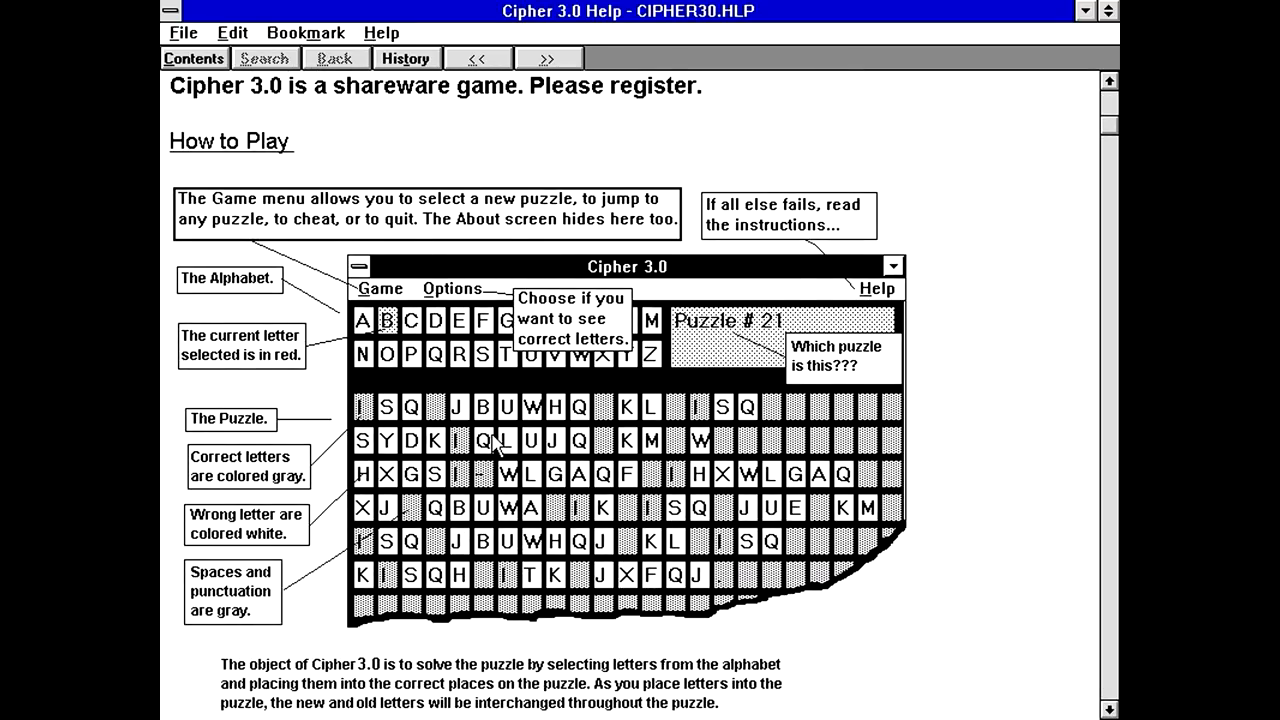
mouse_move(350, 440)
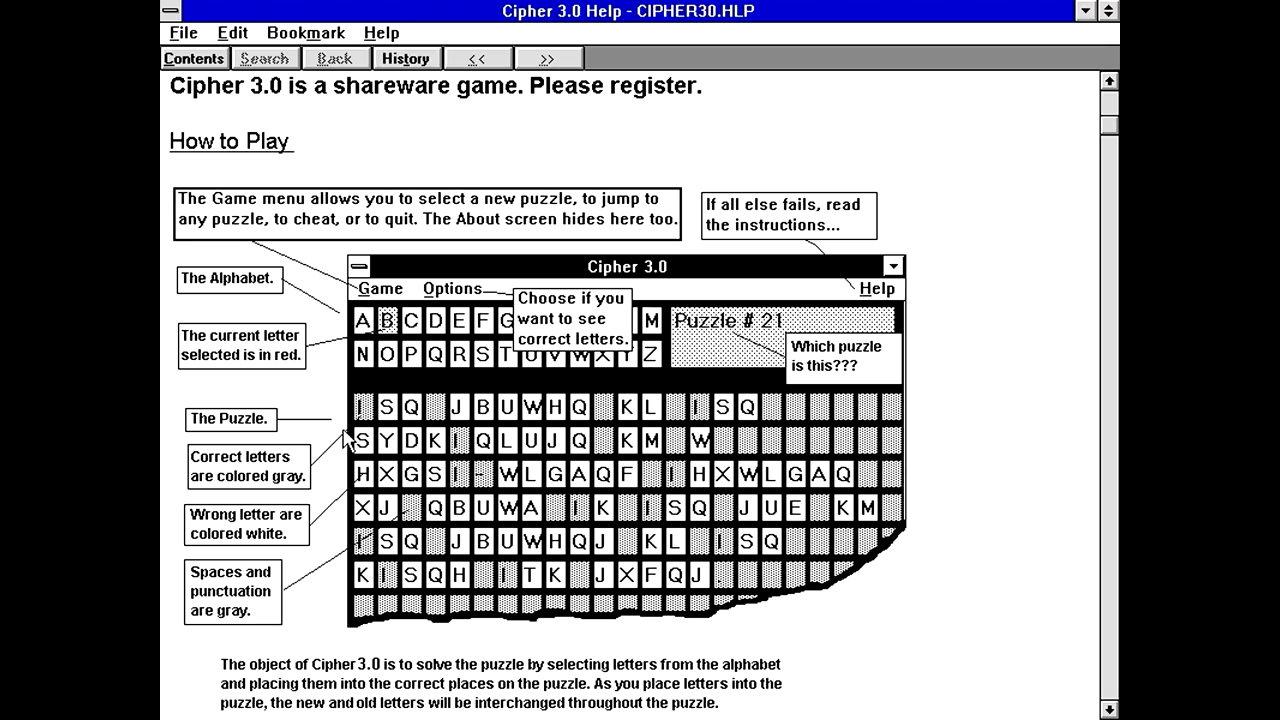
scroll(down, 3)
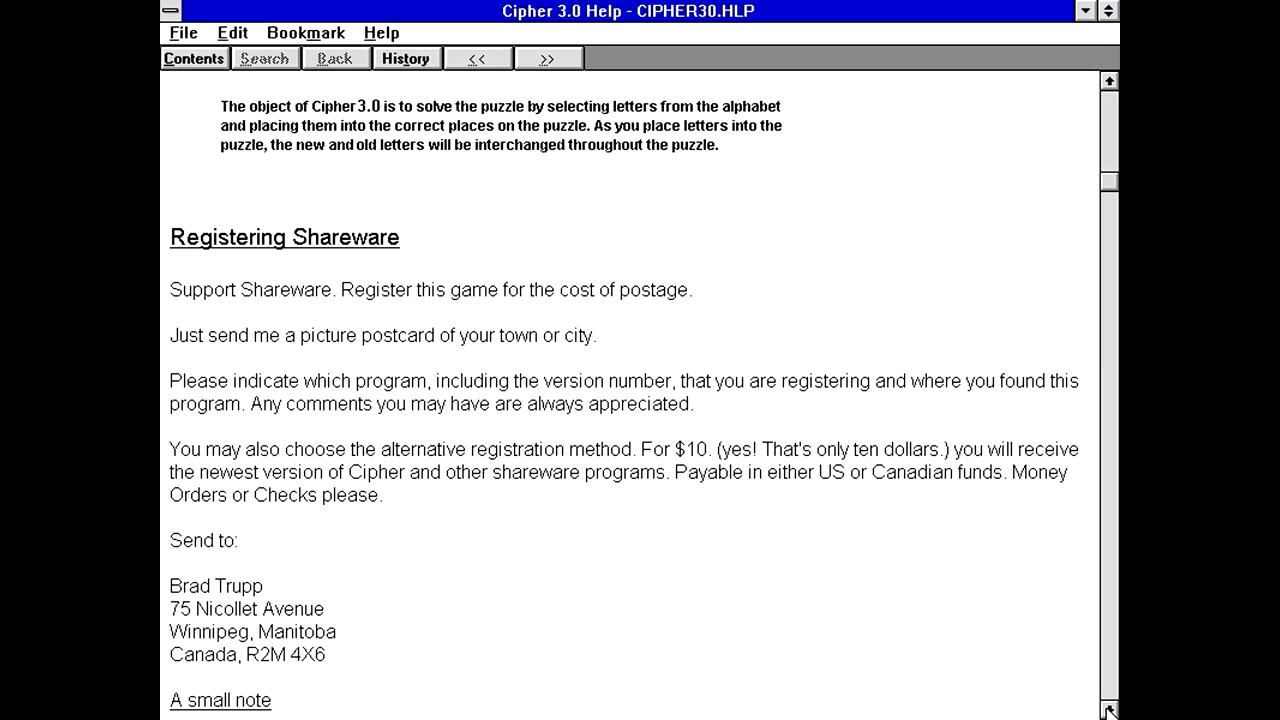
mouse_move(182, 348)
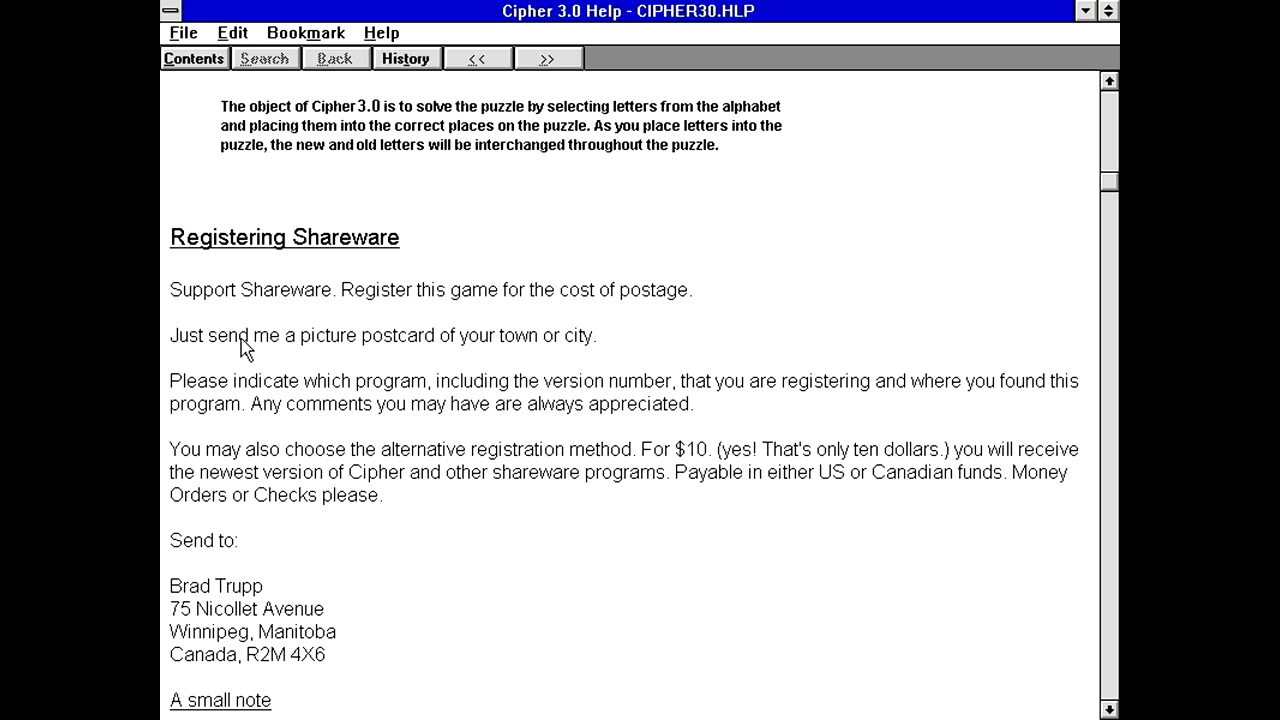
mouse_move(358, 344)
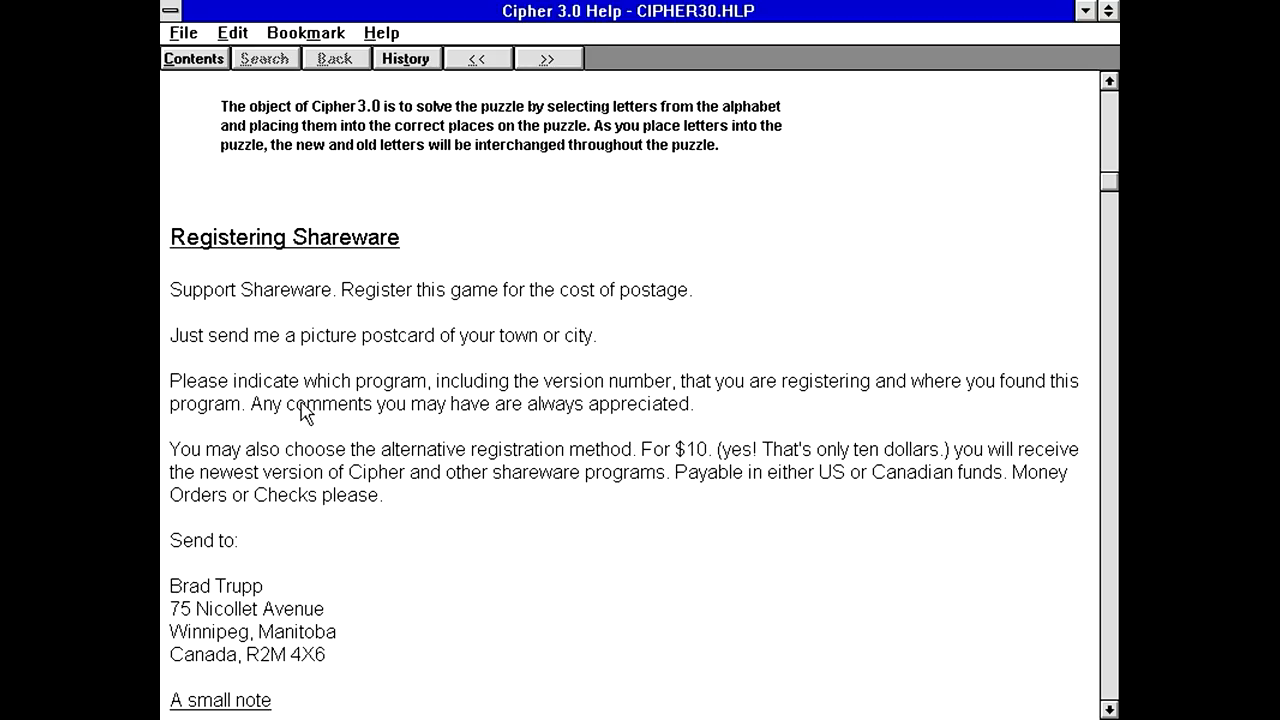
mouse_move(336, 404)
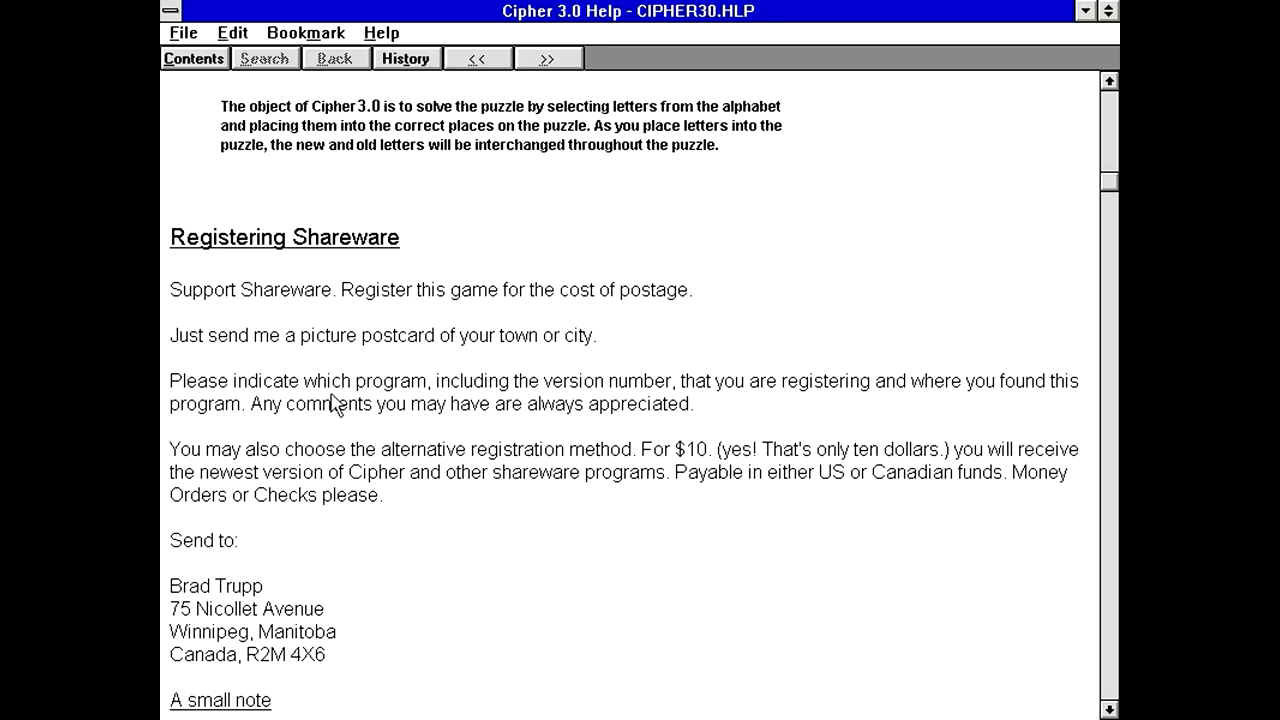
mouse_move(356, 452)
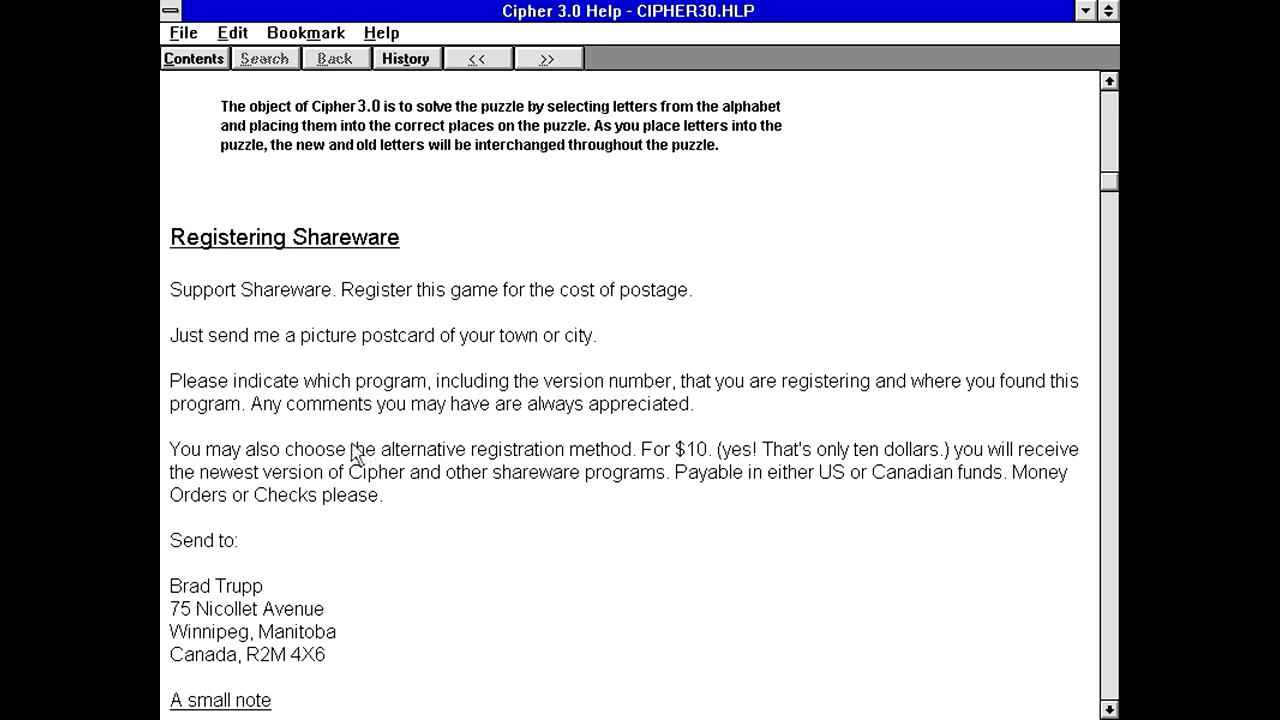
mouse_move(588, 612)
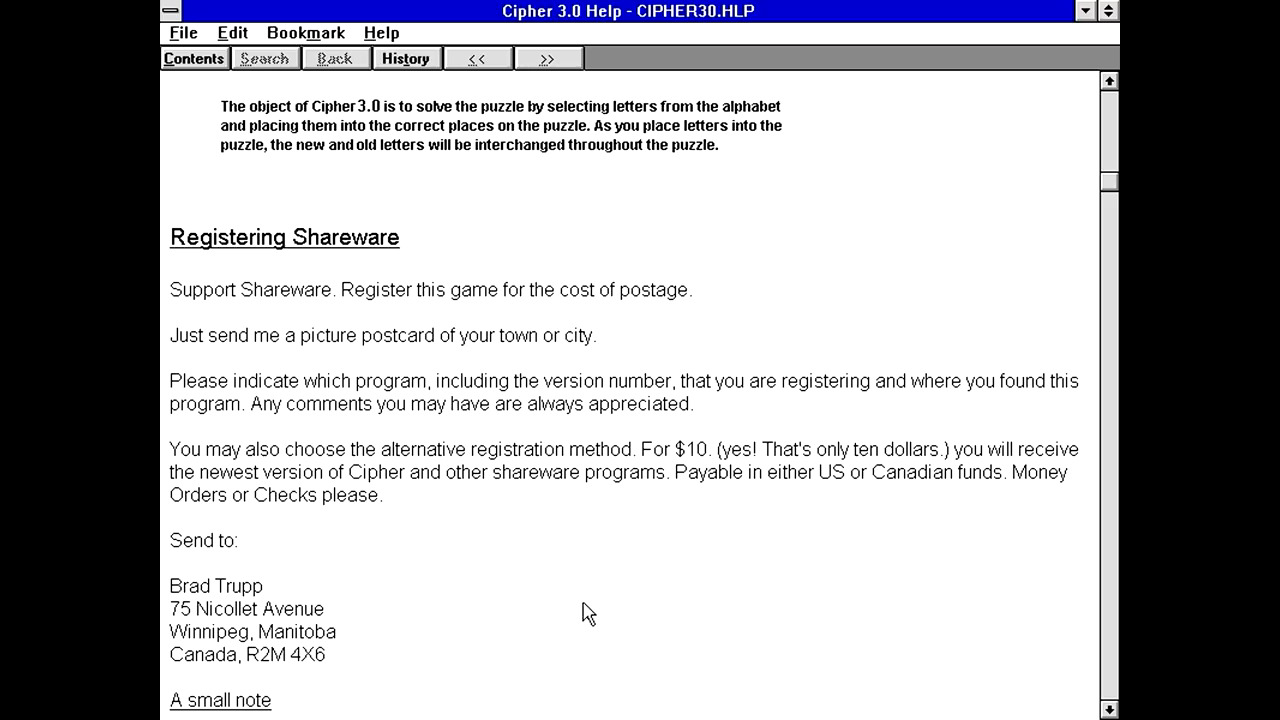
mouse_move(1084, 688)
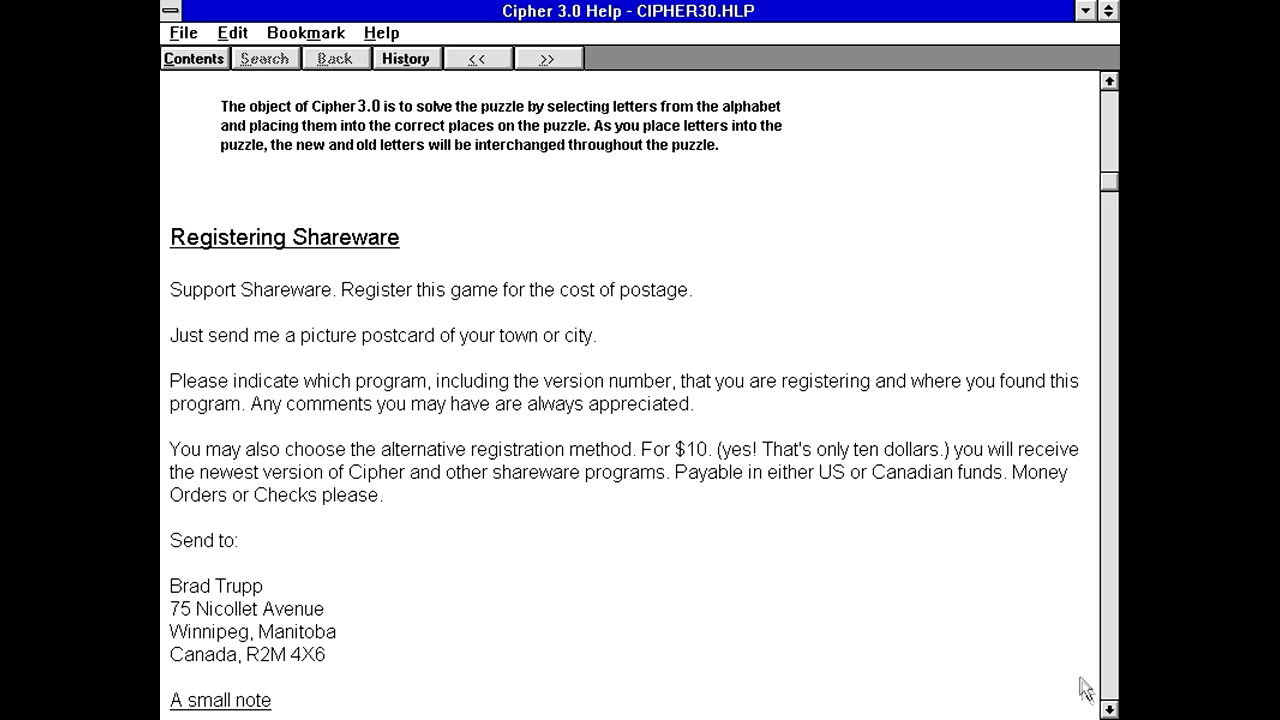
scroll(down, 3)
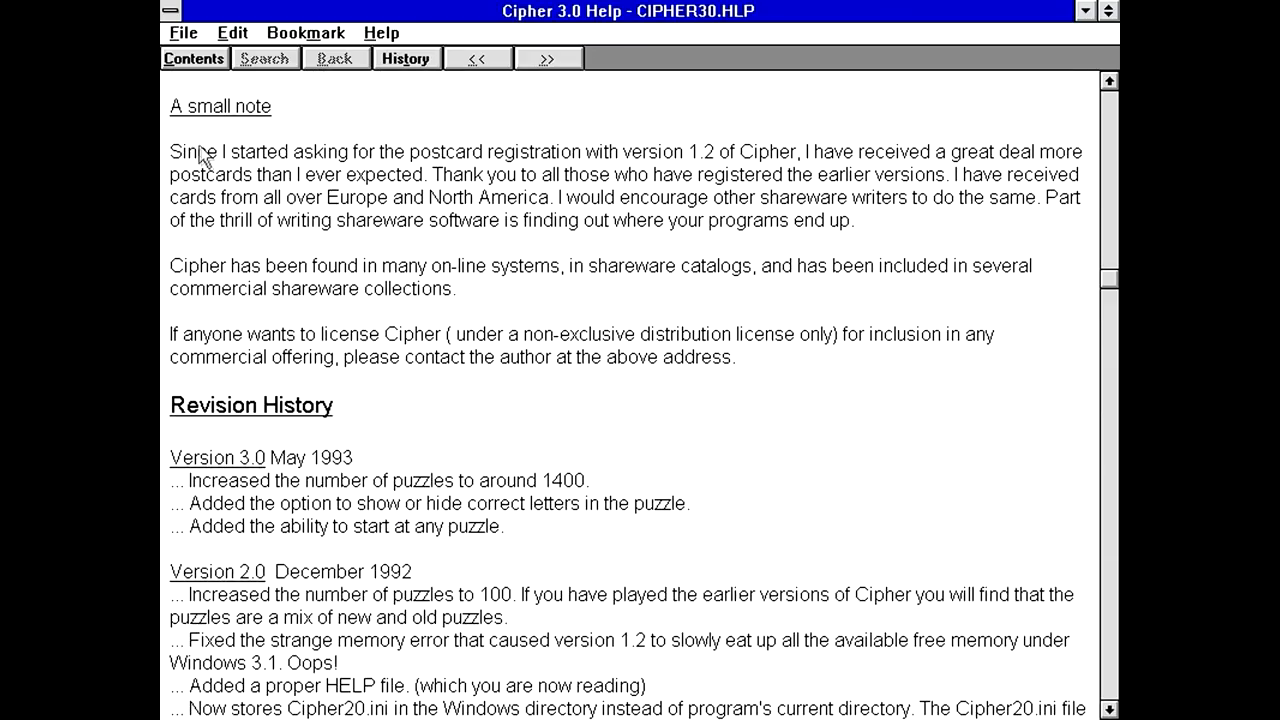
mouse_move(360, 156)
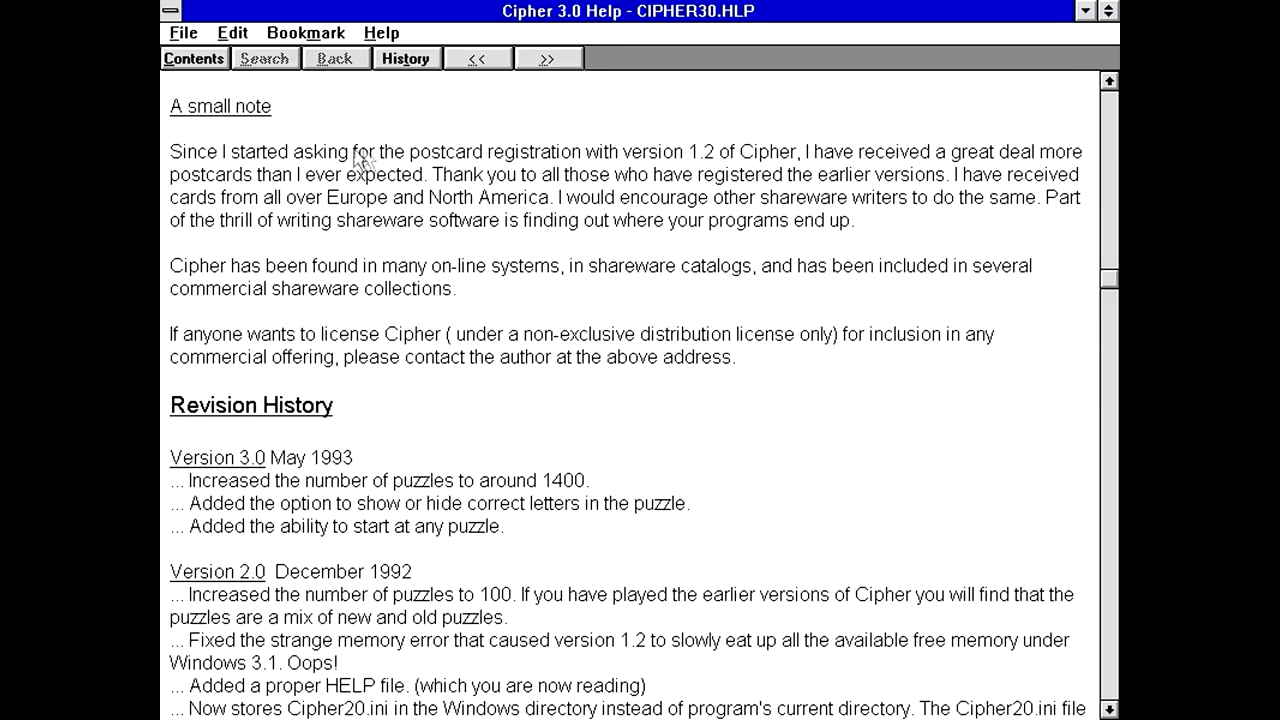
mouse_move(790, 160)
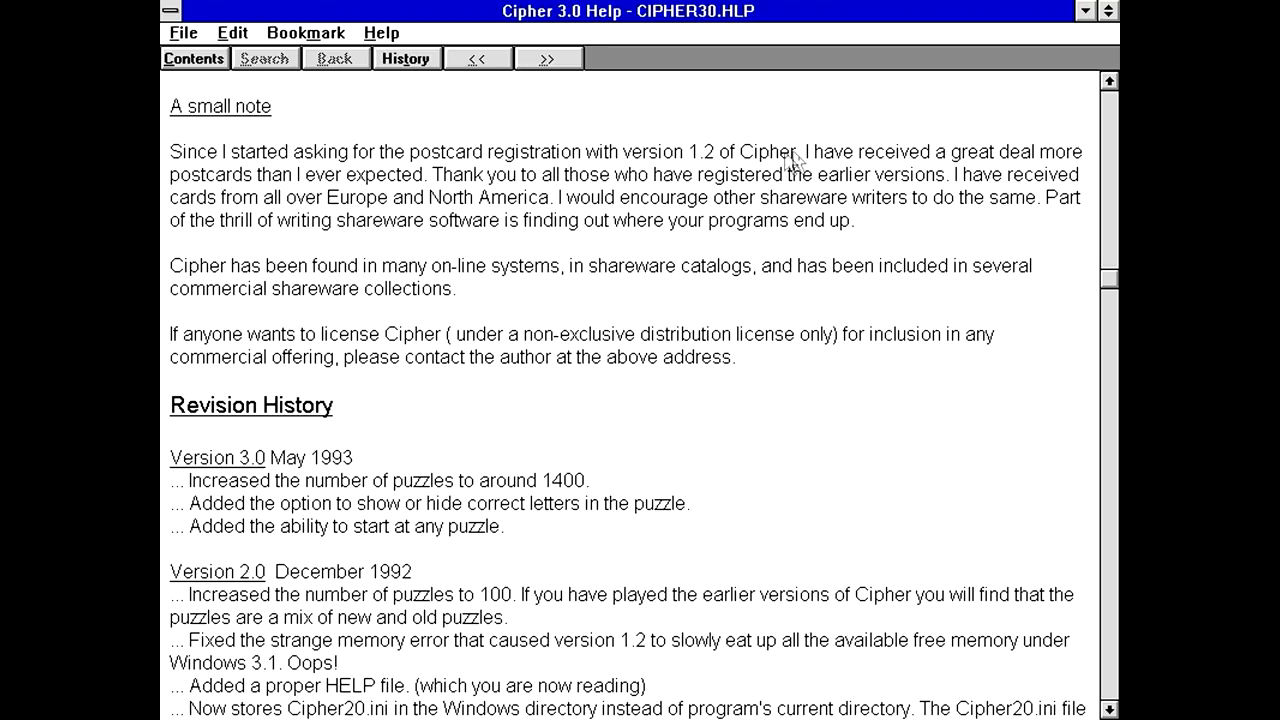
mouse_move(344, 170)
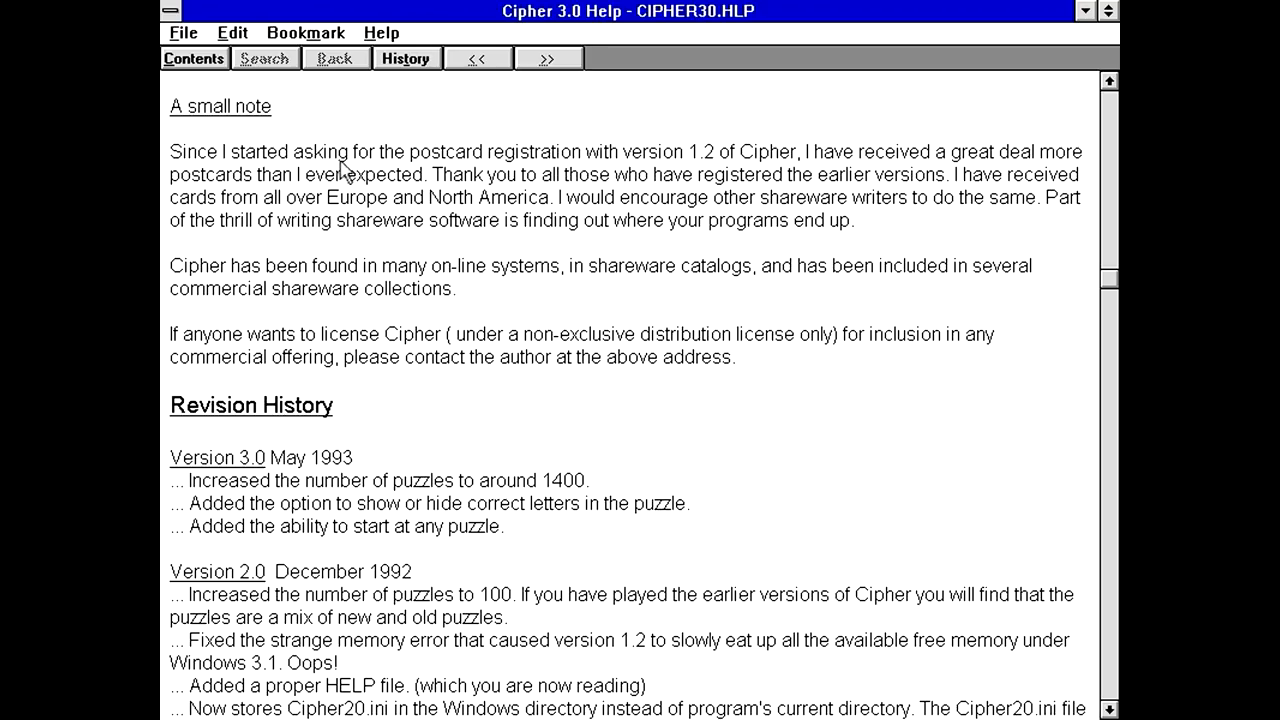
mouse_move(580, 192)
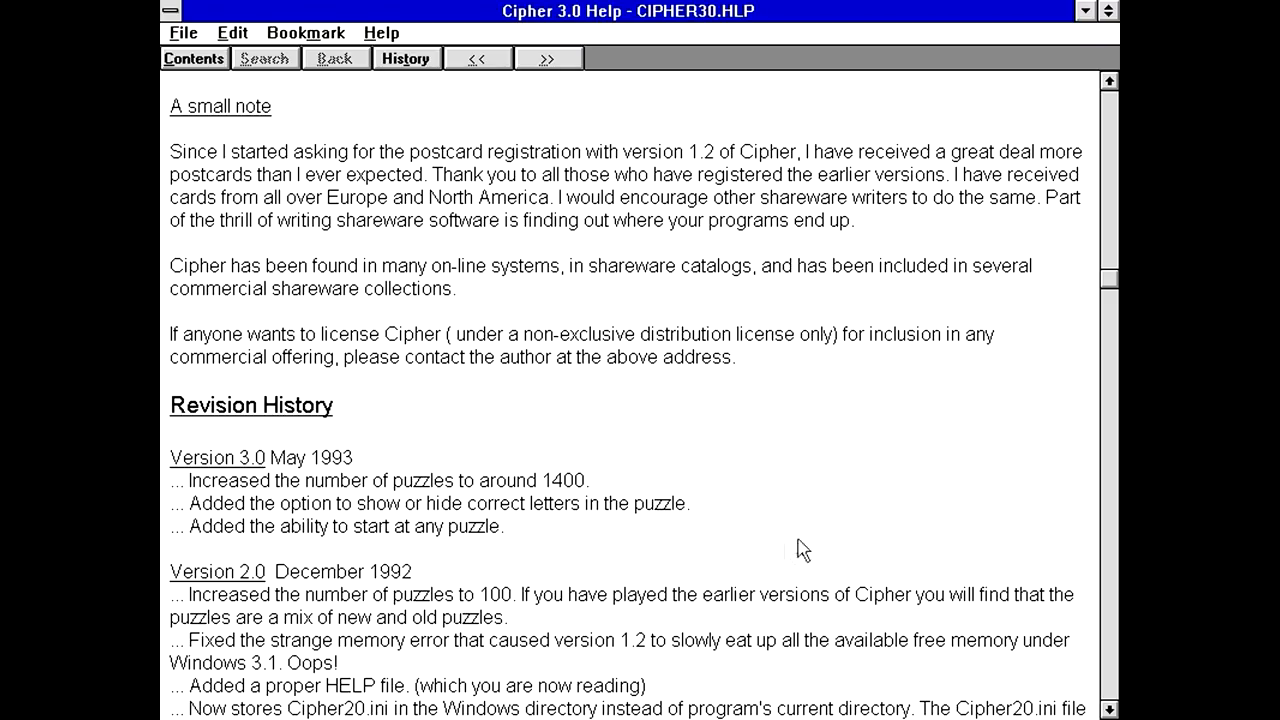
scroll(down, 3)
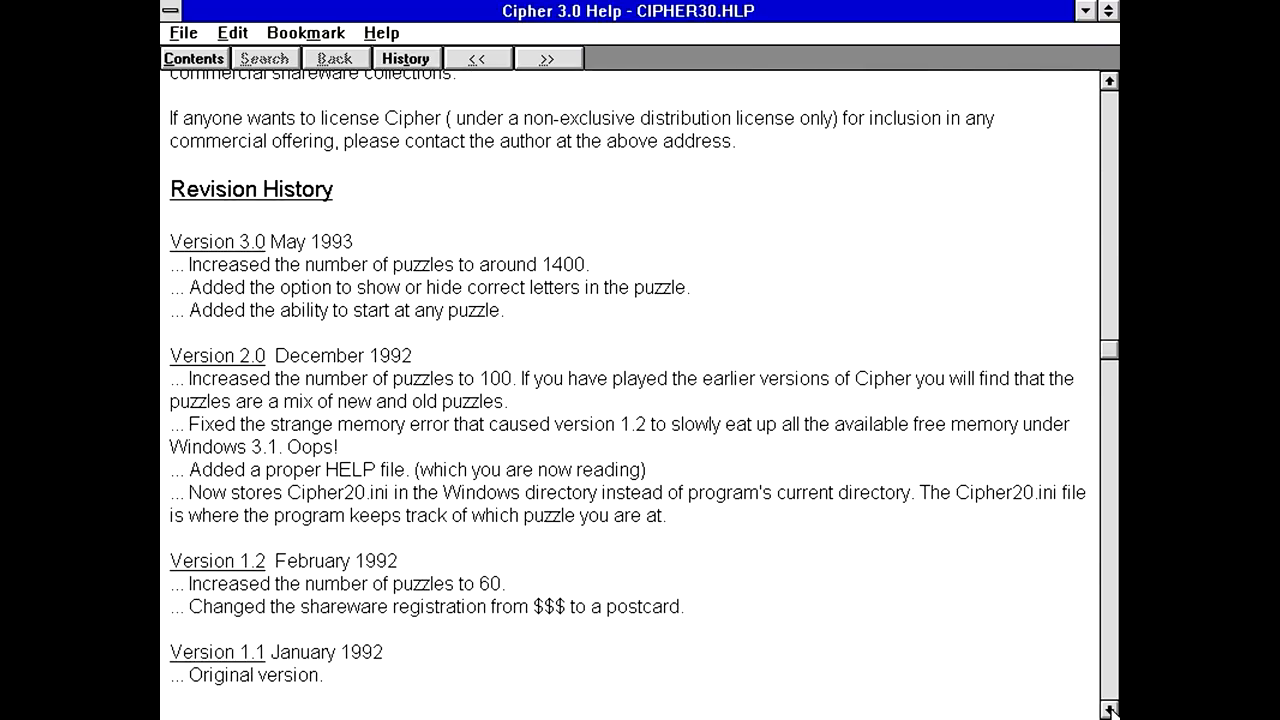
scroll(down, 3)
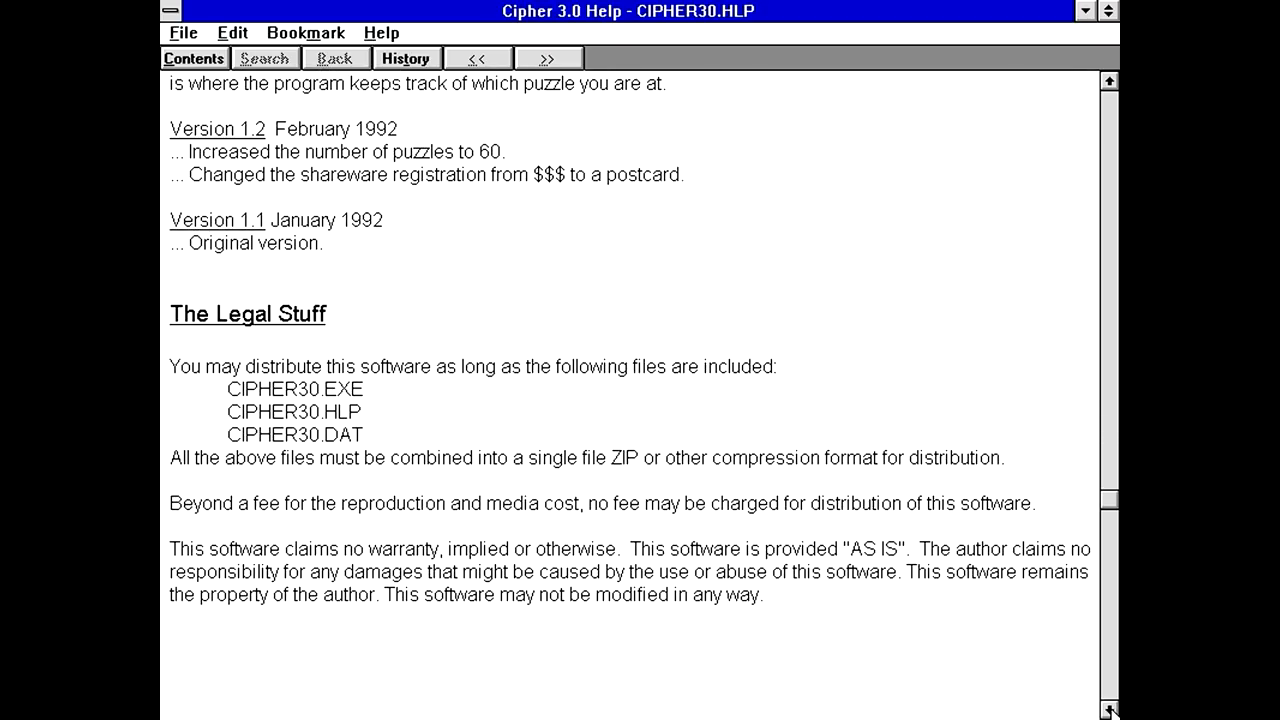
mouse_move(756, 564)
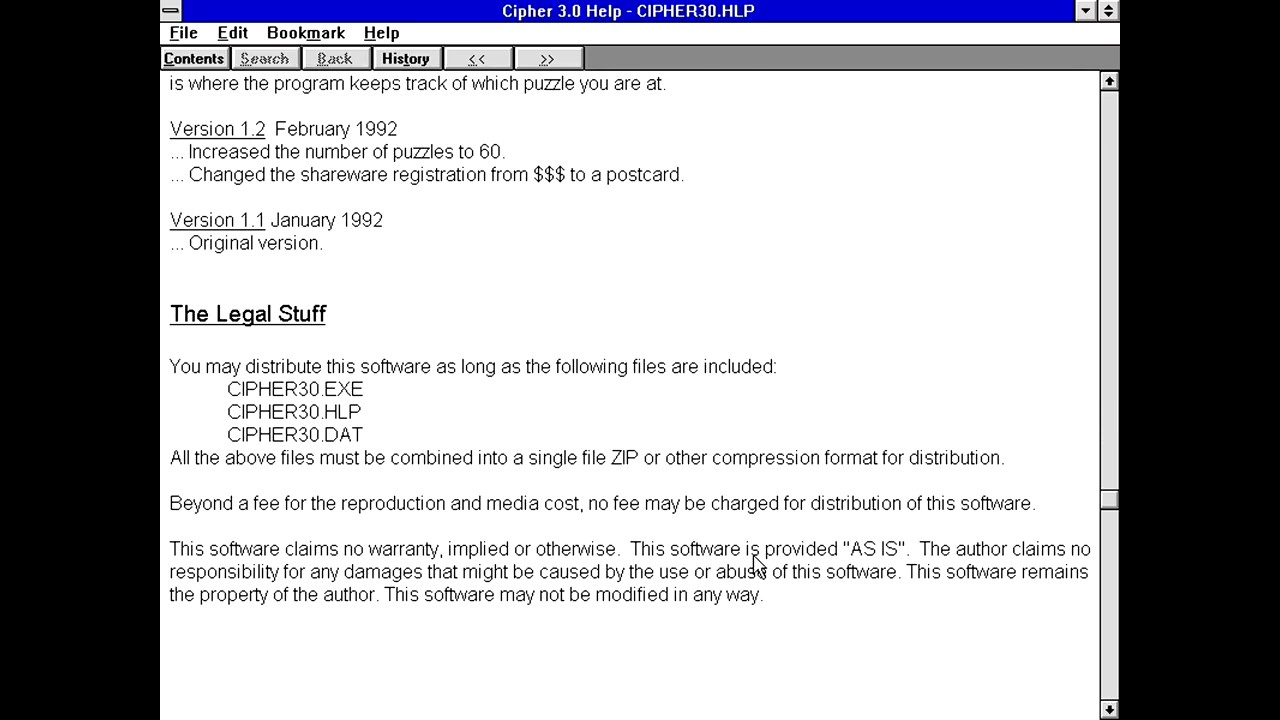
mouse_move(456, 412)
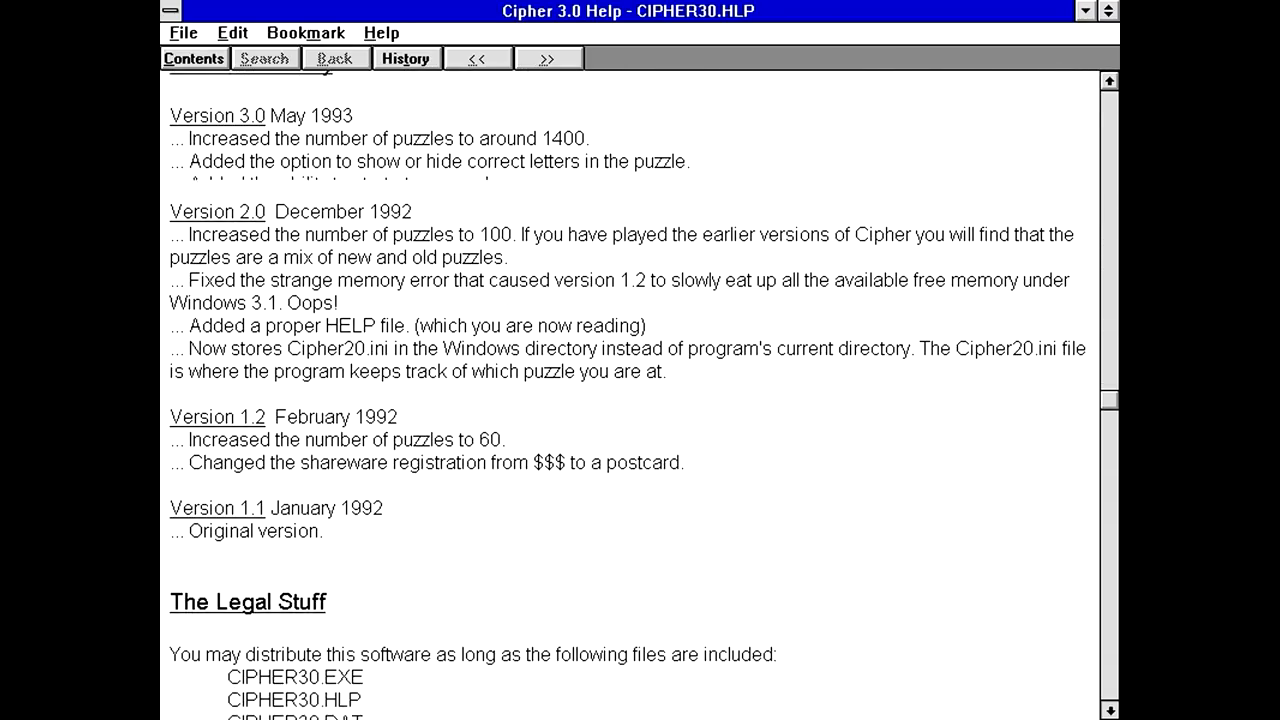
scroll(down, 3)
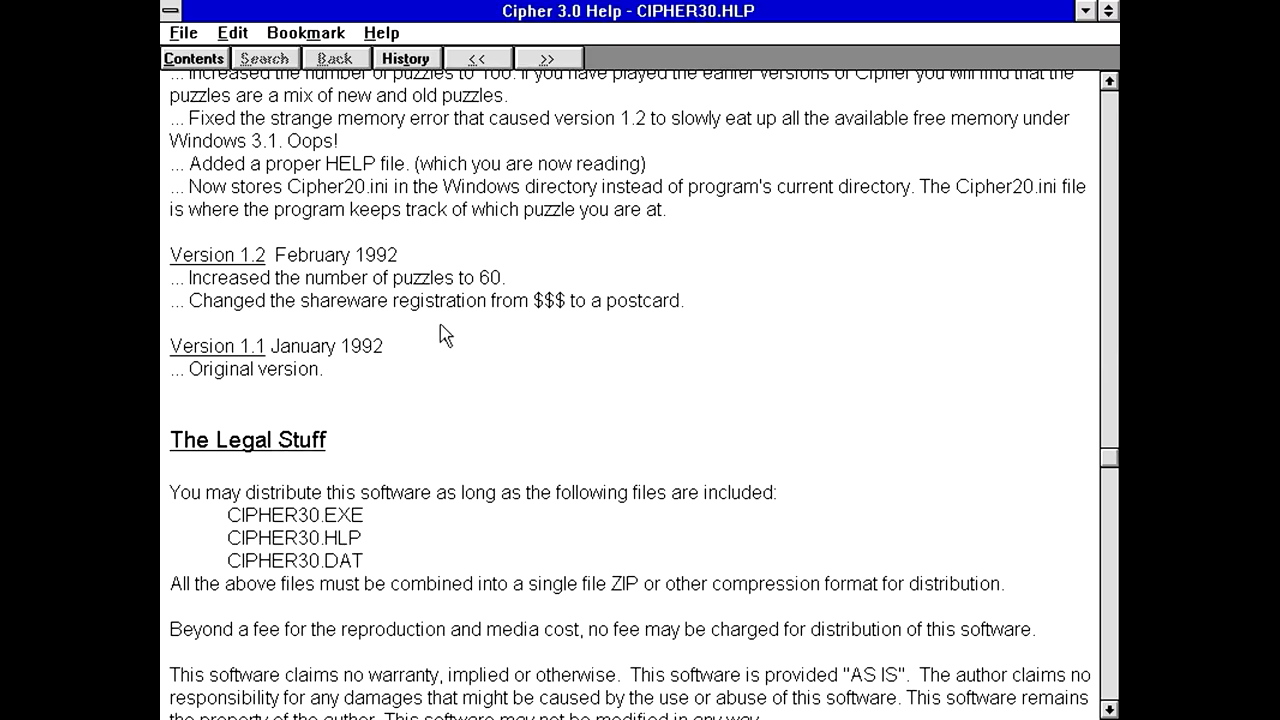
mouse_move(944, 380)
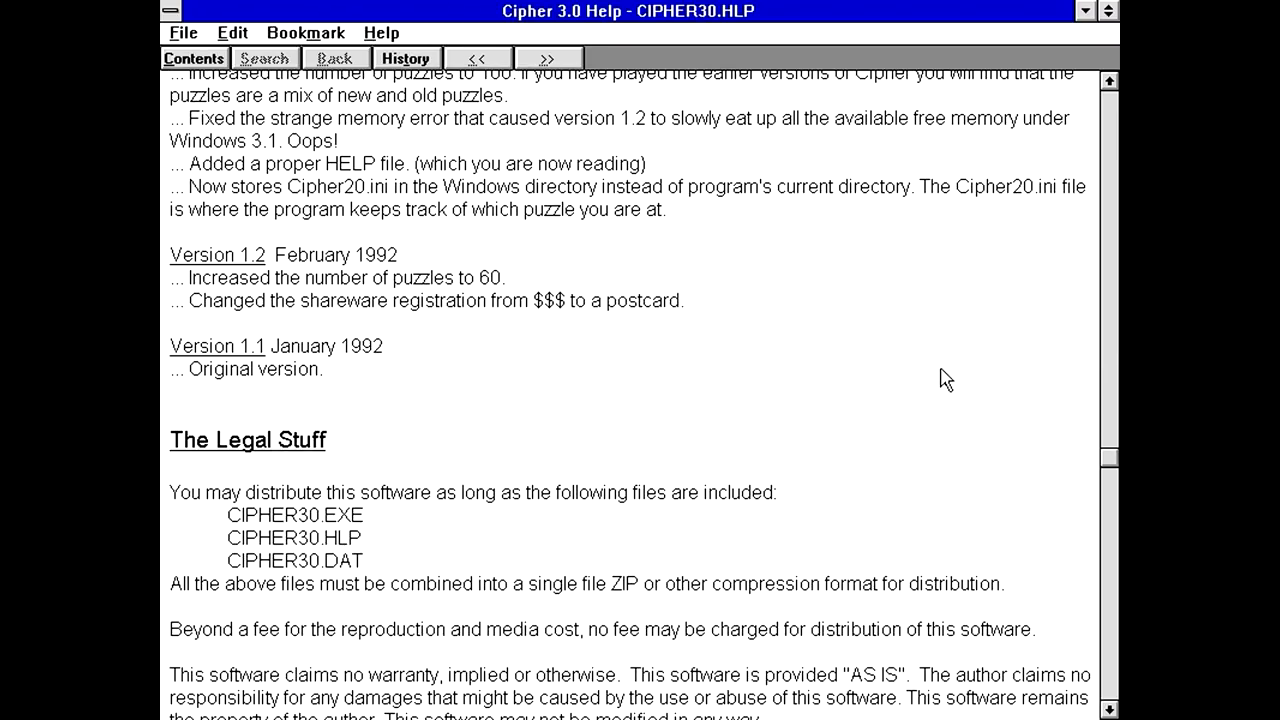
mouse_move(568, 218)
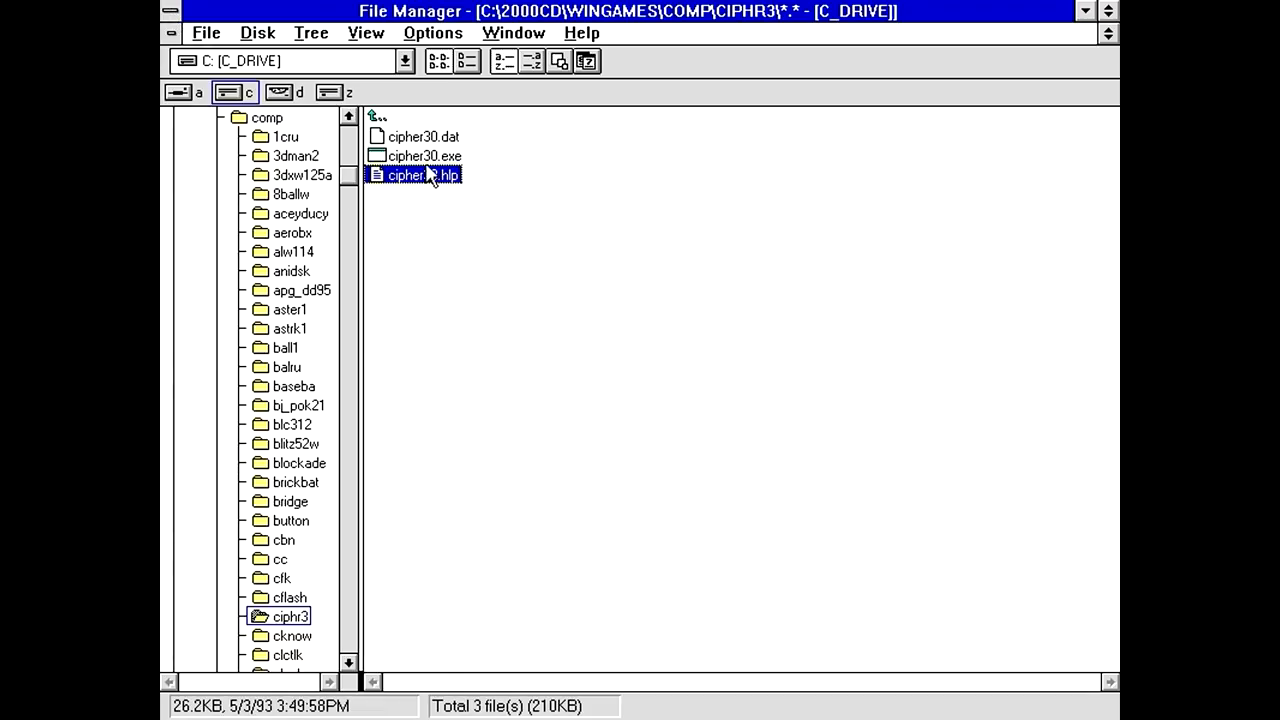
Launch cipher30.exe on Puzzle #1 and nudge its window up toward the top-left.
double_click(424, 156)
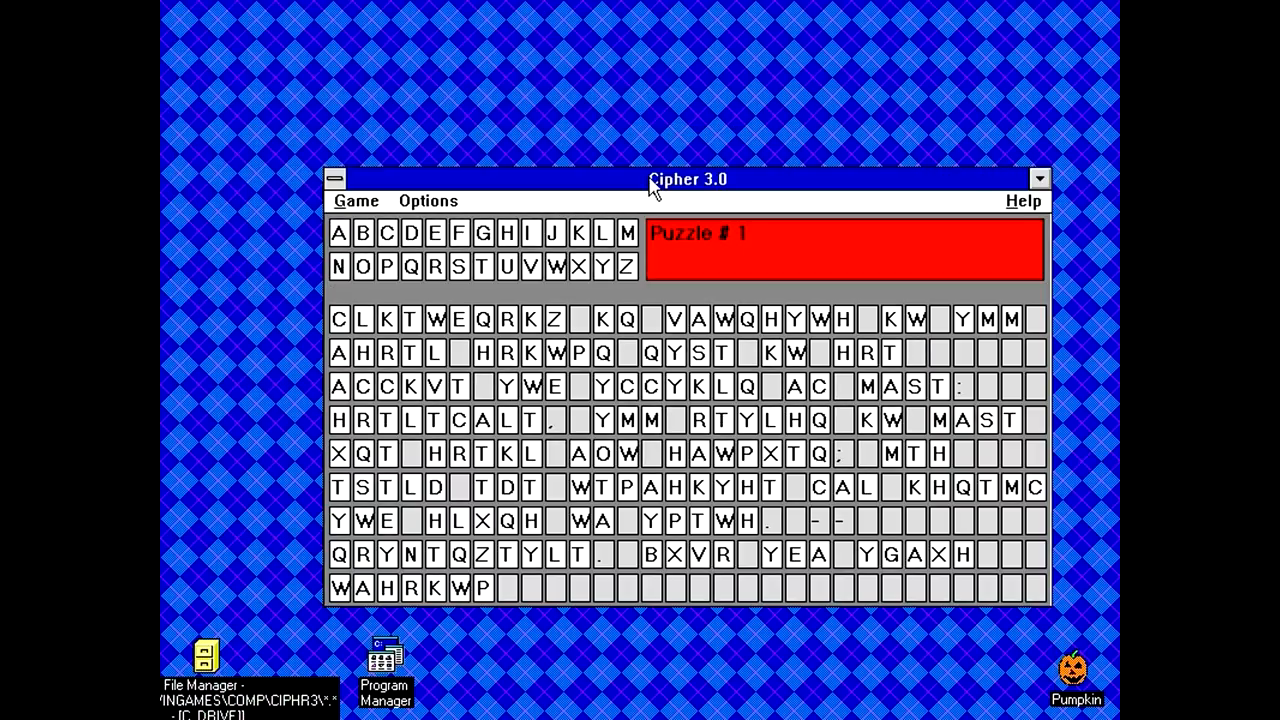
drag(688, 180, 652, 156)
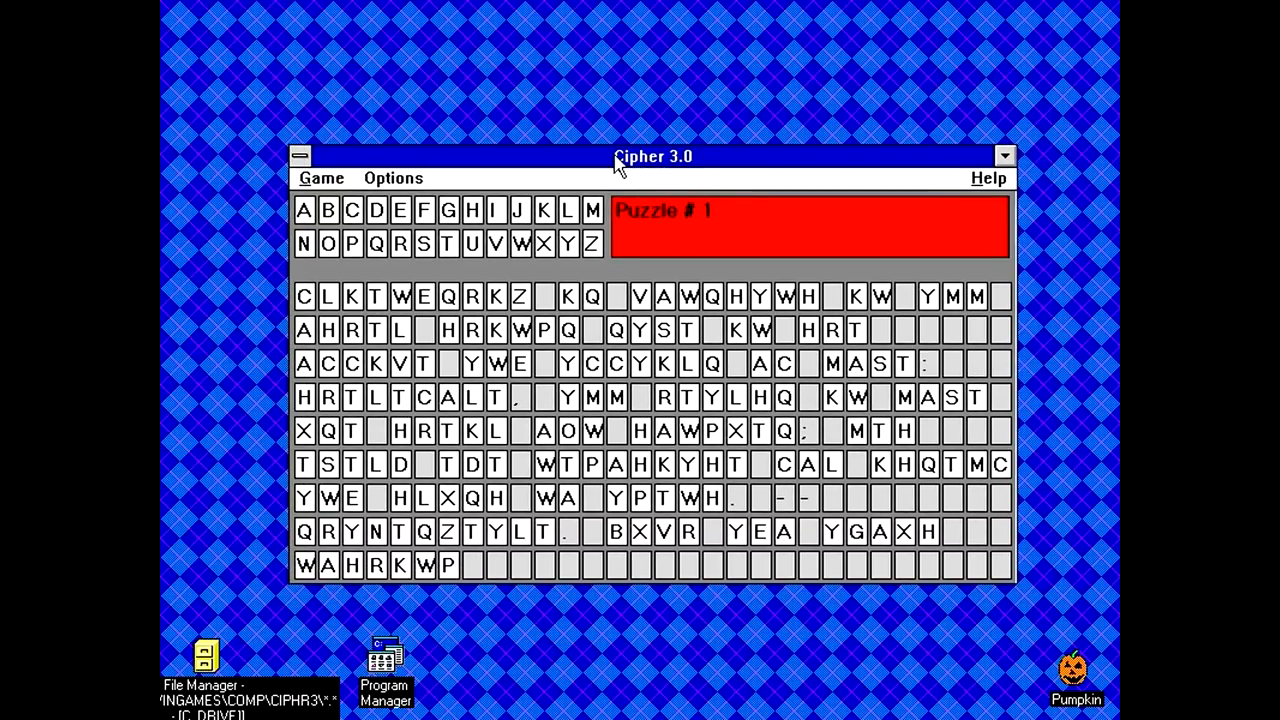
drag(652, 156, 644, 148)
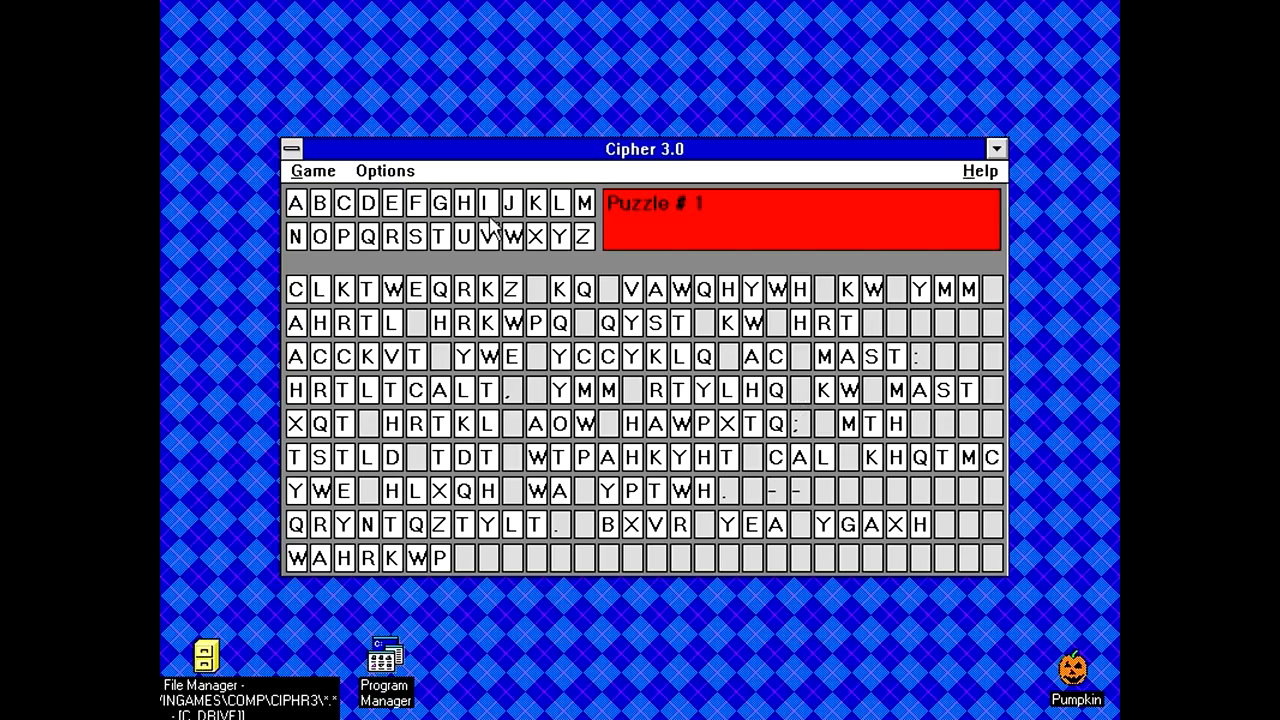
Review the Options menu, then choose Game > Specify starting puzzle.
click(384, 170)
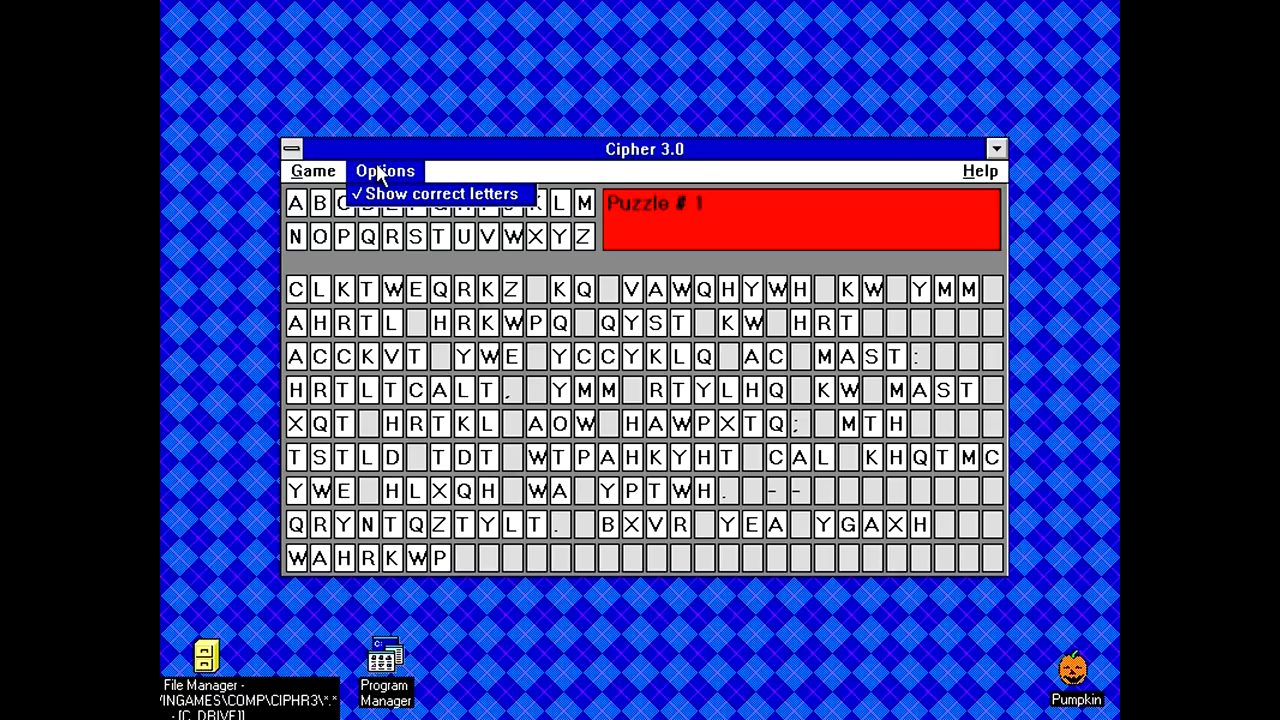
mouse_move(392, 206)
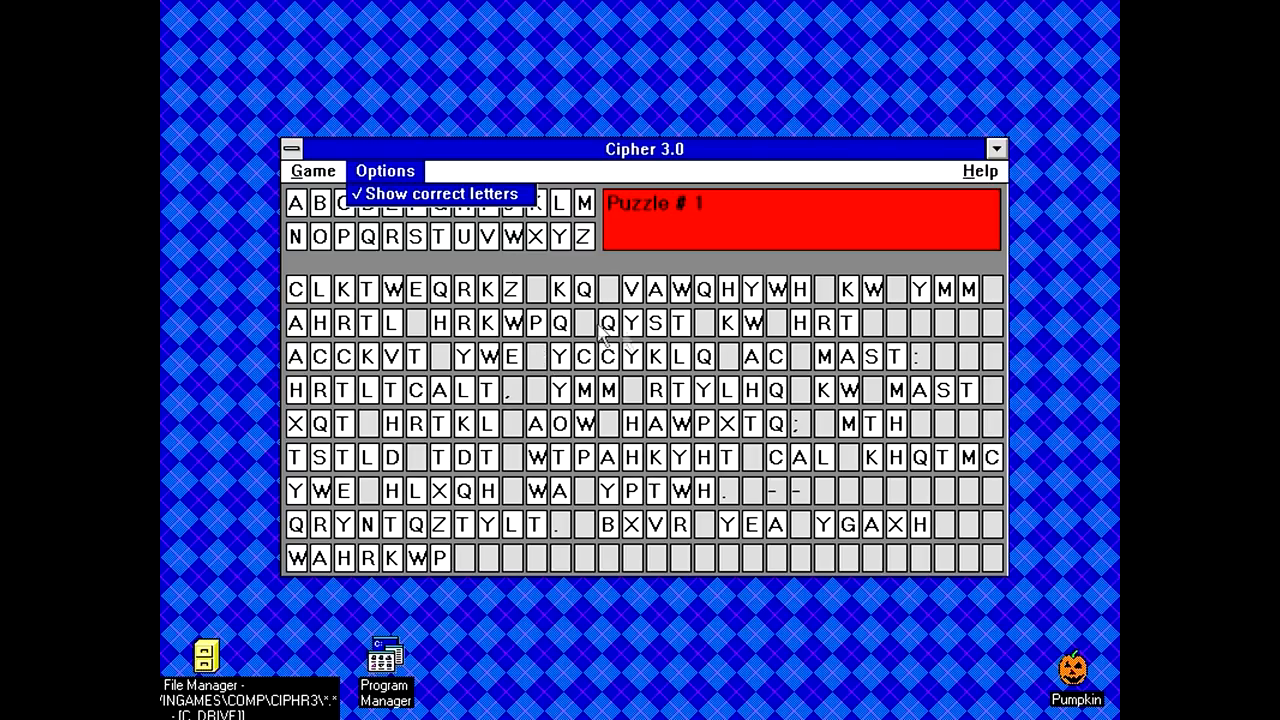
mouse_move(490, 338)
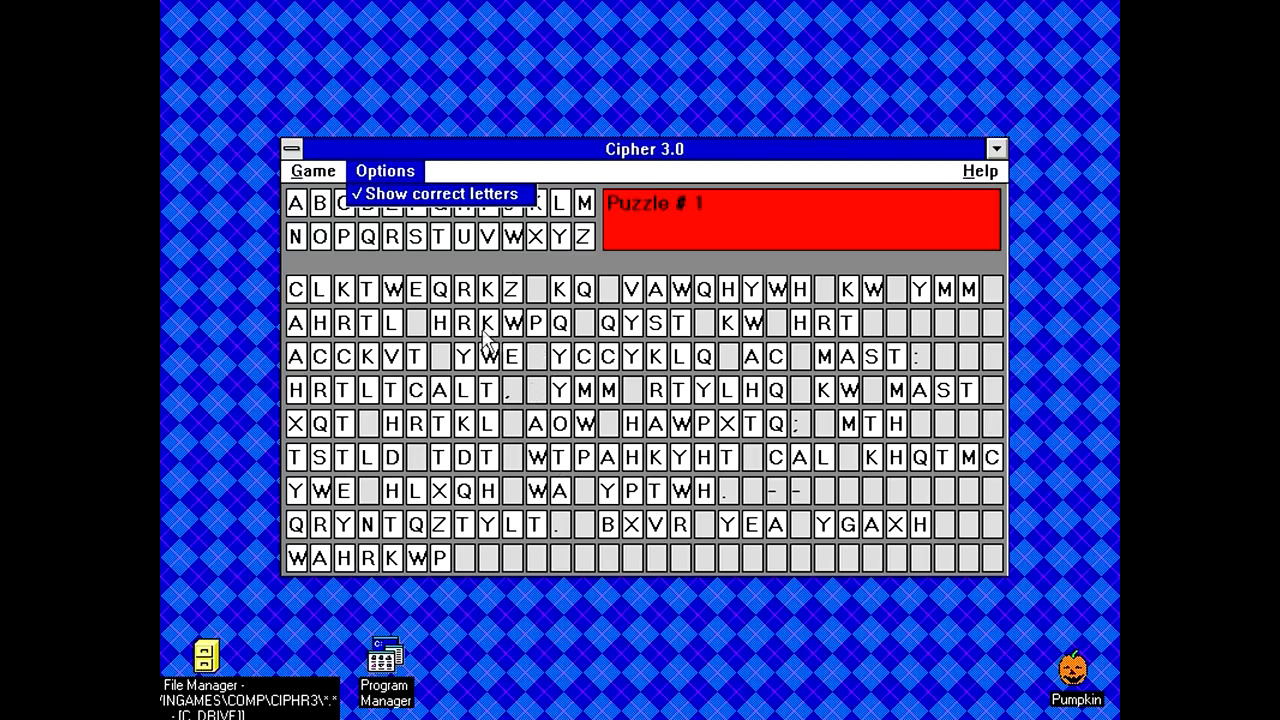
click(312, 170)
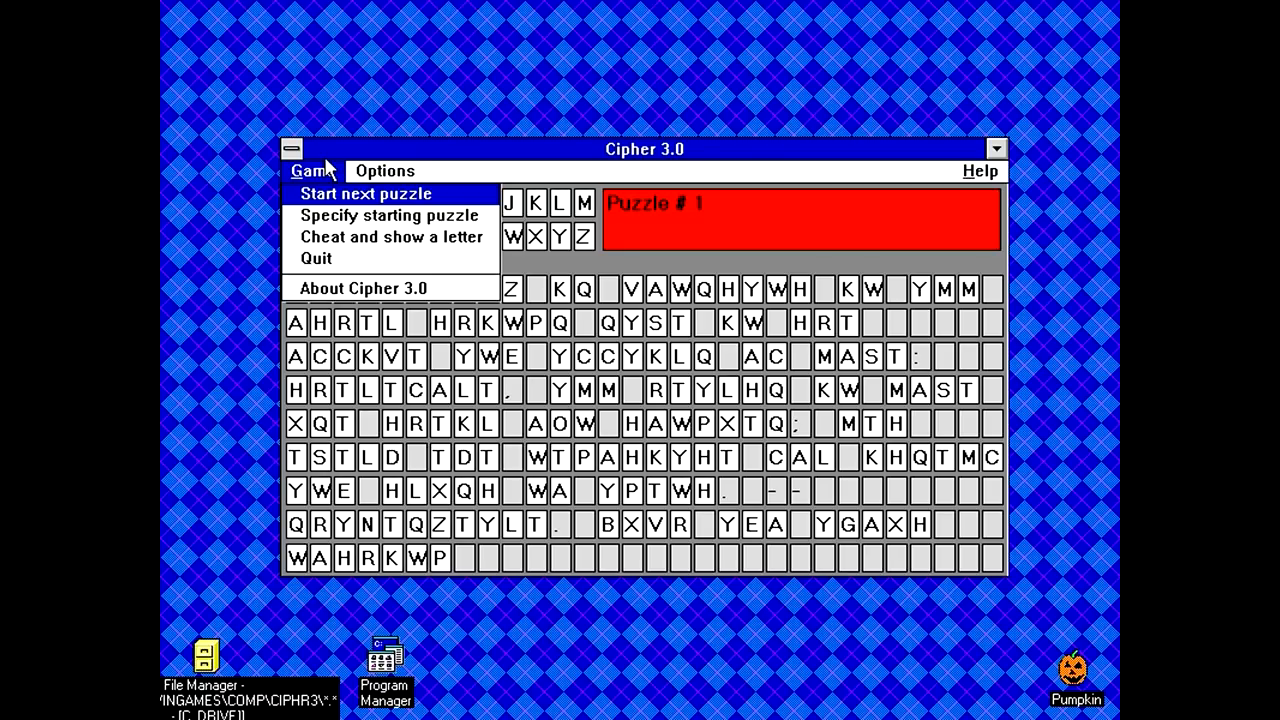
mouse_move(344, 288)
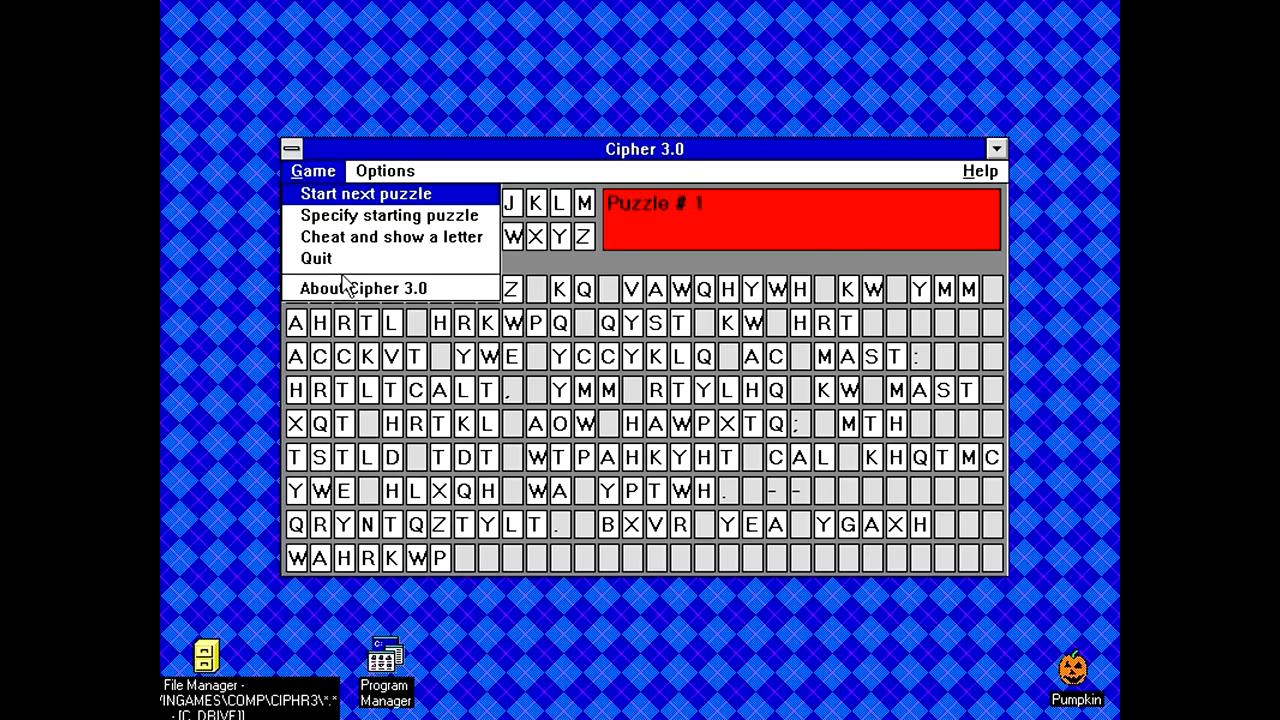
click(388, 216)
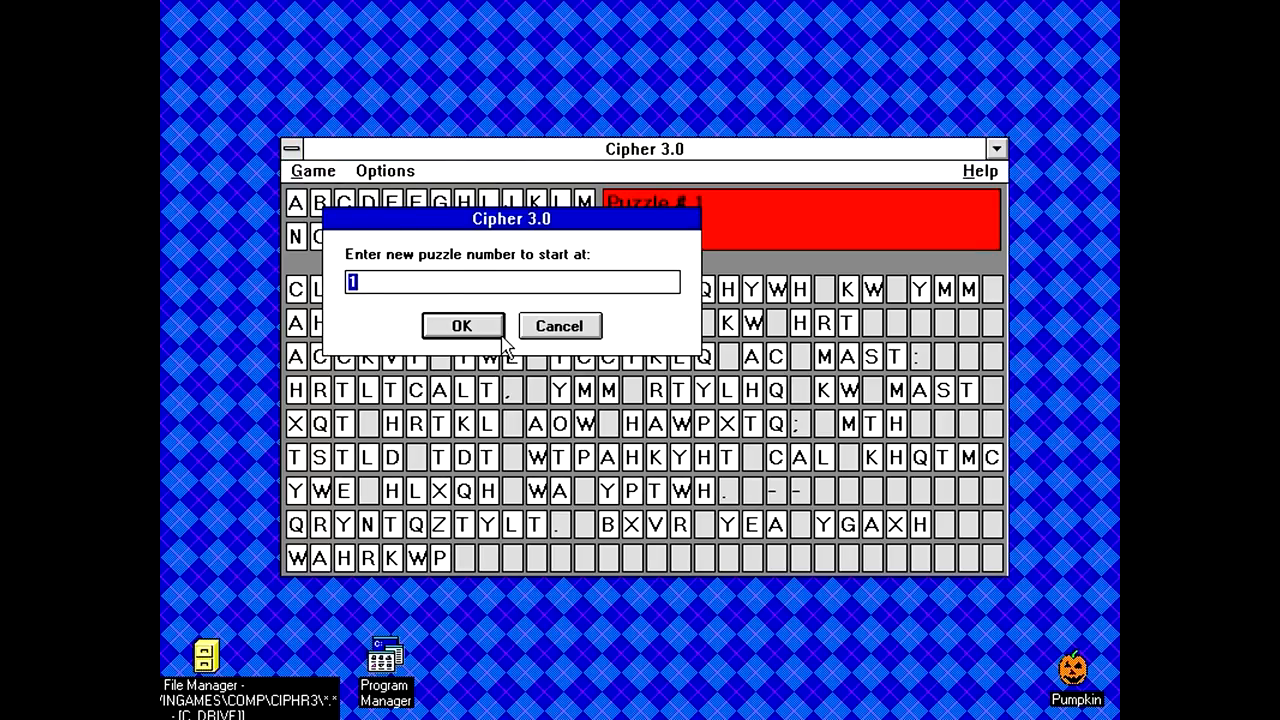
Jump to Puzzle #99, then #999 via Specify starting puzzle, and select cipher30.exe in File Manager.
click(460, 326)
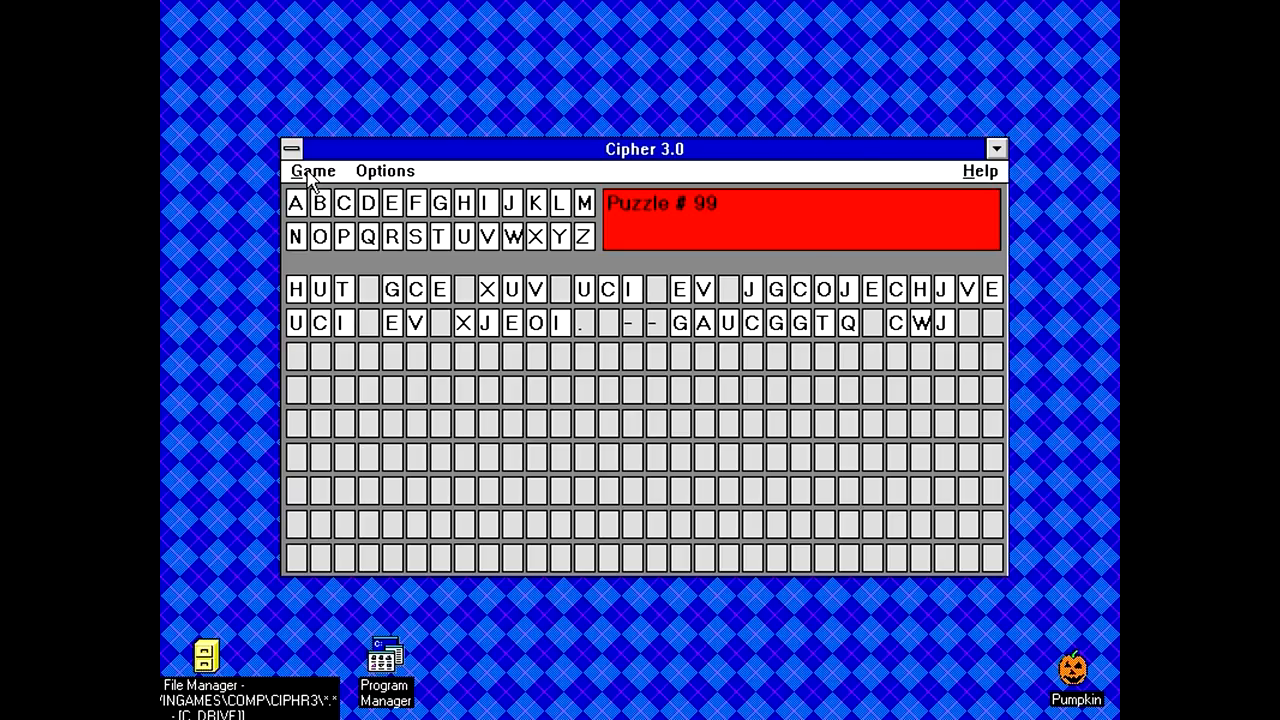
click(312, 170)
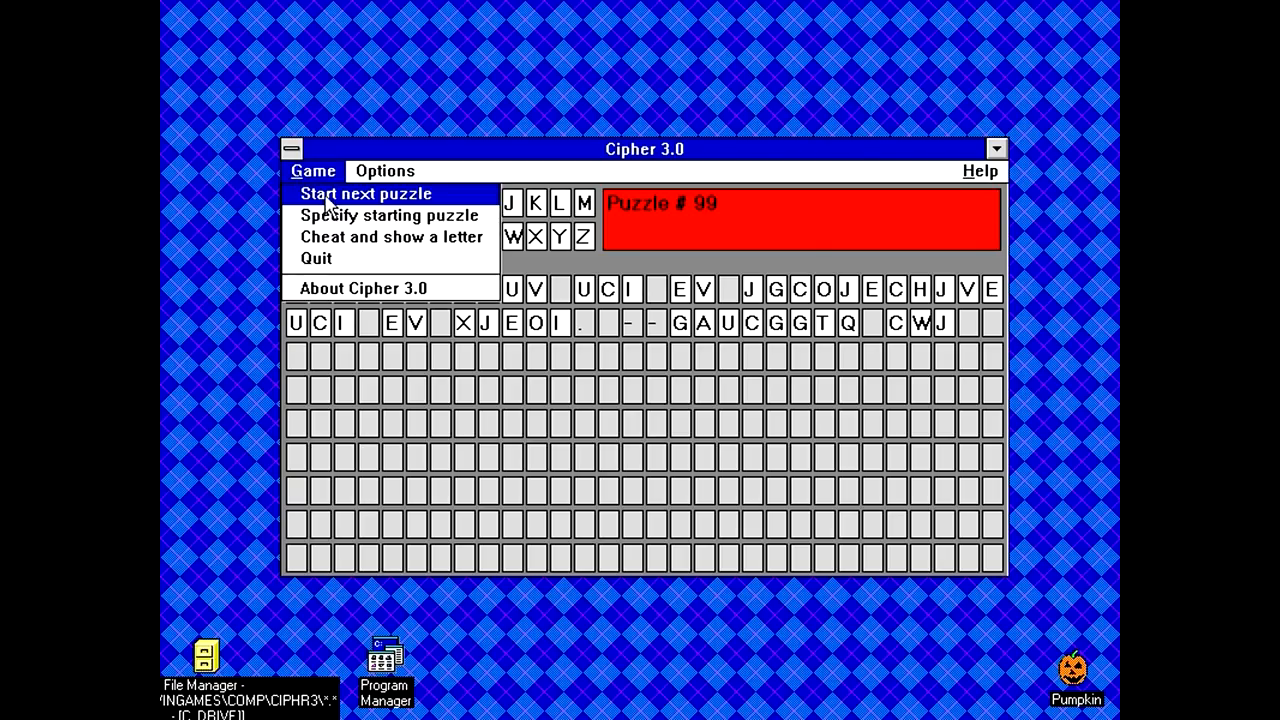
click(388, 216)
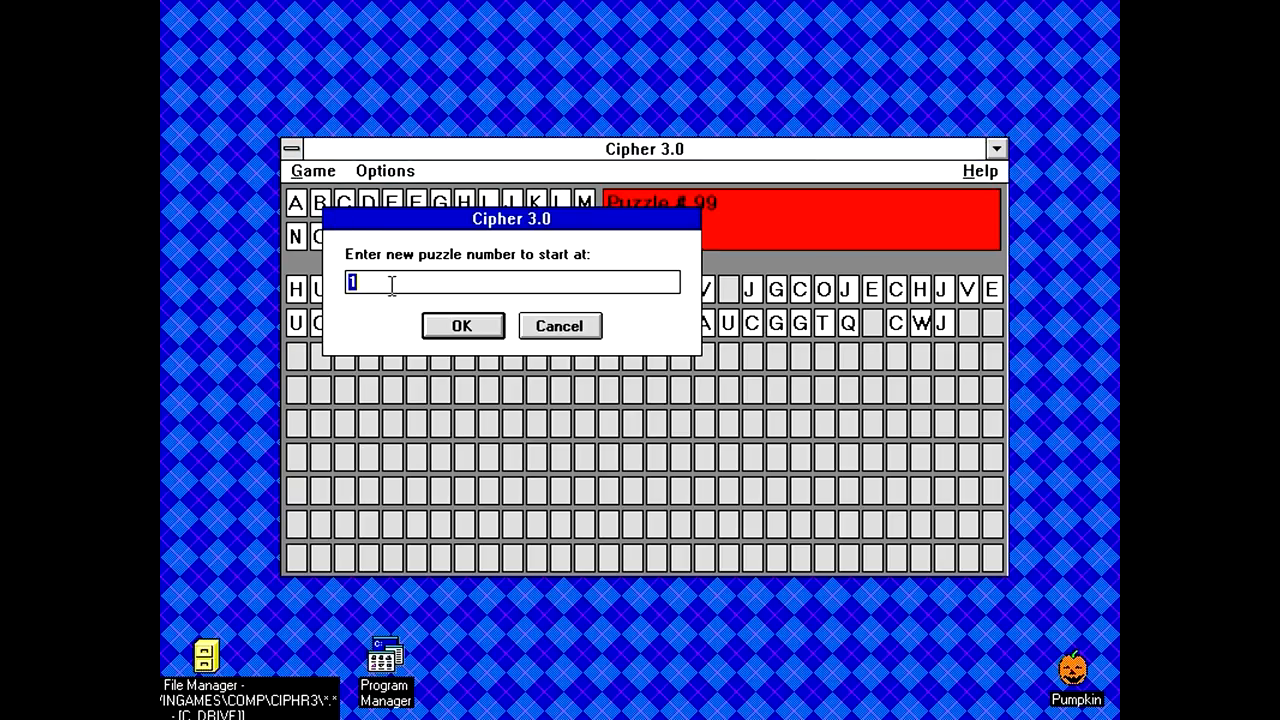
click(462, 324)
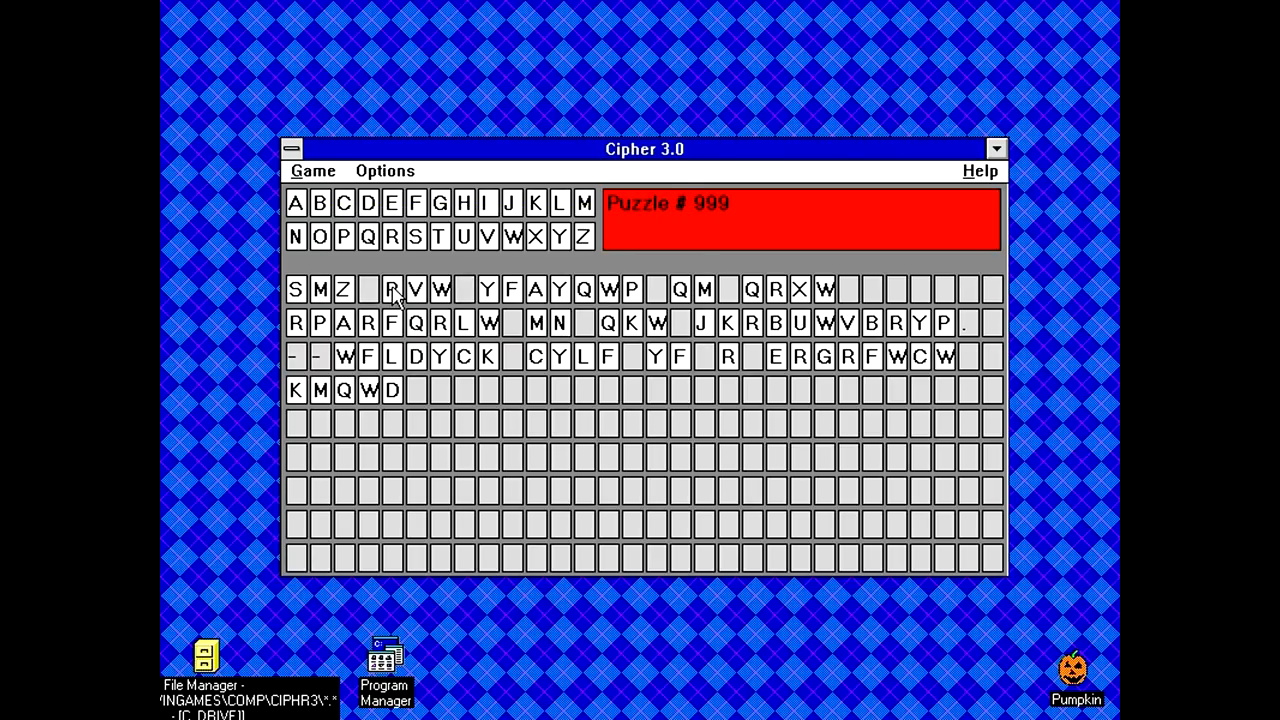
mouse_move(450, 396)
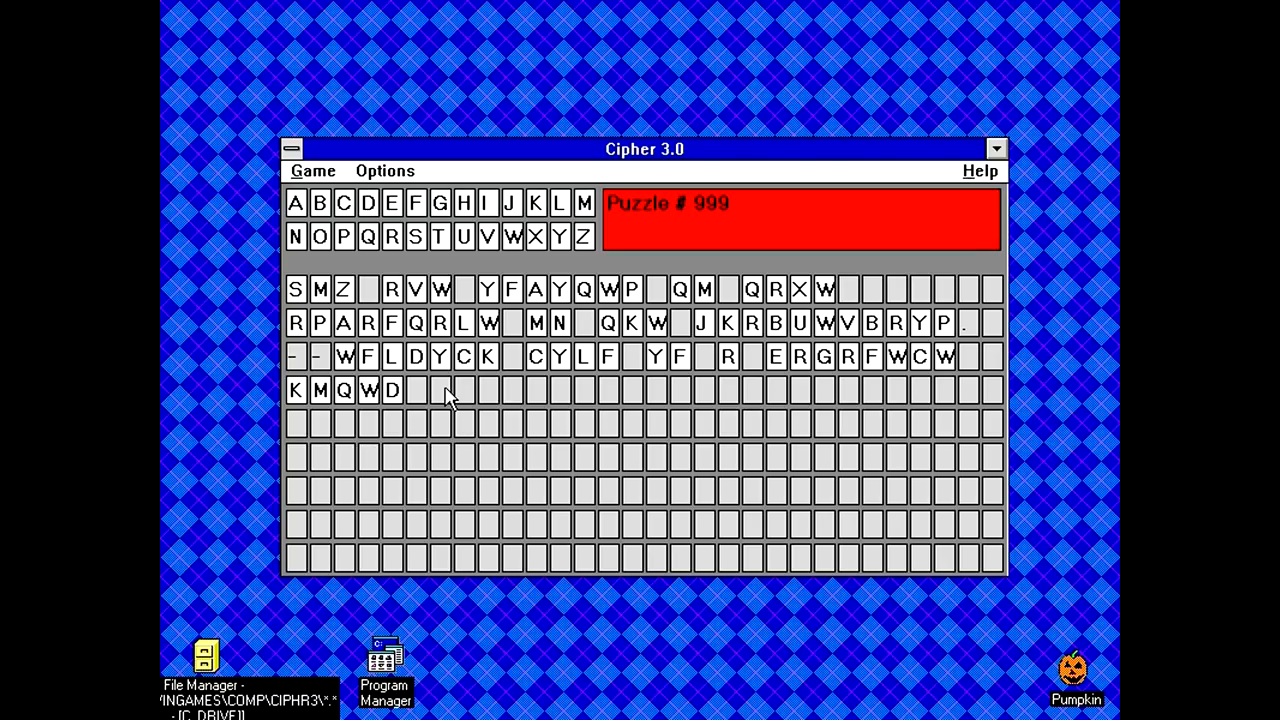
mouse_move(212, 684)
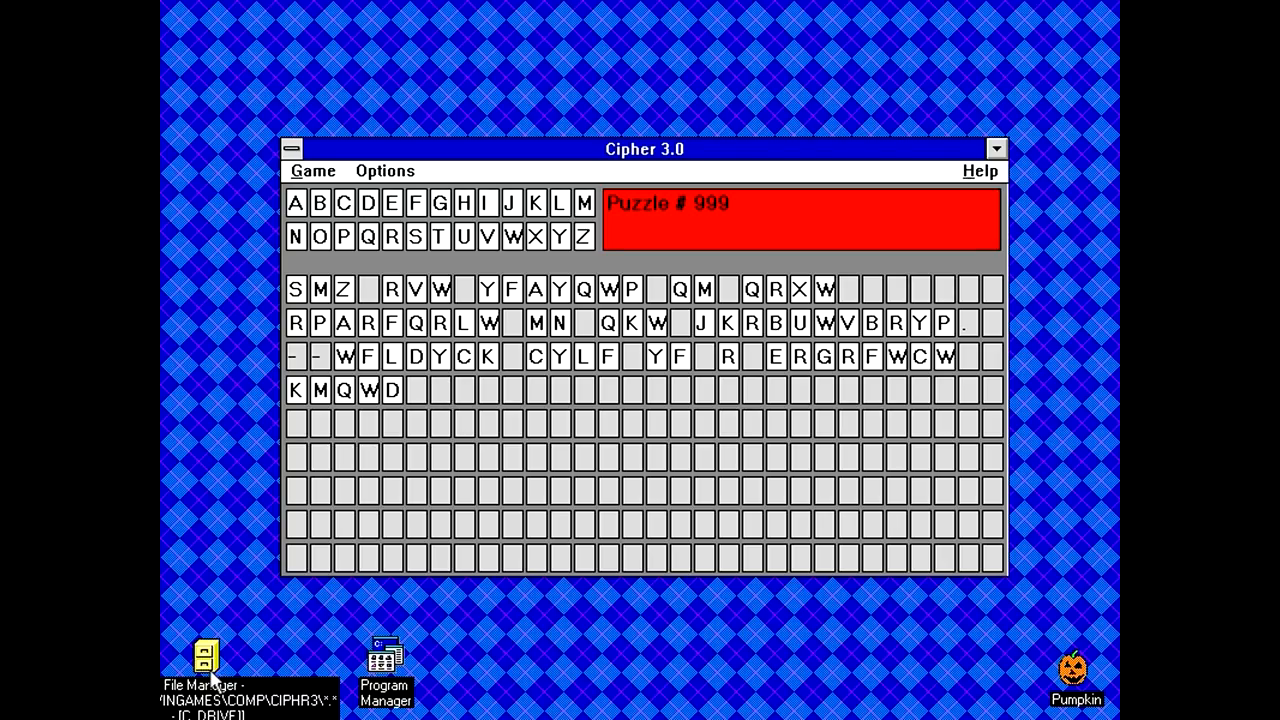
click(204, 660)
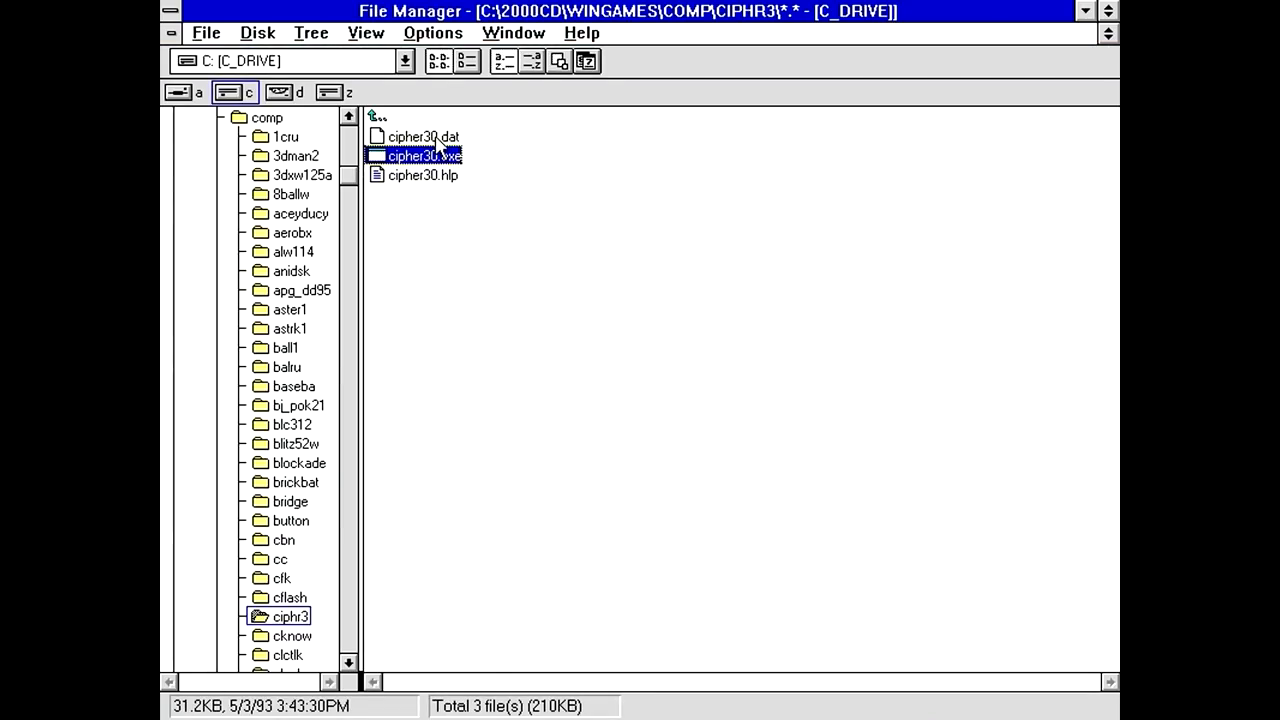
Glance at cipher30.hlp, then relaunch cipher30.exe so the game shows Puzzle #999.
click(420, 136)
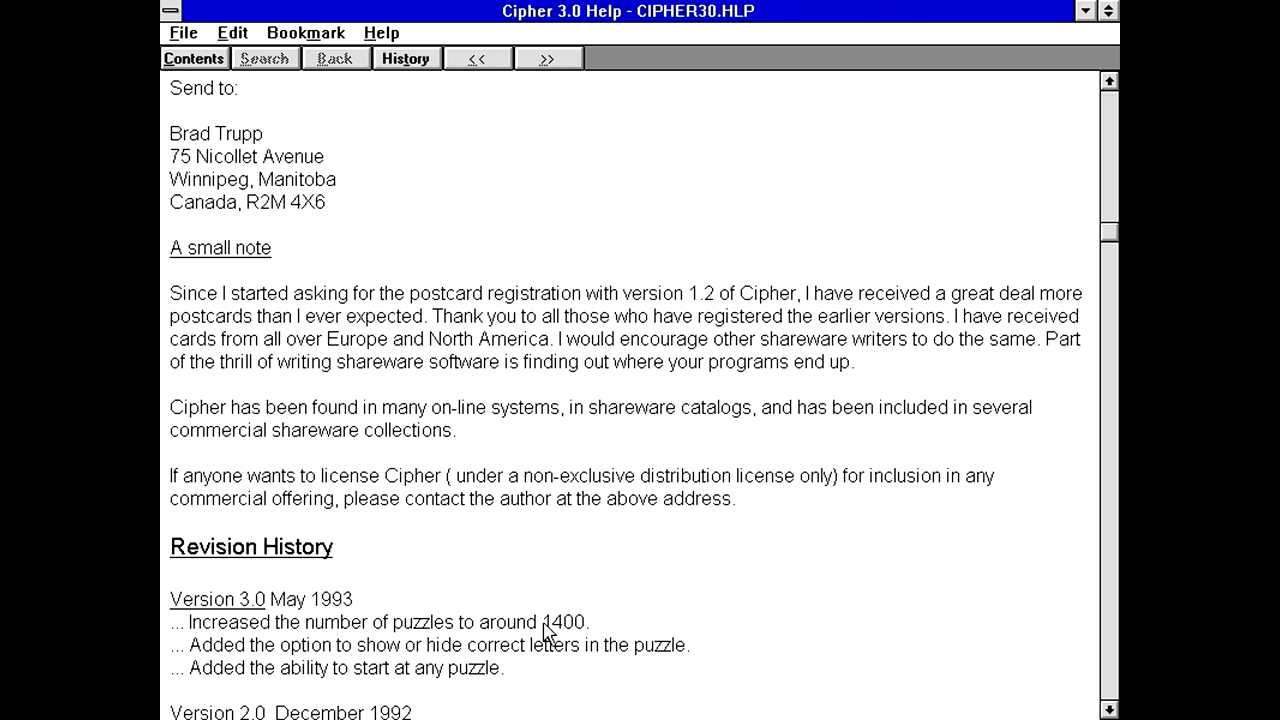
mouse_move(590, 636)
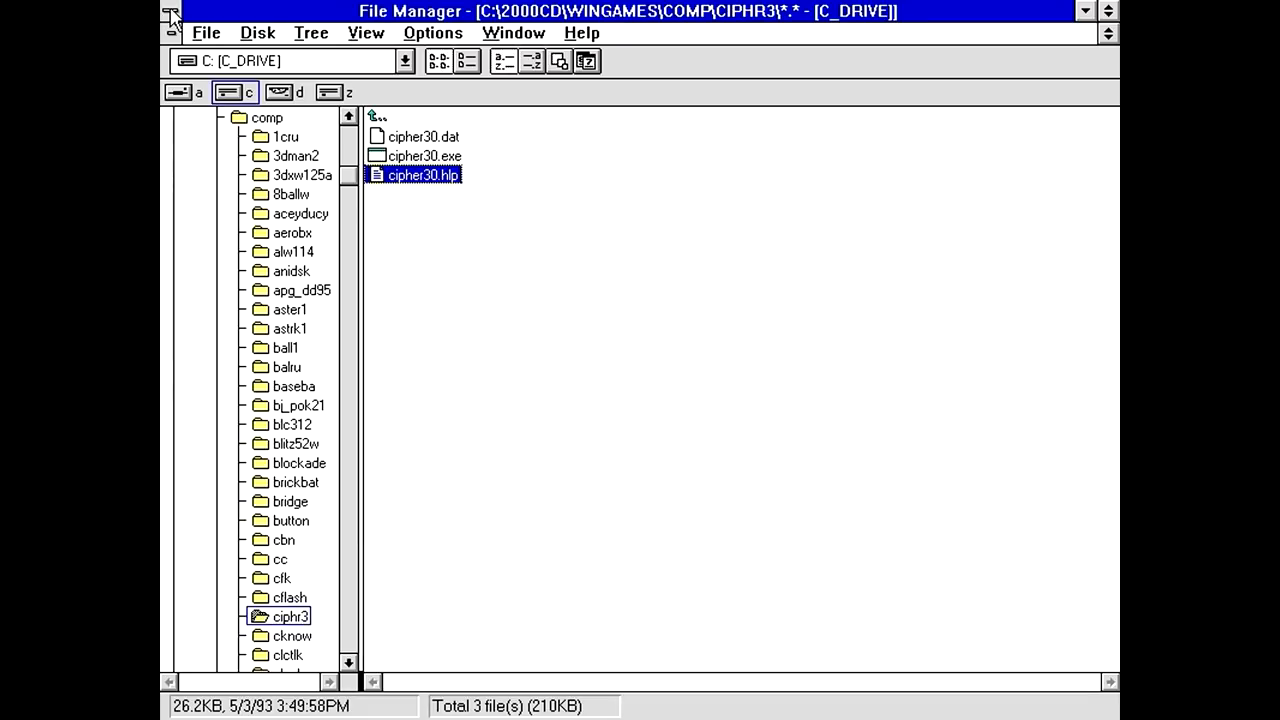
double_click(422, 156)
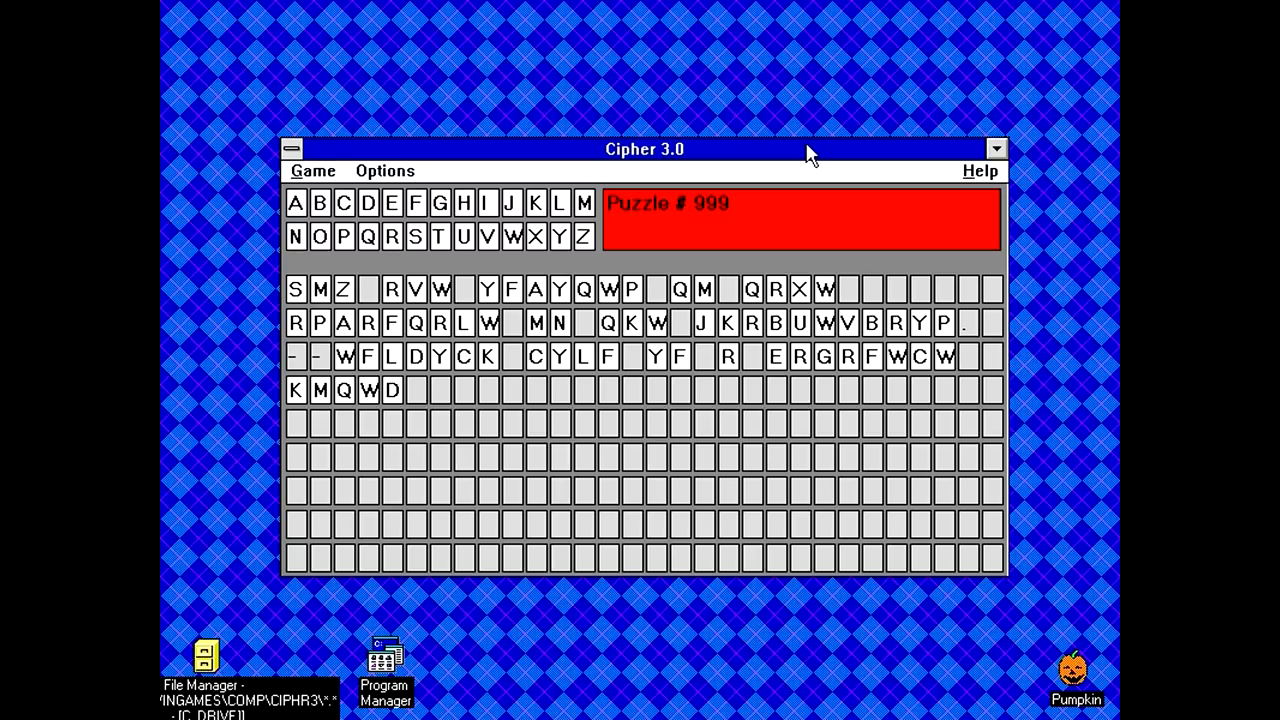
mouse_move(728, 184)
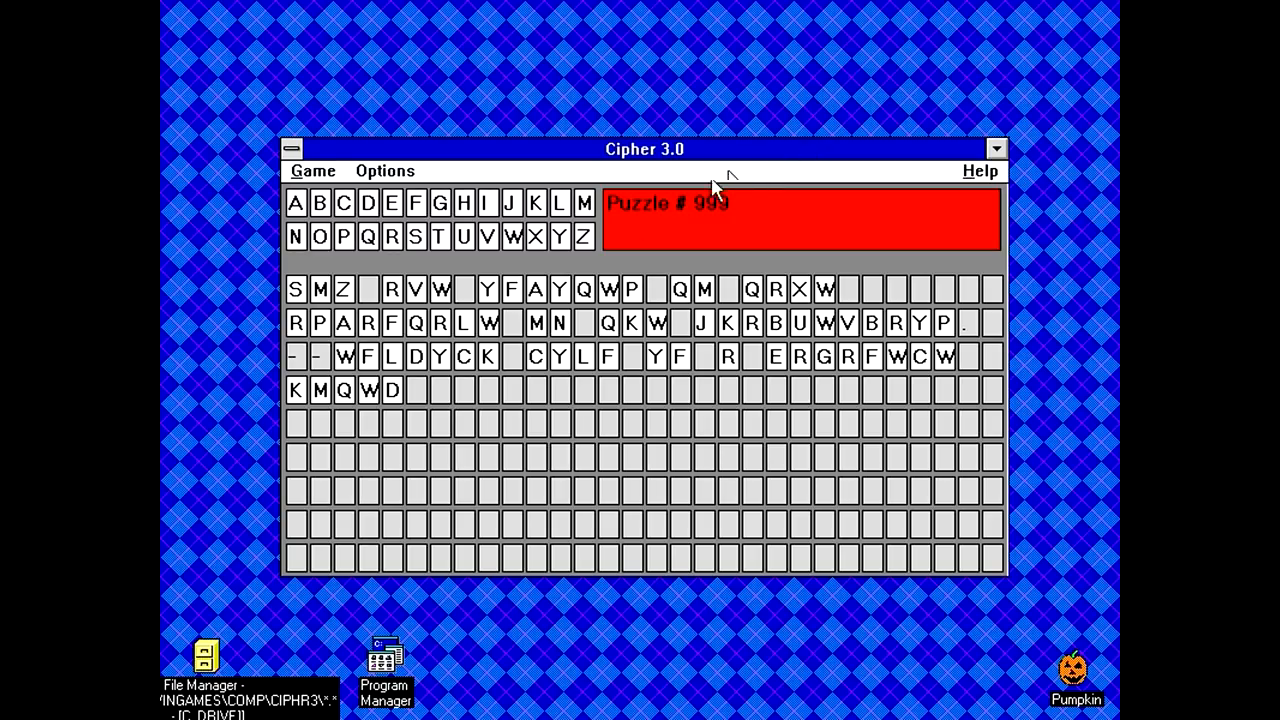
Choose Game > Start next puzzle to move from Puzzle #999 to Puzzle #1.
click(312, 170)
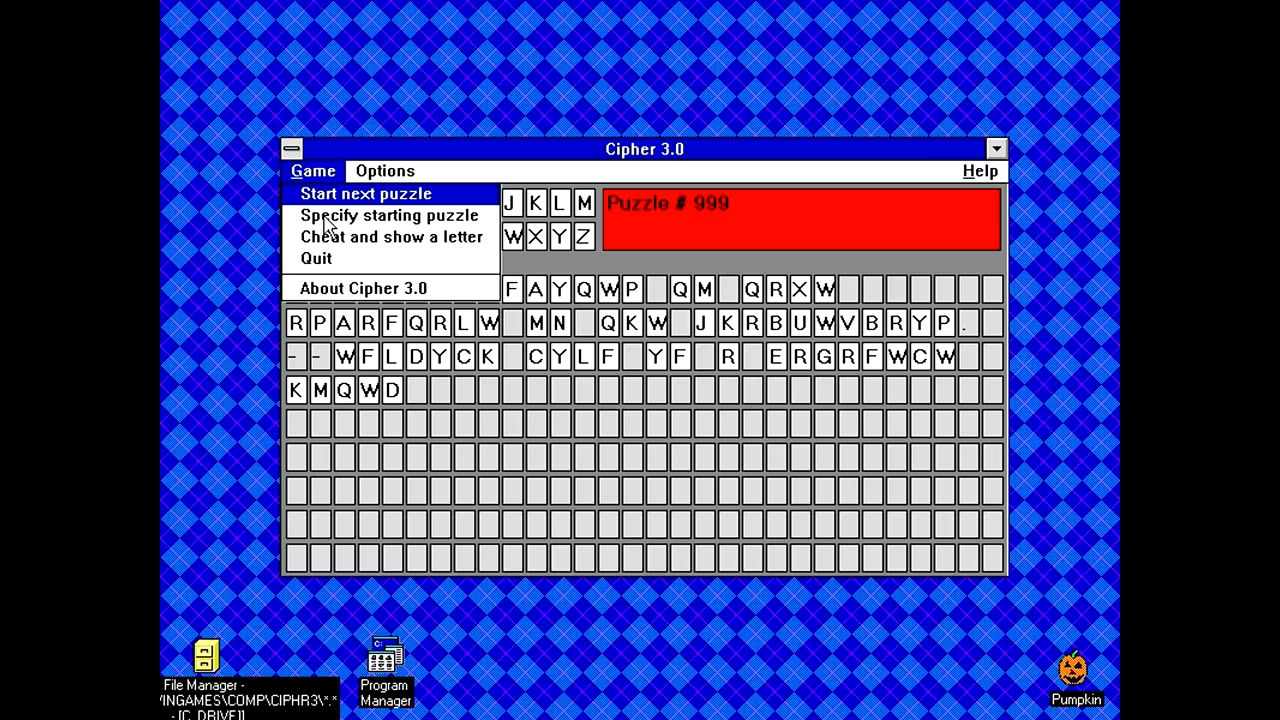
click(364, 192)
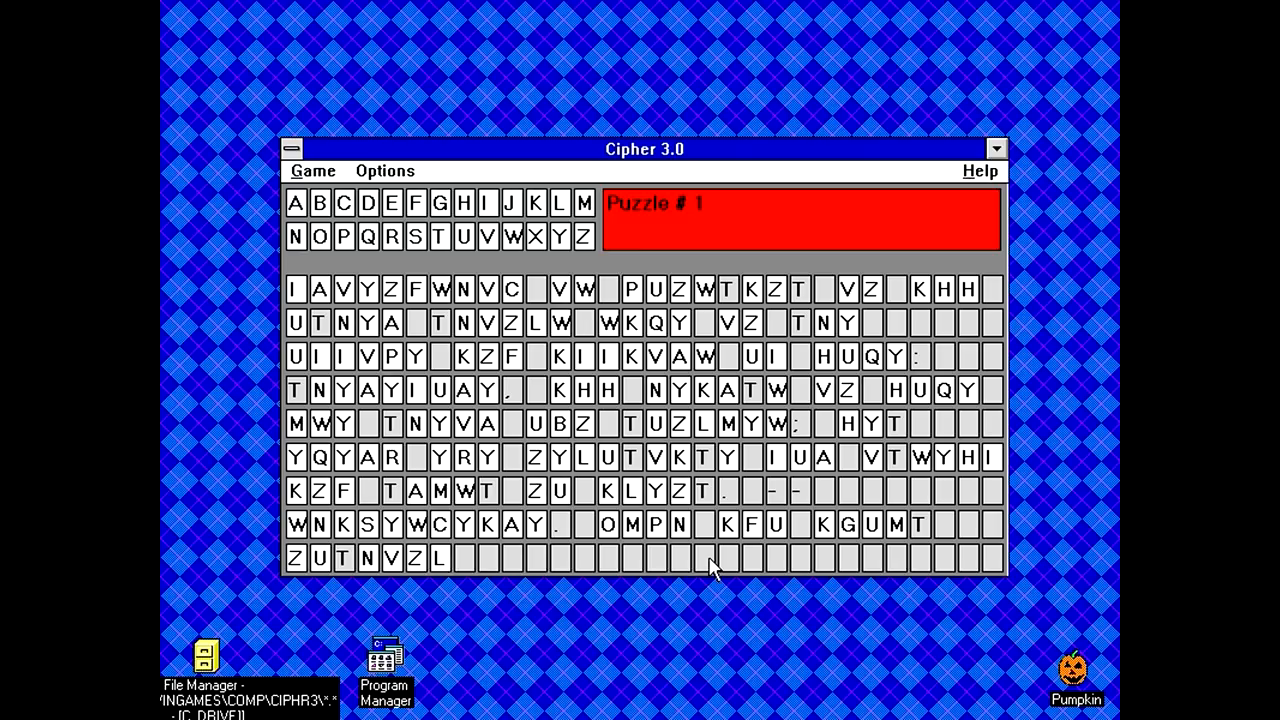
mouse_move(724, 292)
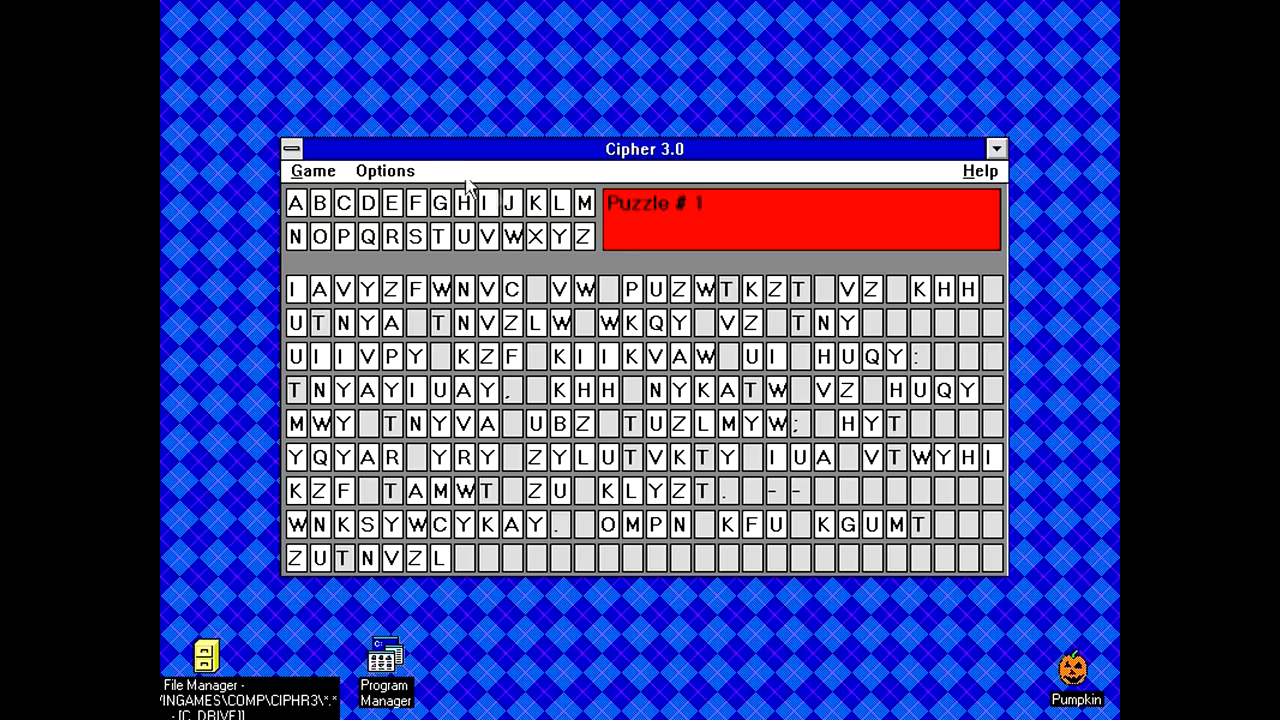
Enter letter substitutions in Puzzle #1 revealing THE, AND, LOVE and EVERY EYE.
click(296, 236)
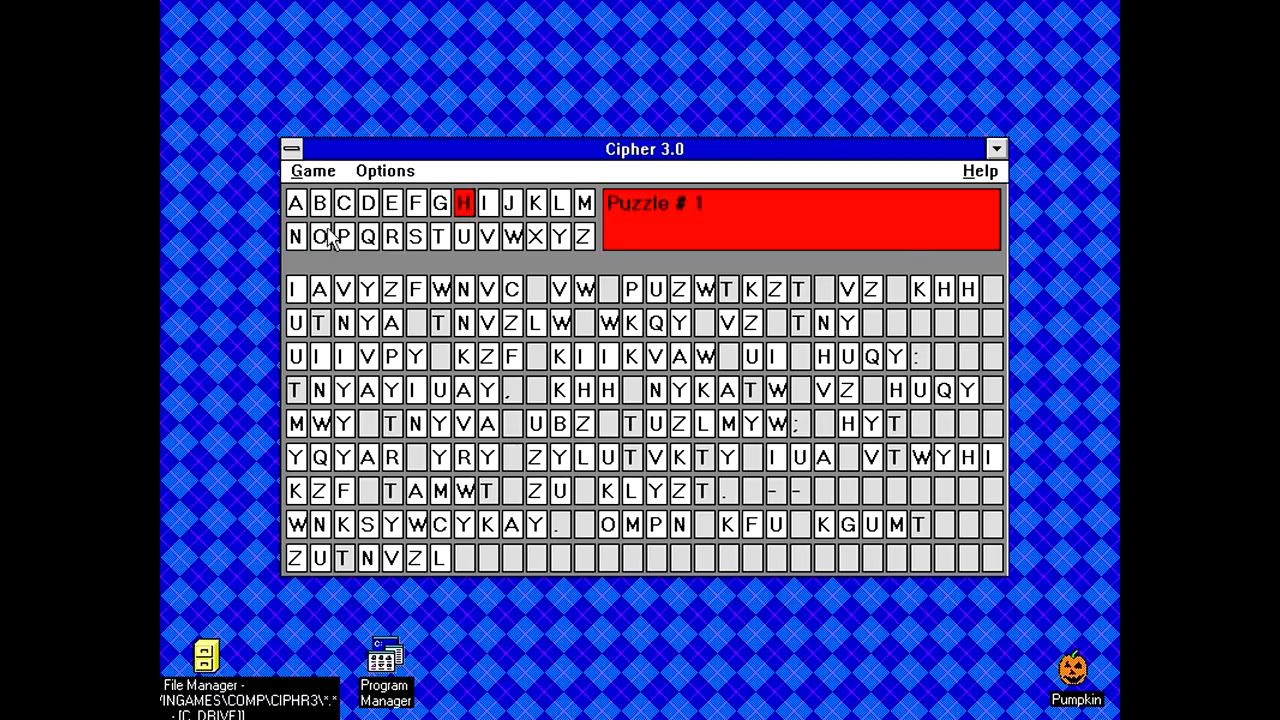
click(296, 236)
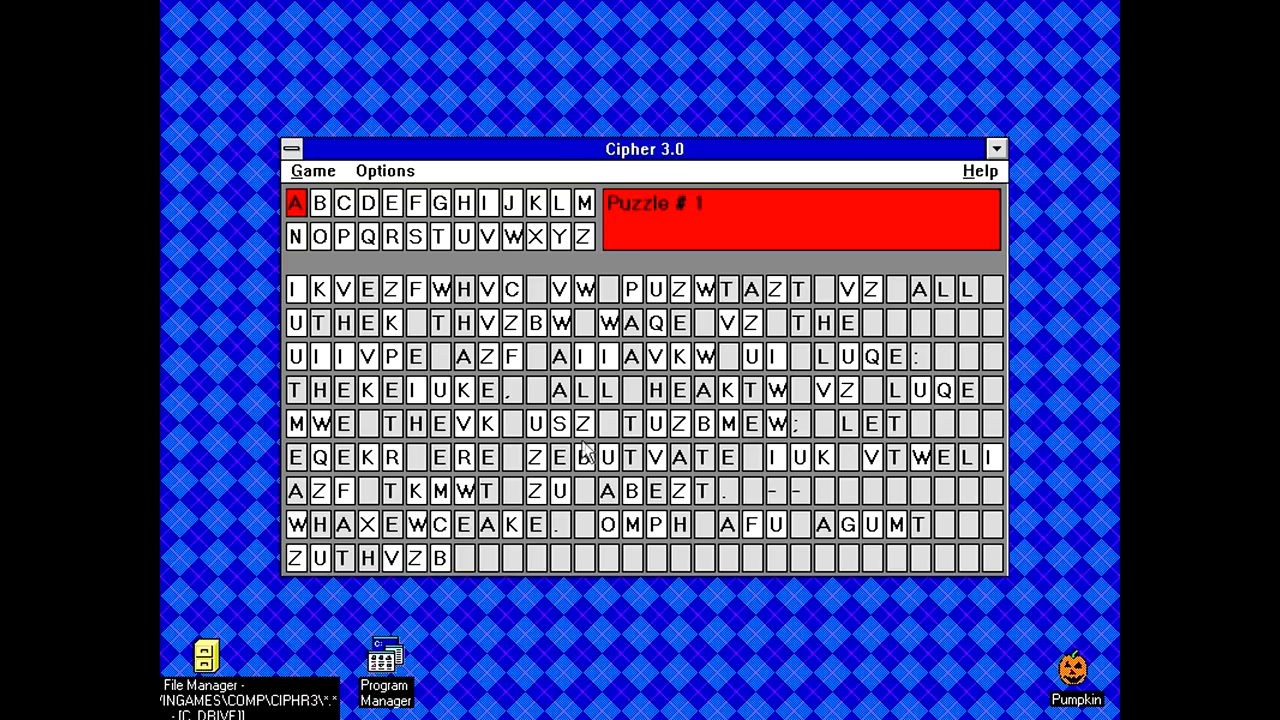
mouse_move(730, 458)
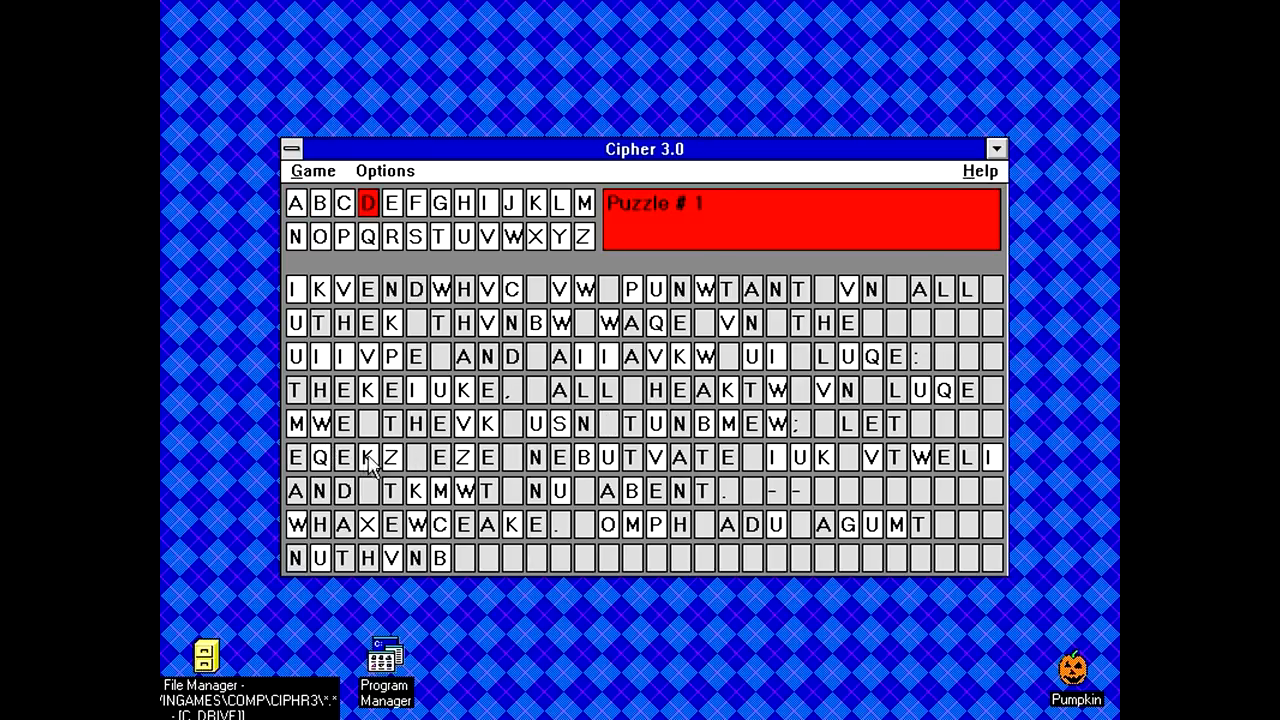
click(488, 236)
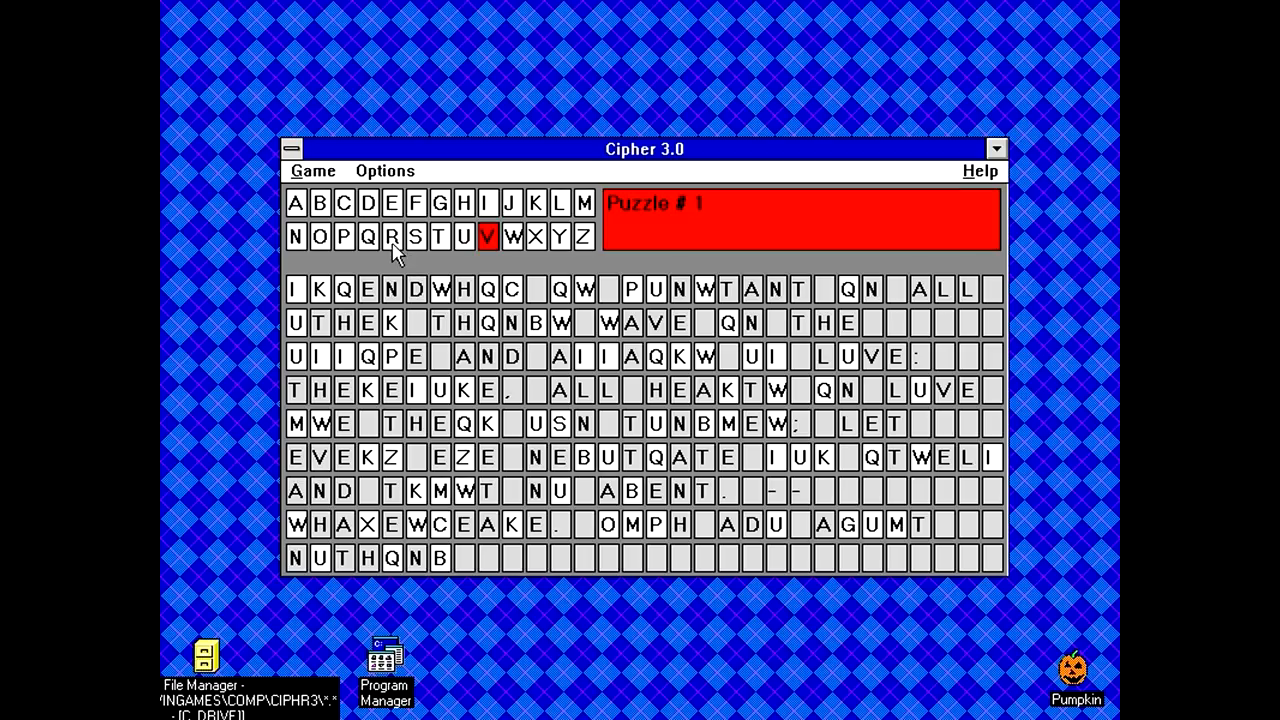
click(392, 236)
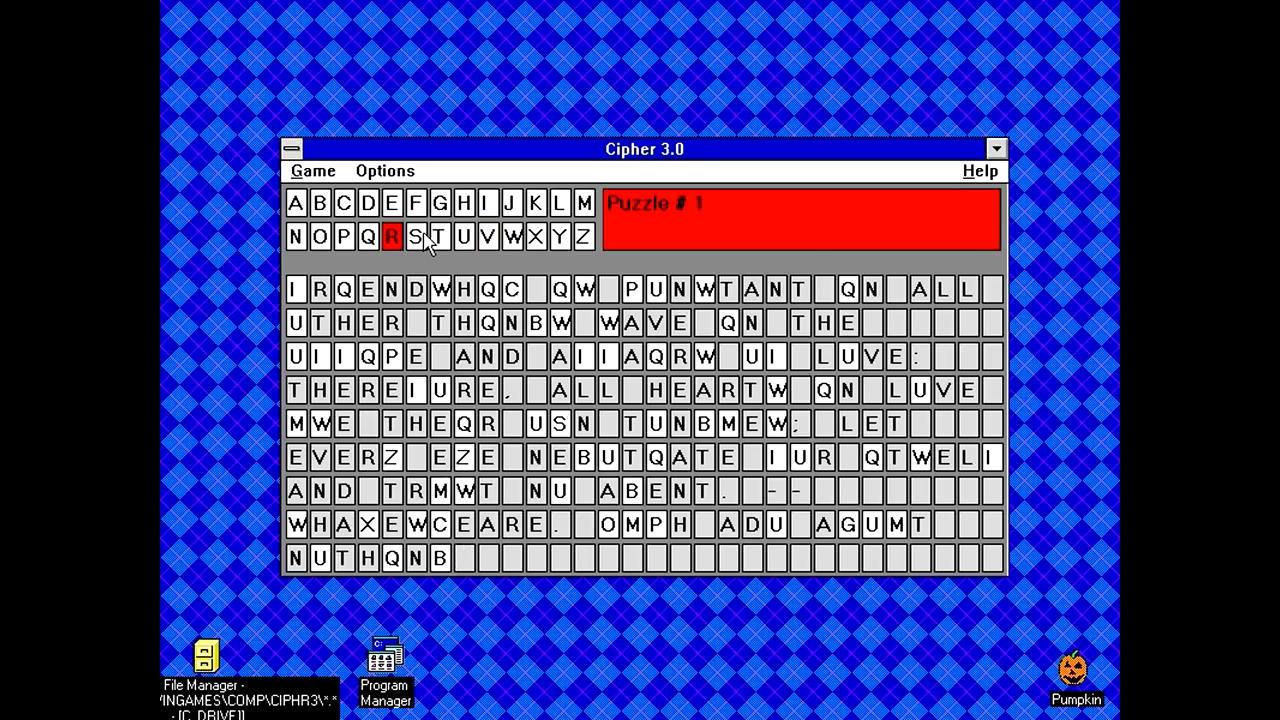
click(560, 236)
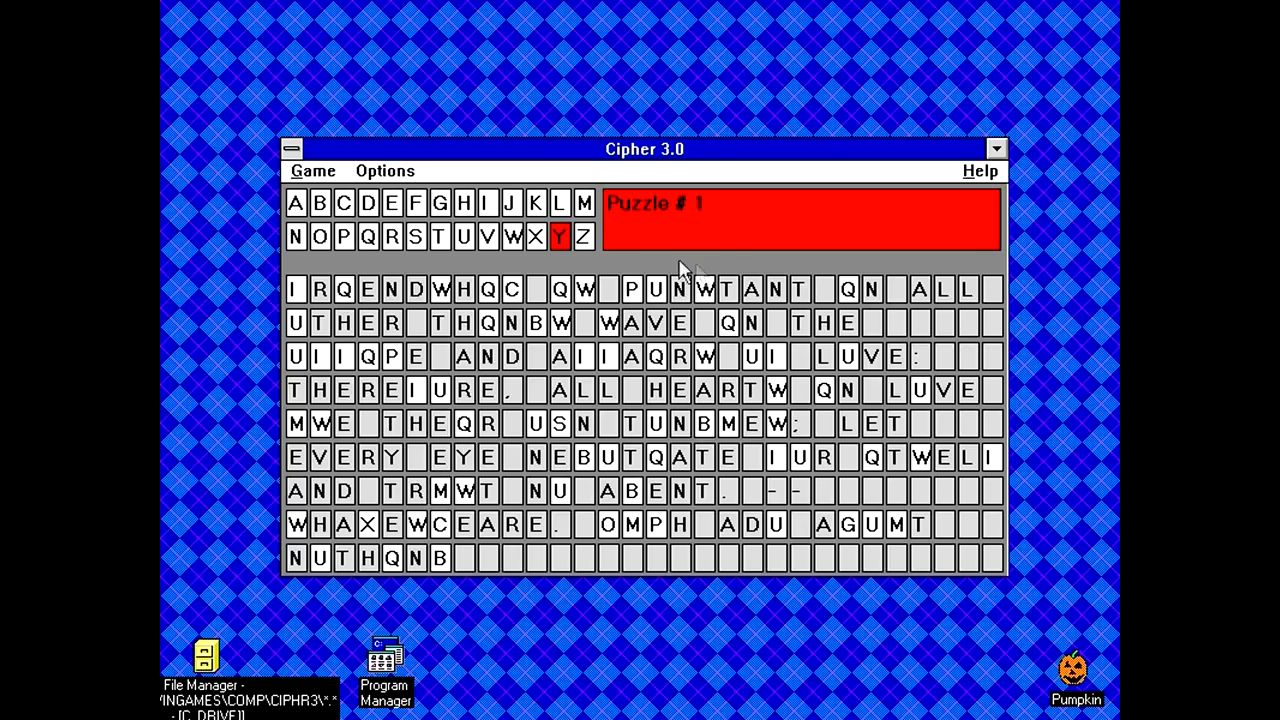
mouse_move(504, 420)
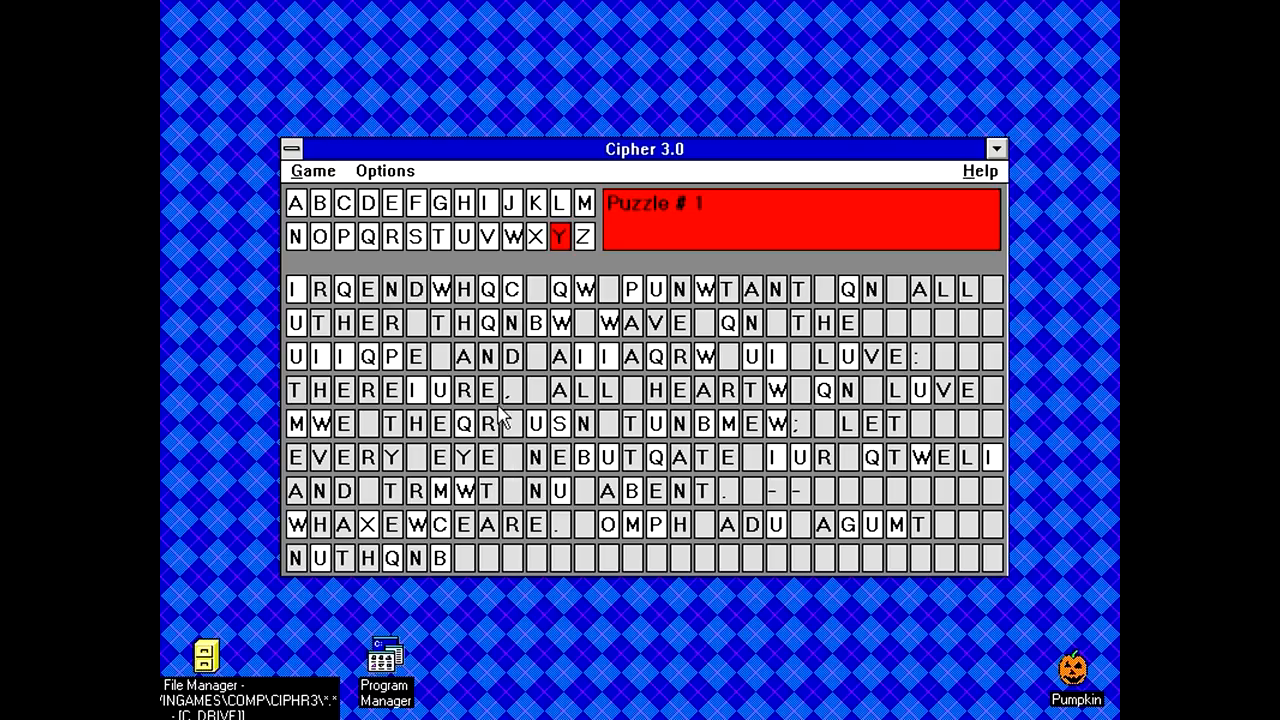
mouse_move(710, 250)
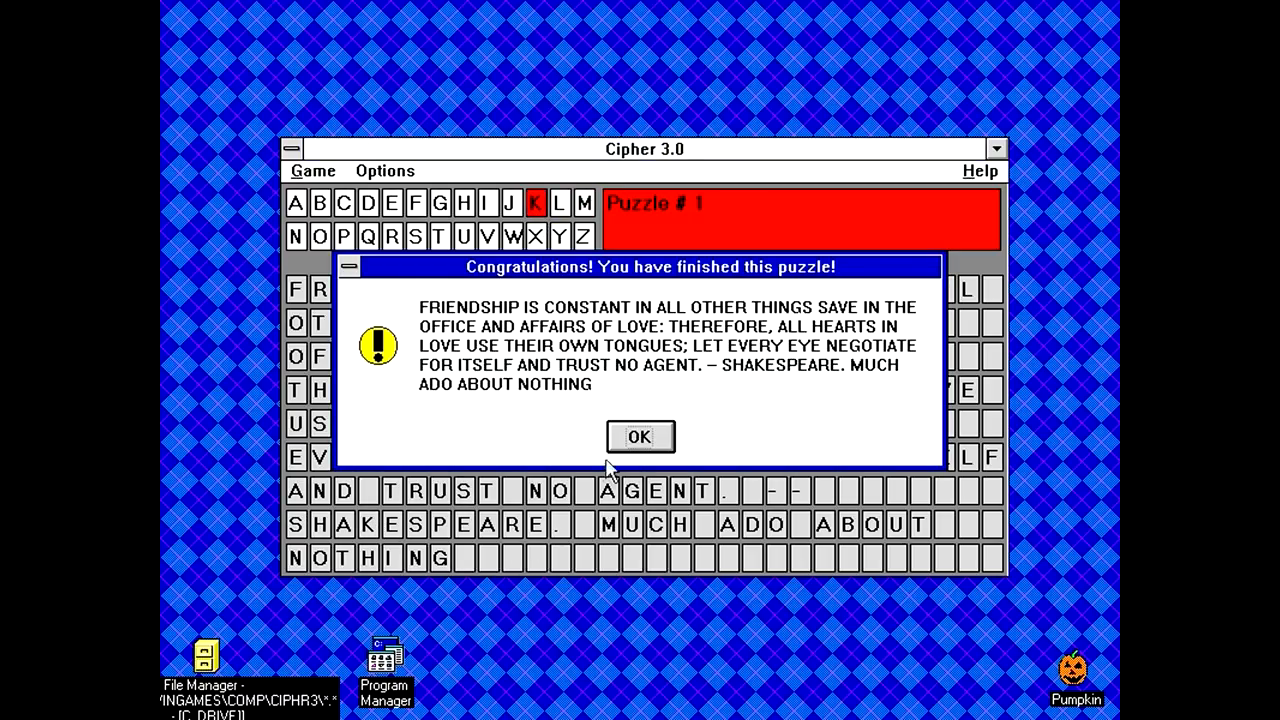
mouse_move(680, 350)
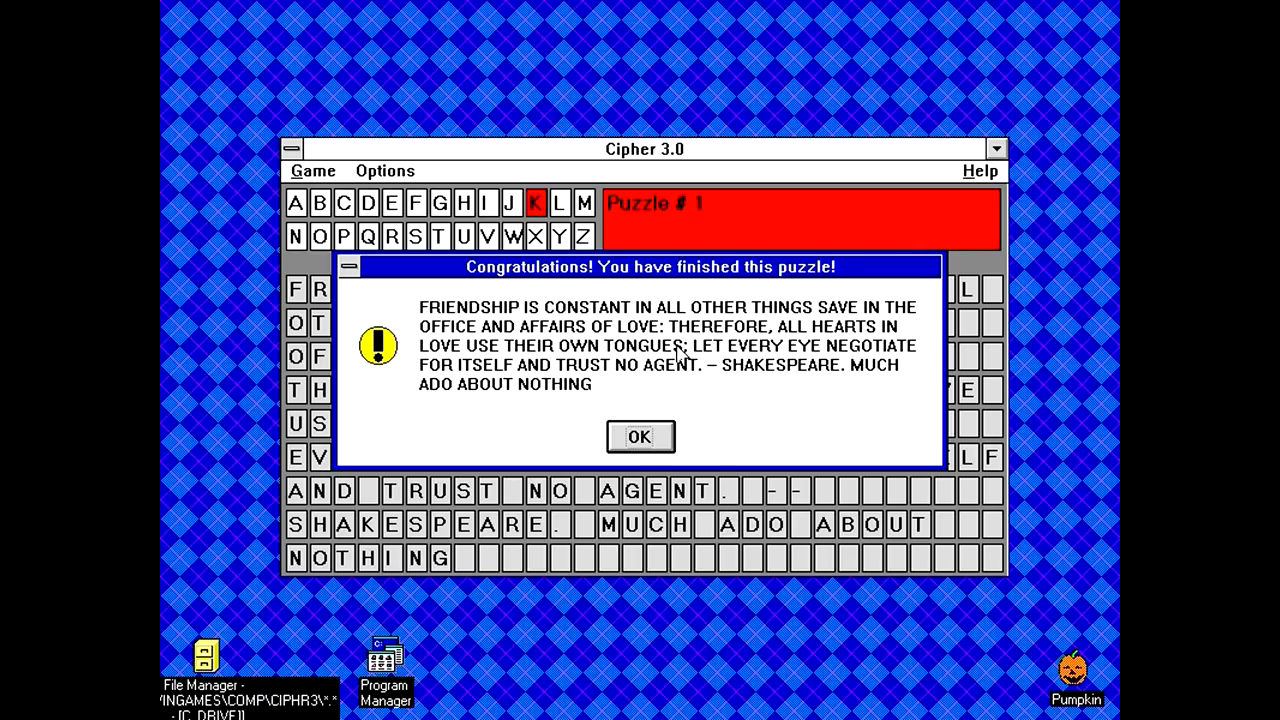
mouse_move(784, 404)
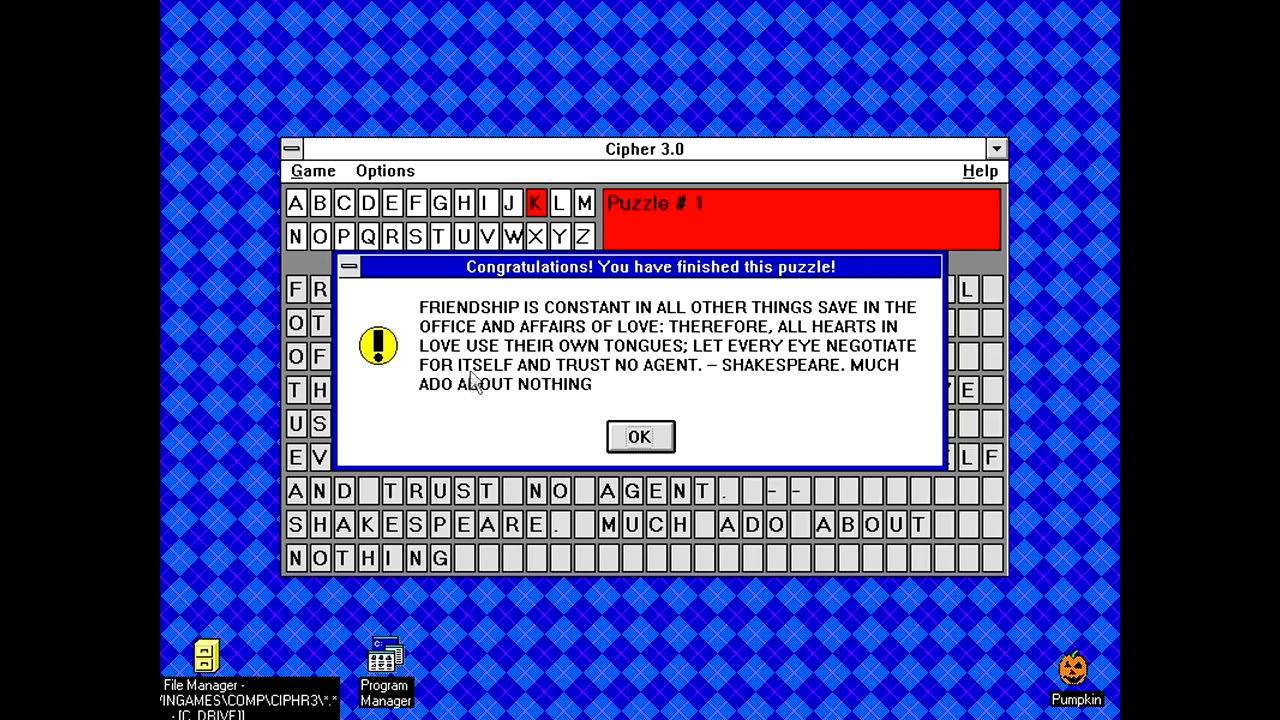
mouse_move(616, 336)
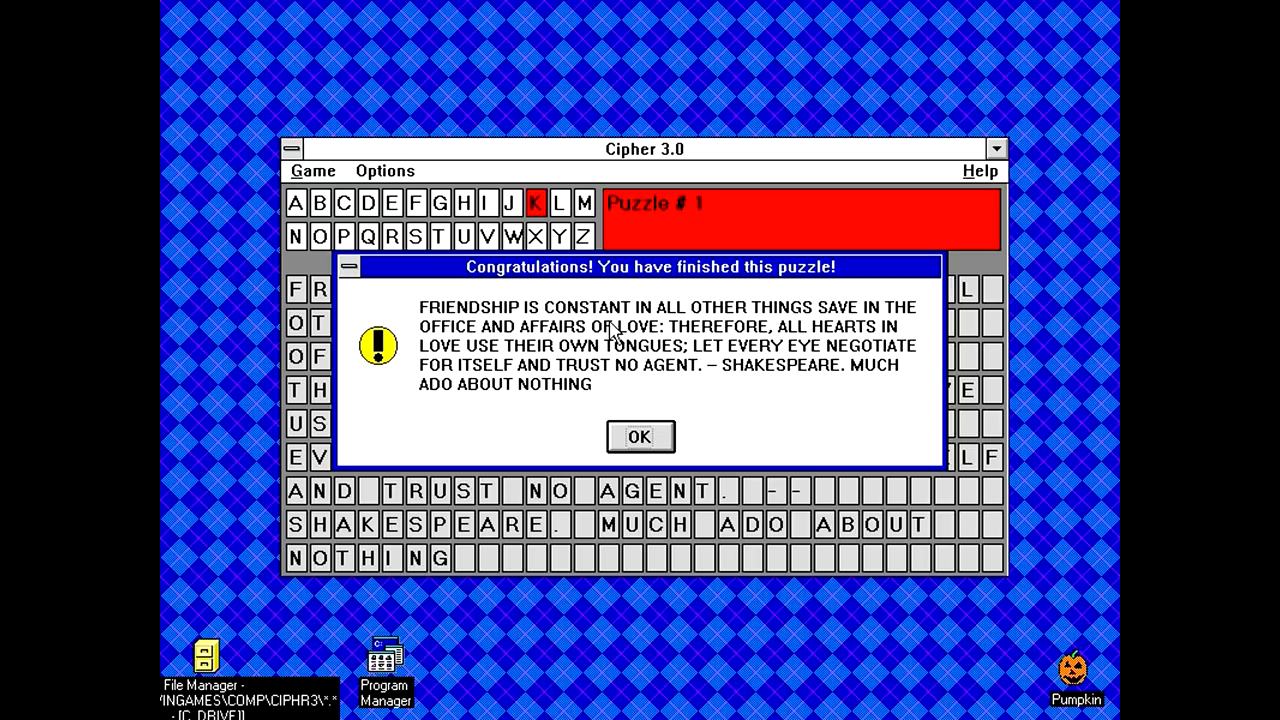
mouse_move(410, 332)
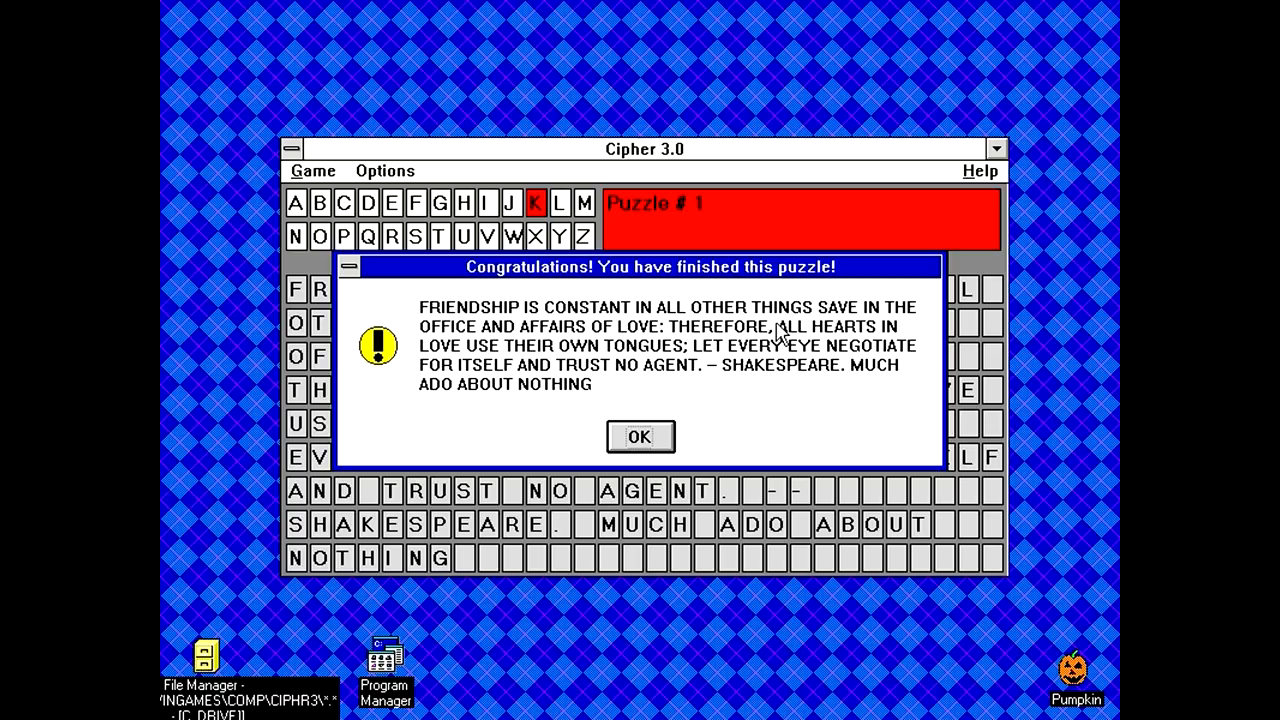
mouse_move(580, 360)
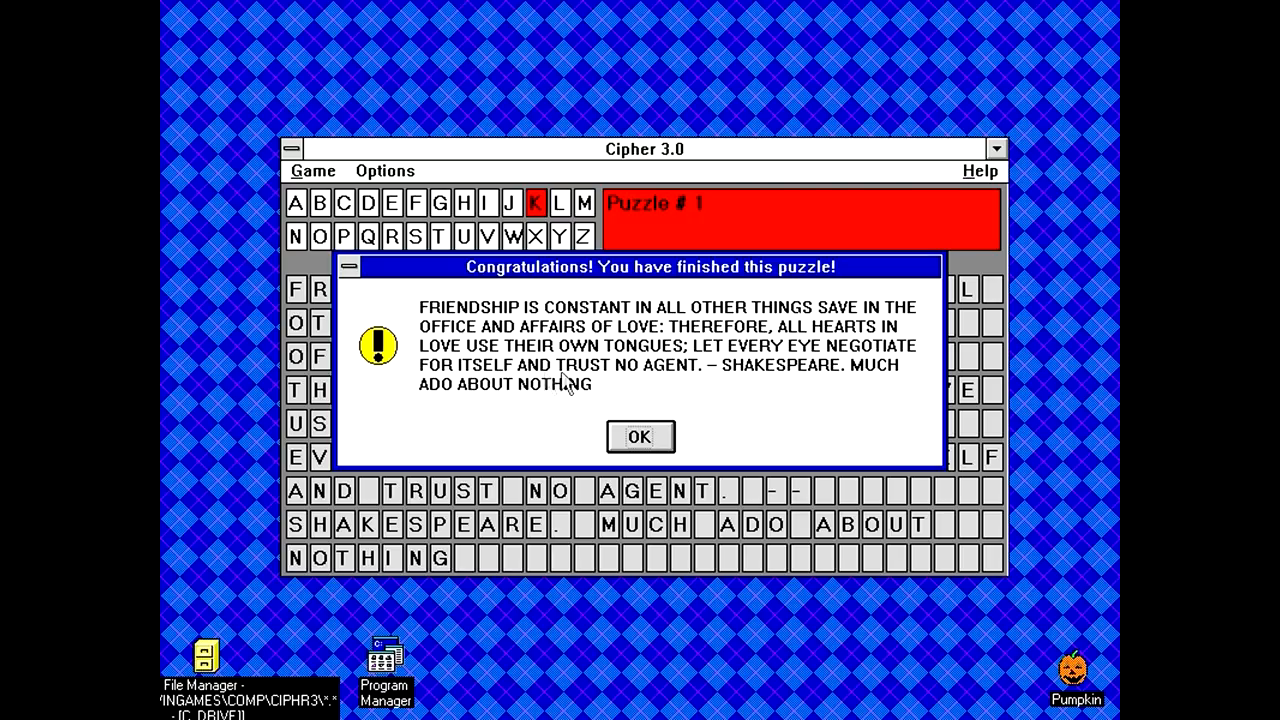
mouse_move(676, 384)
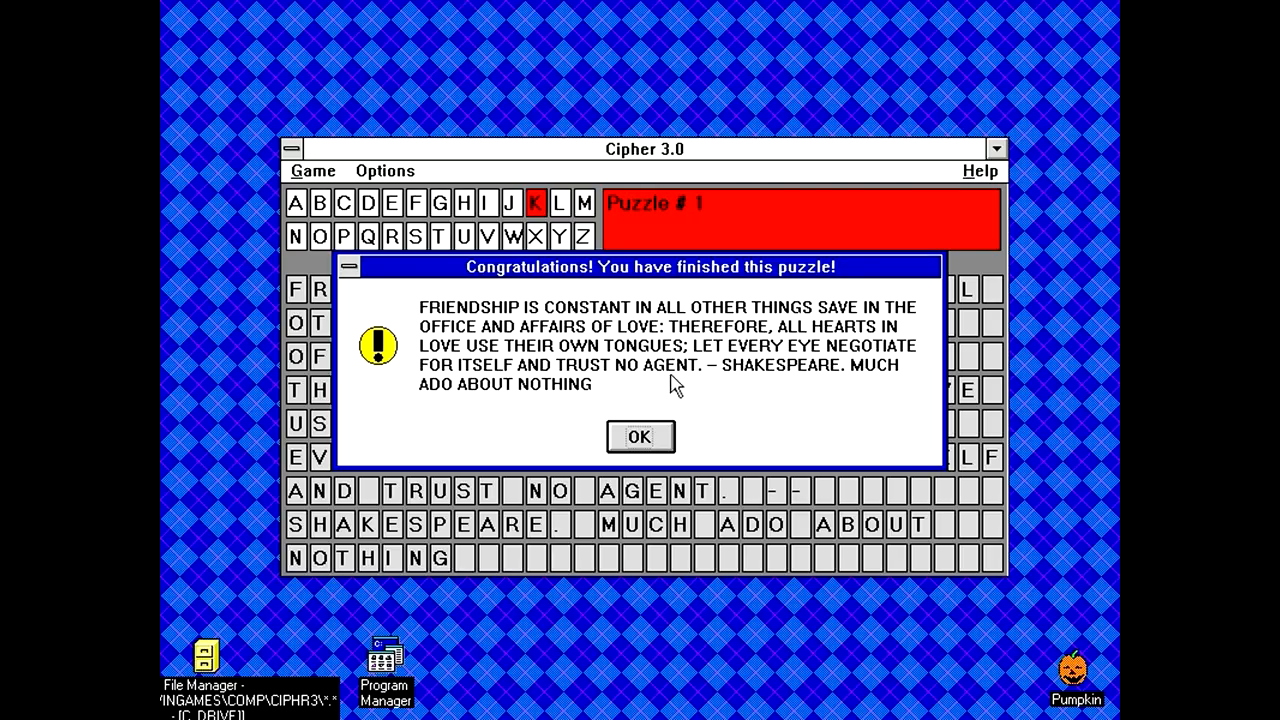
mouse_move(462, 410)
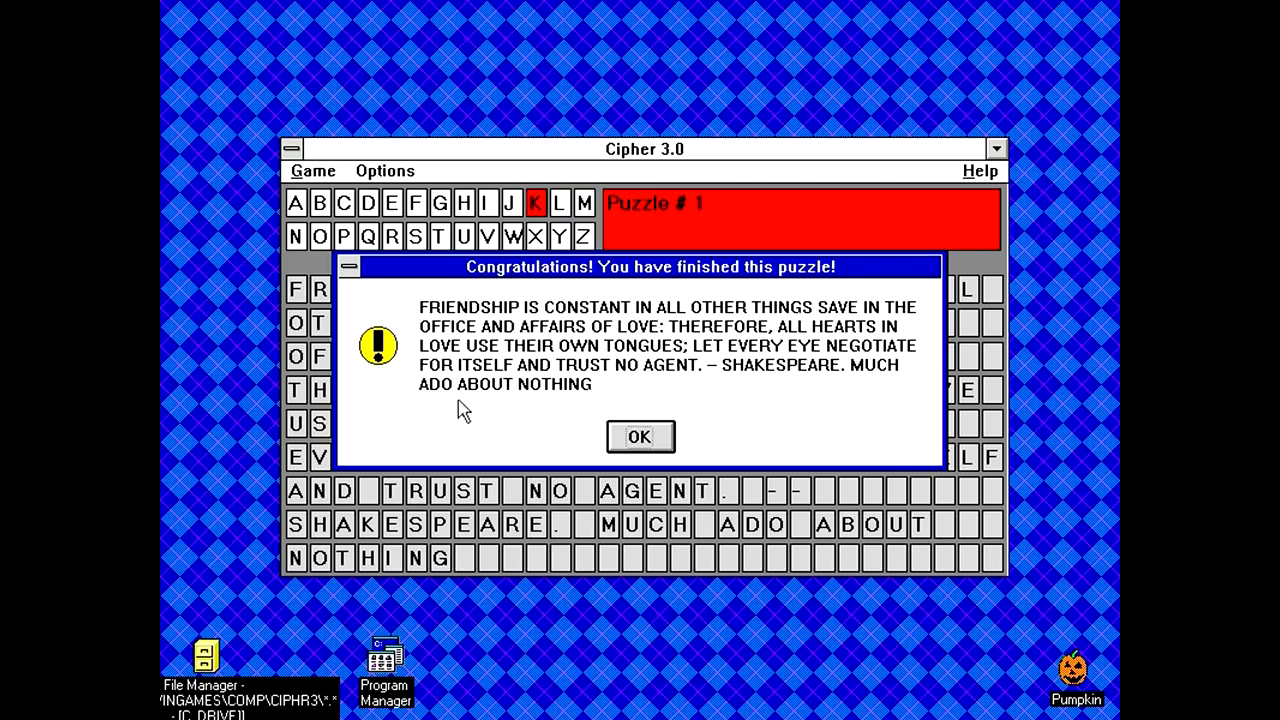
mouse_move(716, 380)
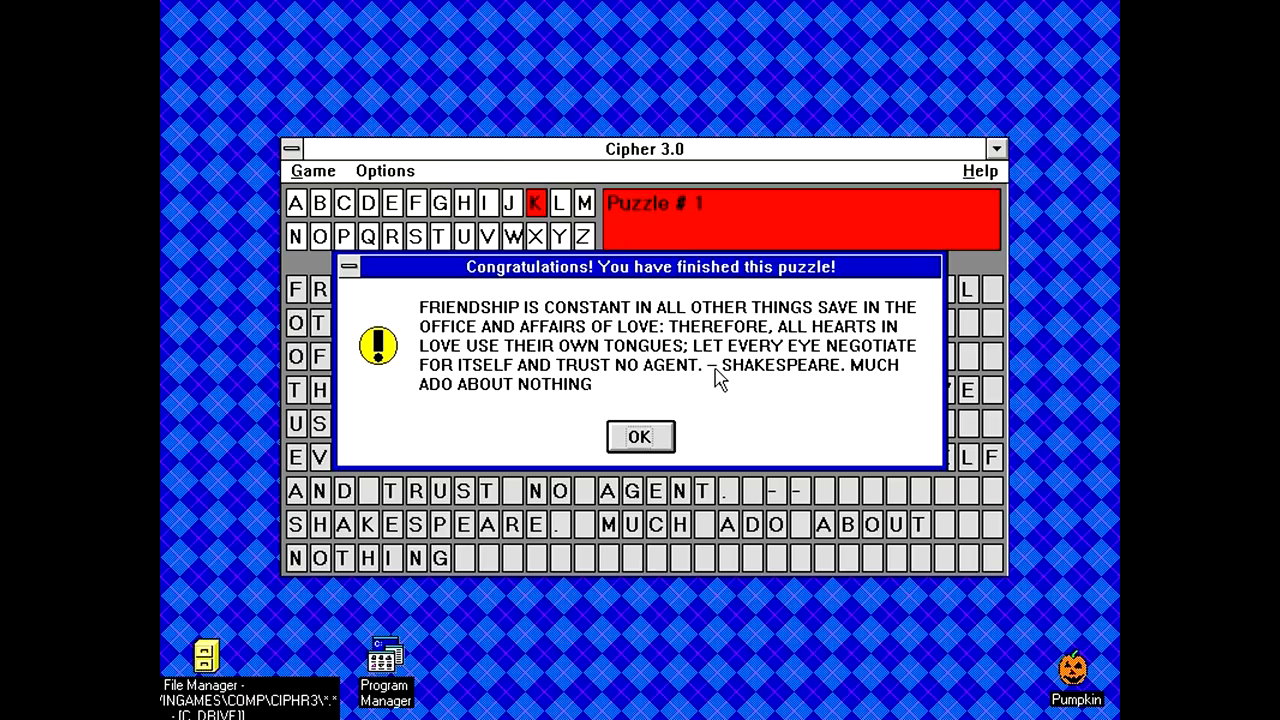
mouse_move(424, 390)
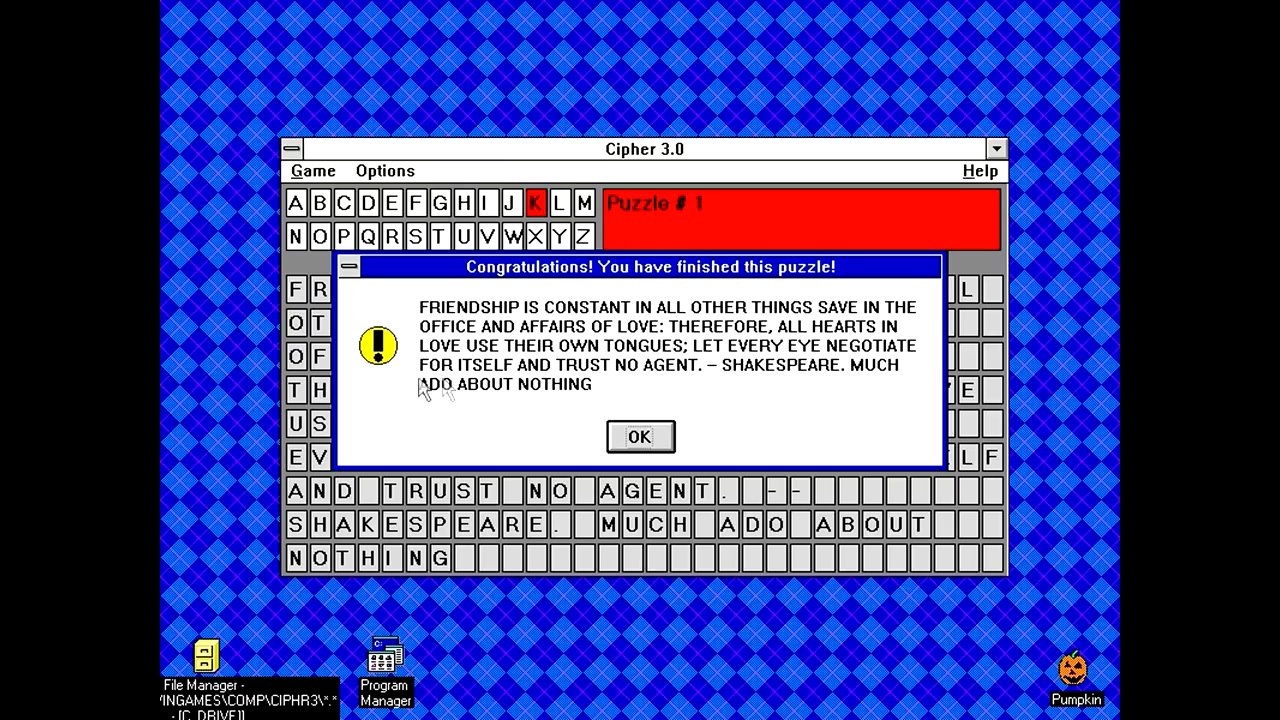
mouse_move(656, 468)
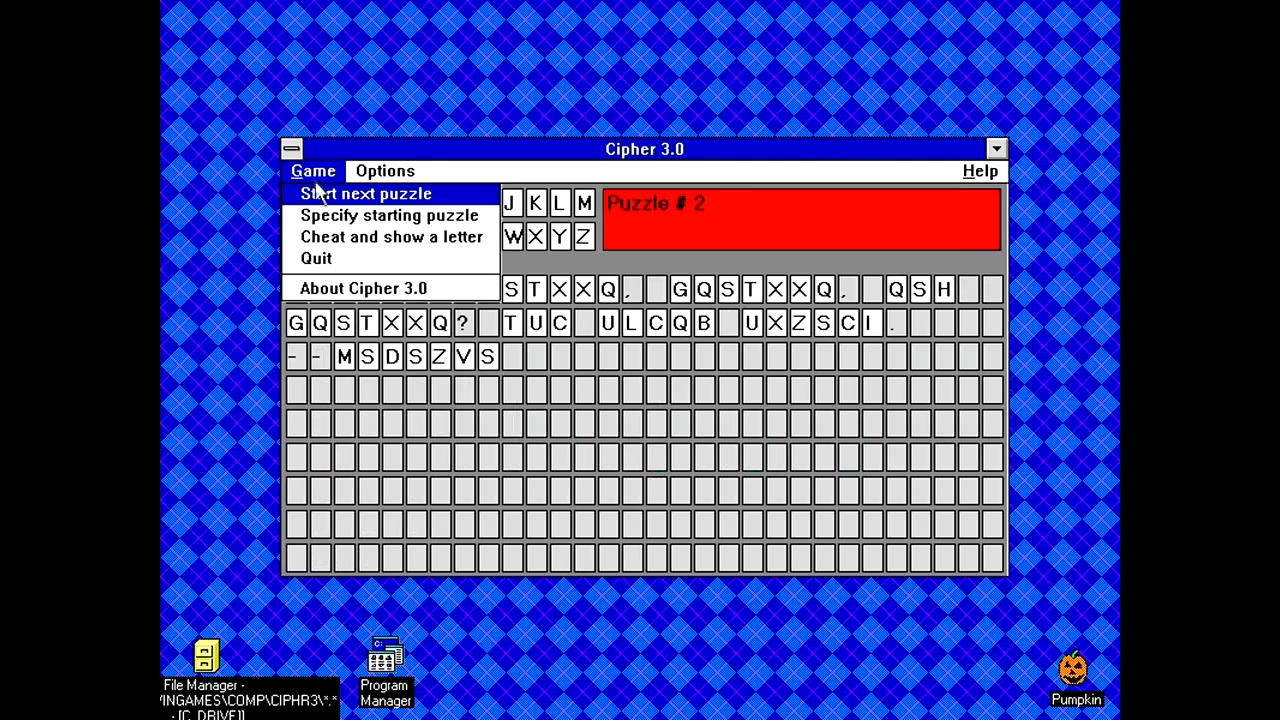
click(388, 216)
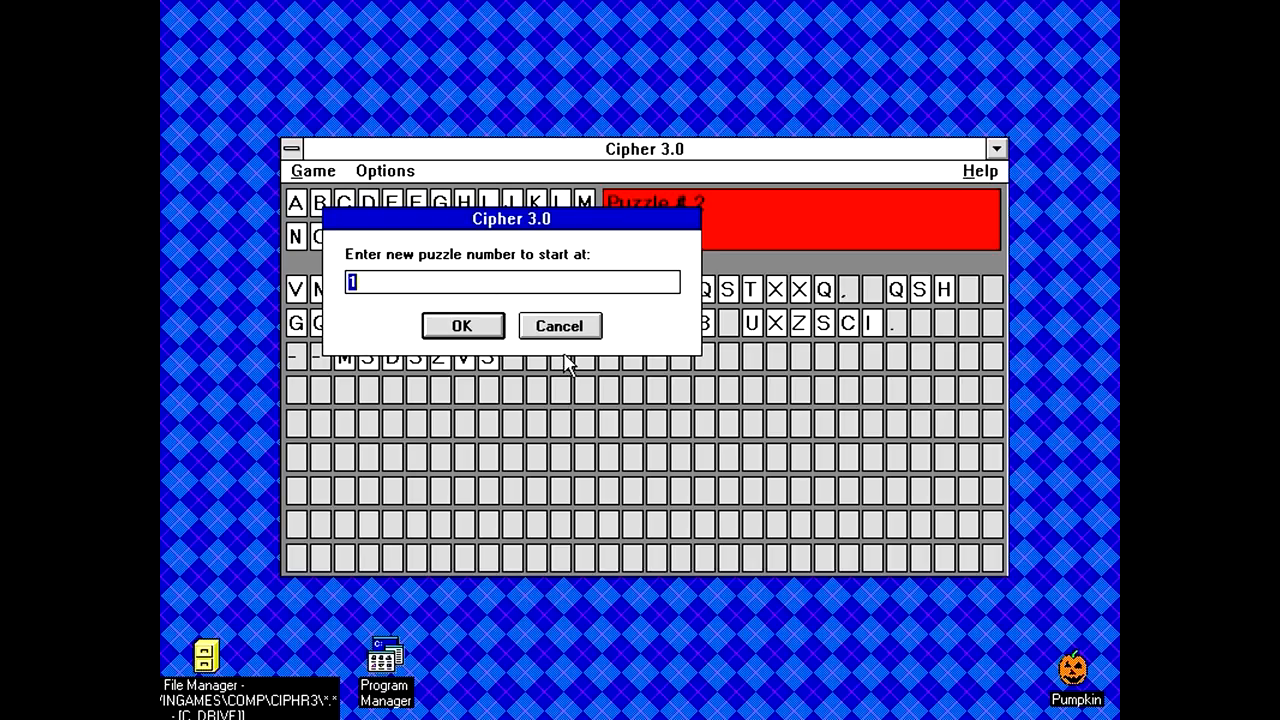
click(462, 324)
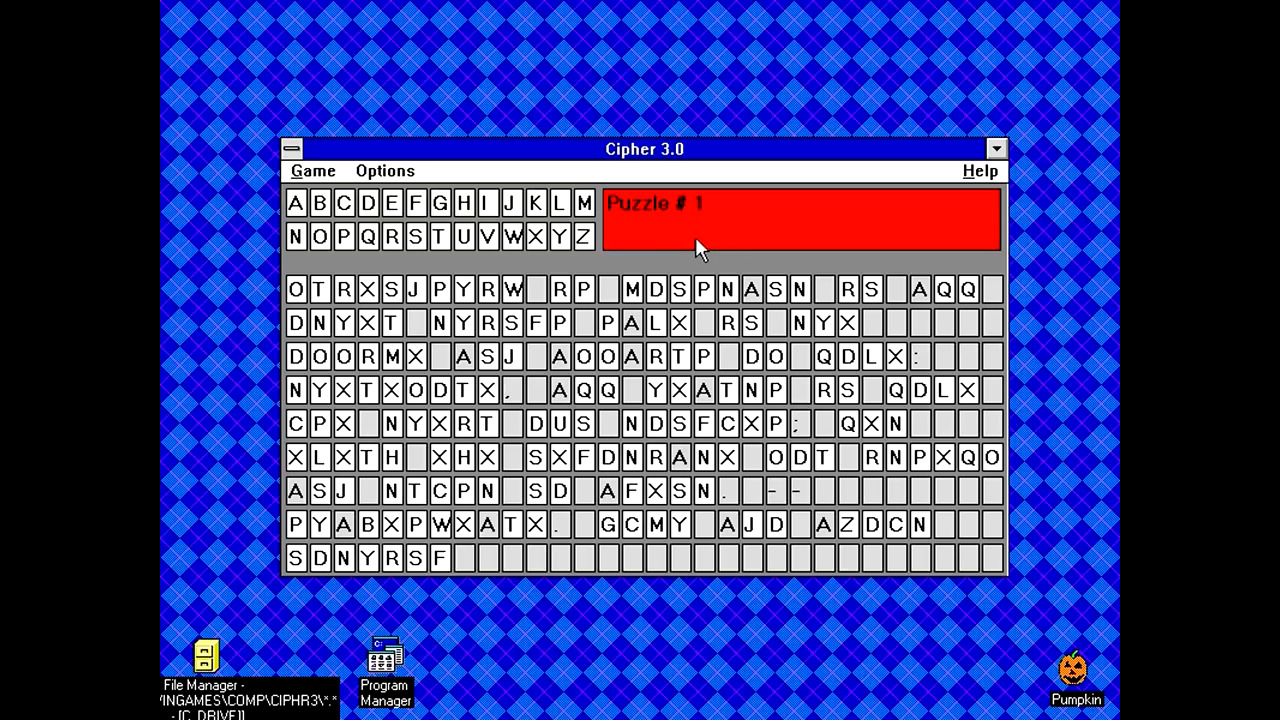
click(312, 170)
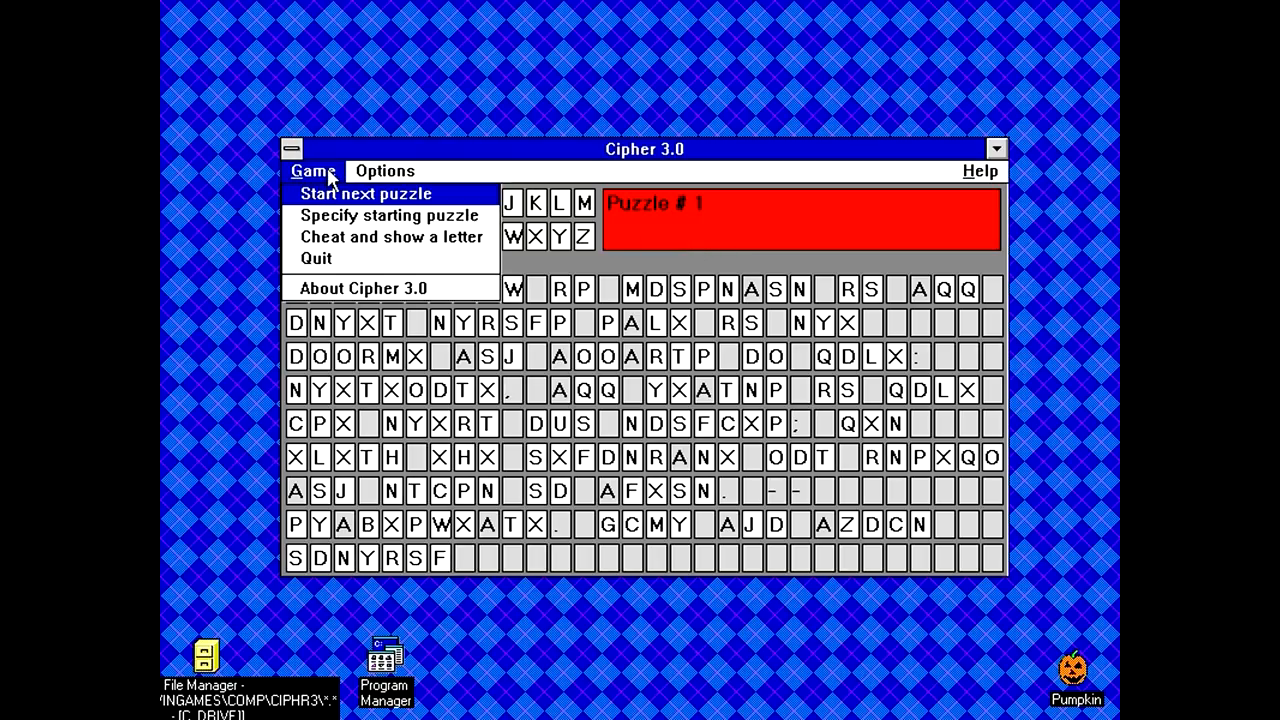
mouse_move(434, 252)
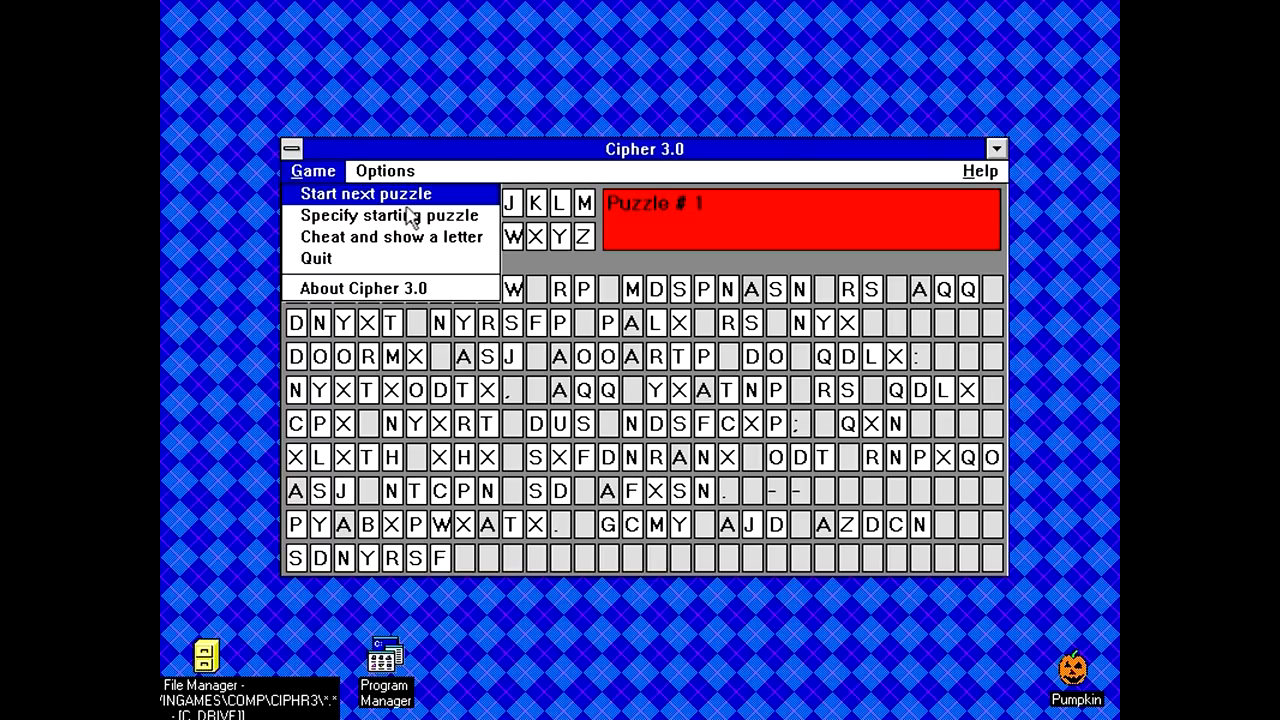
mouse_move(790, 252)
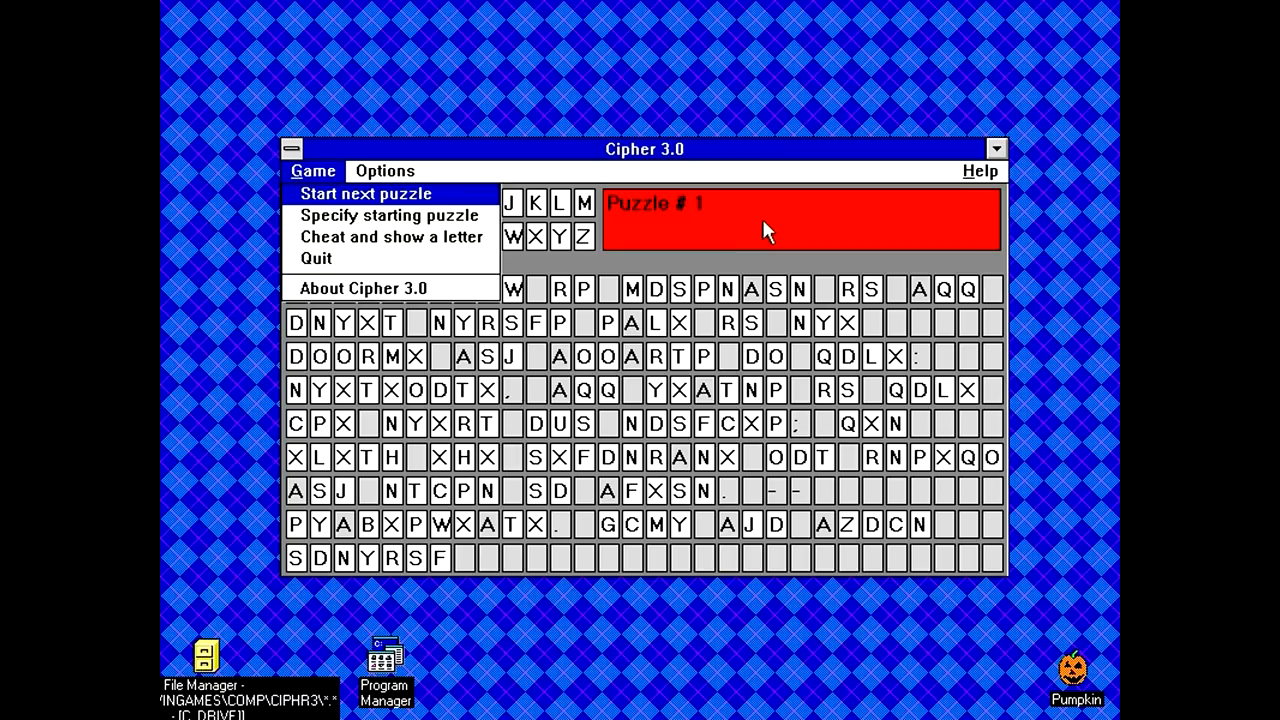
mouse_move(772, 208)
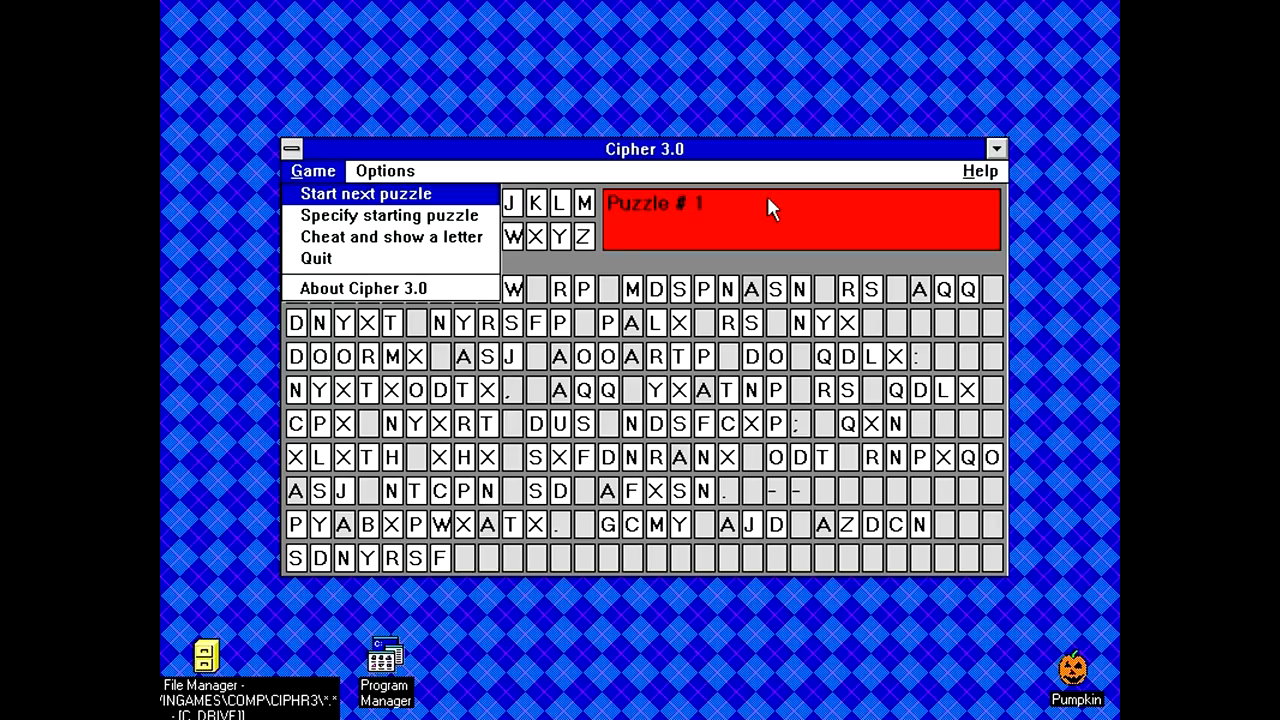
mouse_move(650, 220)
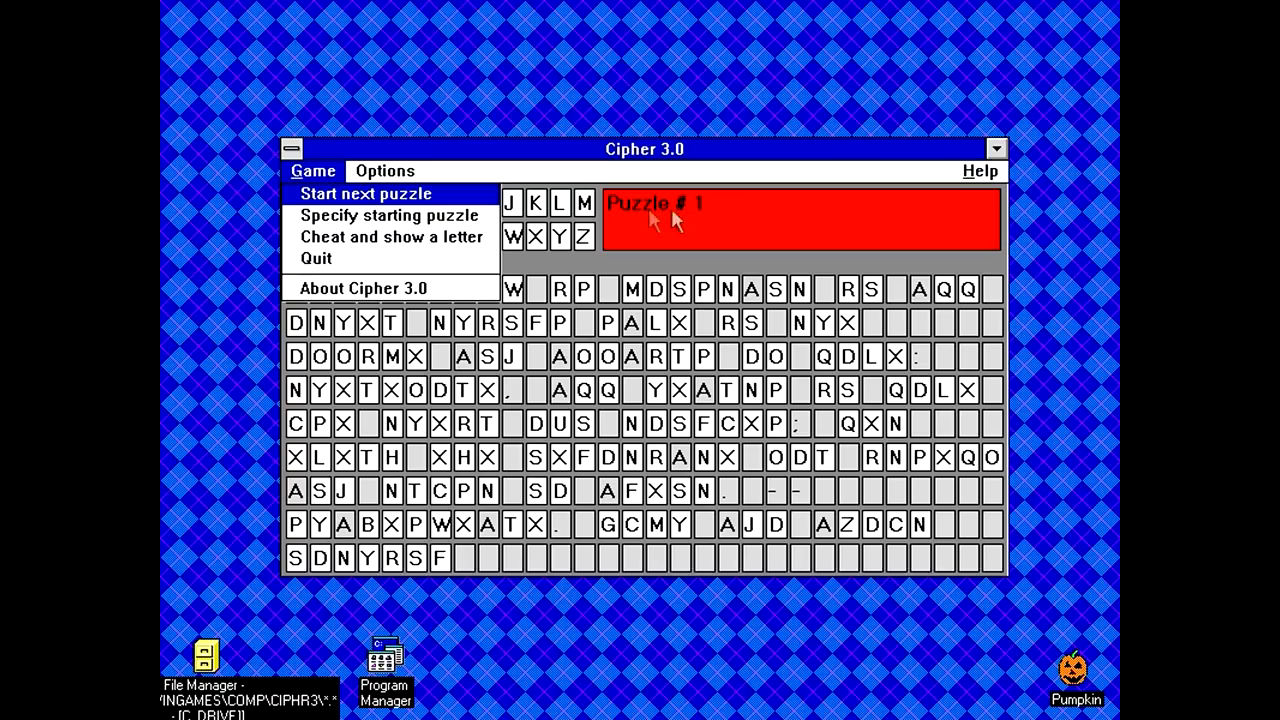
mouse_move(452, 232)
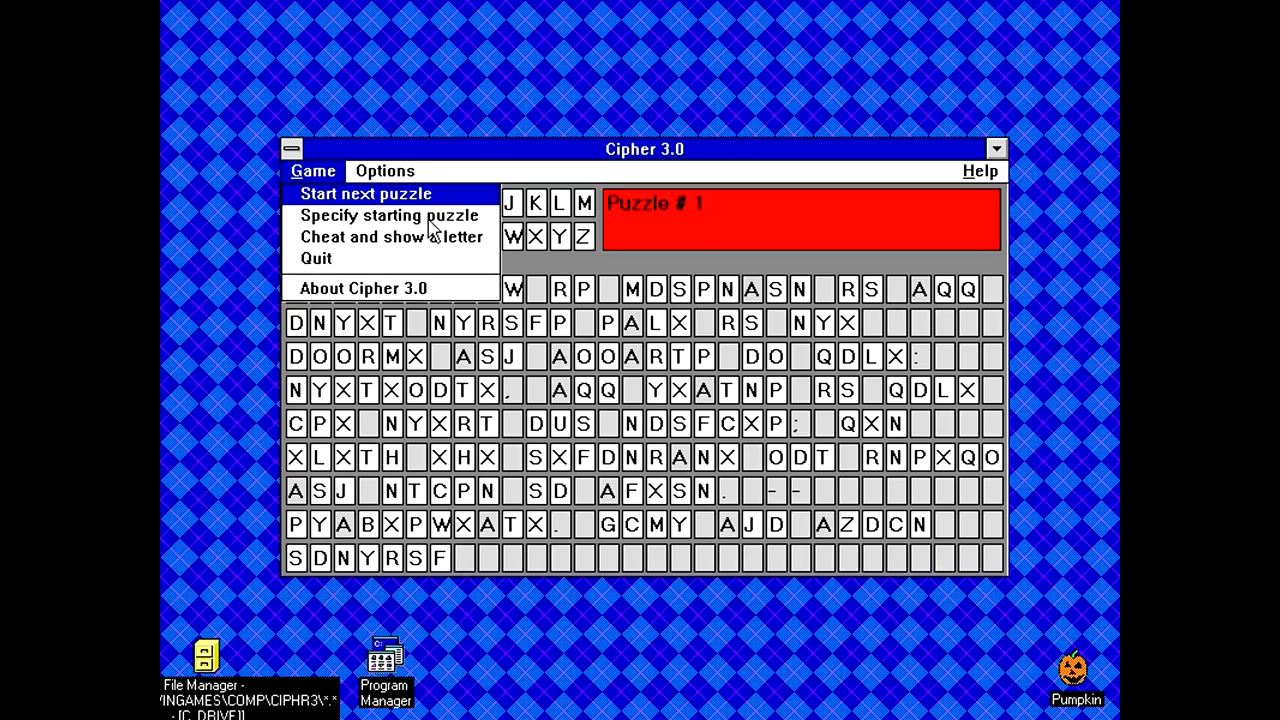
mouse_move(838, 224)
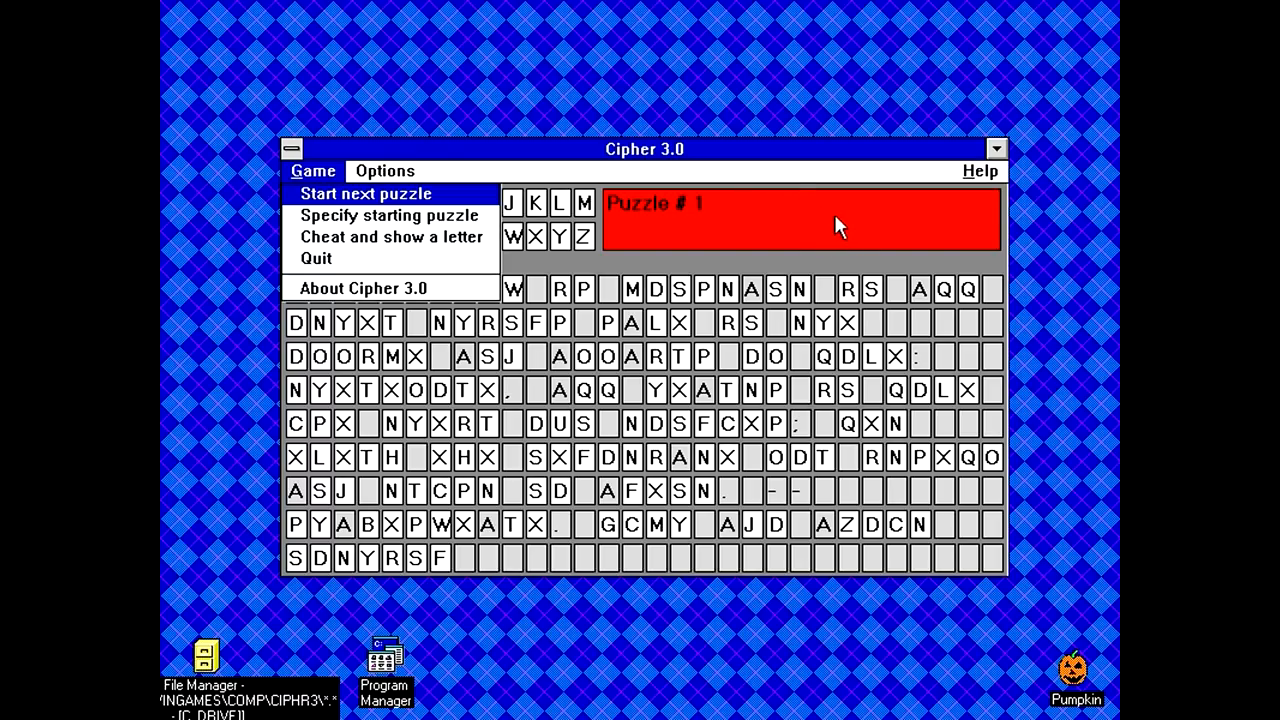
mouse_move(760, 248)
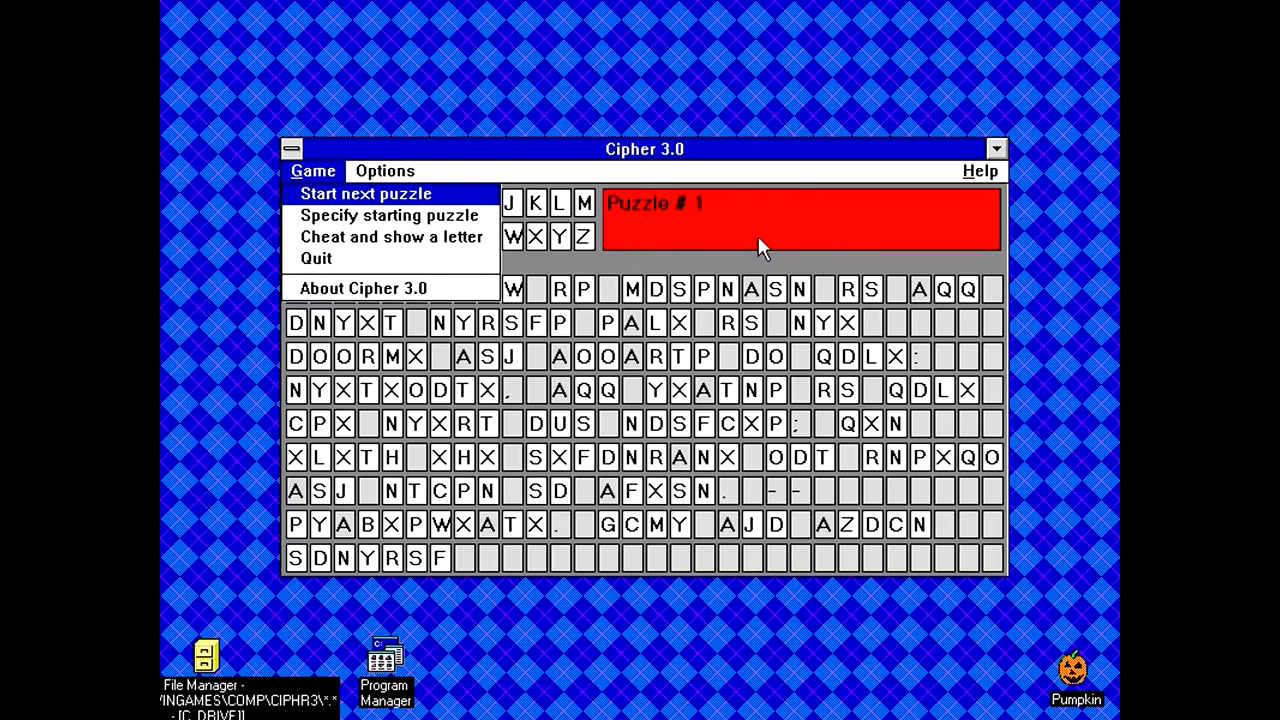
mouse_move(838, 248)
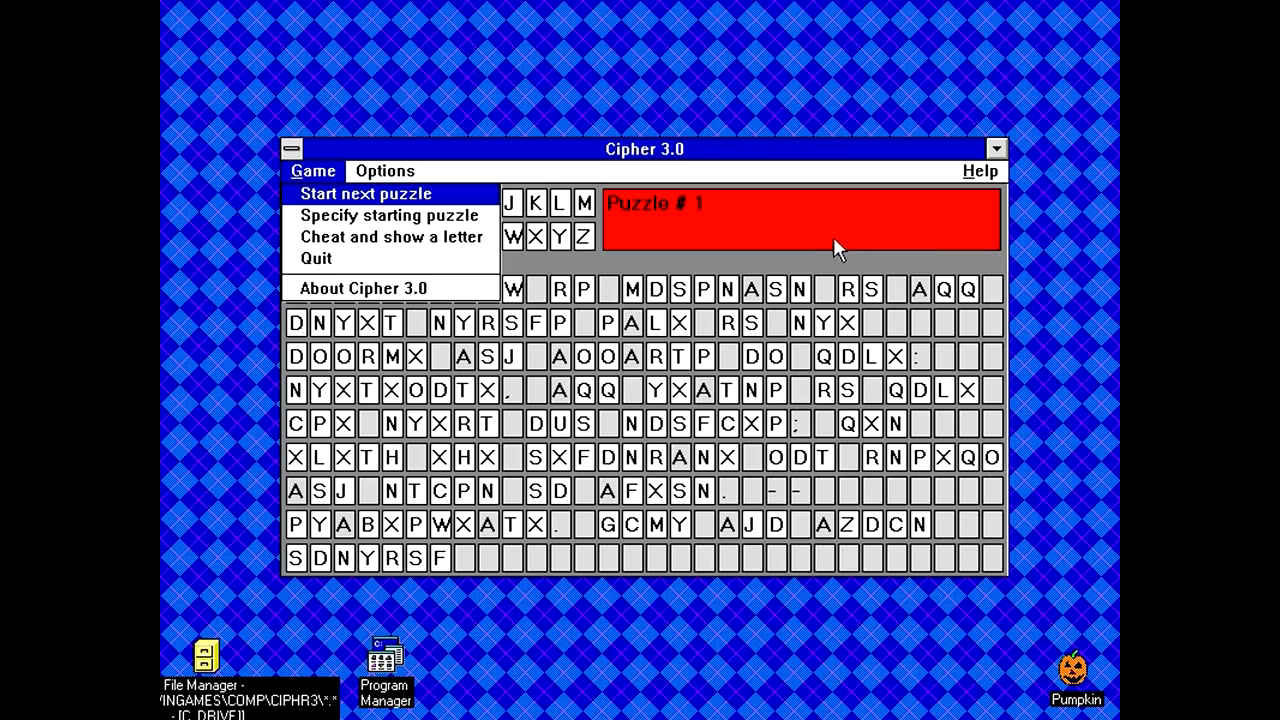
mouse_move(628, 160)
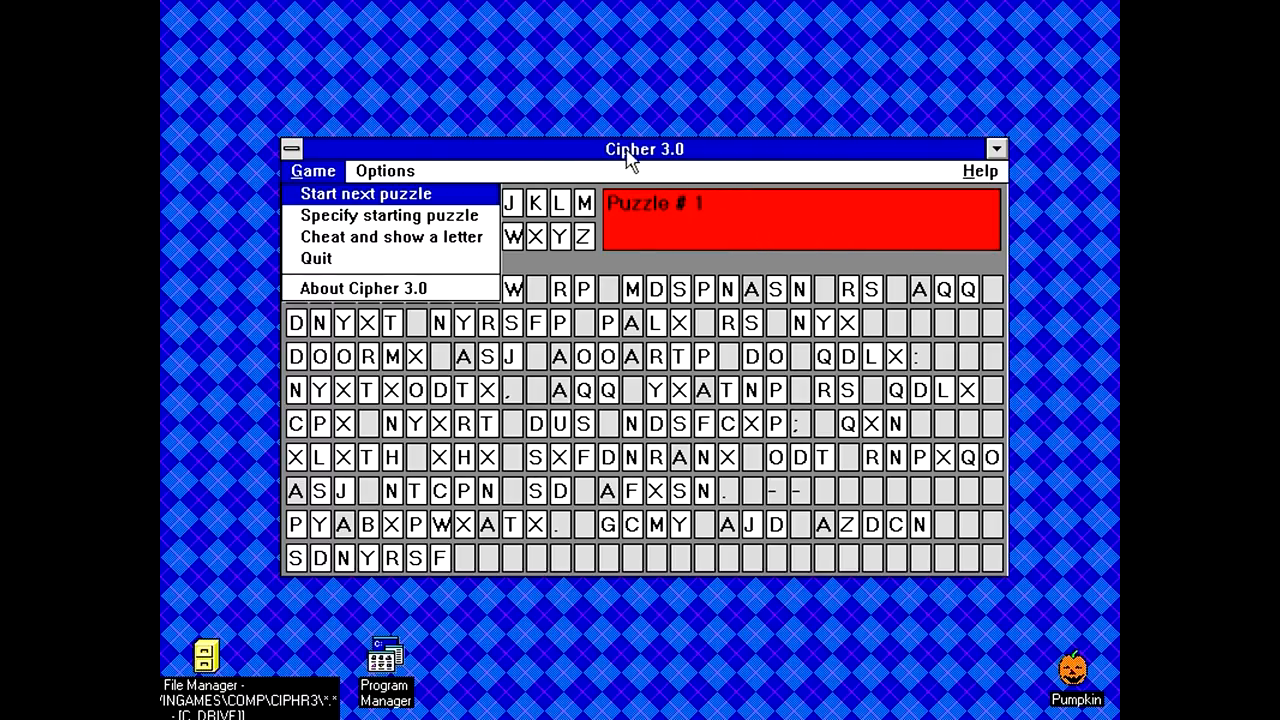
mouse_move(596, 176)
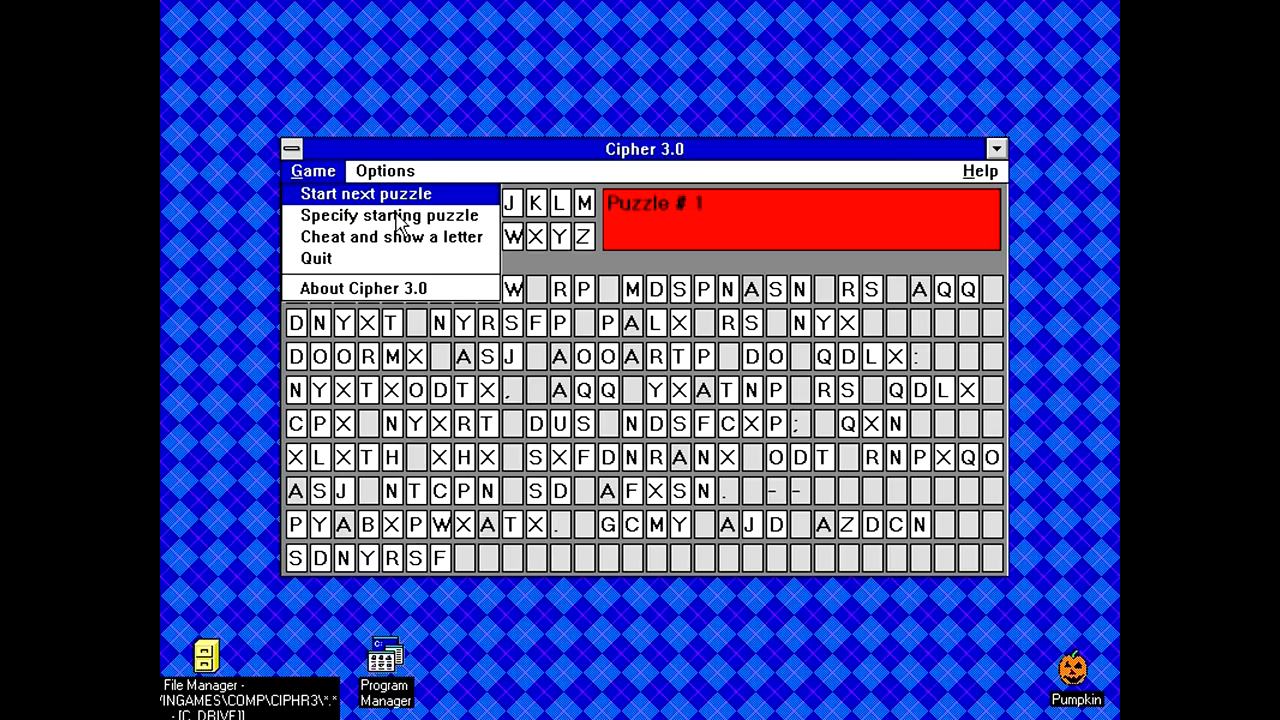
Set the starting puzzle to 203 so its new cryptogram appears.
click(388, 216)
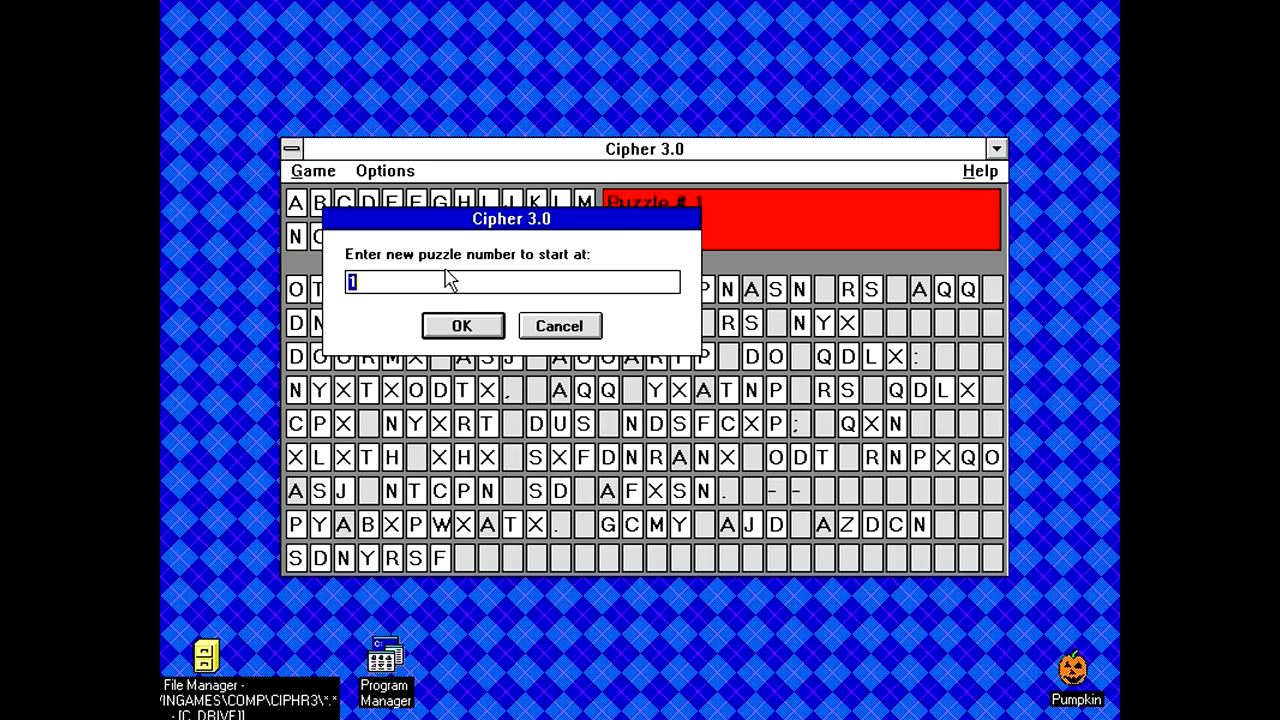
text(203)
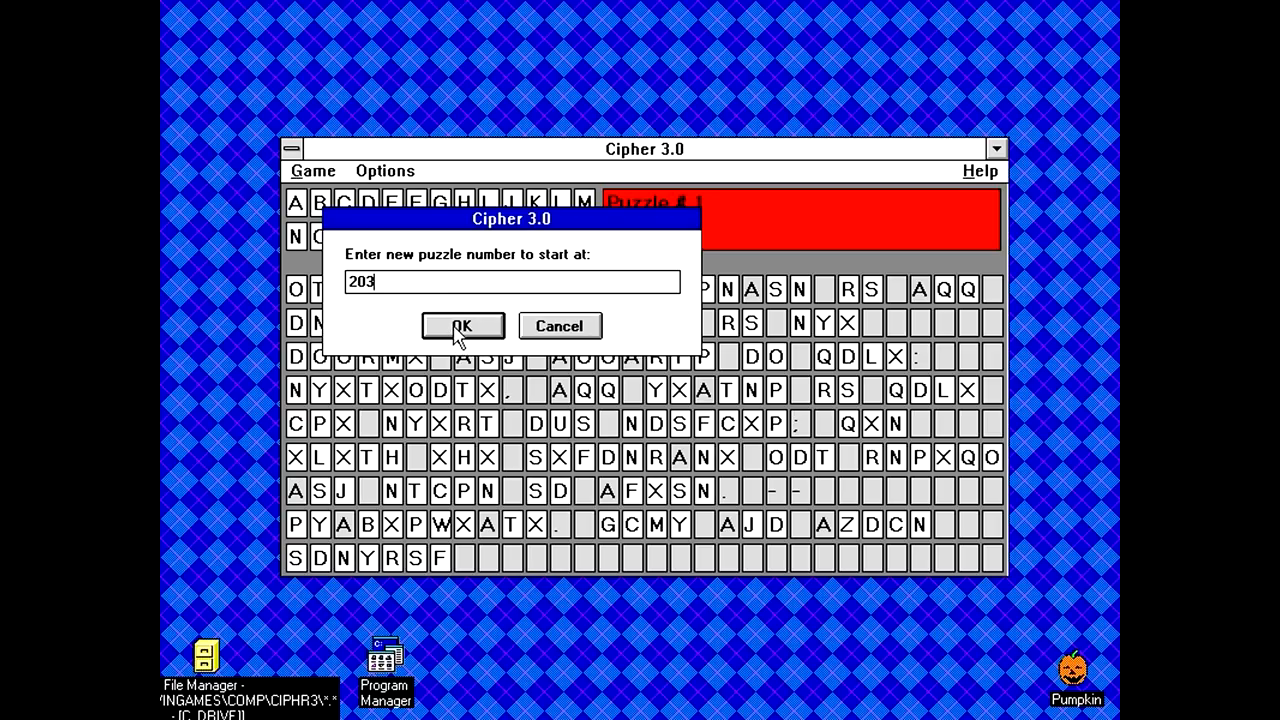
click(462, 326)
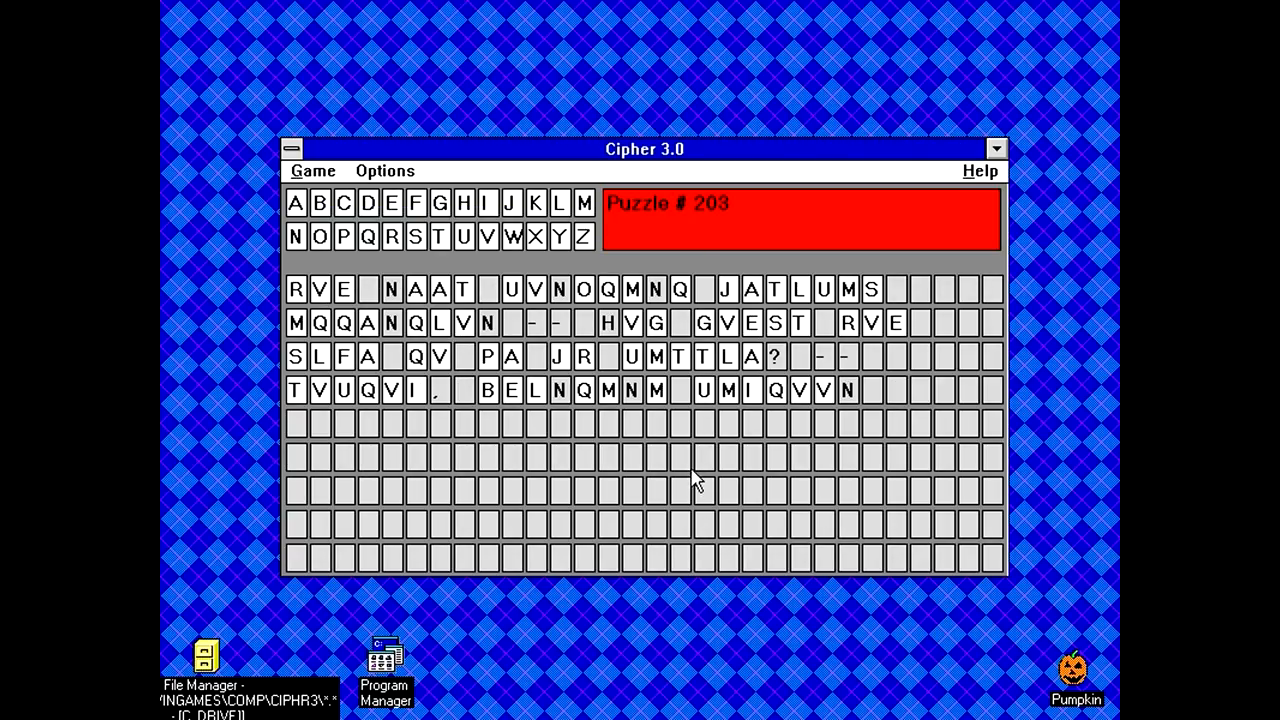
mouse_move(752, 450)
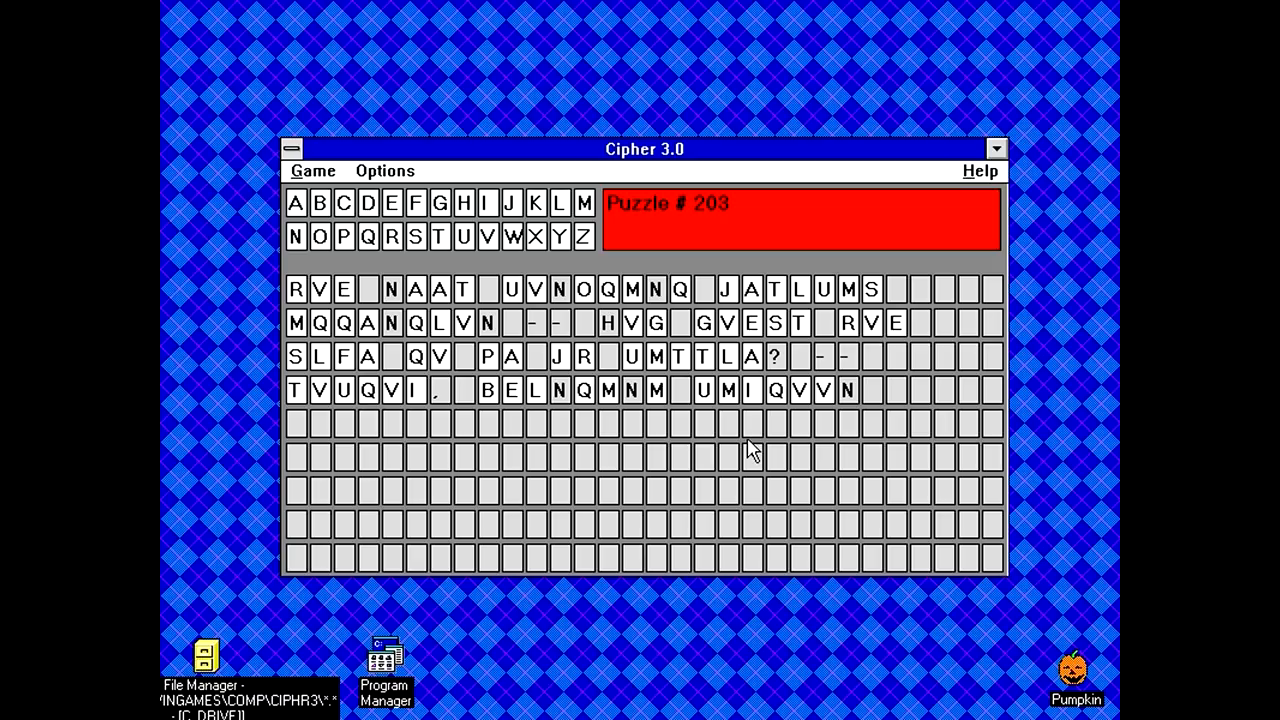
mouse_move(698, 424)
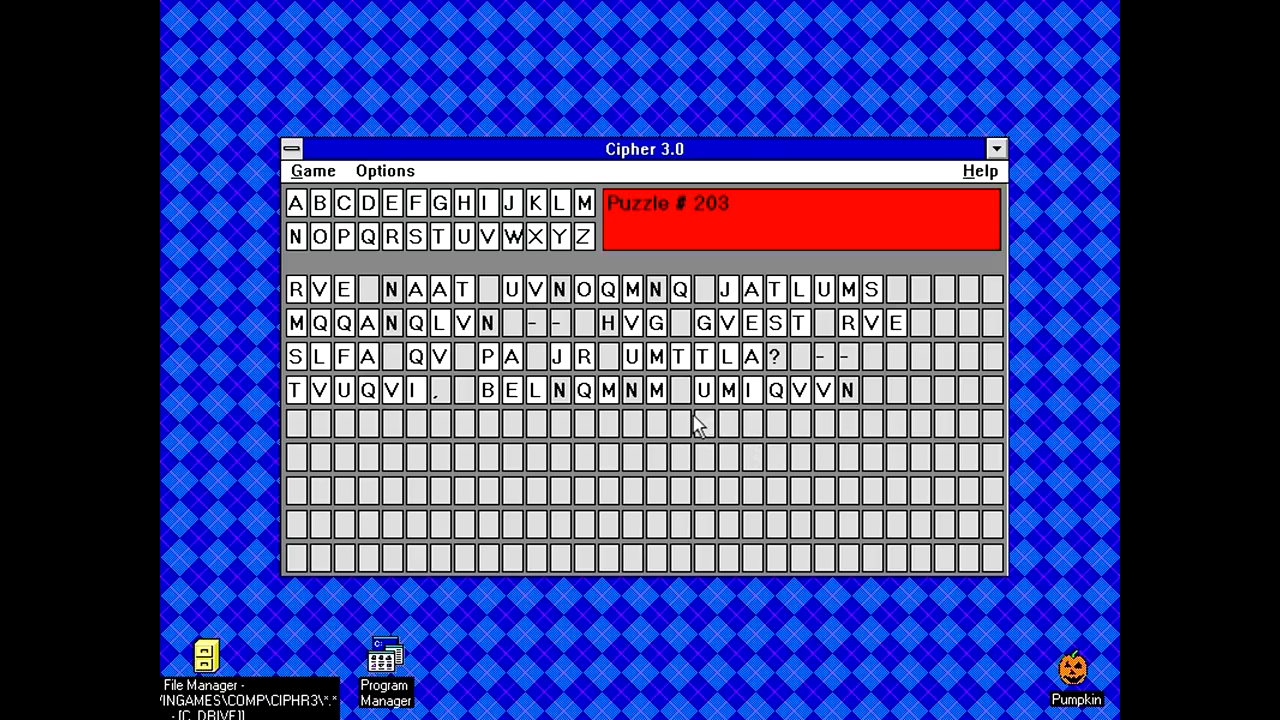
mouse_move(670, 490)
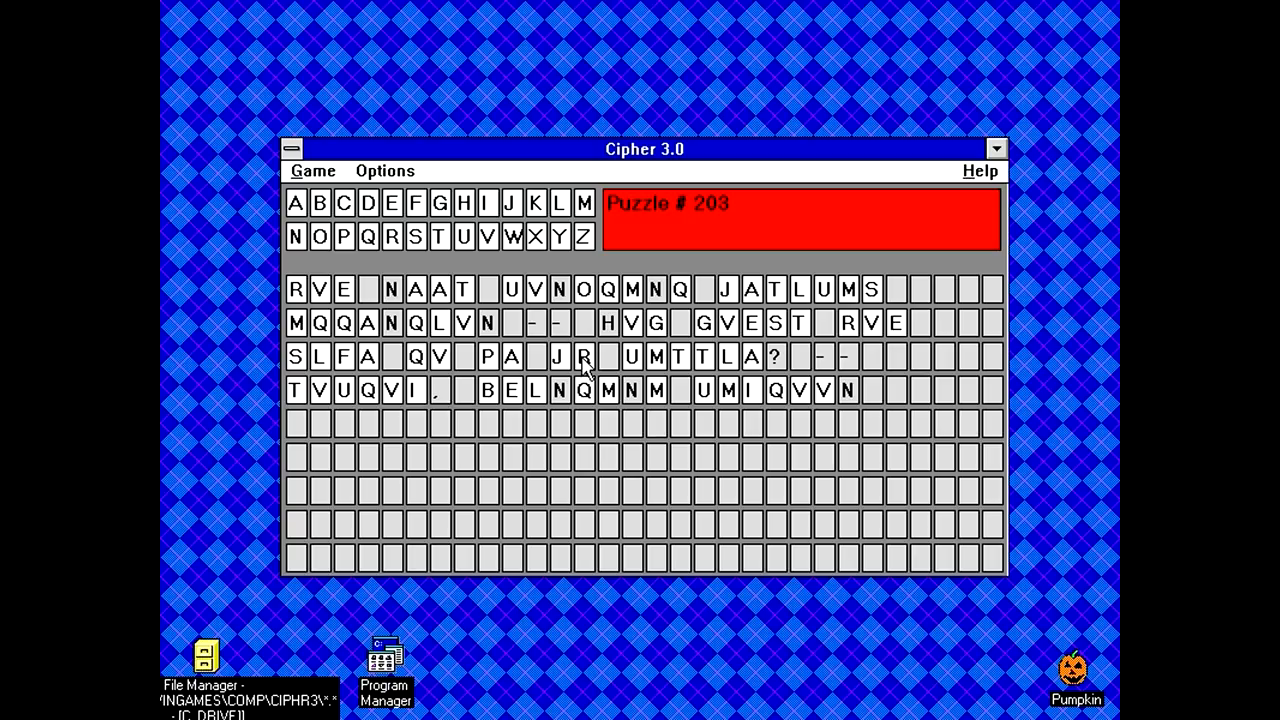
mouse_move(616, 488)
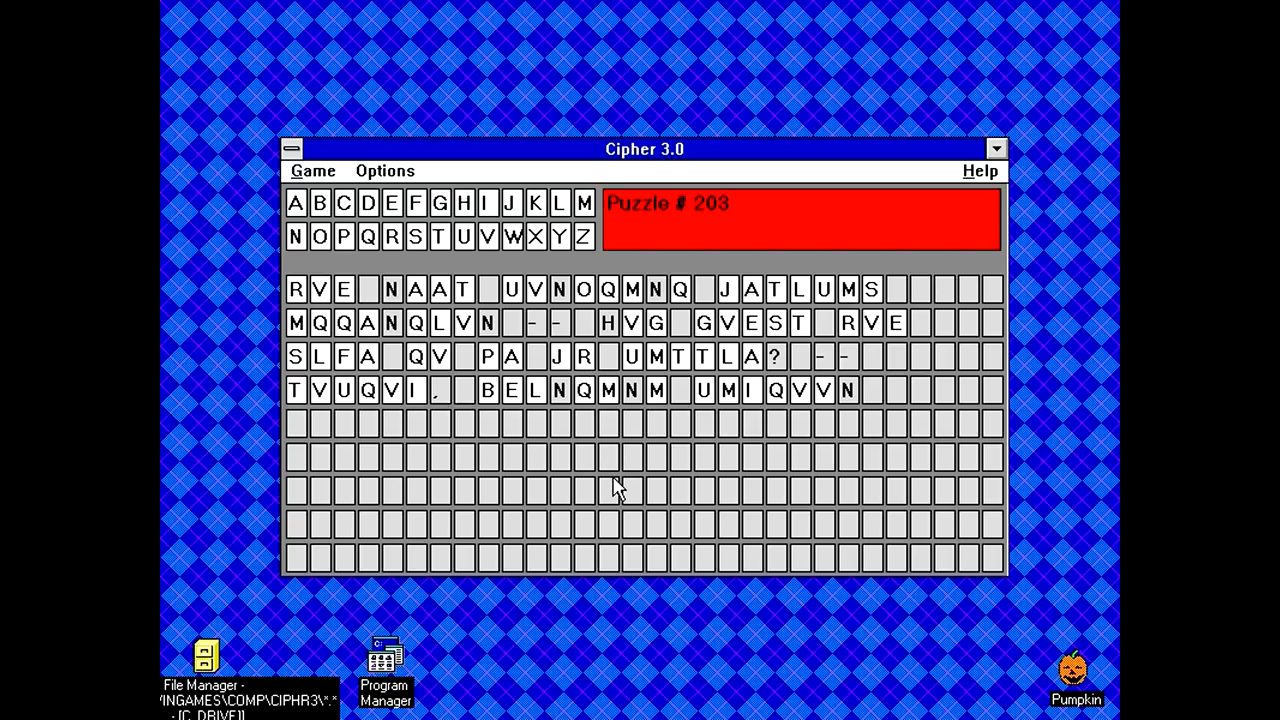
mouse_move(618, 462)
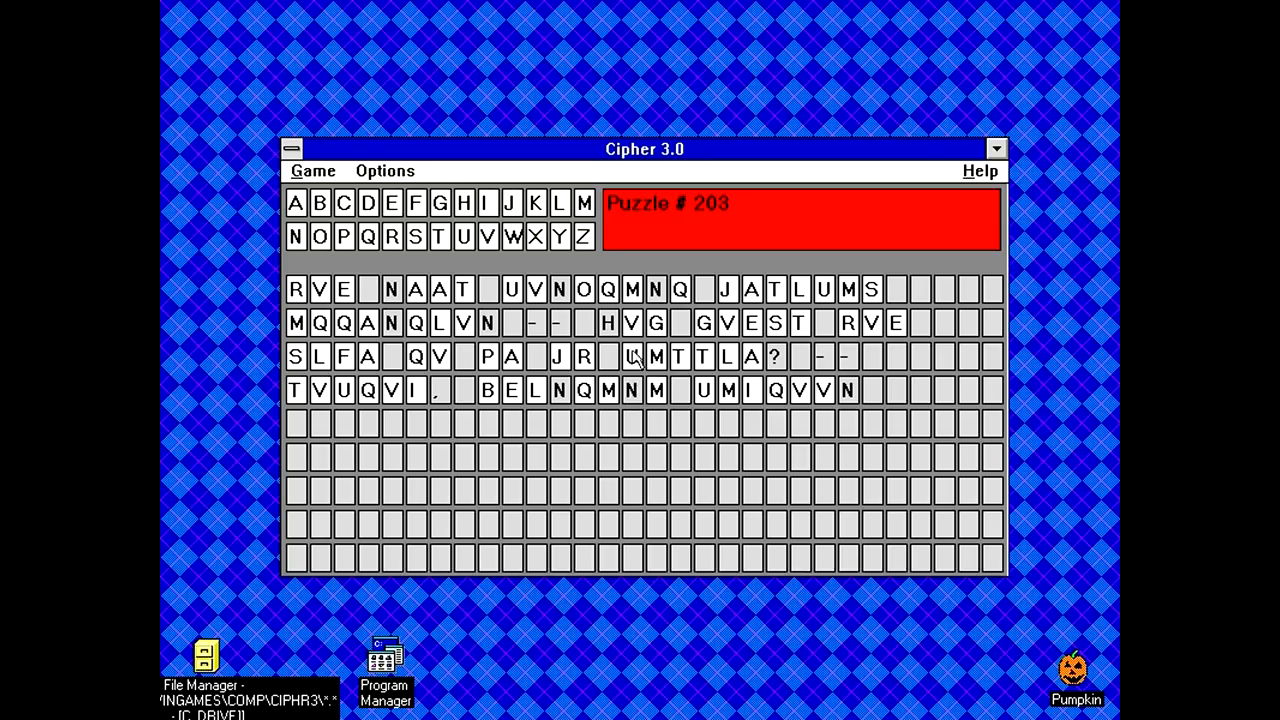
mouse_move(850, 410)
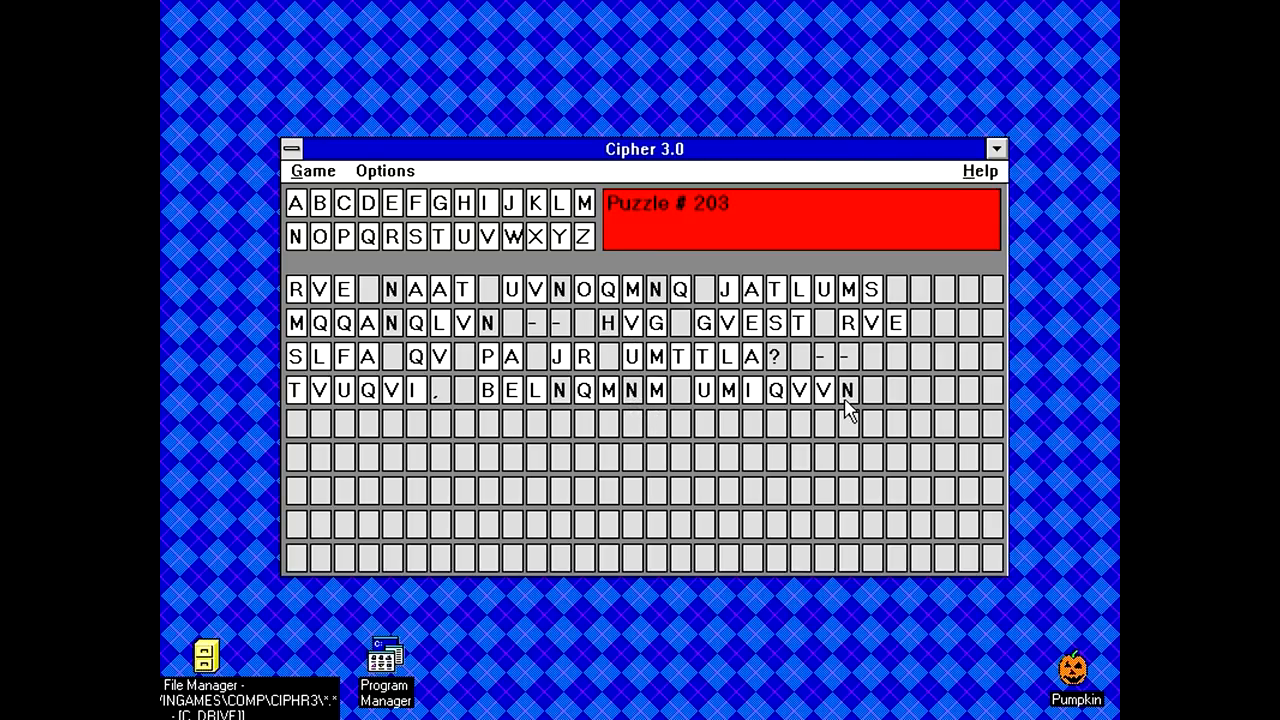
mouse_move(640, 424)
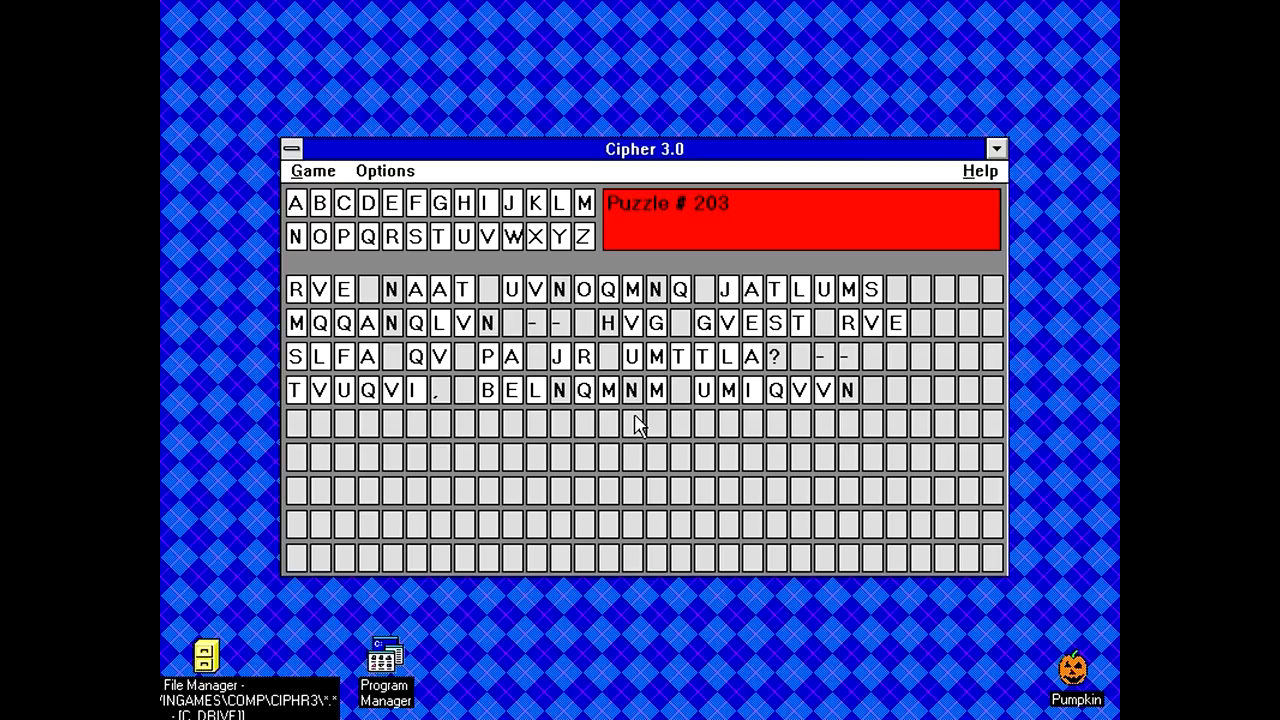
mouse_move(628, 384)
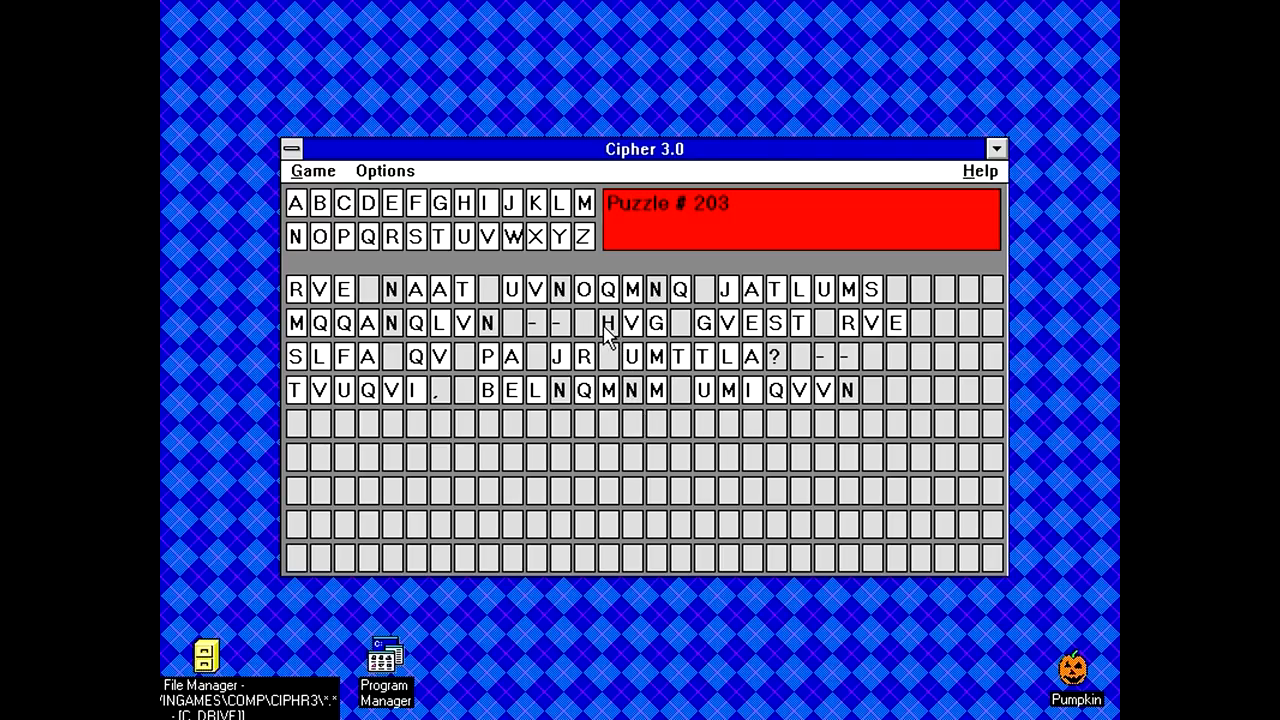
mouse_move(644, 496)
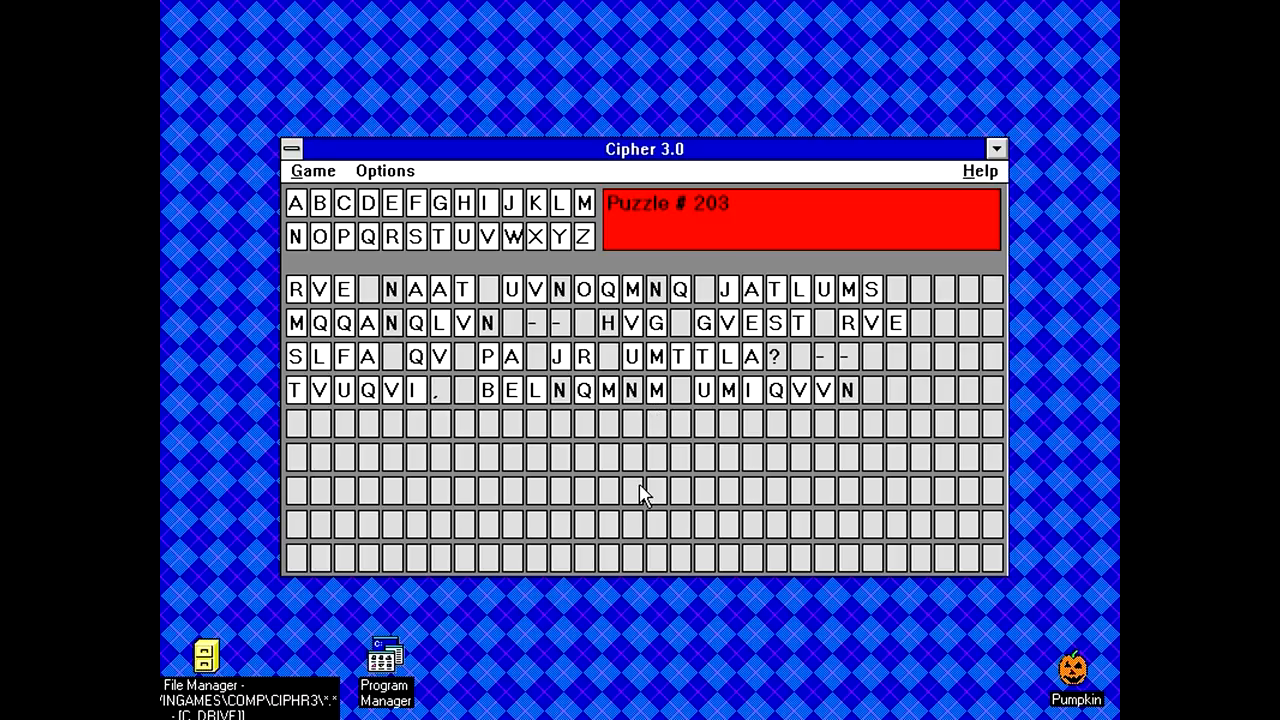
click(384, 170)
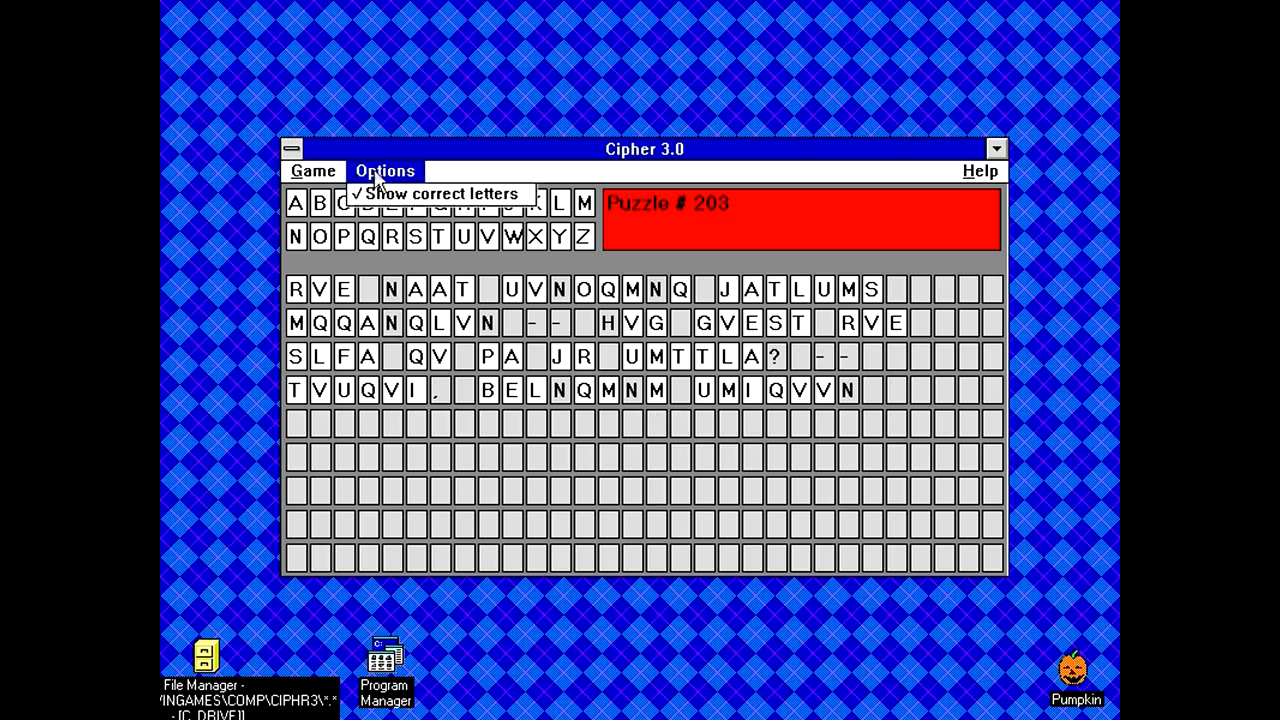
click(438, 192)
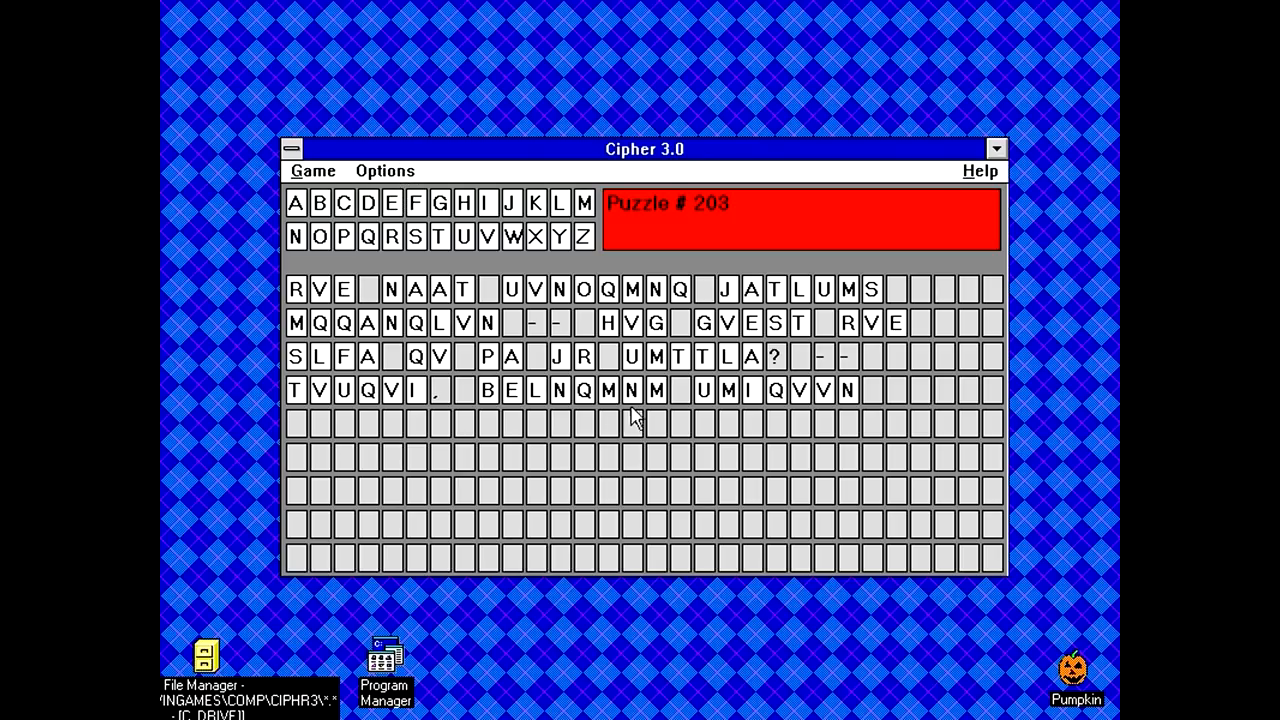
mouse_move(998, 402)
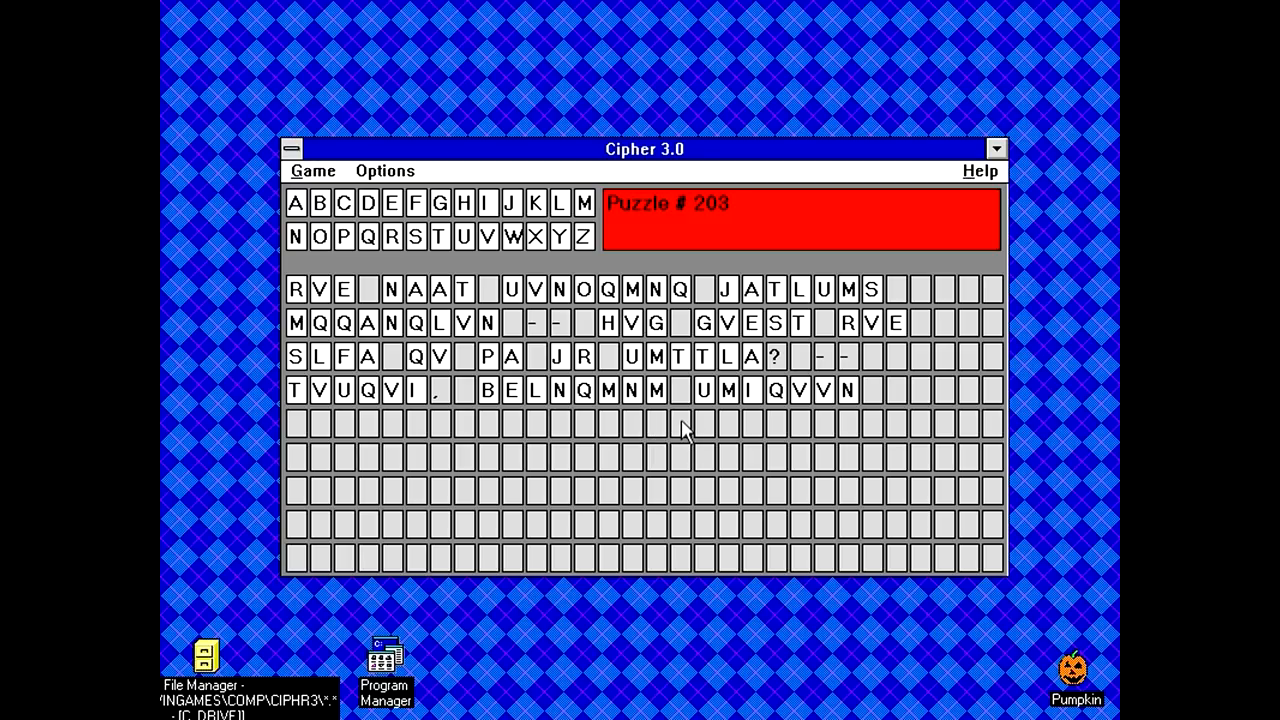
mouse_move(656, 328)
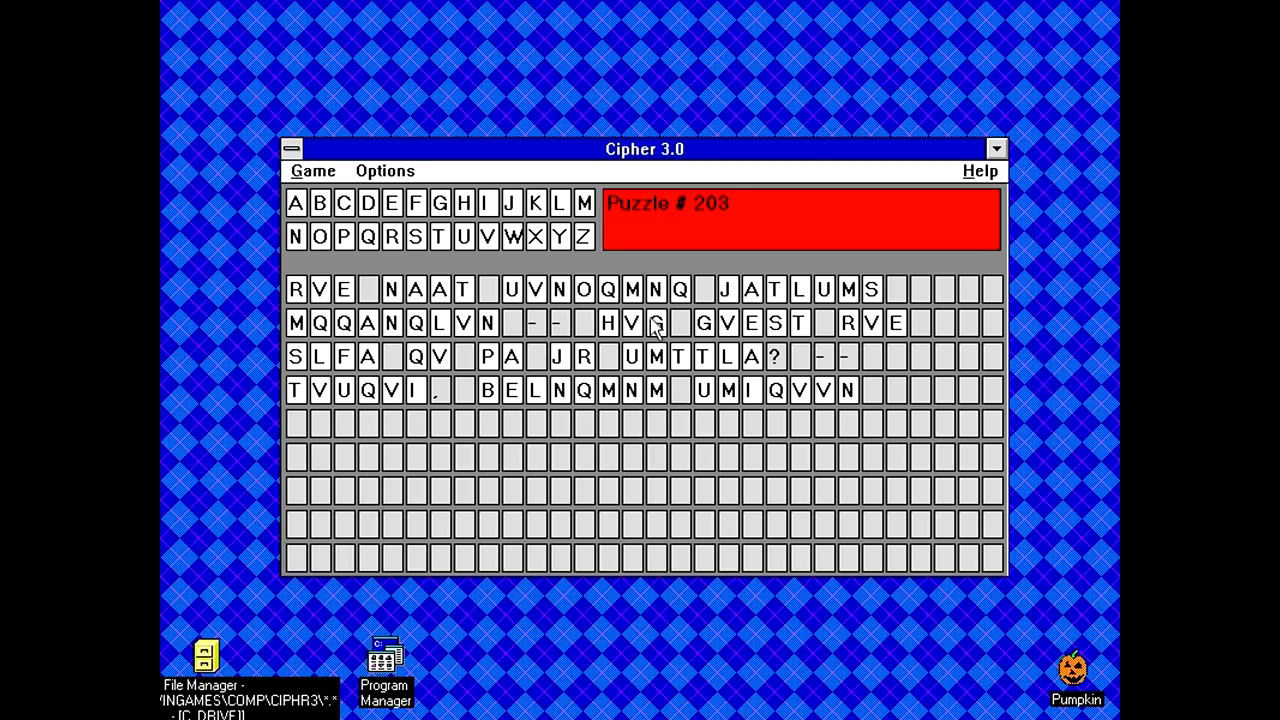
Substitute letters in Puzzle #203, including Y, revealing YOU and HOW WOULD YOU.
click(416, 236)
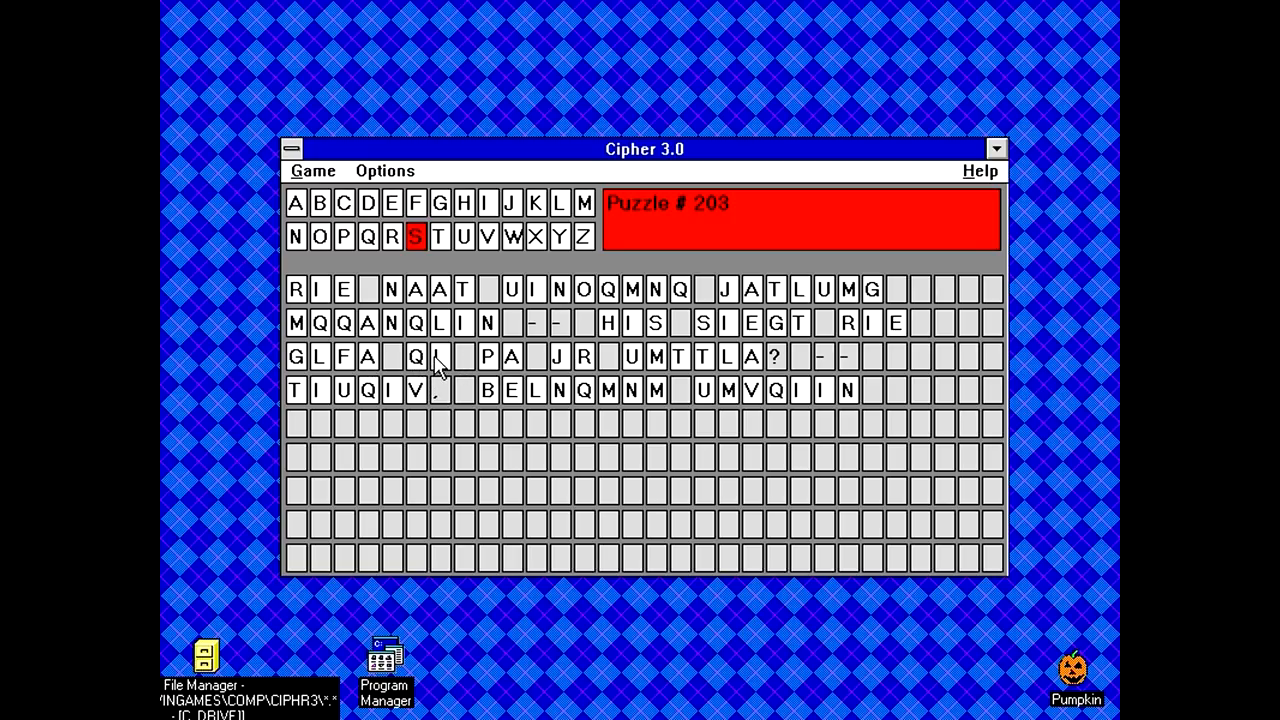
mouse_move(396, 370)
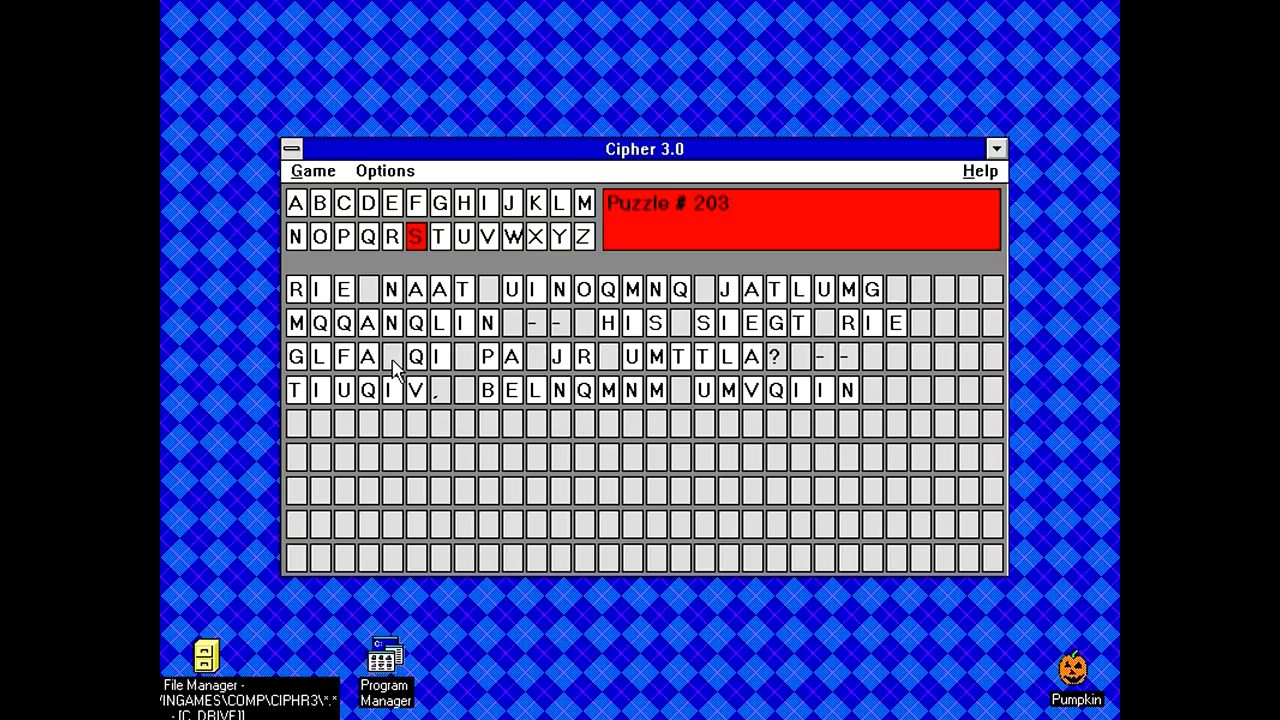
mouse_move(556, 376)
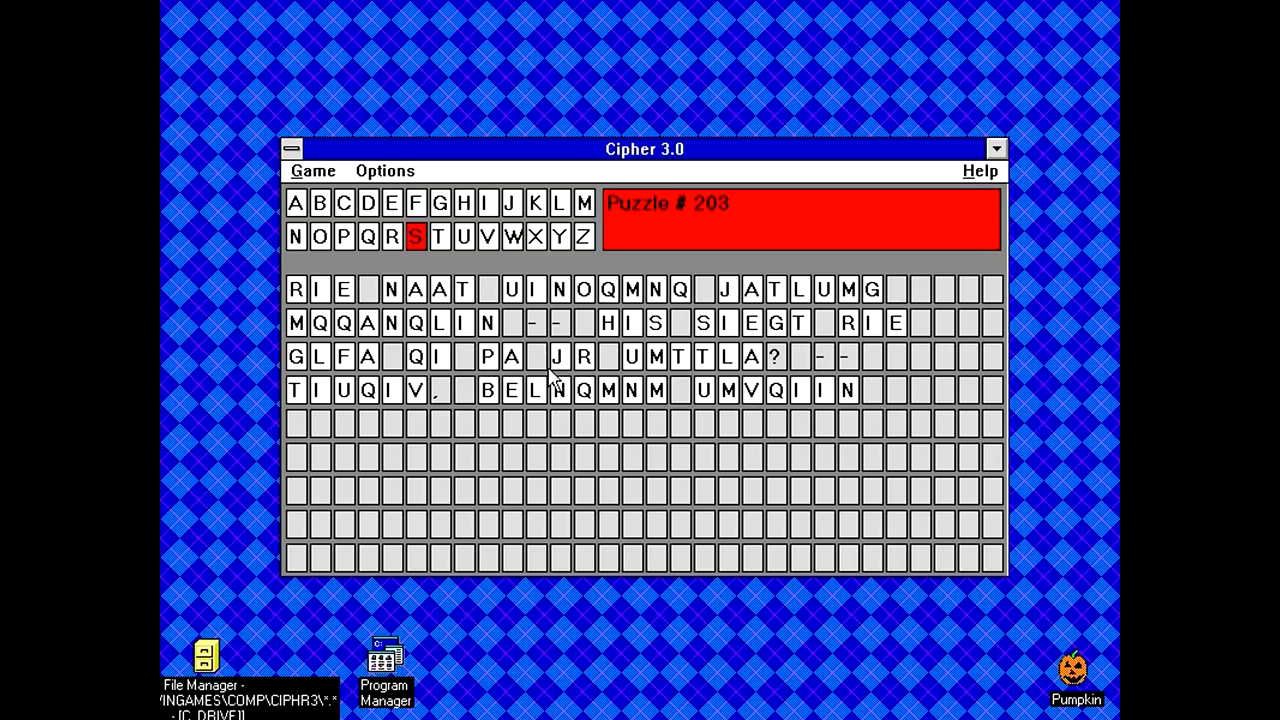
click(512, 236)
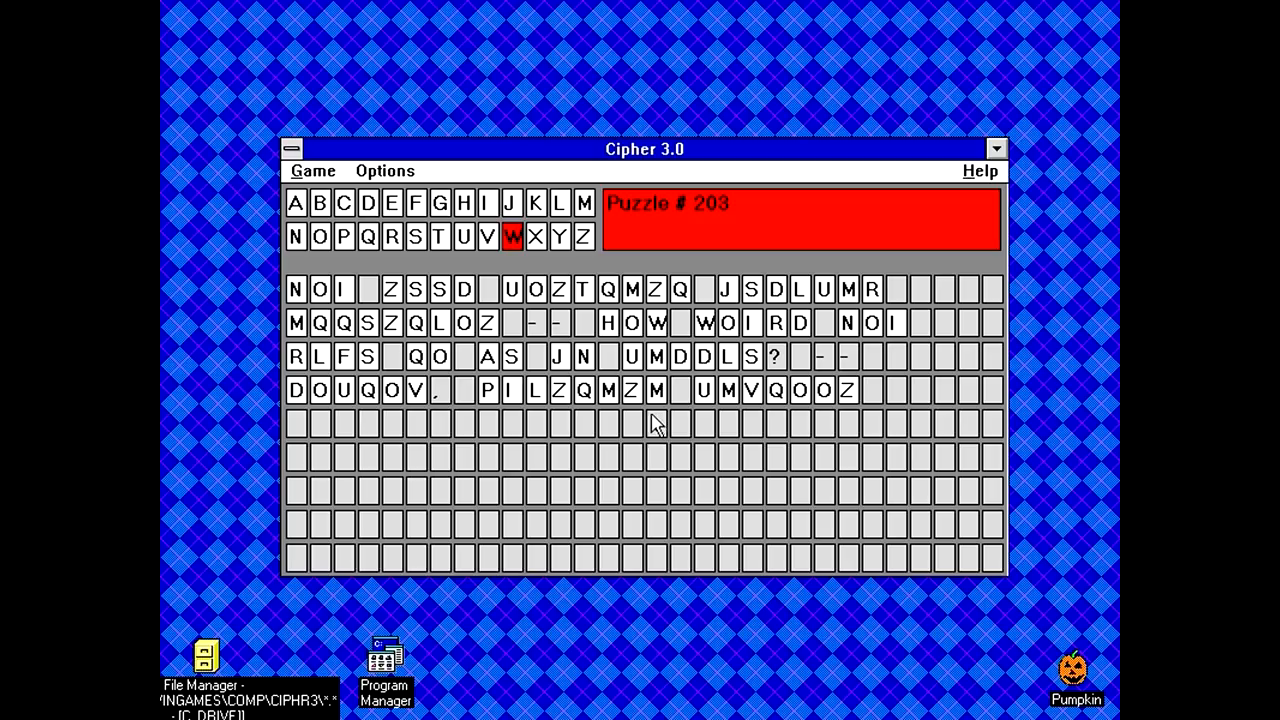
mouse_move(700, 388)
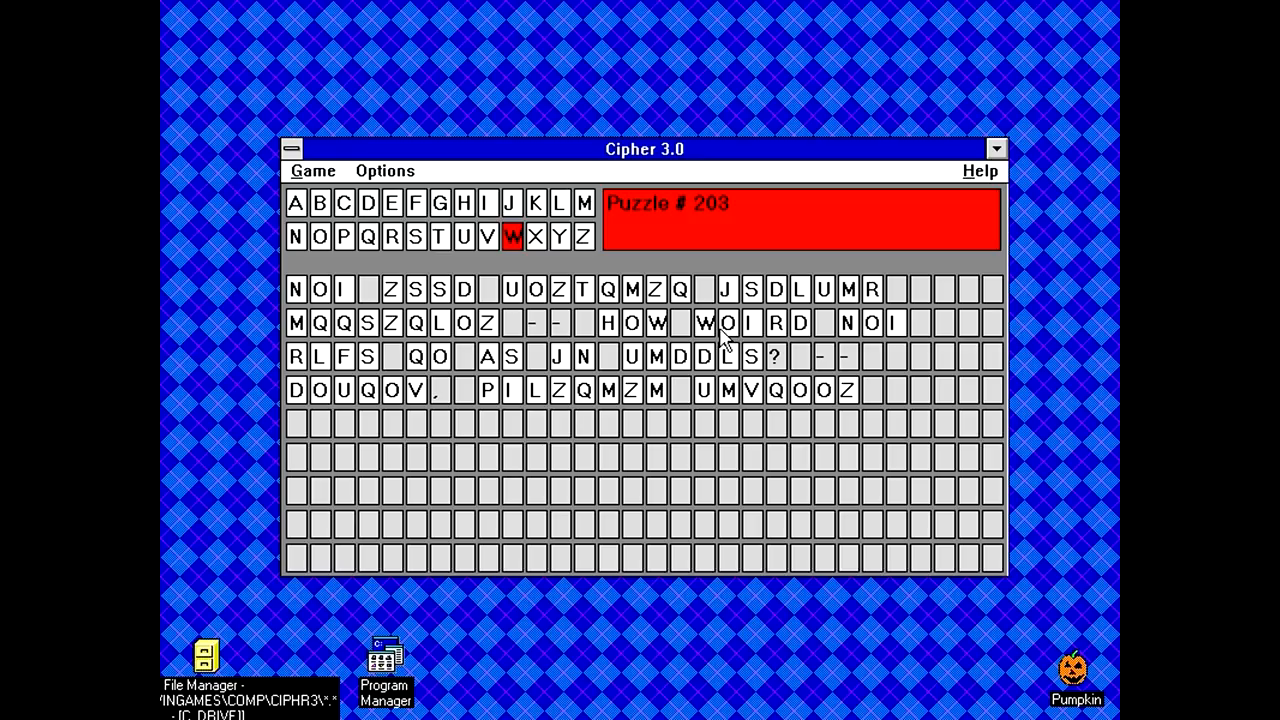
mouse_move(748, 340)
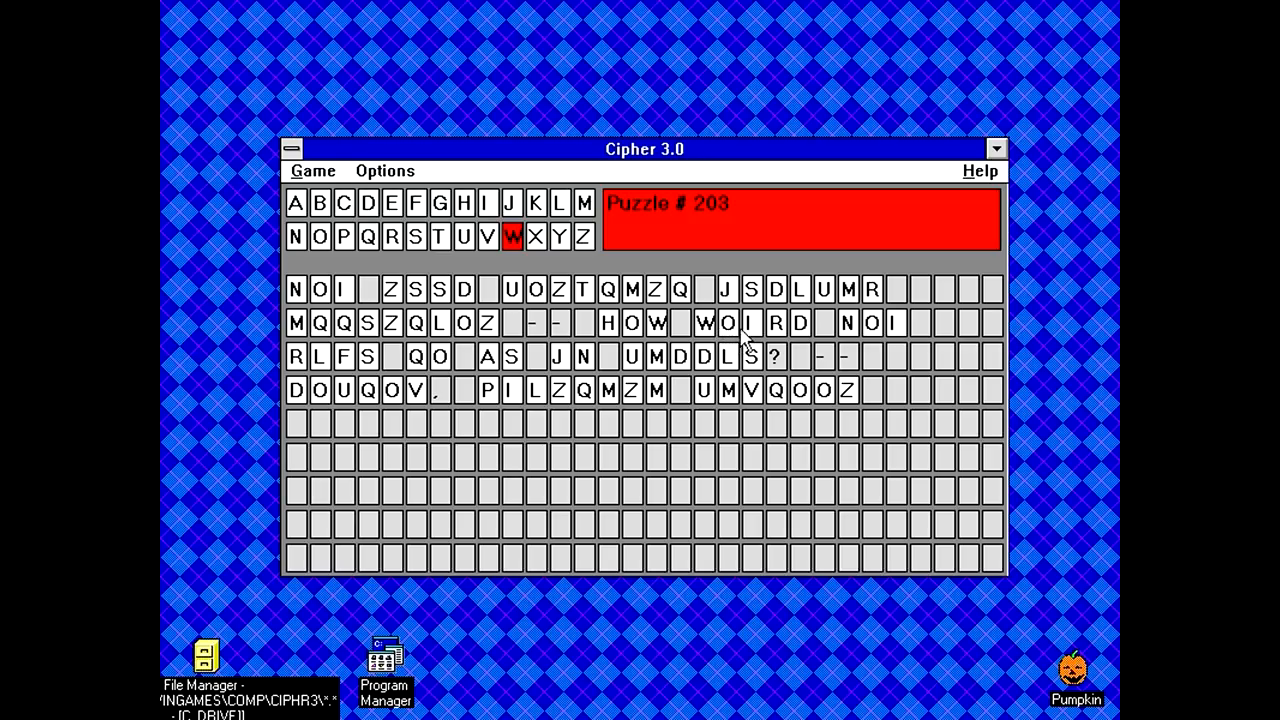
mouse_move(820, 424)
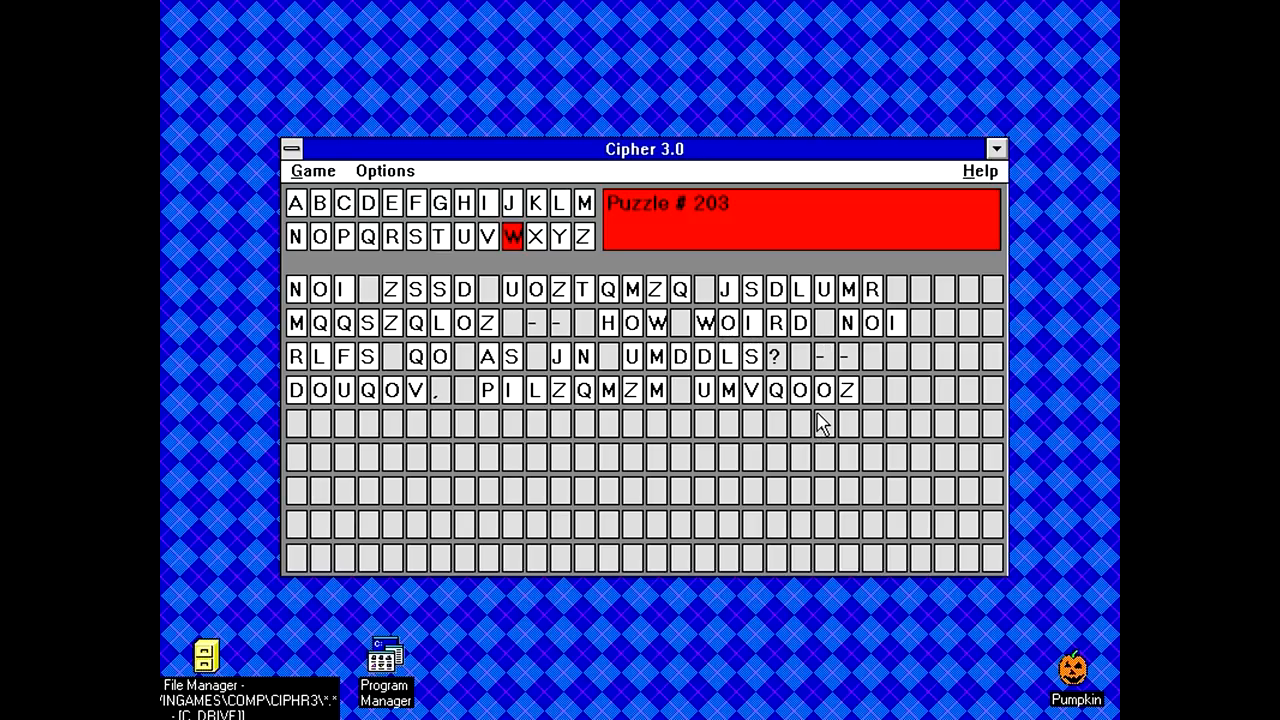
click(560, 236)
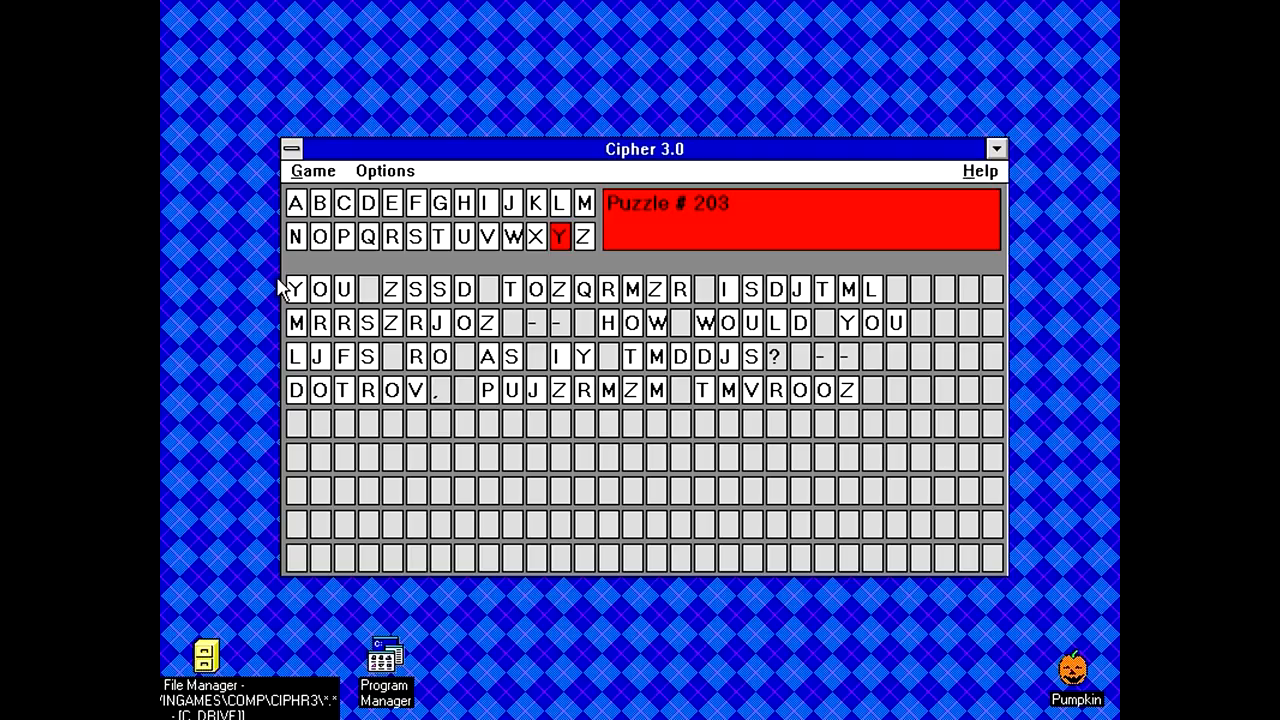
mouse_move(572, 384)
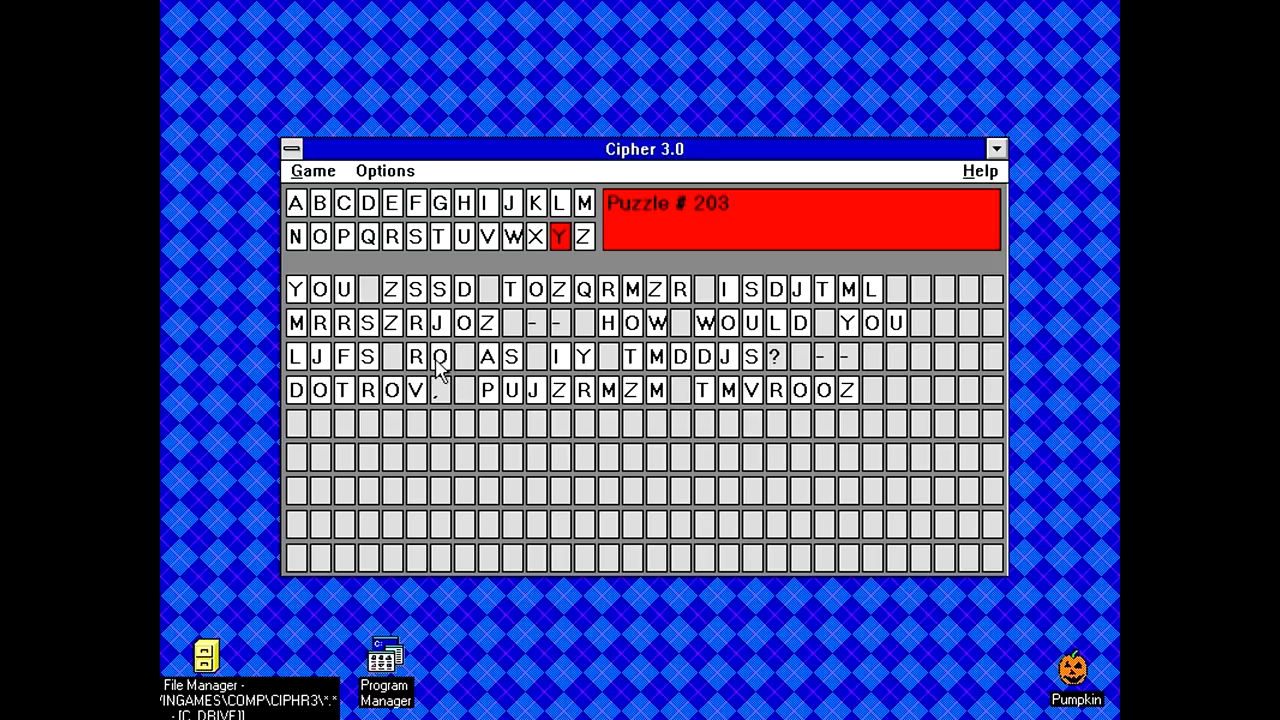
mouse_move(668, 322)
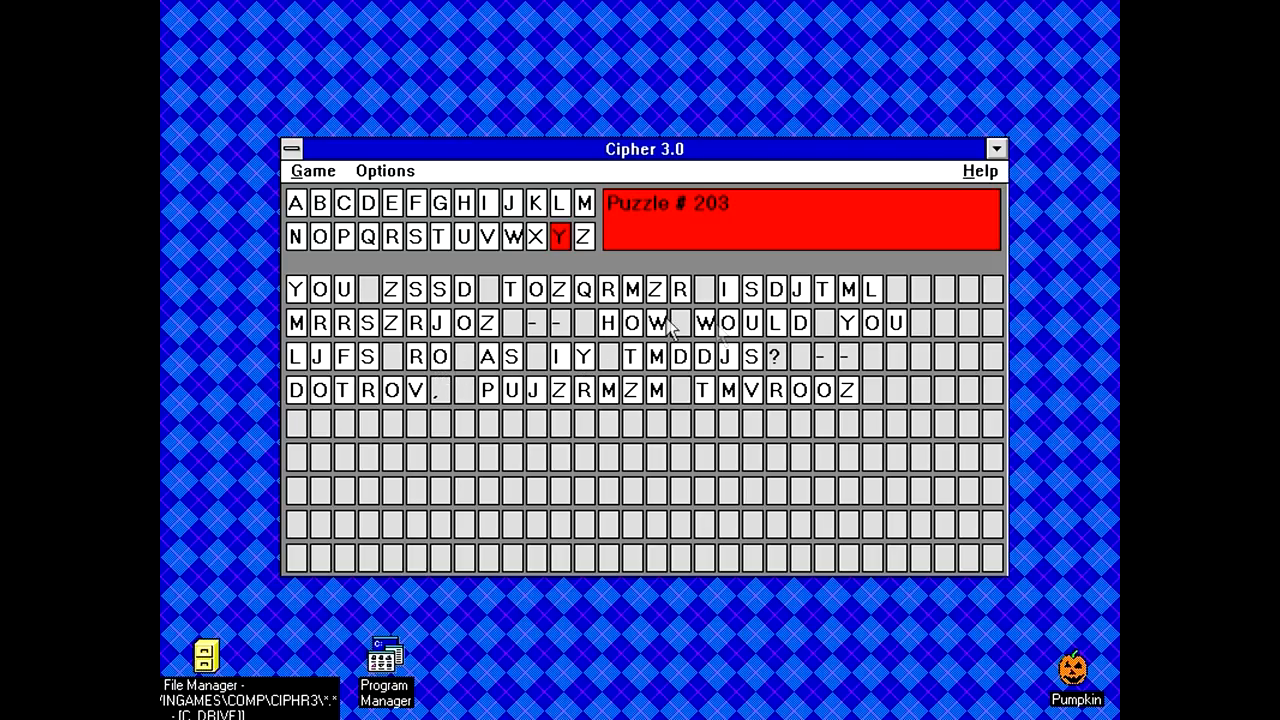
mouse_move(684, 330)
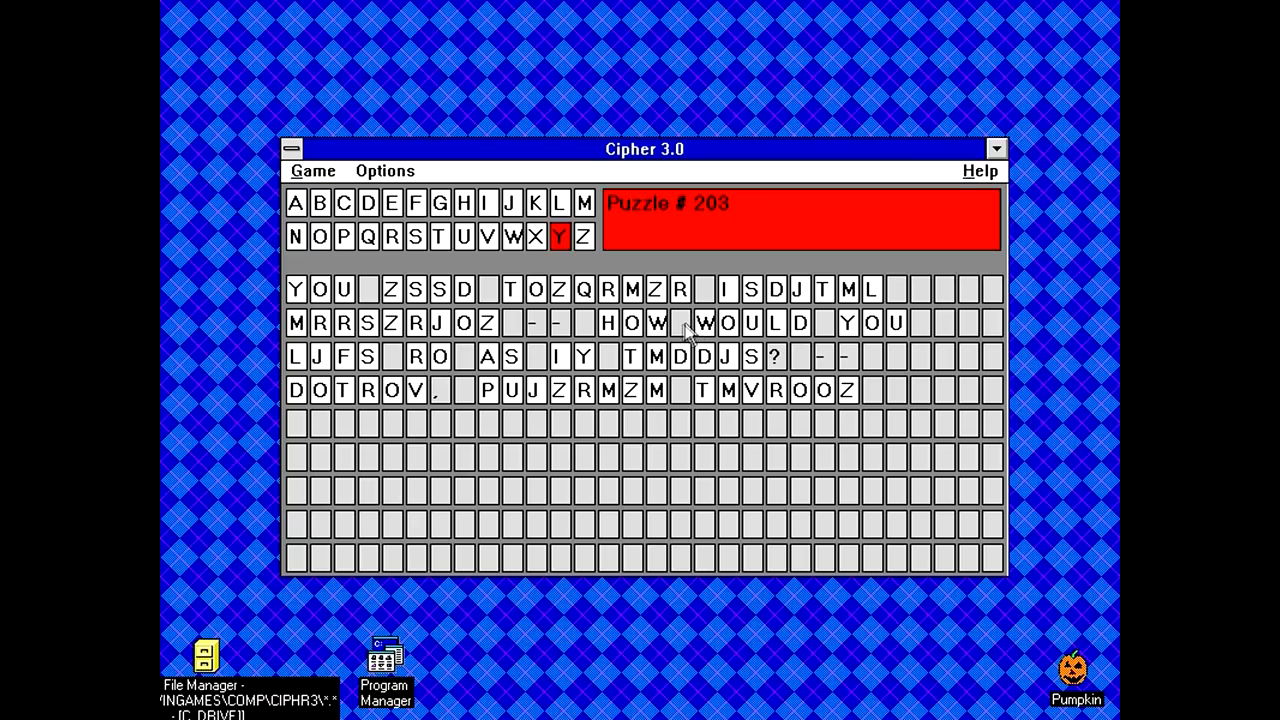
mouse_move(564, 370)
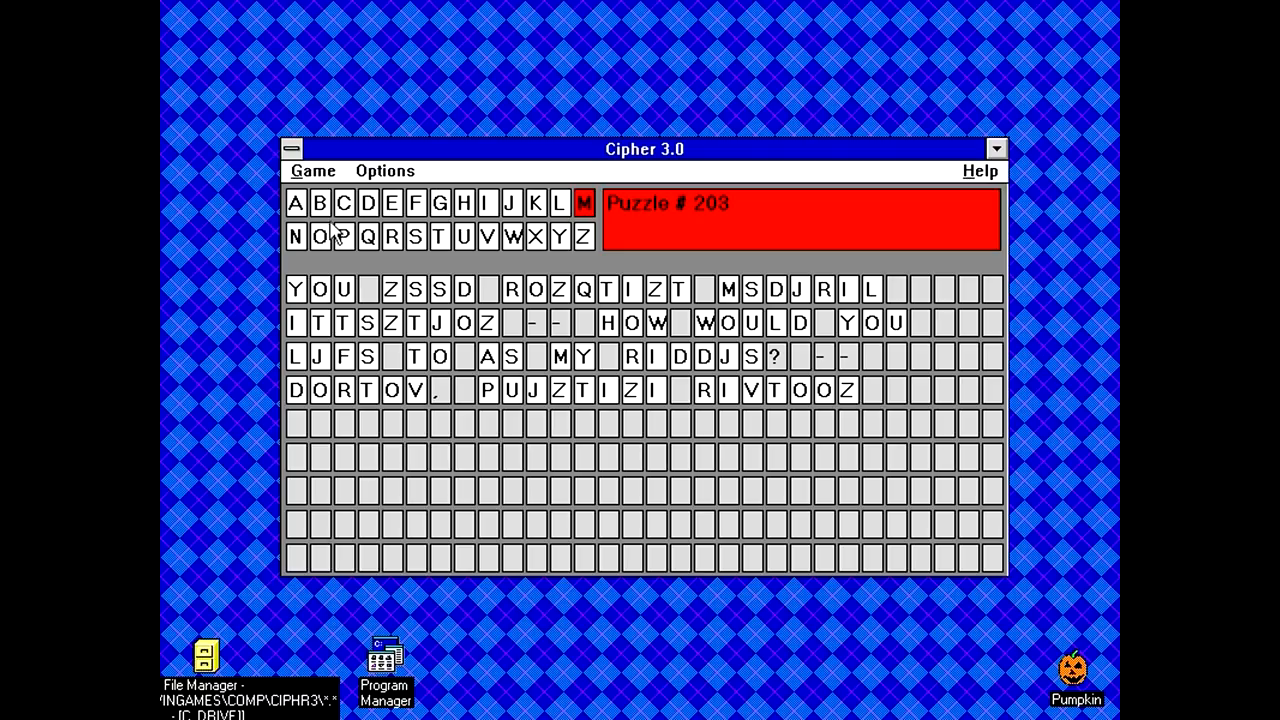
Assign B, E, I and K in Puzzle #203 to spell LIKE TO BE MY.
click(320, 202)
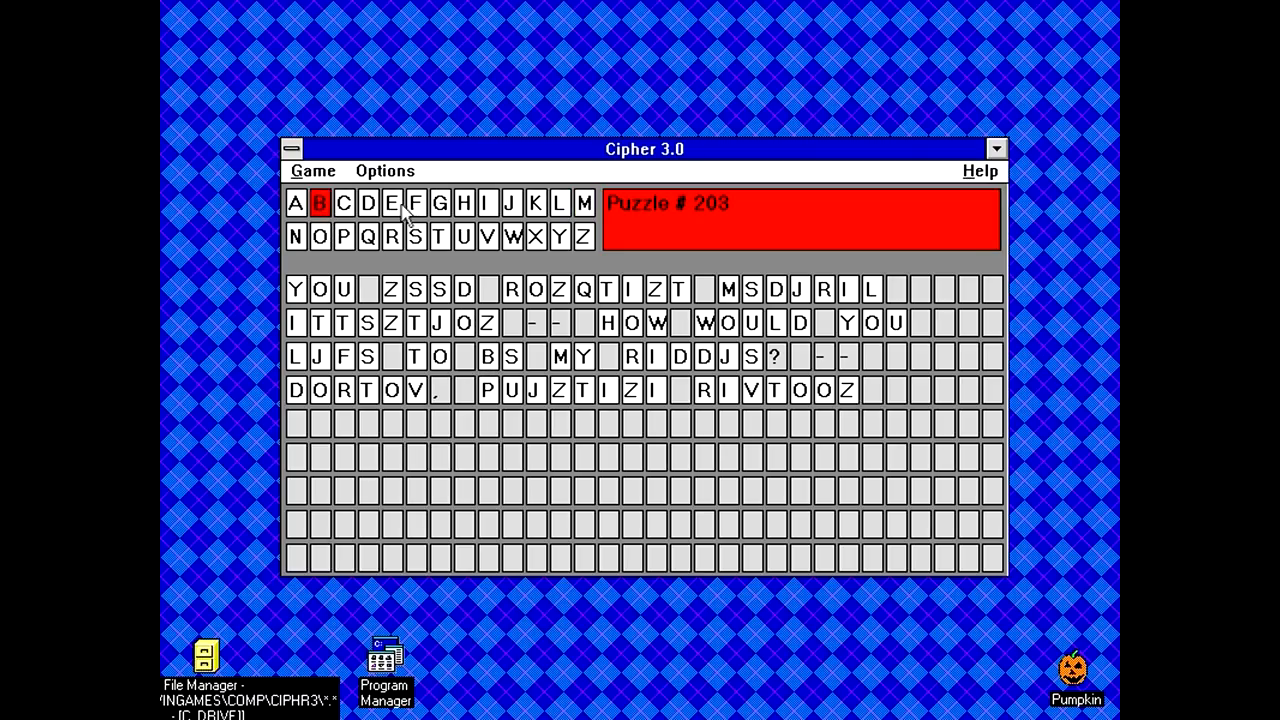
click(392, 204)
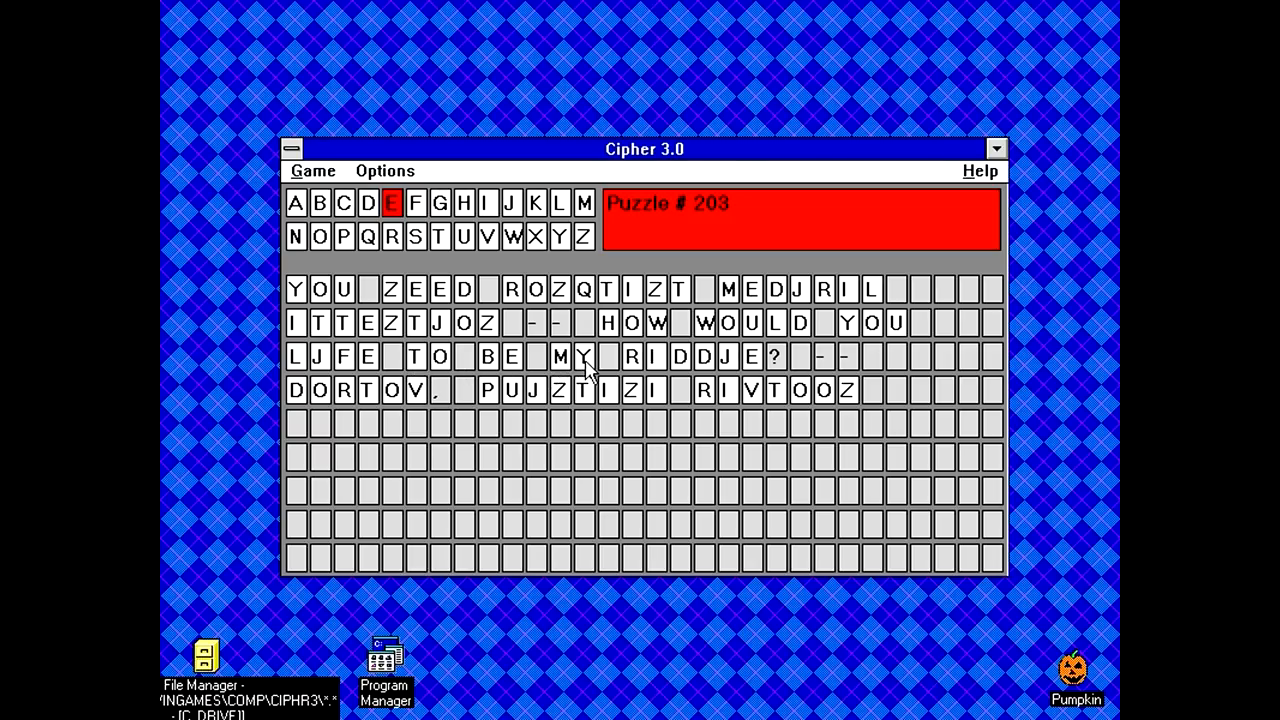
mouse_move(610, 344)
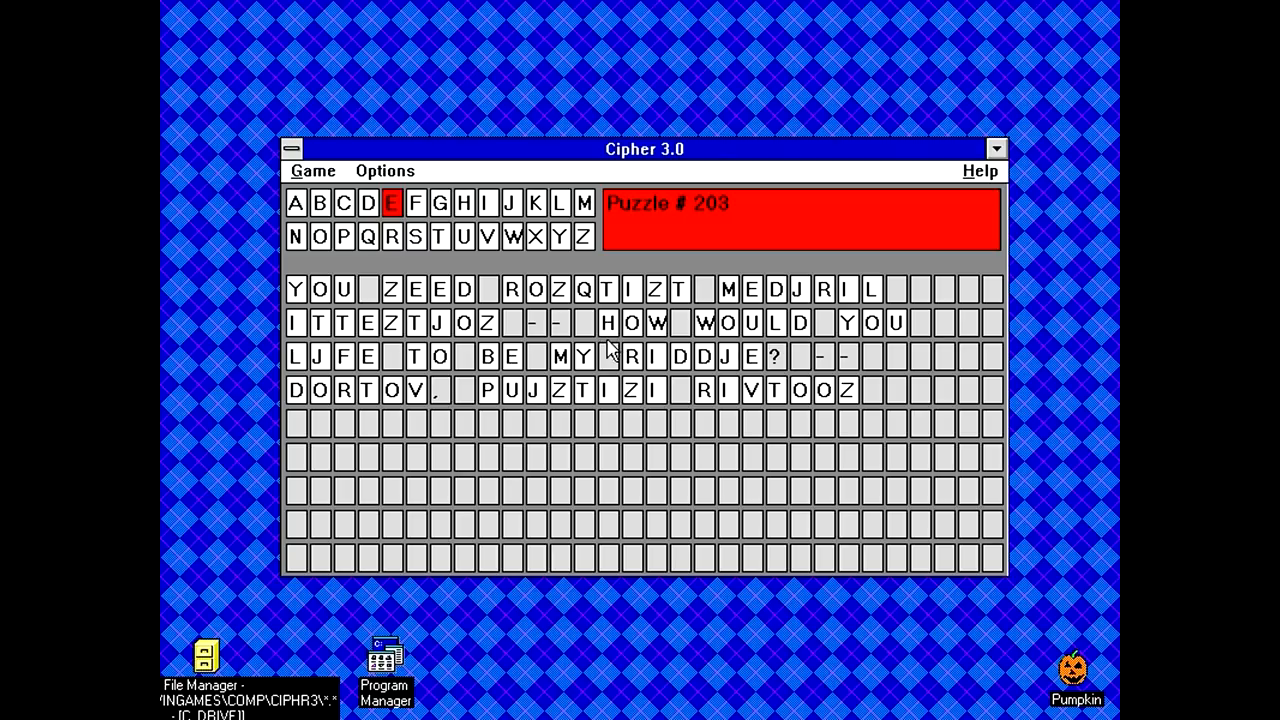
mouse_move(336, 370)
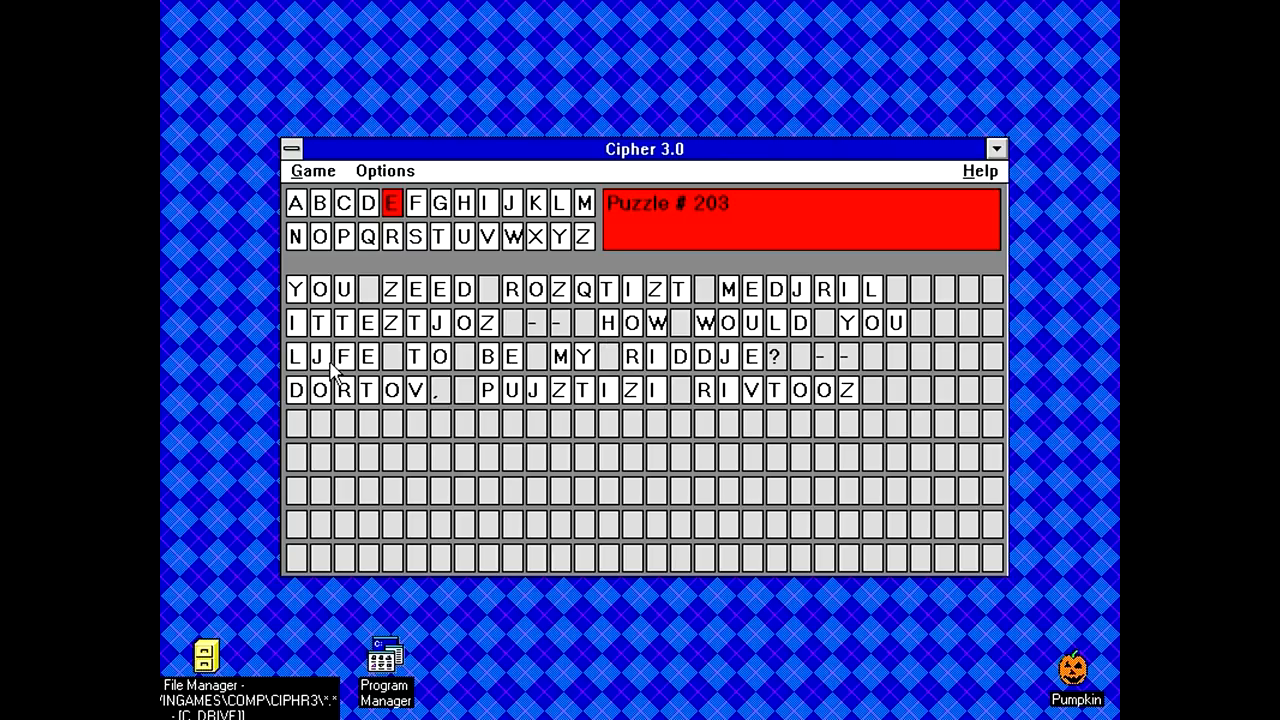
mouse_move(344, 374)
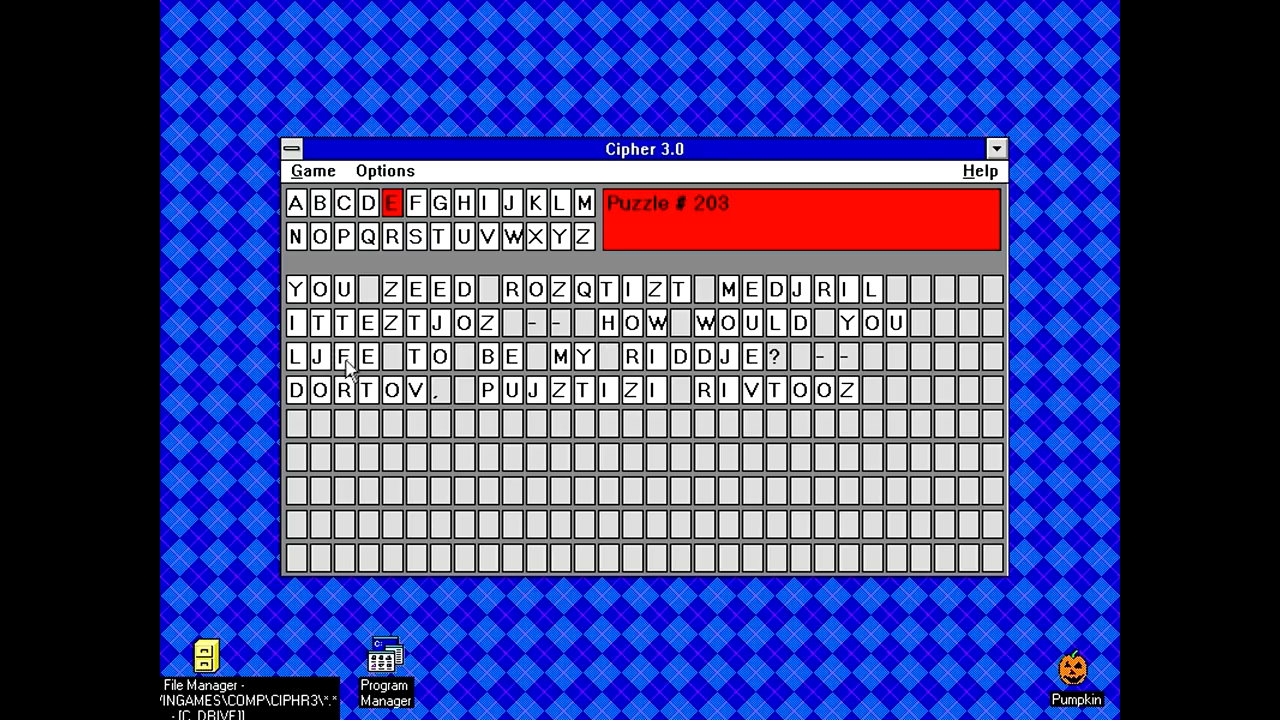
click(488, 204)
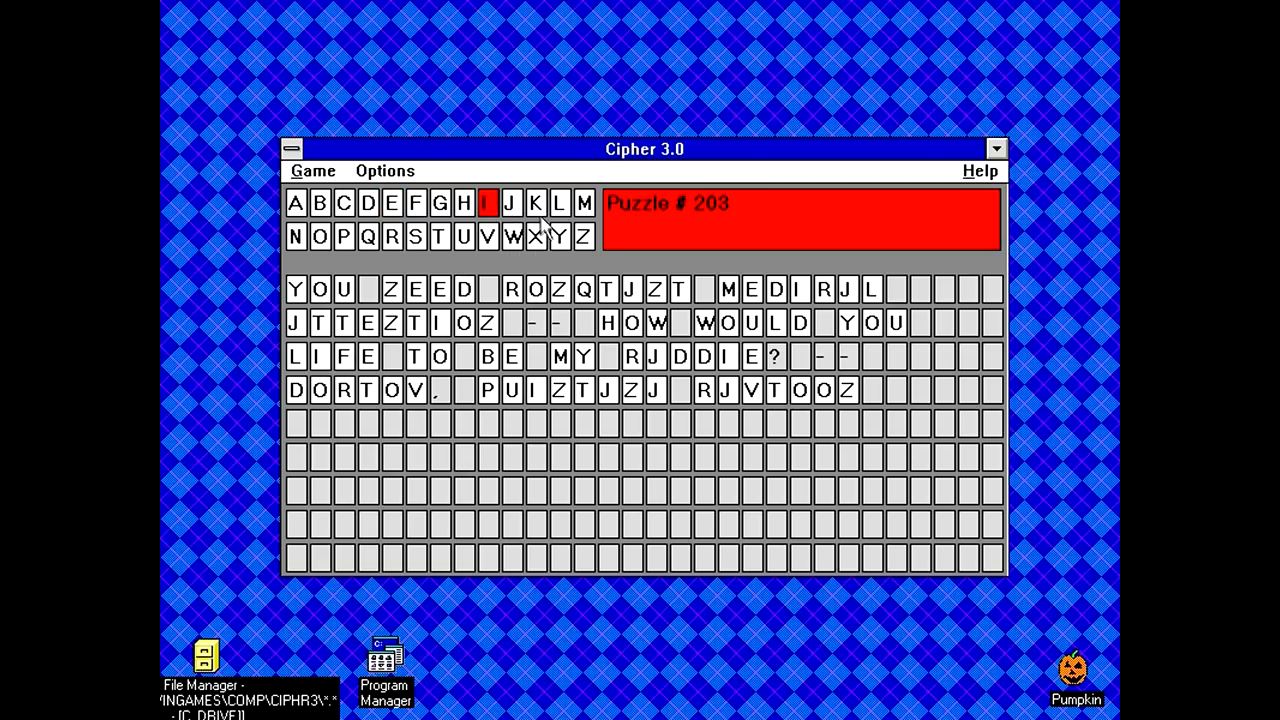
click(536, 204)
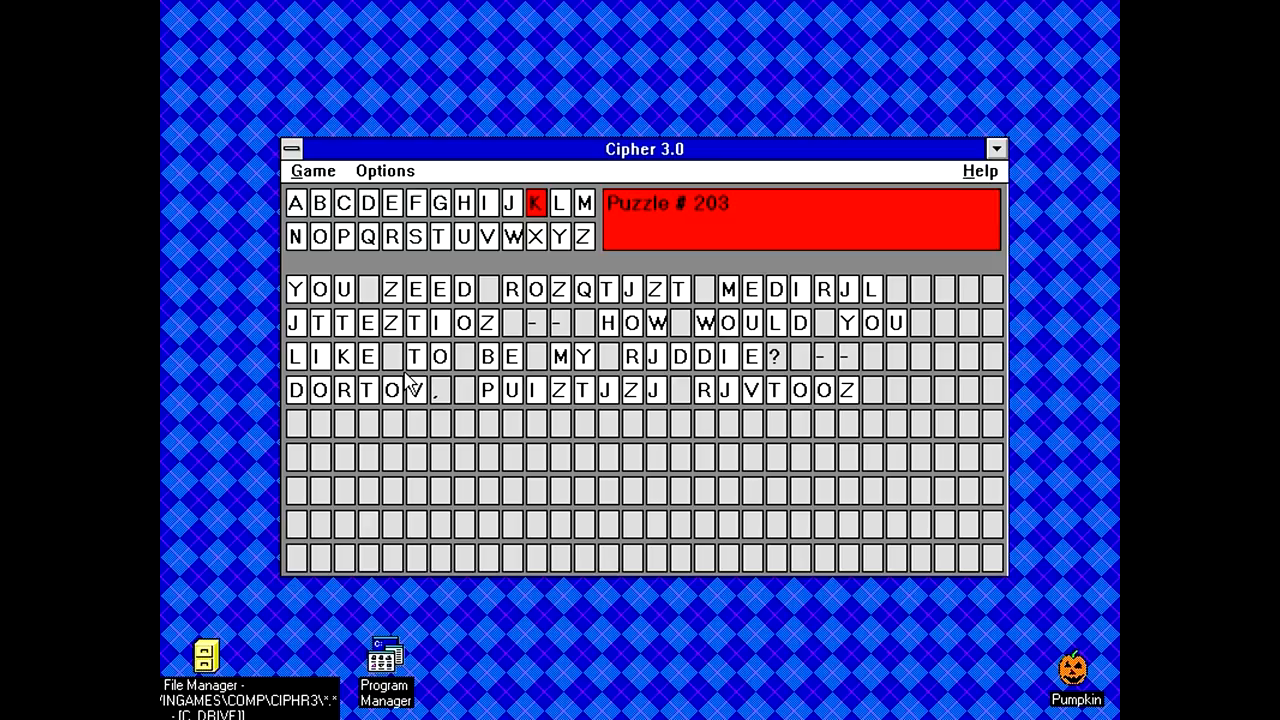
mouse_move(256, 388)
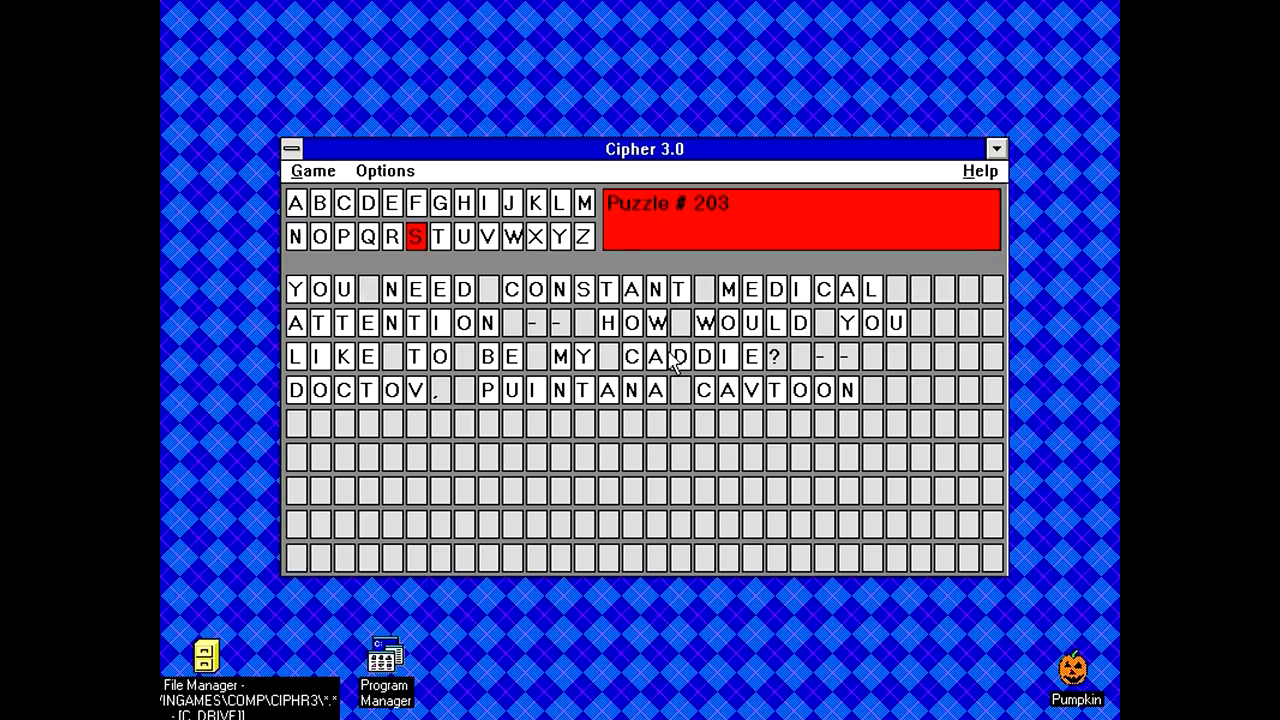
mouse_move(392, 248)
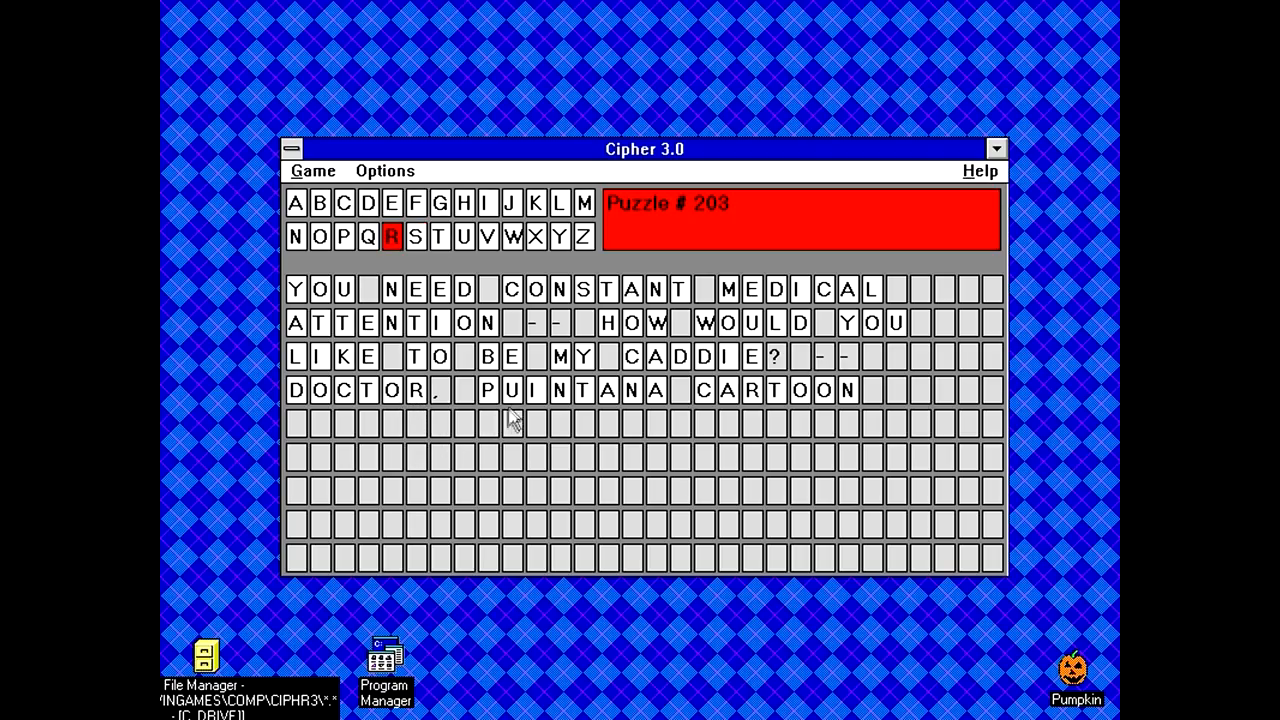
mouse_move(836, 404)
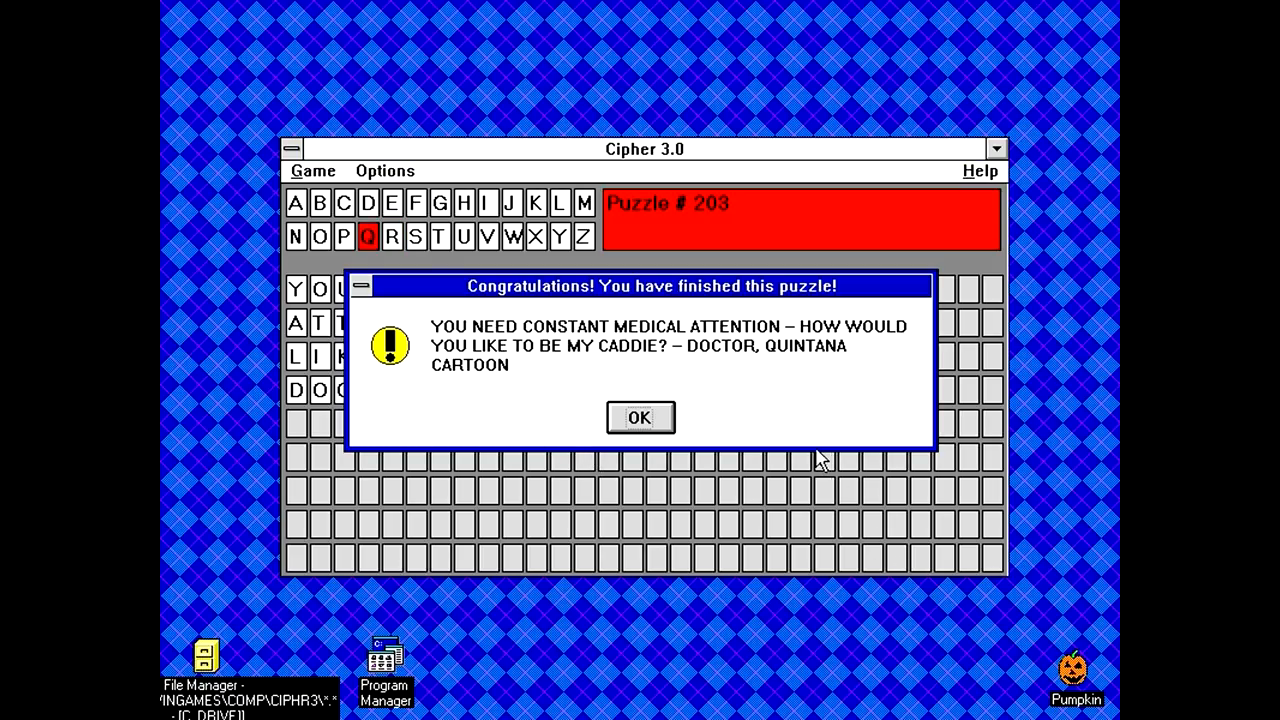
mouse_move(792, 332)
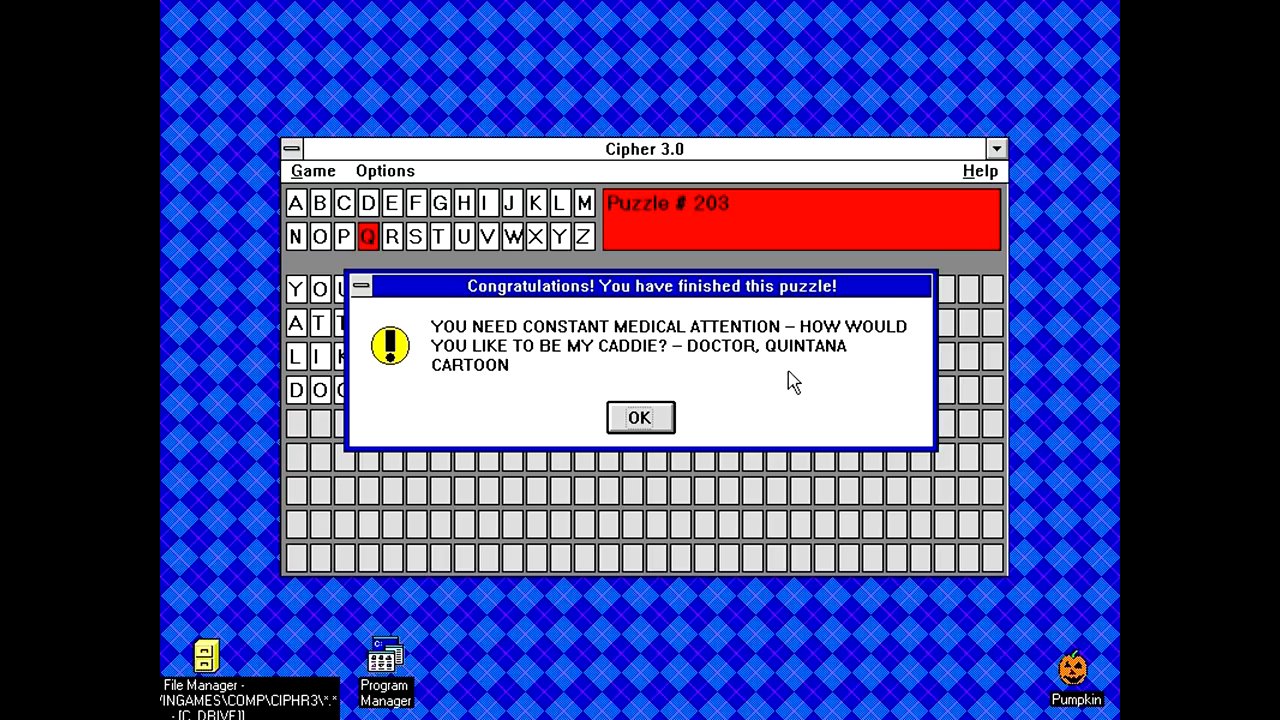
mouse_move(692, 450)
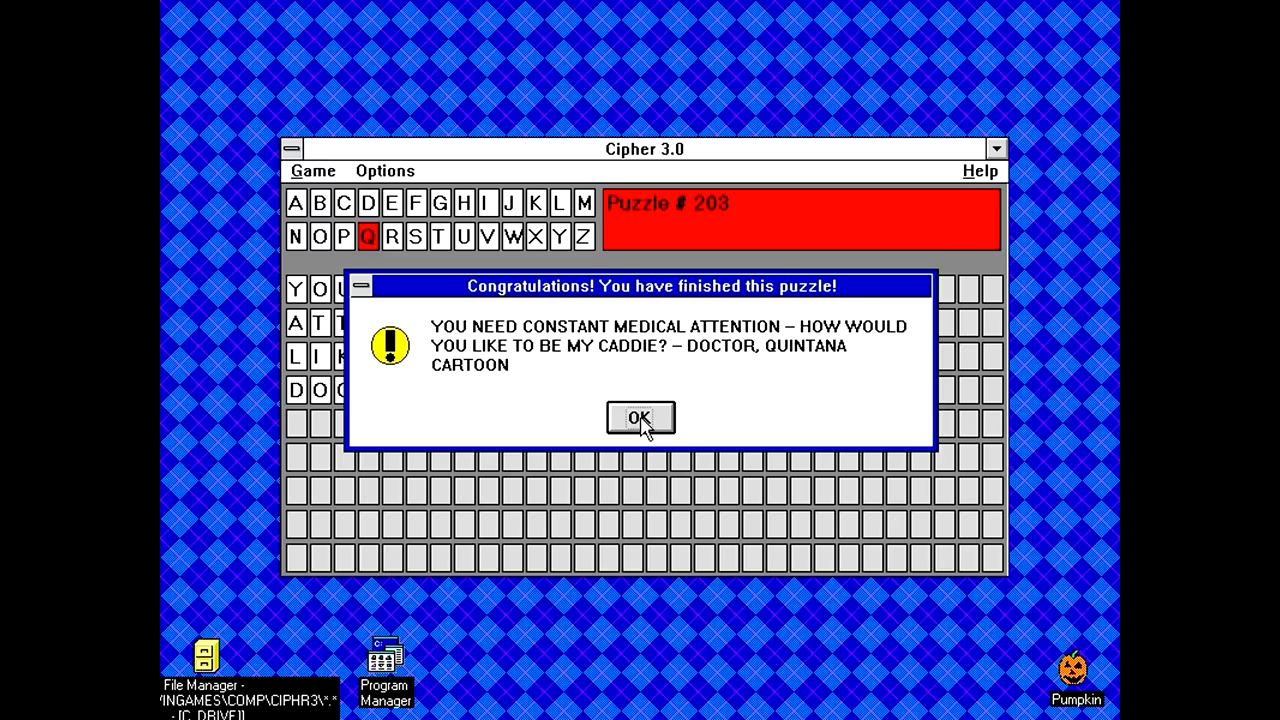
Acknowledge the Congratulations dialog for solved puzzle #203, loading puzzle #204.
click(640, 418)
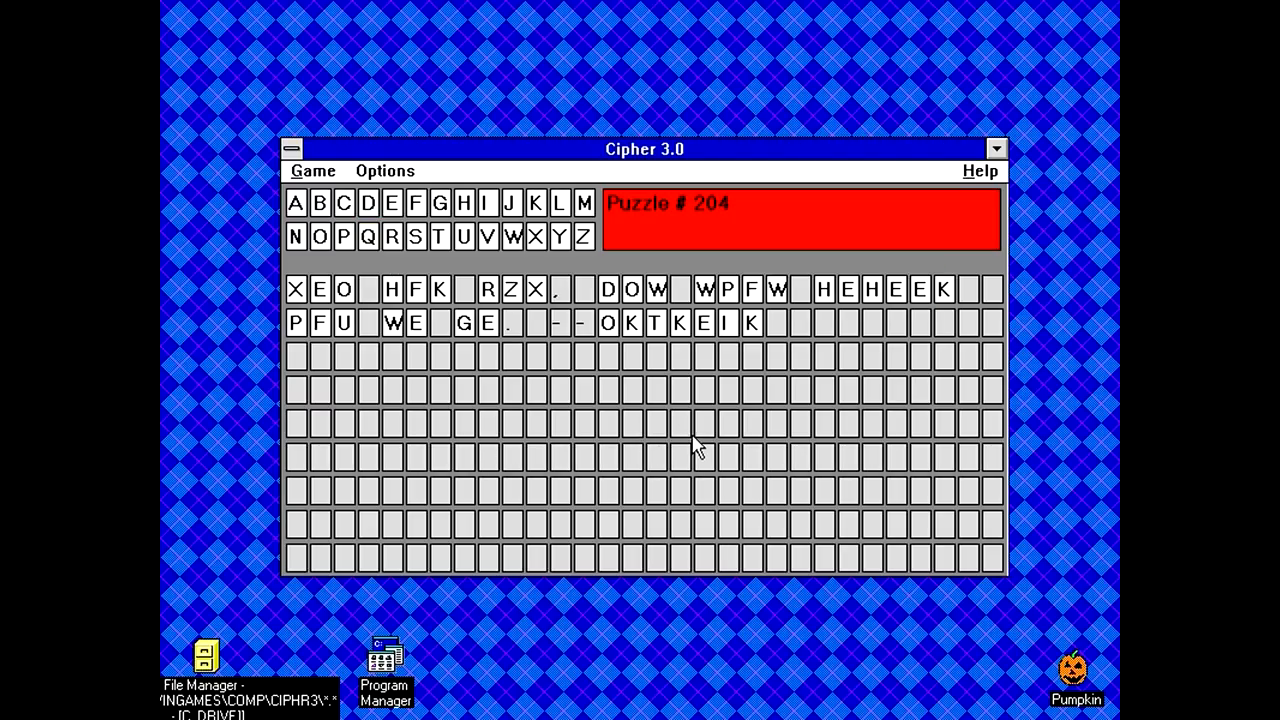
mouse_move(704, 356)
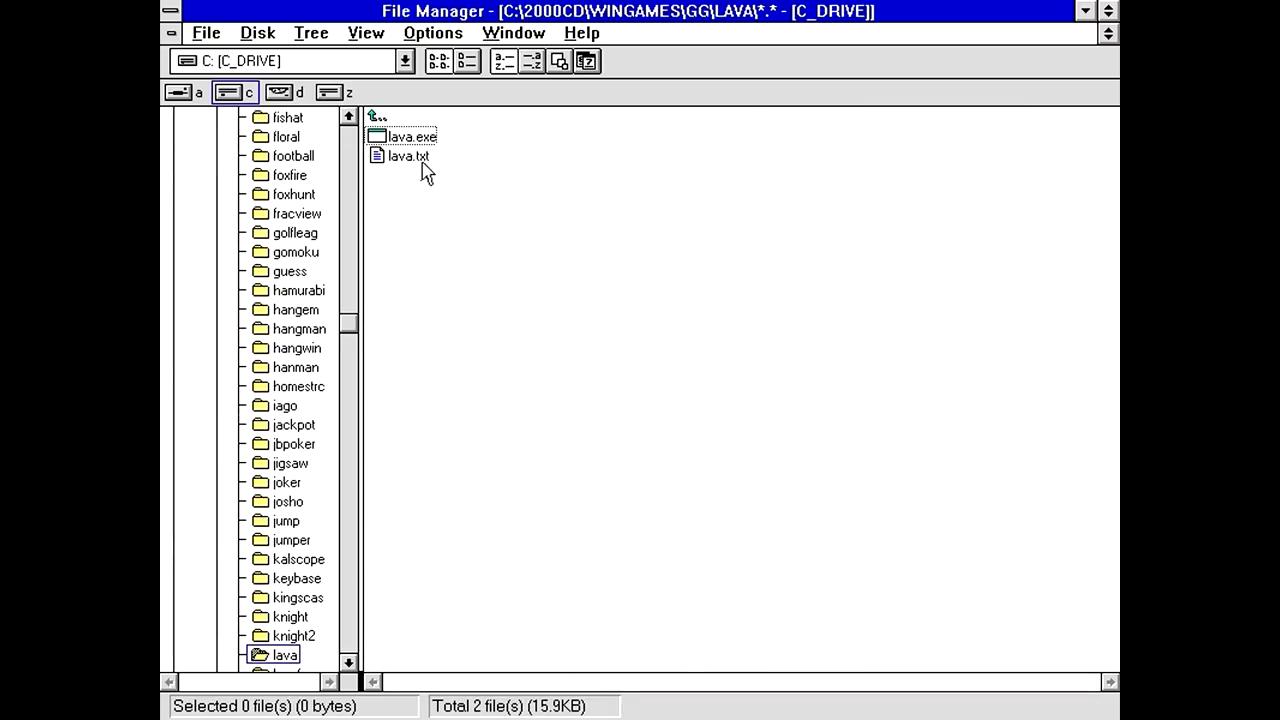
Open LAVA.TXT from File Manager to read the lava lamp readme in Notepad.
double_click(408, 156)
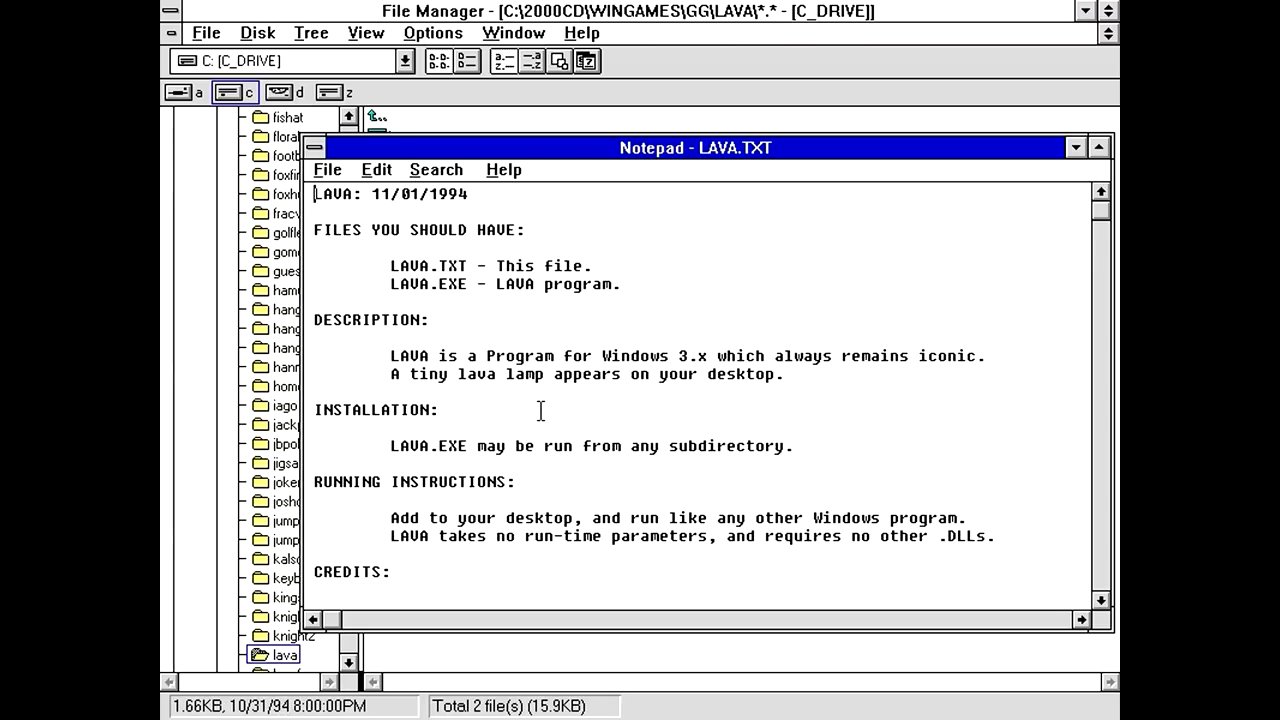
mouse_move(536, 382)
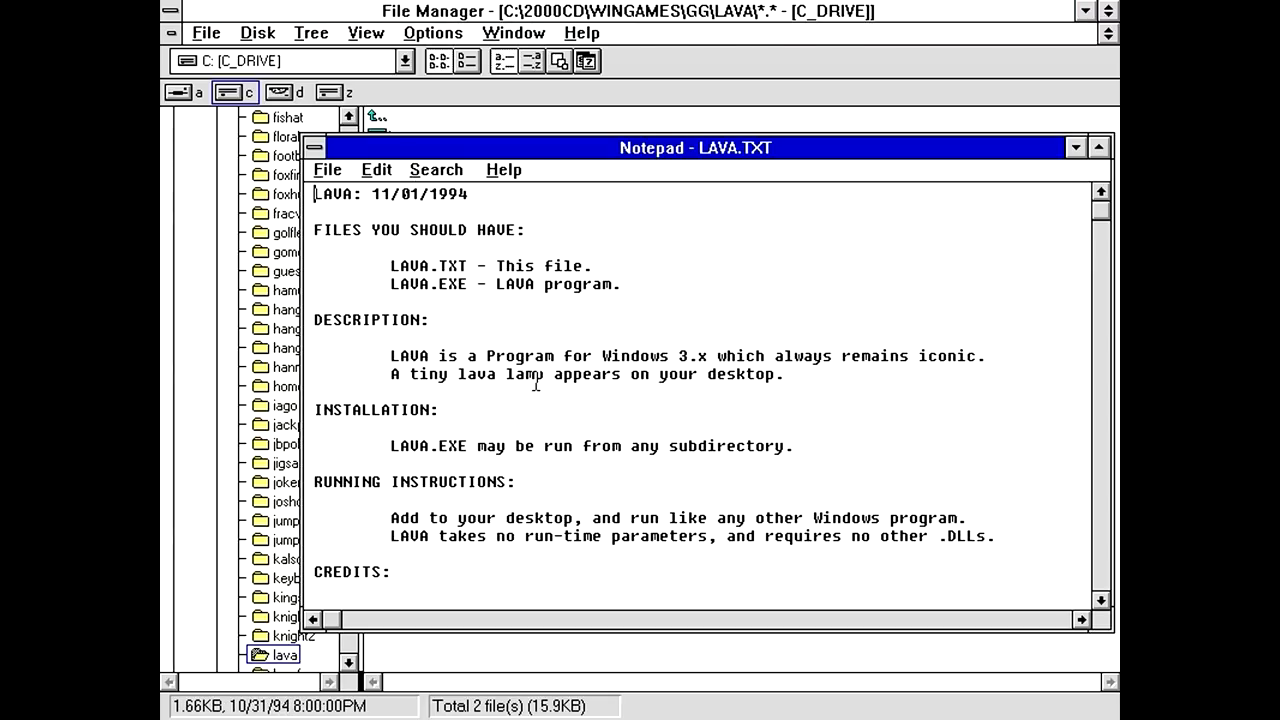
mouse_move(664, 290)
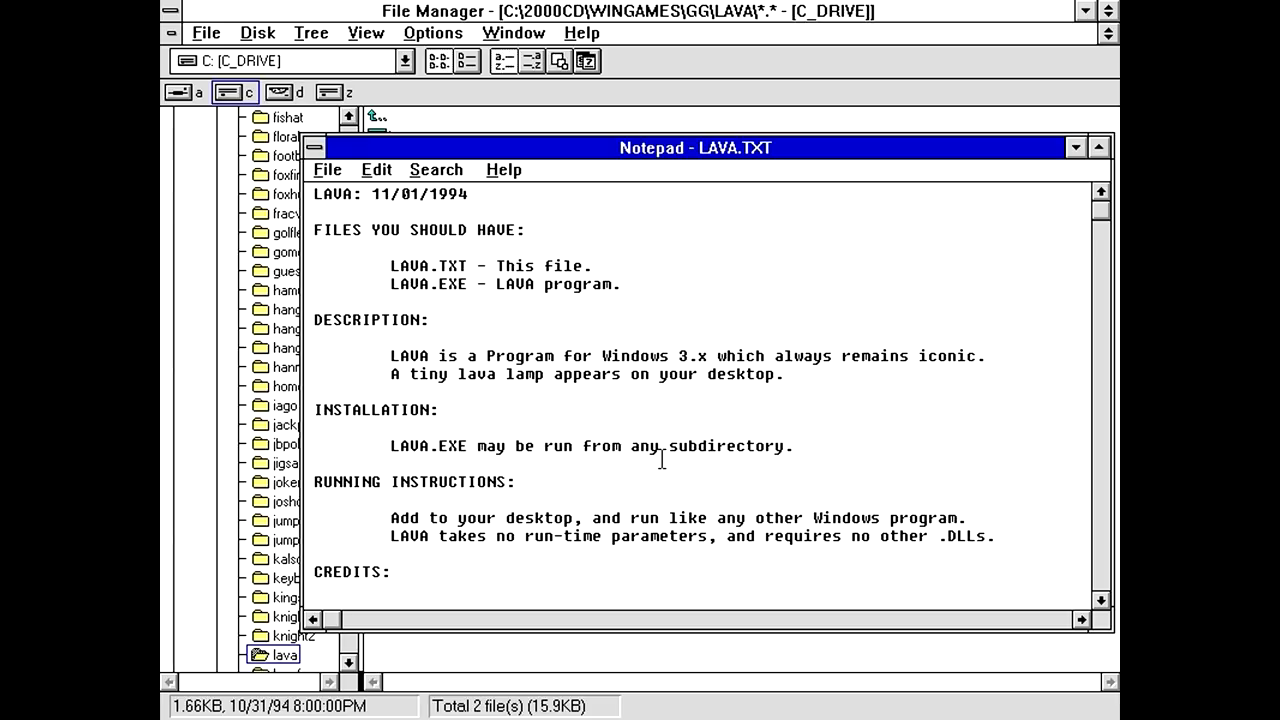
mouse_move(432, 248)
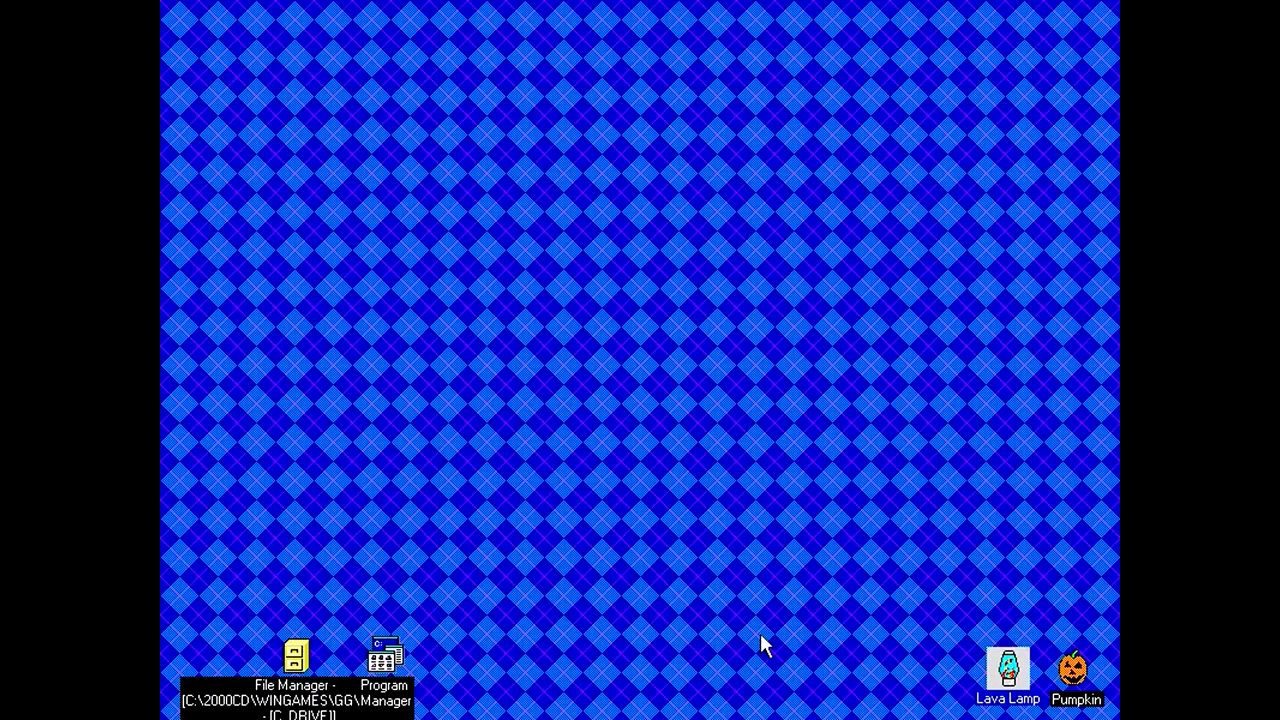
double_click(296, 656)
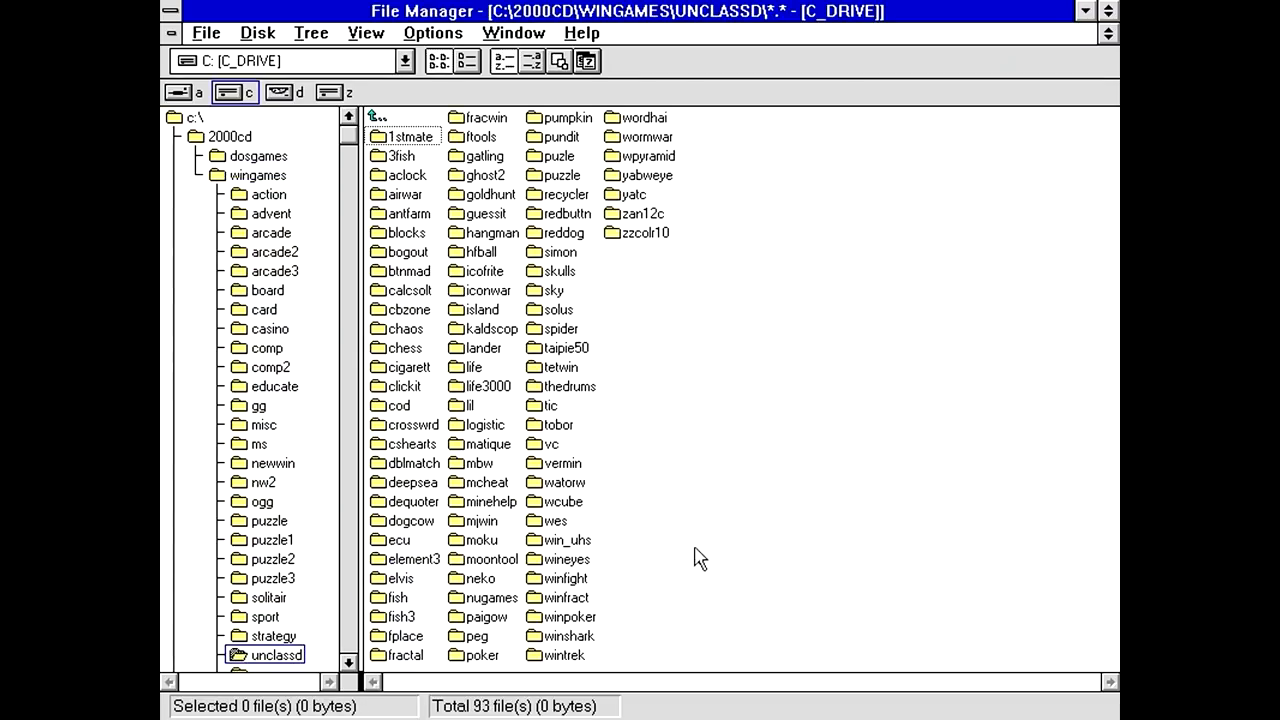
mouse_move(664, 464)
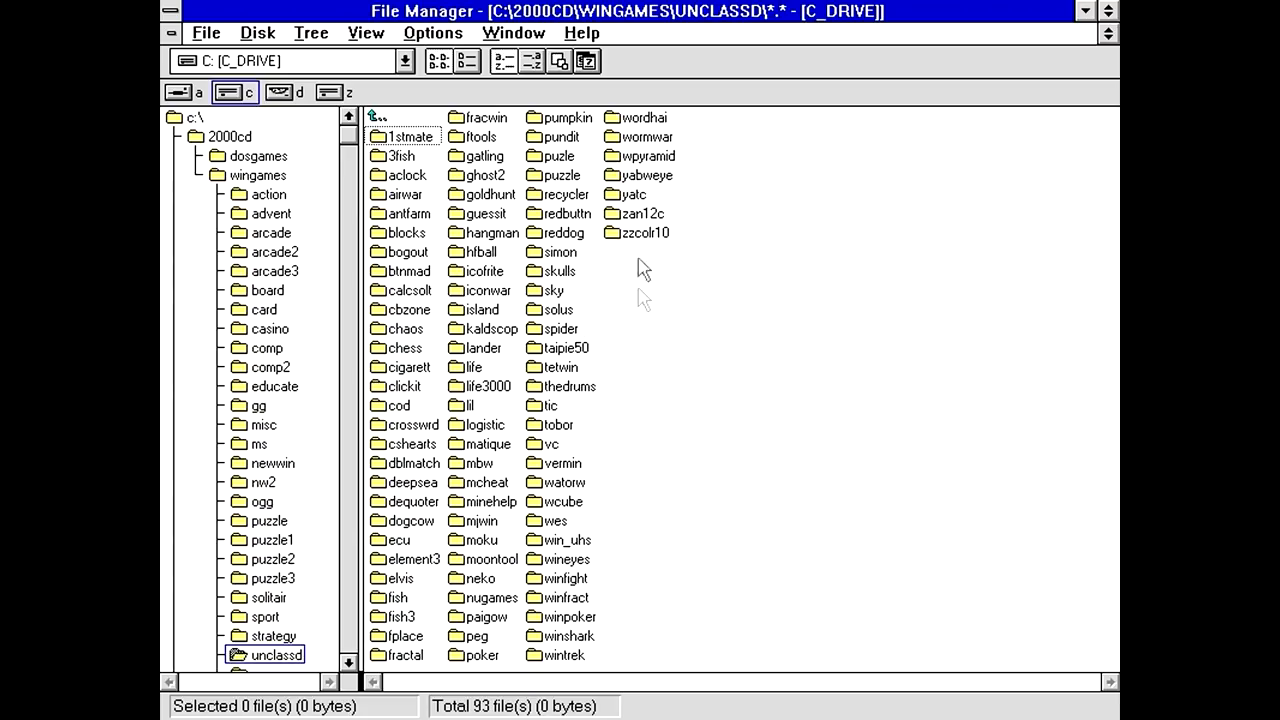
mouse_move(588, 436)
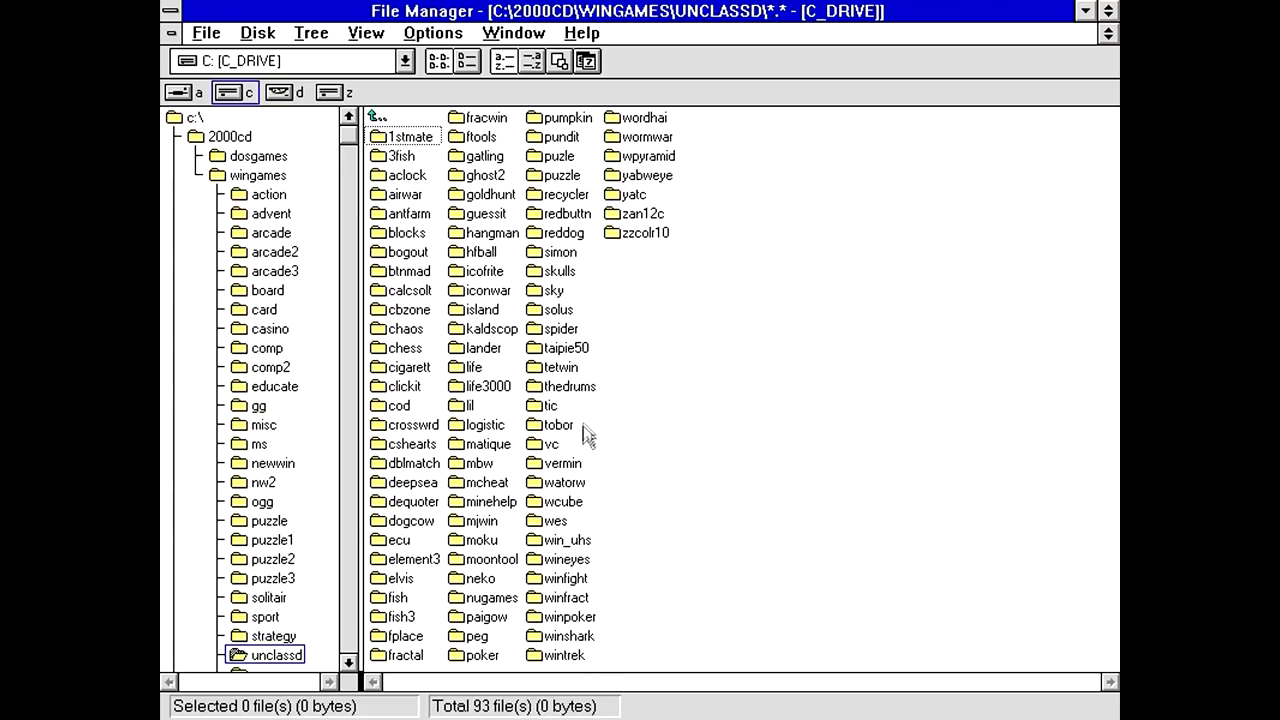
mouse_move(504, 440)
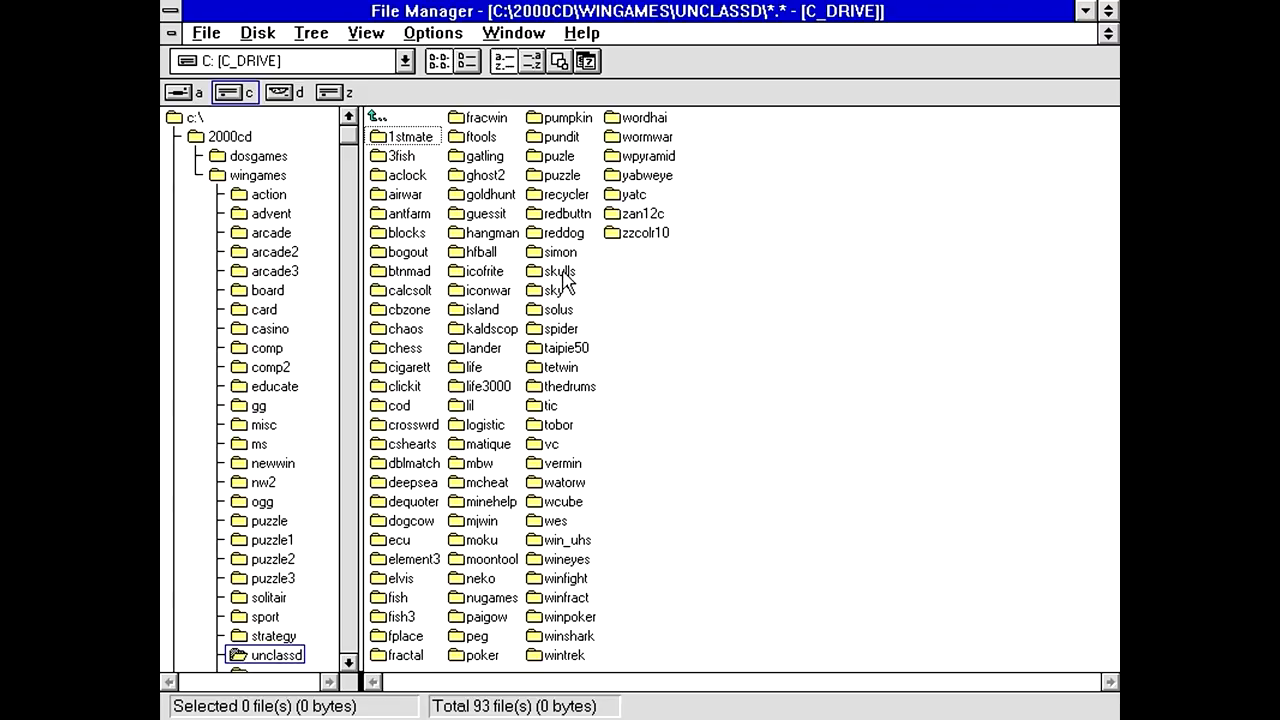
Enter the skulls folder under wingames\unclassd, listing catalog.hlp, skulls.exe and skulls.txt.
double_click(560, 272)
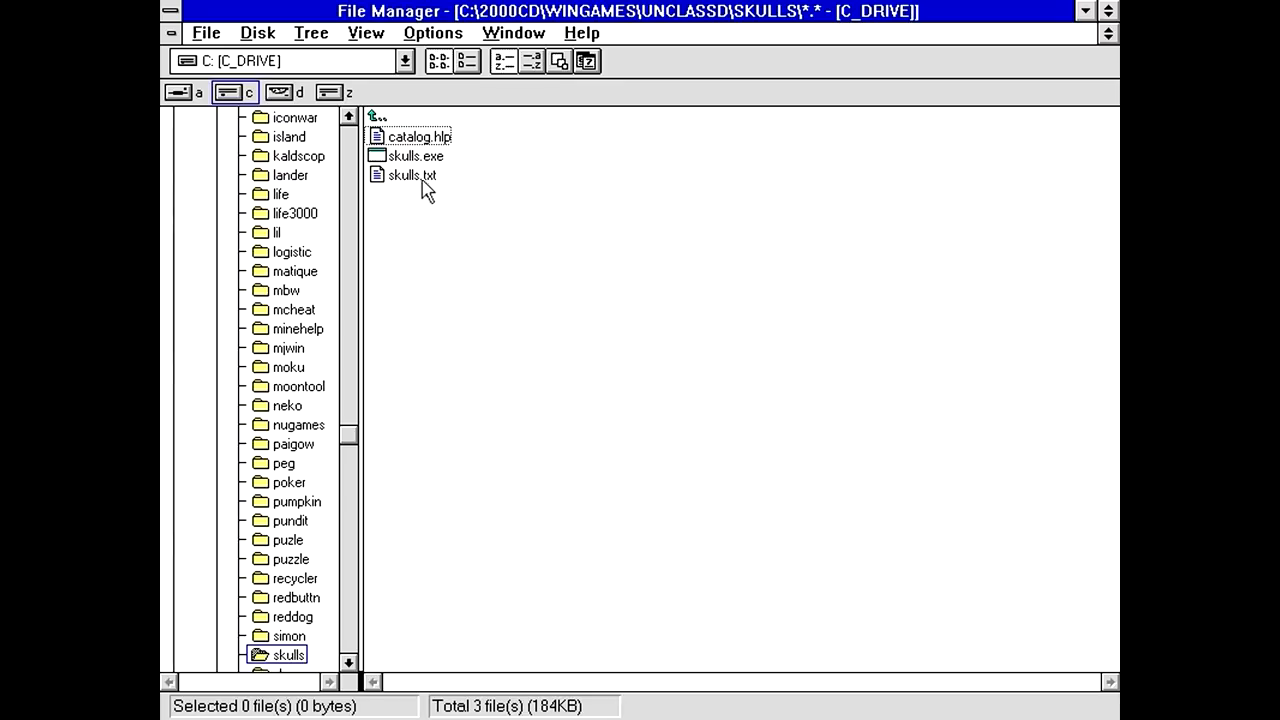
Read SKULLS.TXT in Notepad and close it again.
double_click(412, 176)
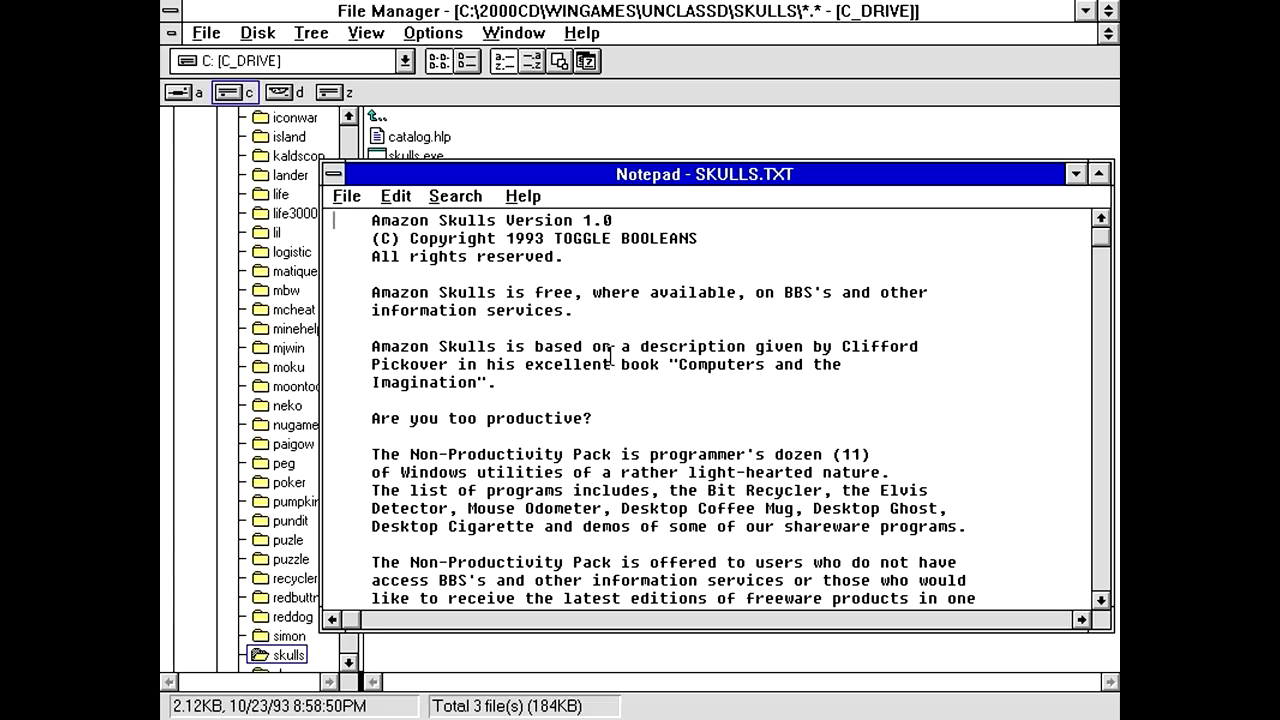
mouse_move(356, 216)
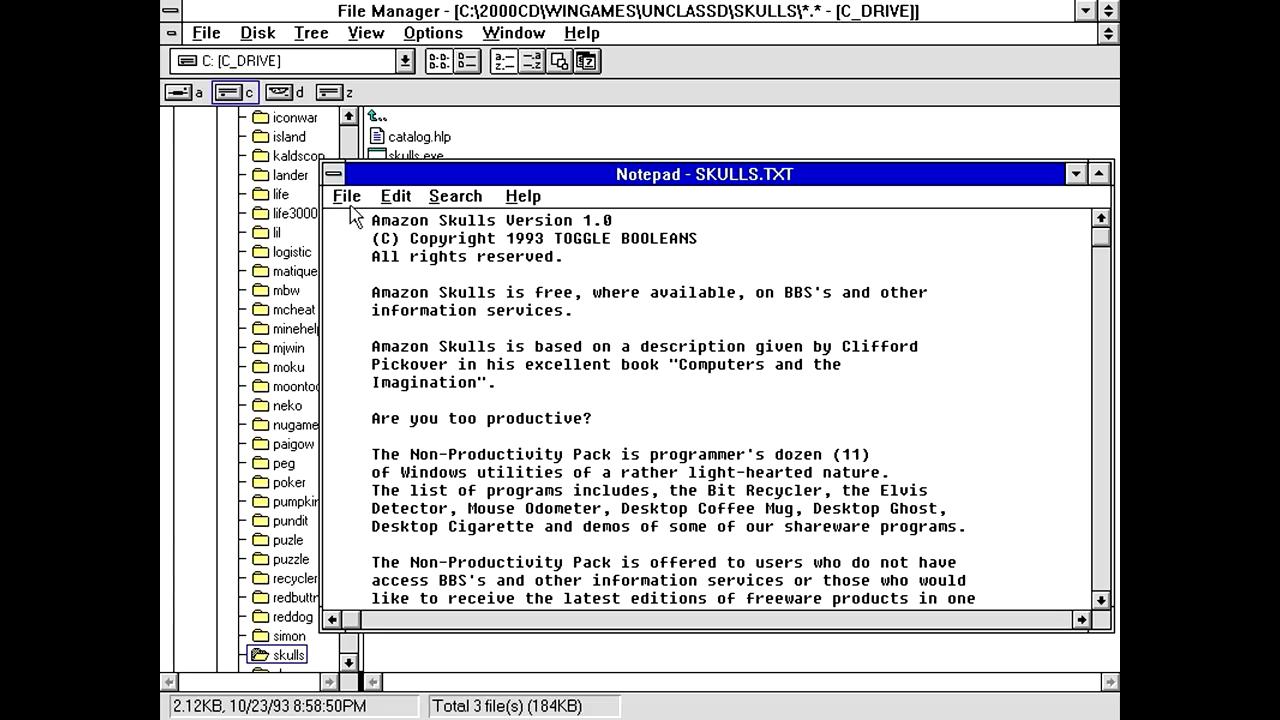
double_click(416, 156)
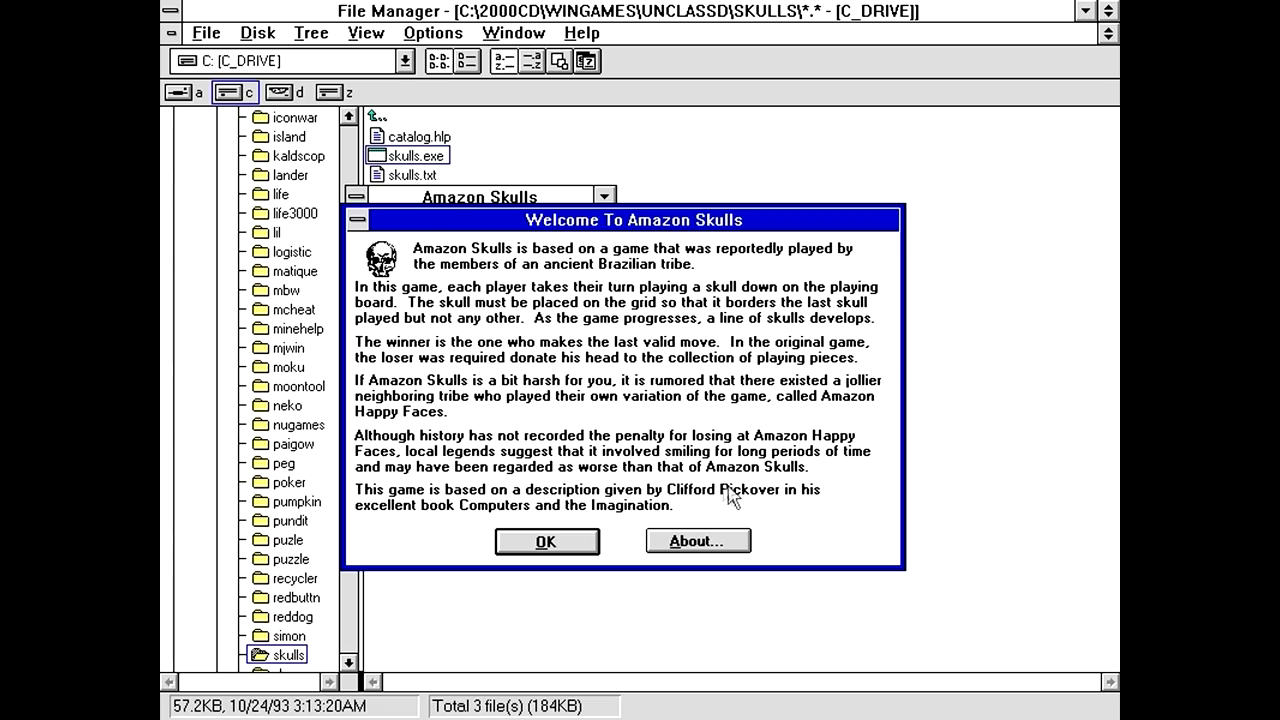
mouse_move(548, 280)
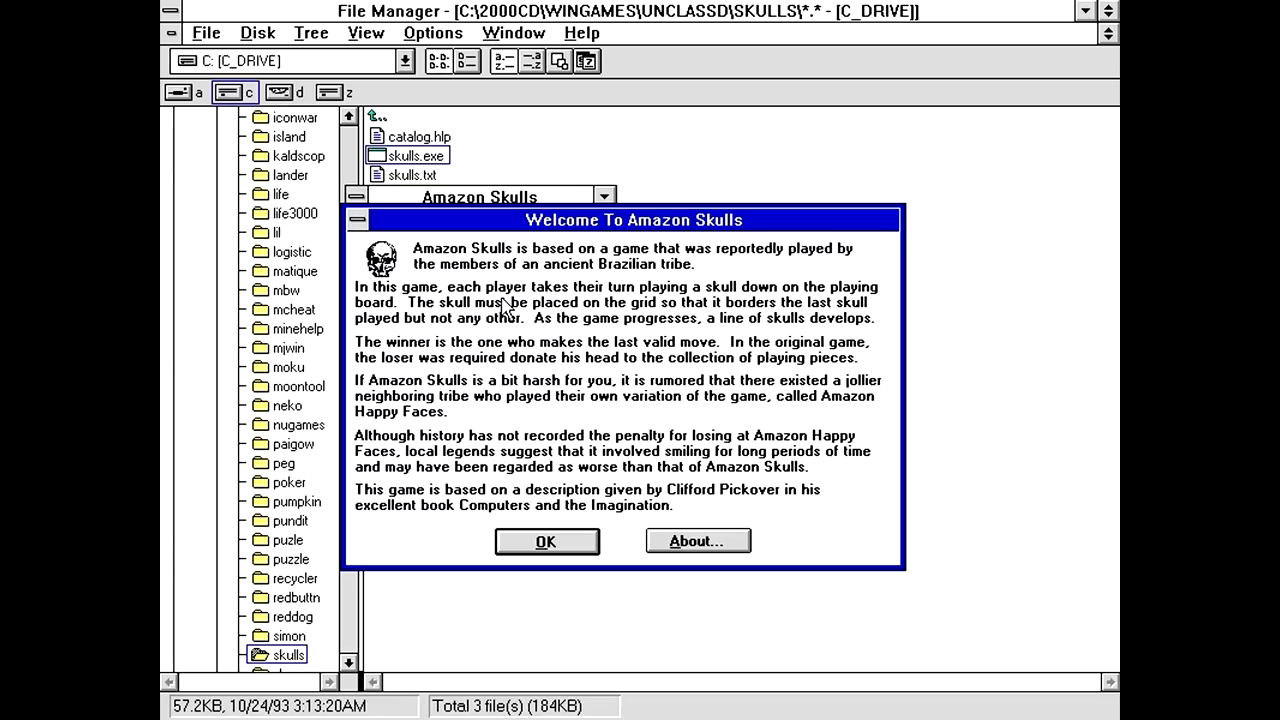
mouse_move(624, 302)
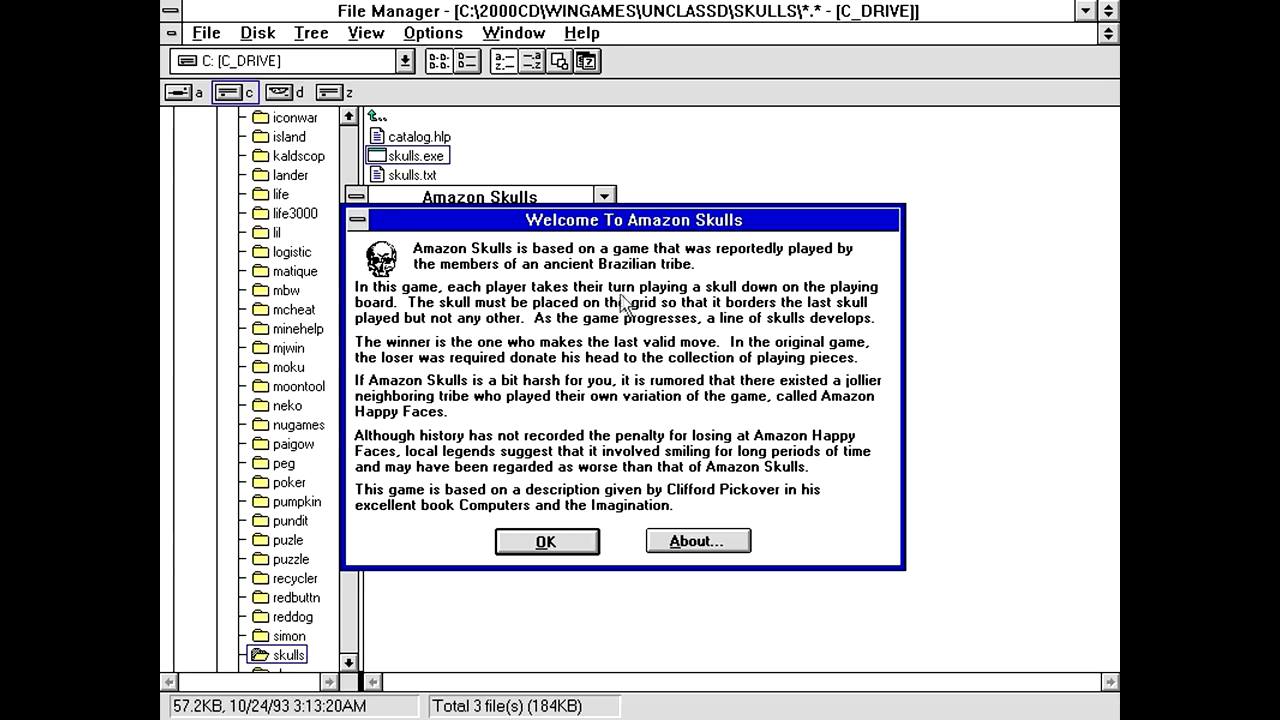
mouse_move(684, 318)
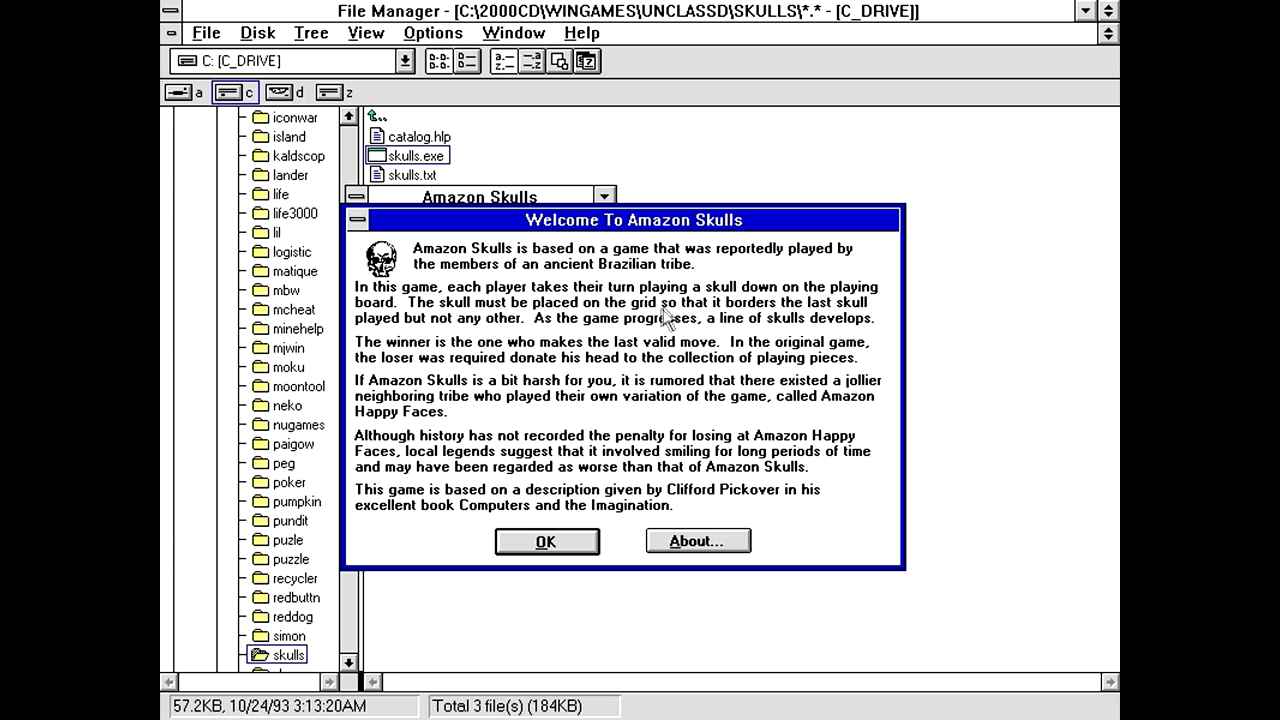
mouse_move(684, 304)
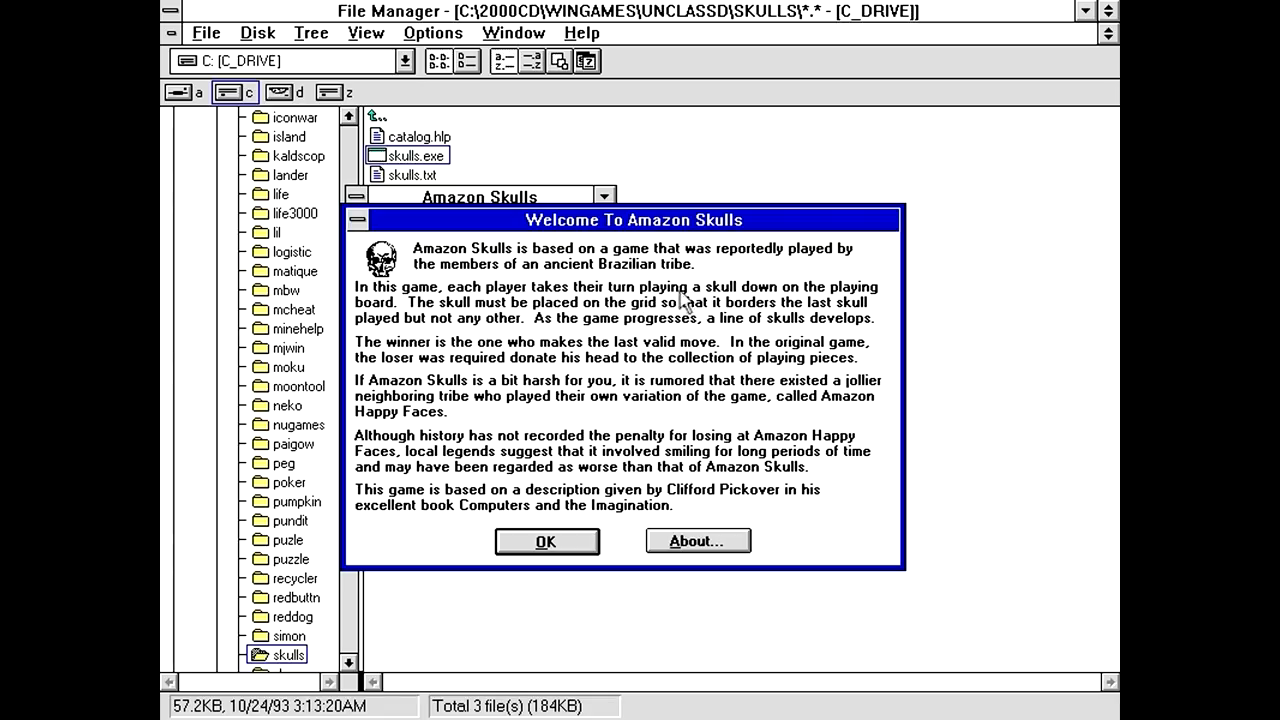
mouse_move(390, 324)
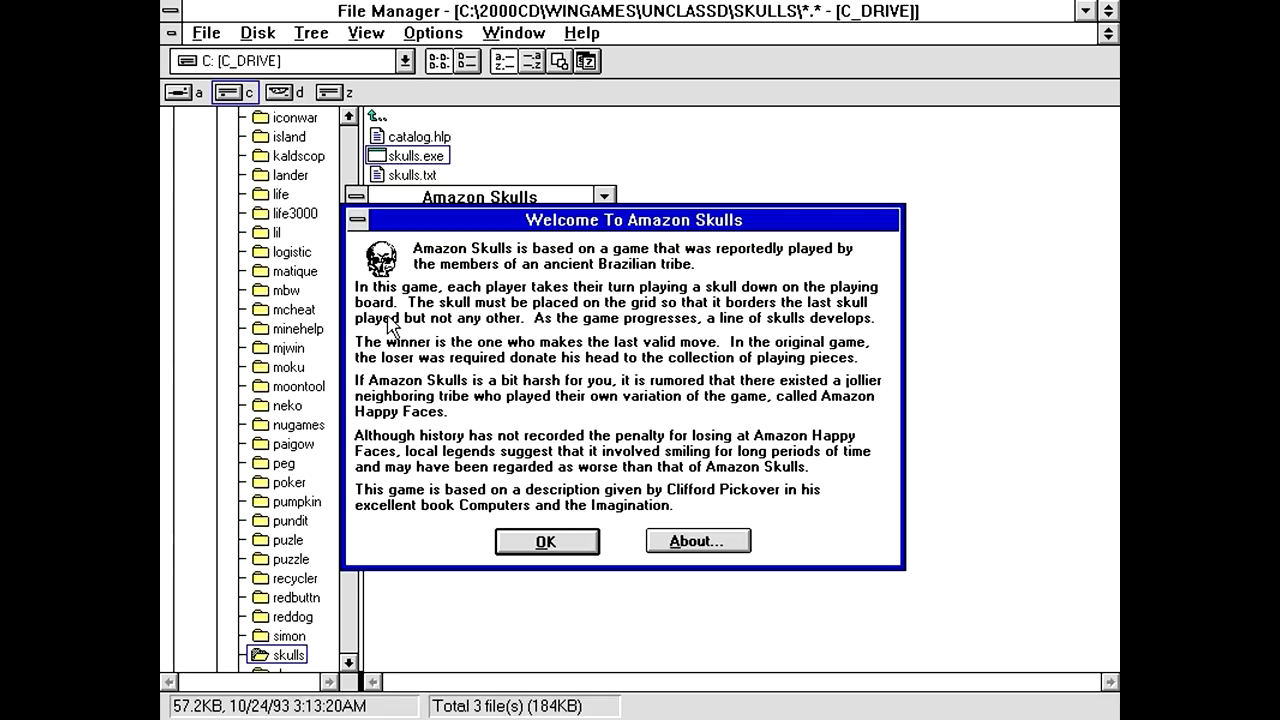
mouse_move(640, 320)
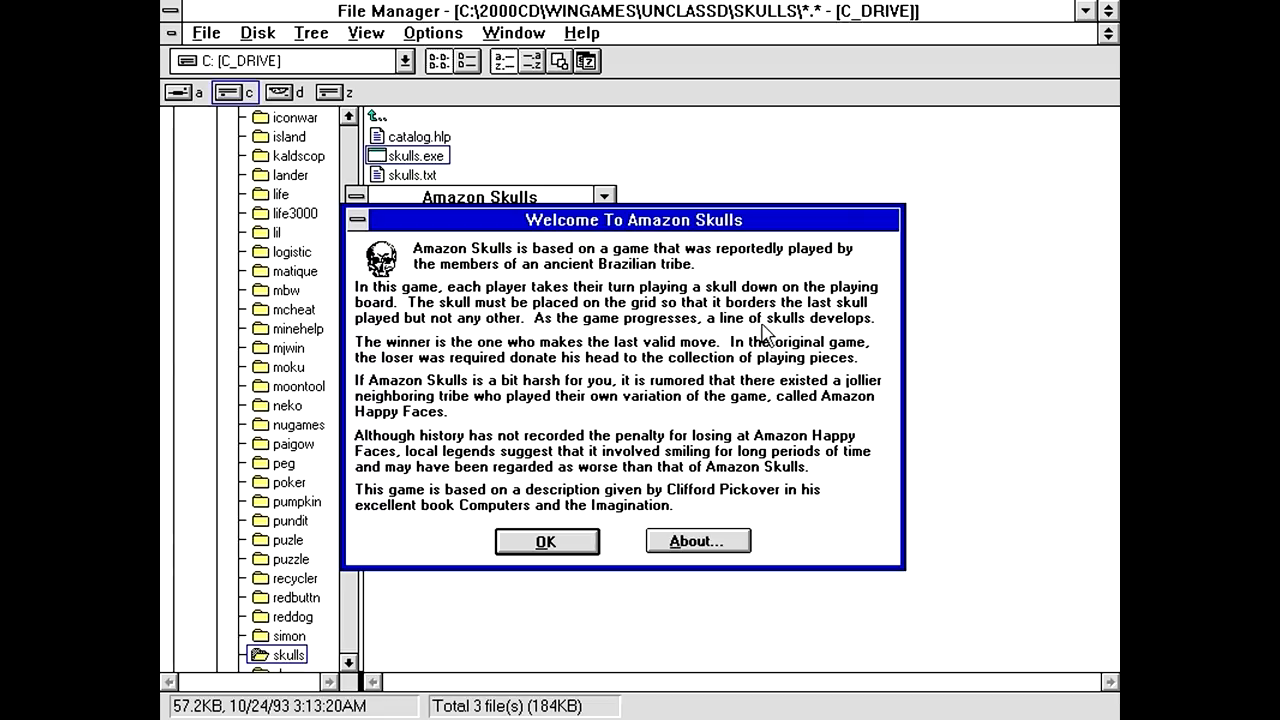
mouse_move(420, 360)
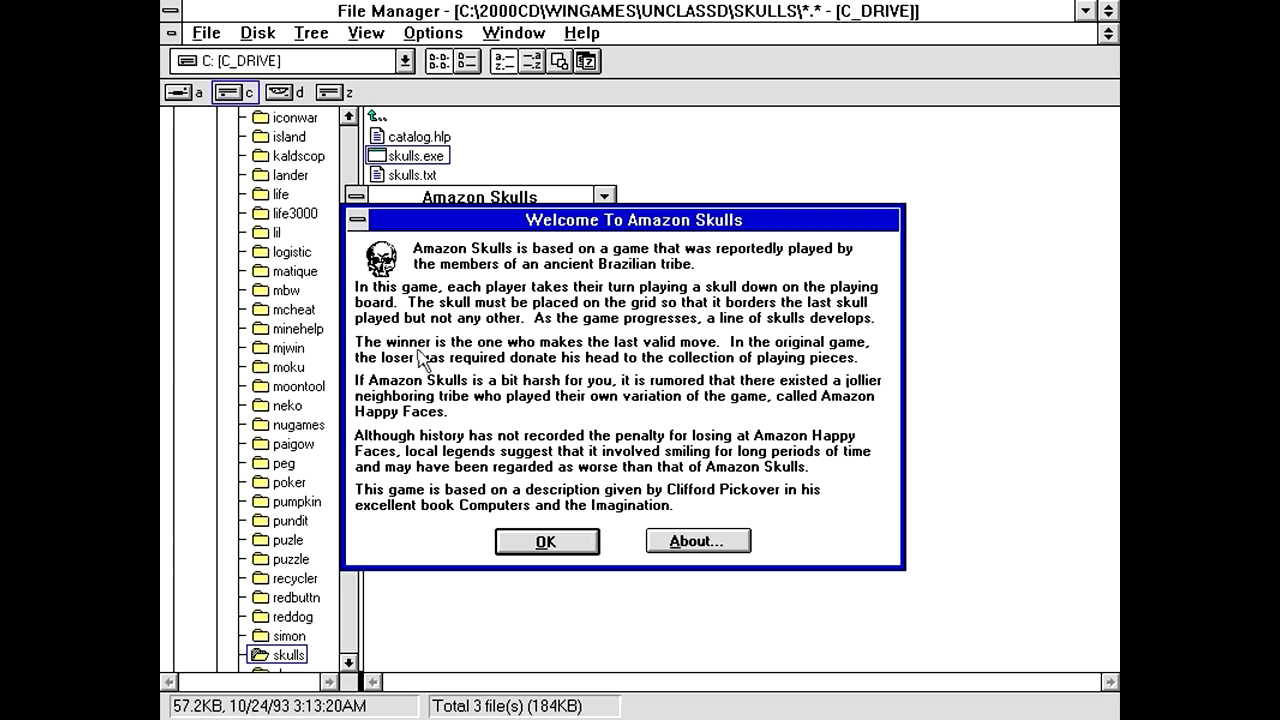
mouse_move(830, 364)
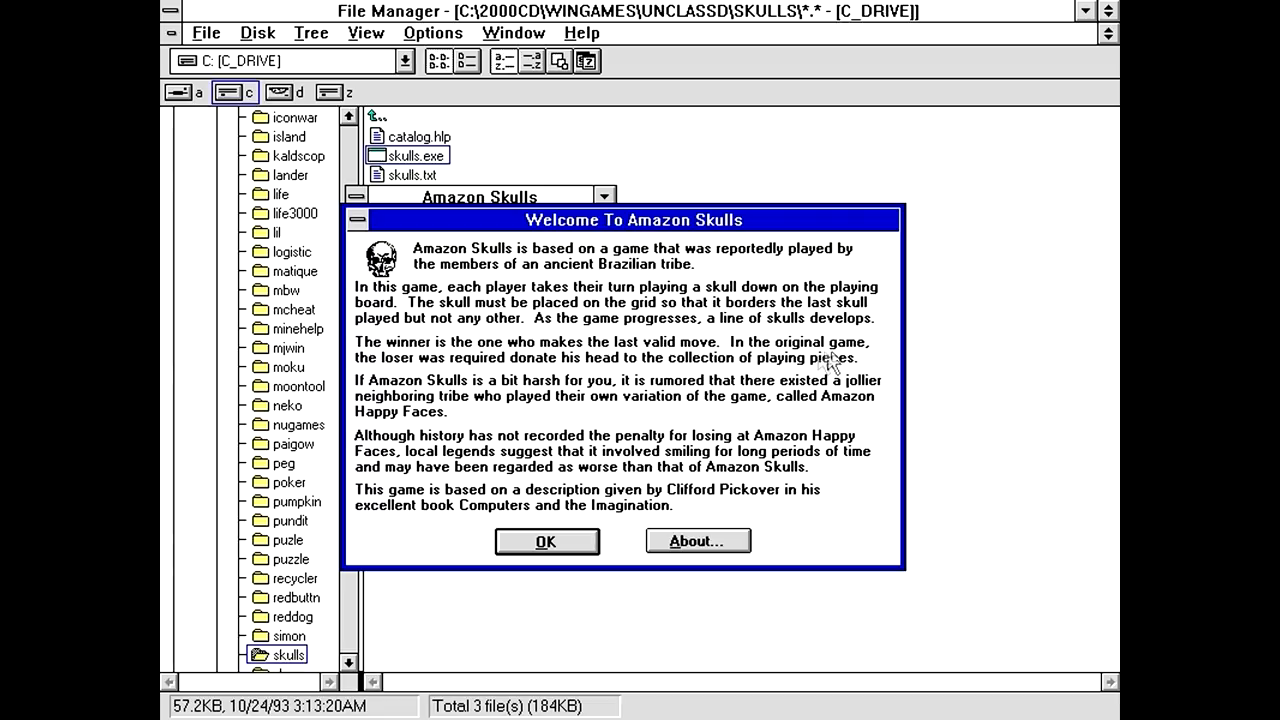
mouse_move(418, 378)
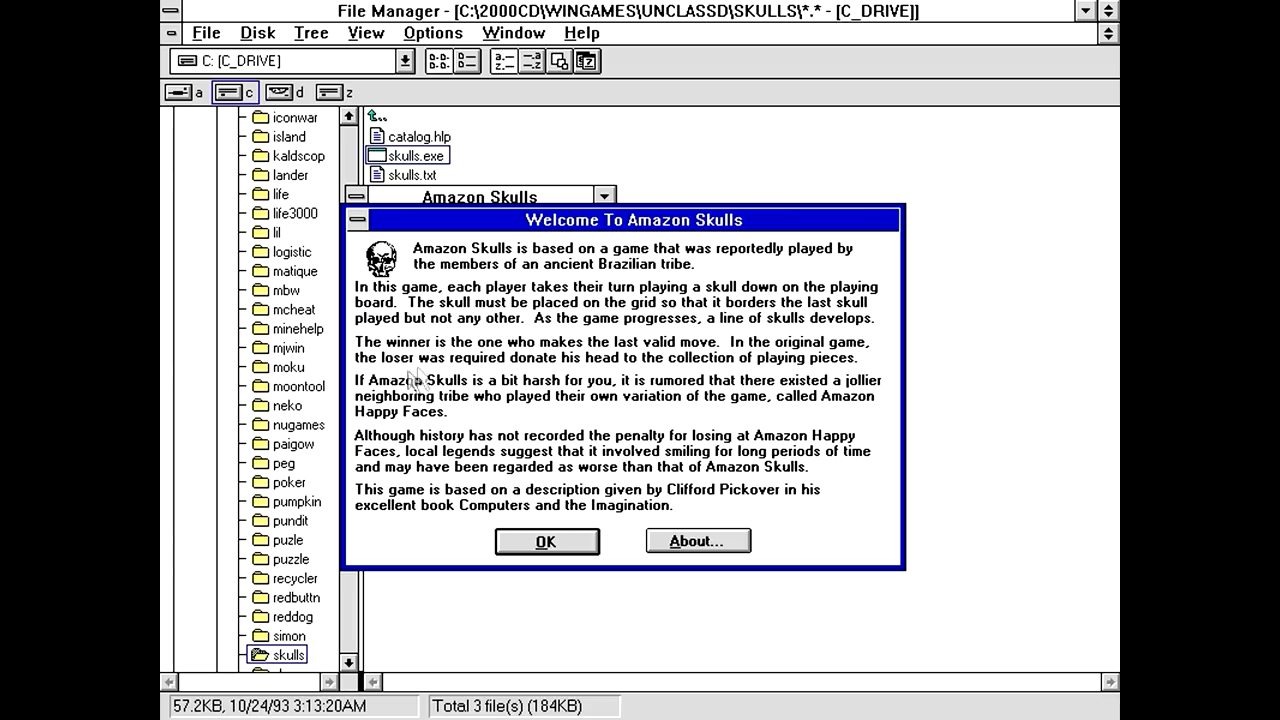
mouse_move(528, 368)
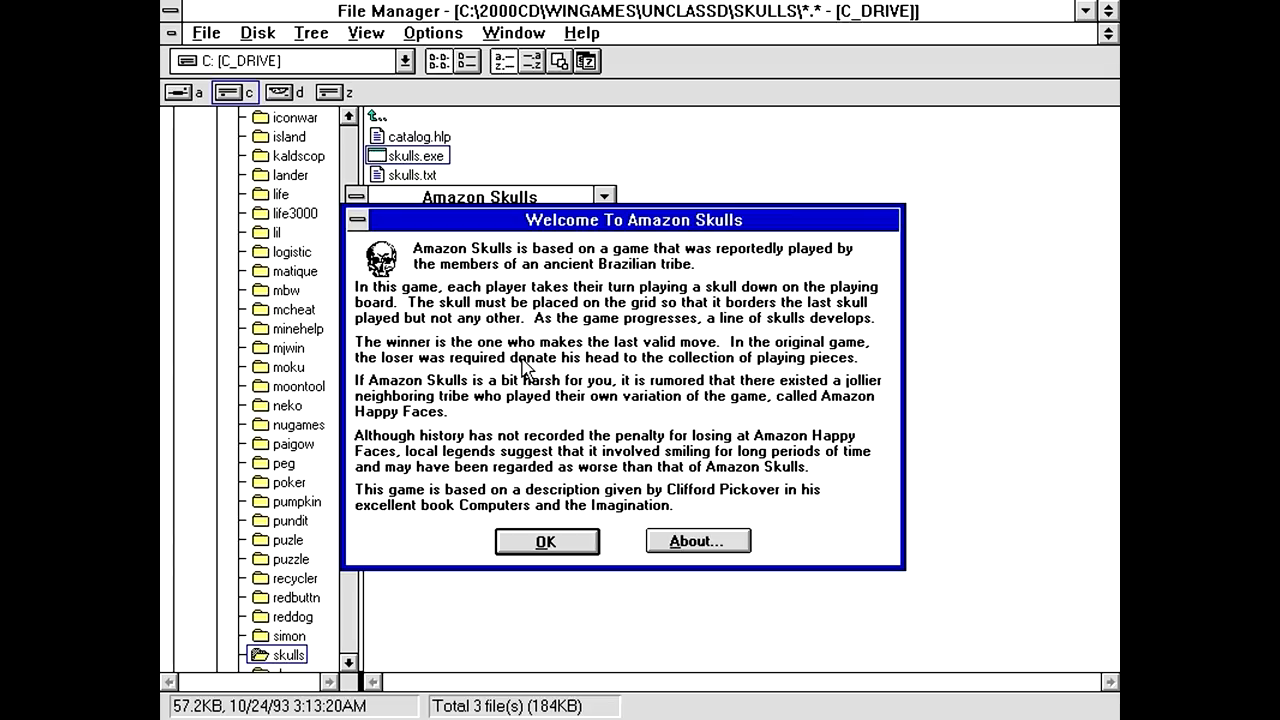
mouse_move(704, 370)
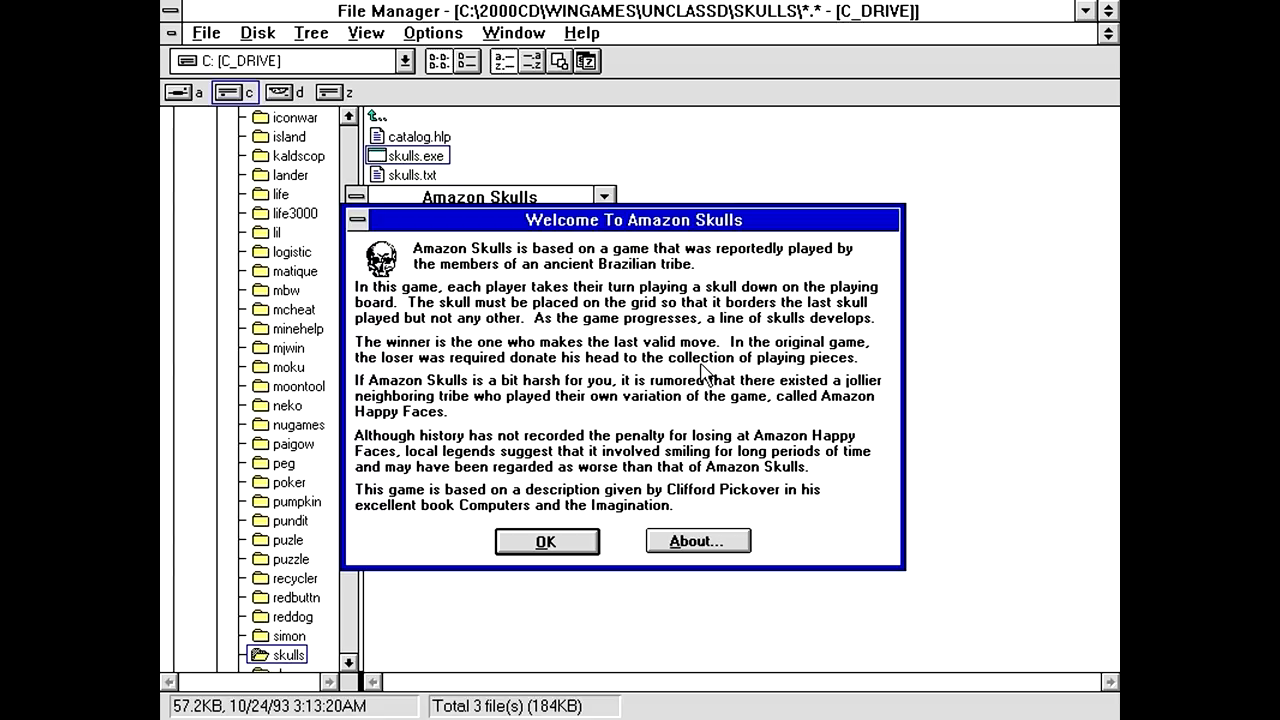
mouse_move(712, 372)
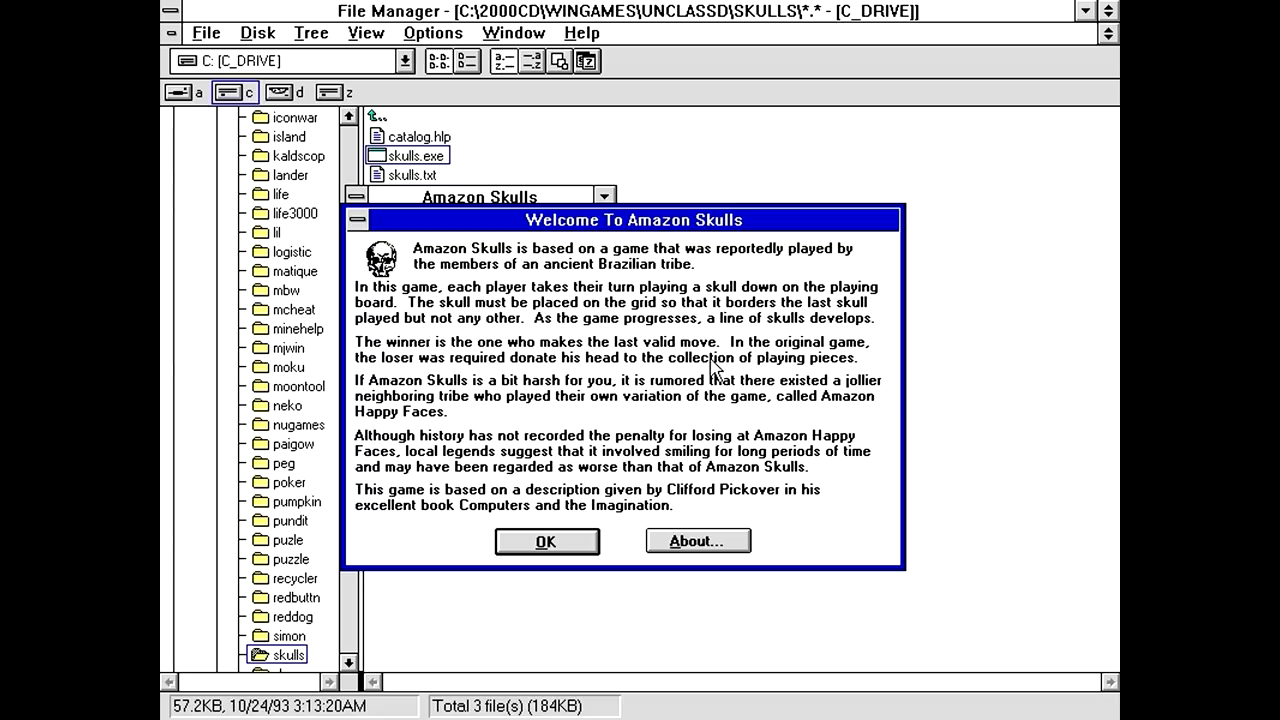
mouse_move(720, 450)
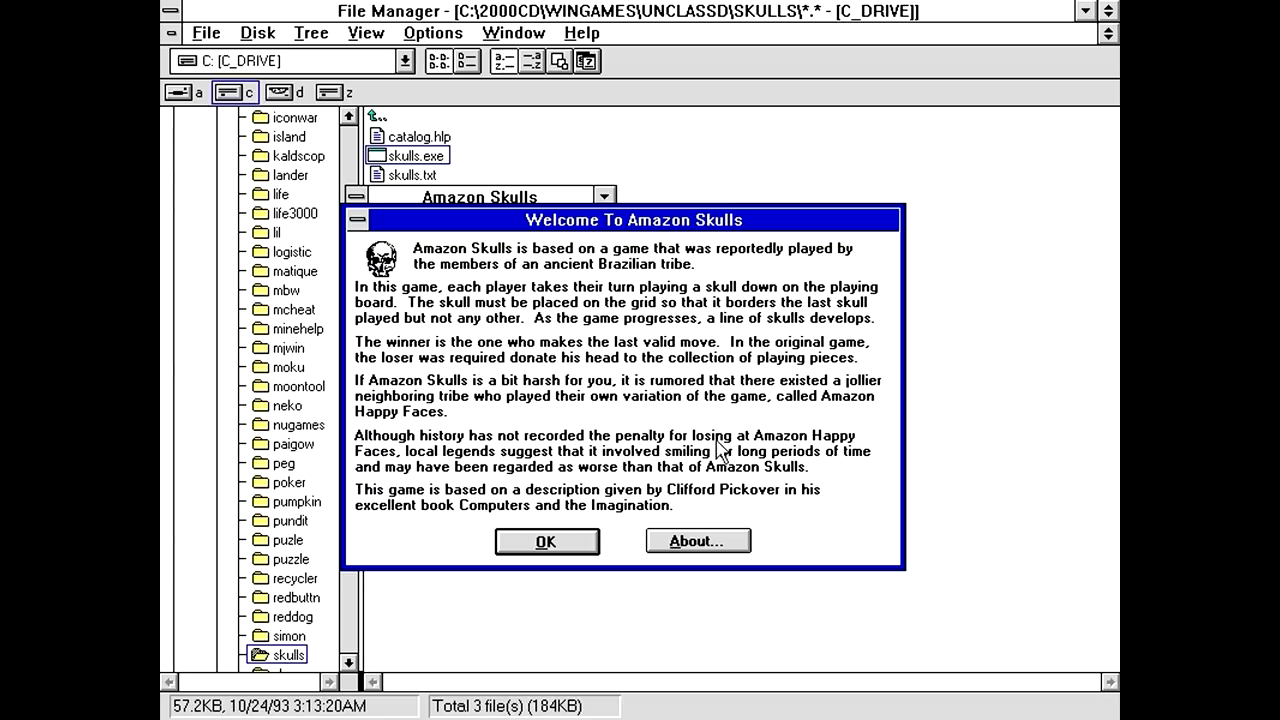
Dismiss the Welcome To Amazon Skulls dialog with OK.
click(546, 540)
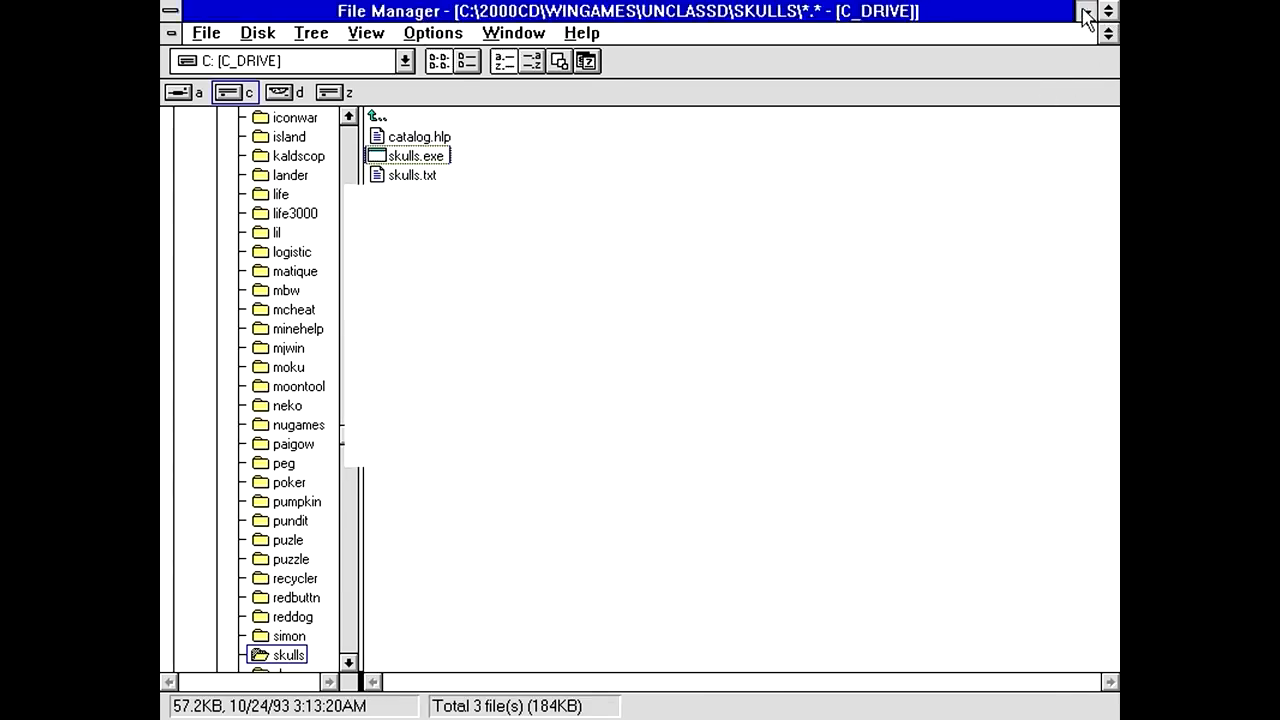
Minimize File Manager and switch Amazon Skulls to the Pit of Death board.
double_click(410, 156)
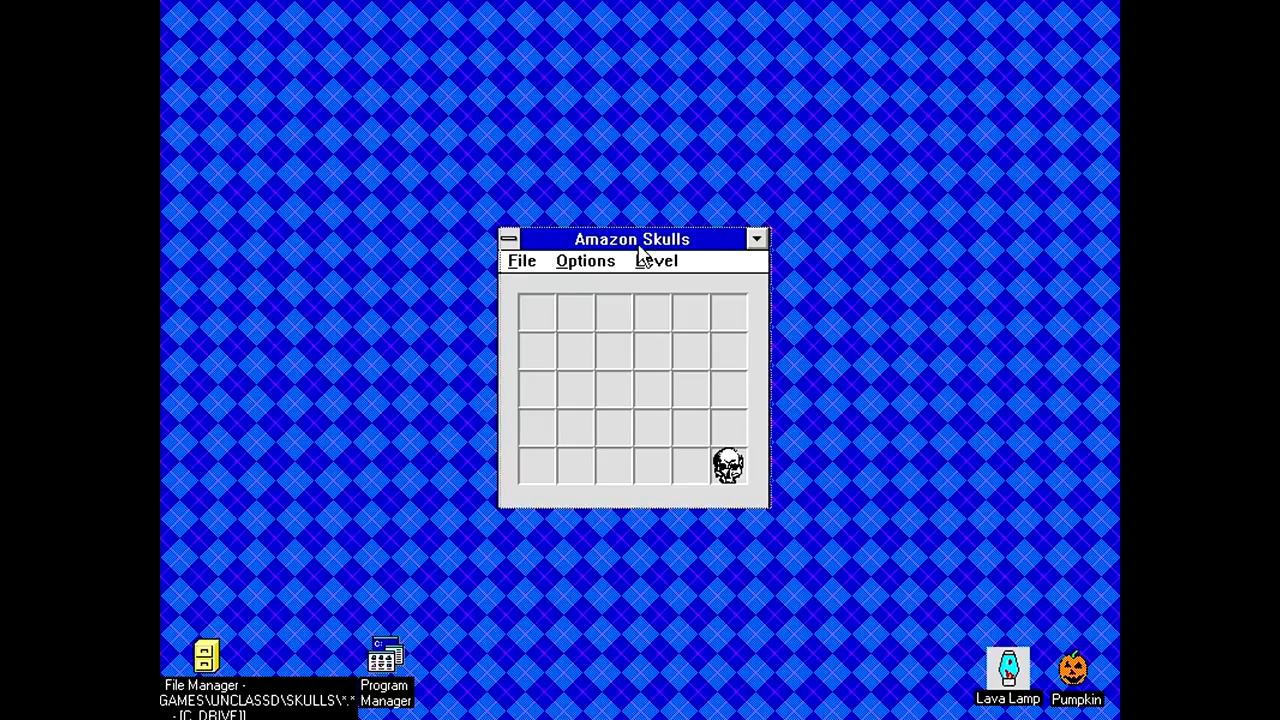
click(584, 260)
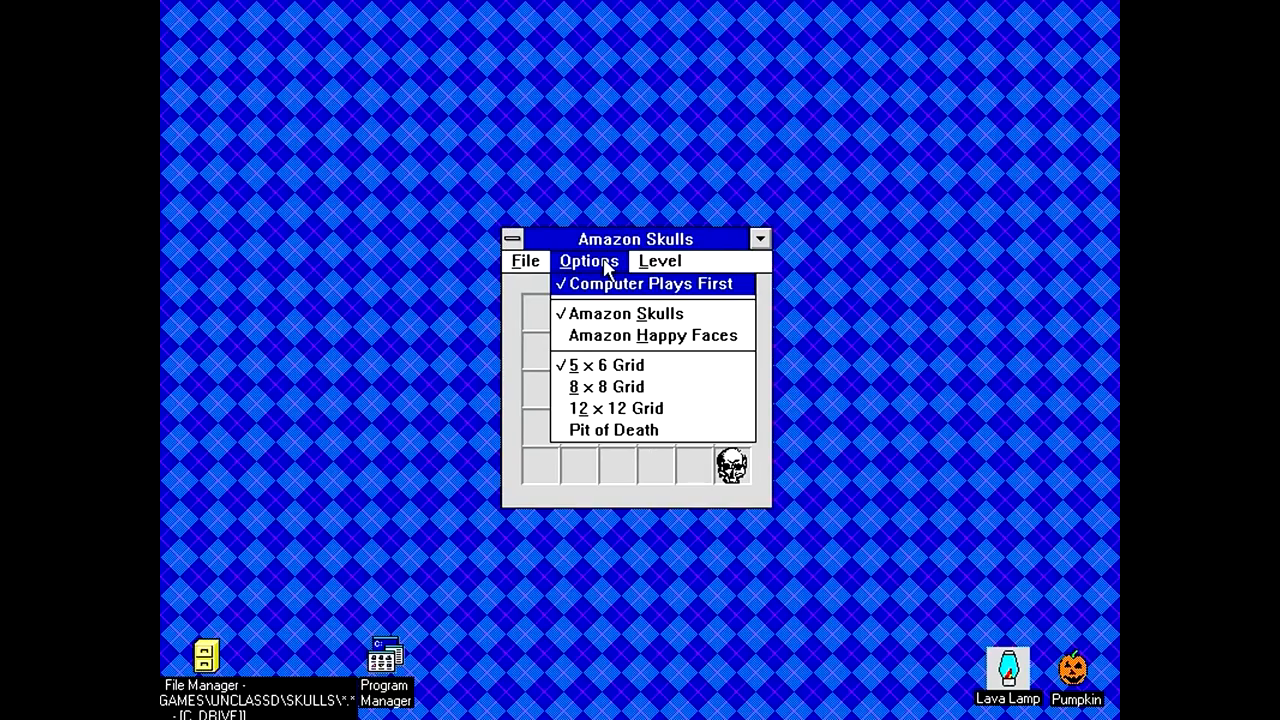
mouse_move(604, 284)
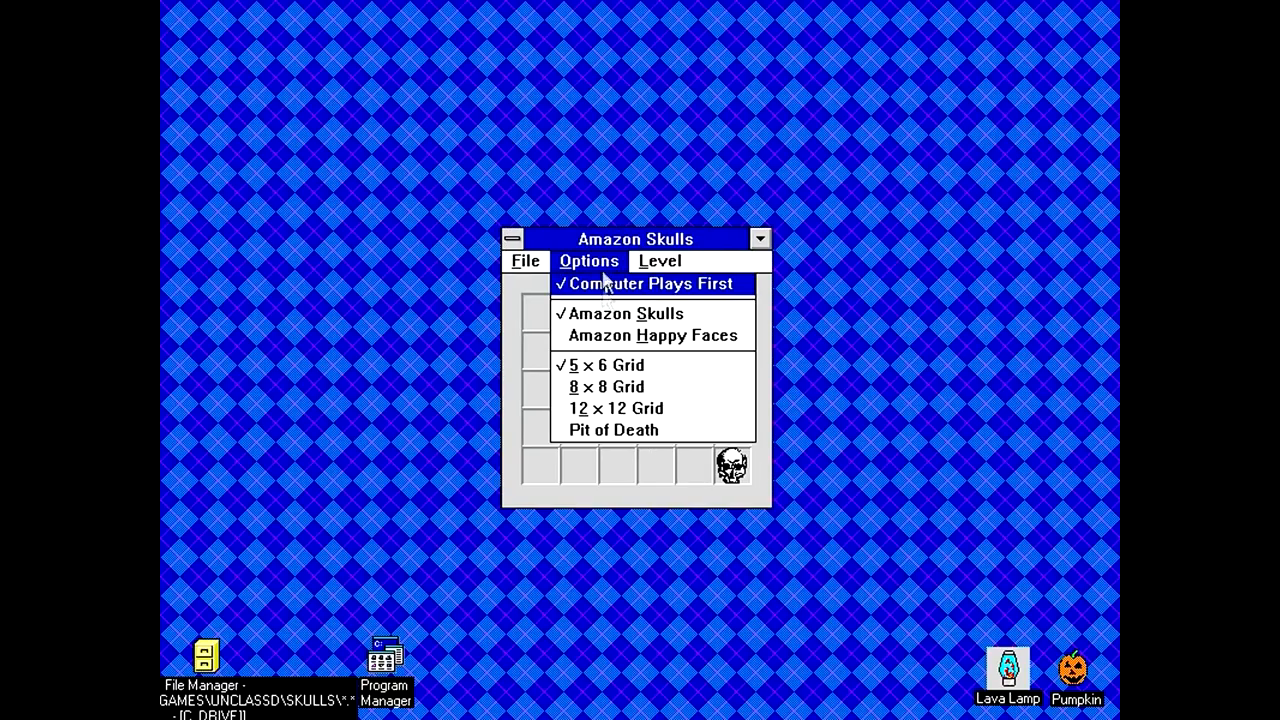
mouse_move(616, 392)
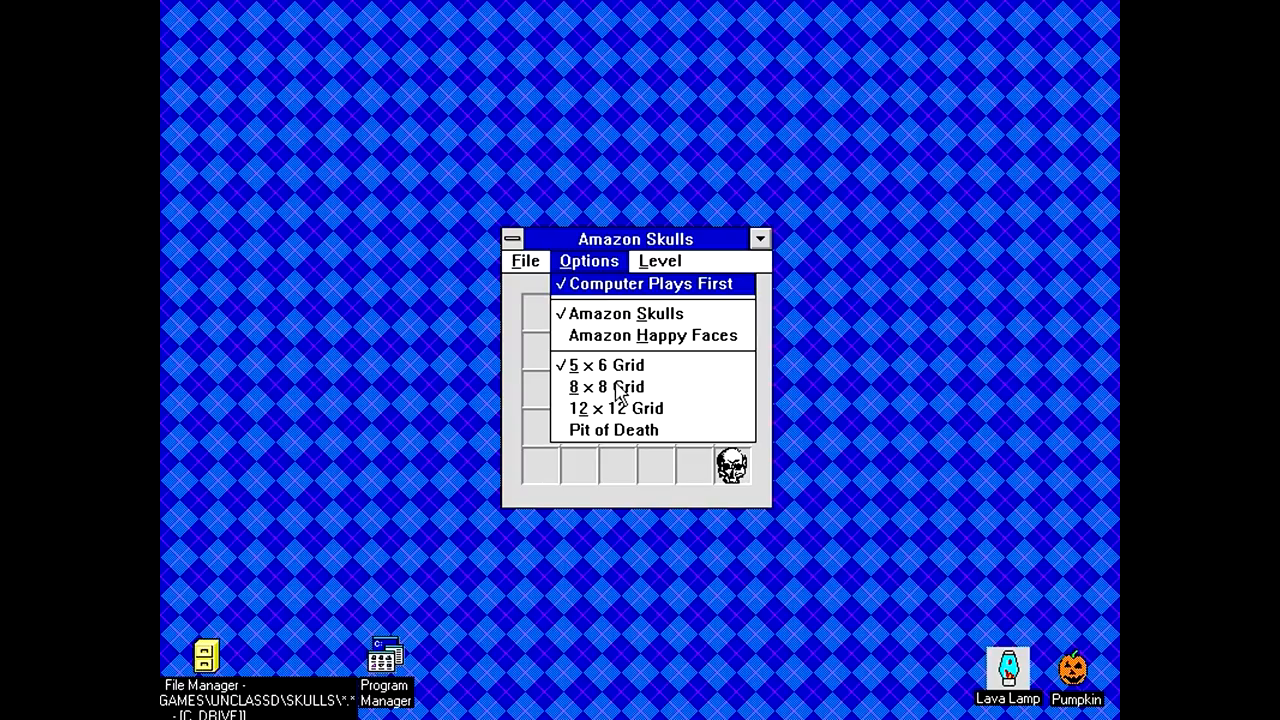
click(604, 388)
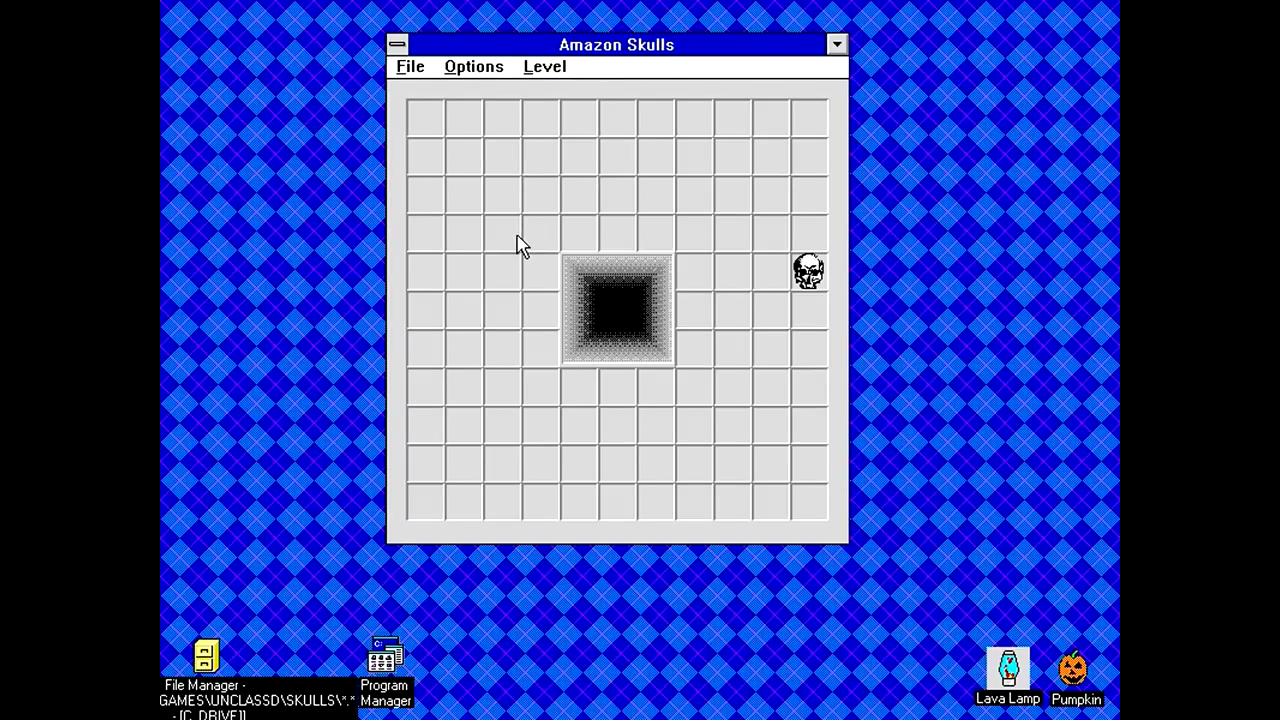
mouse_move(590, 316)
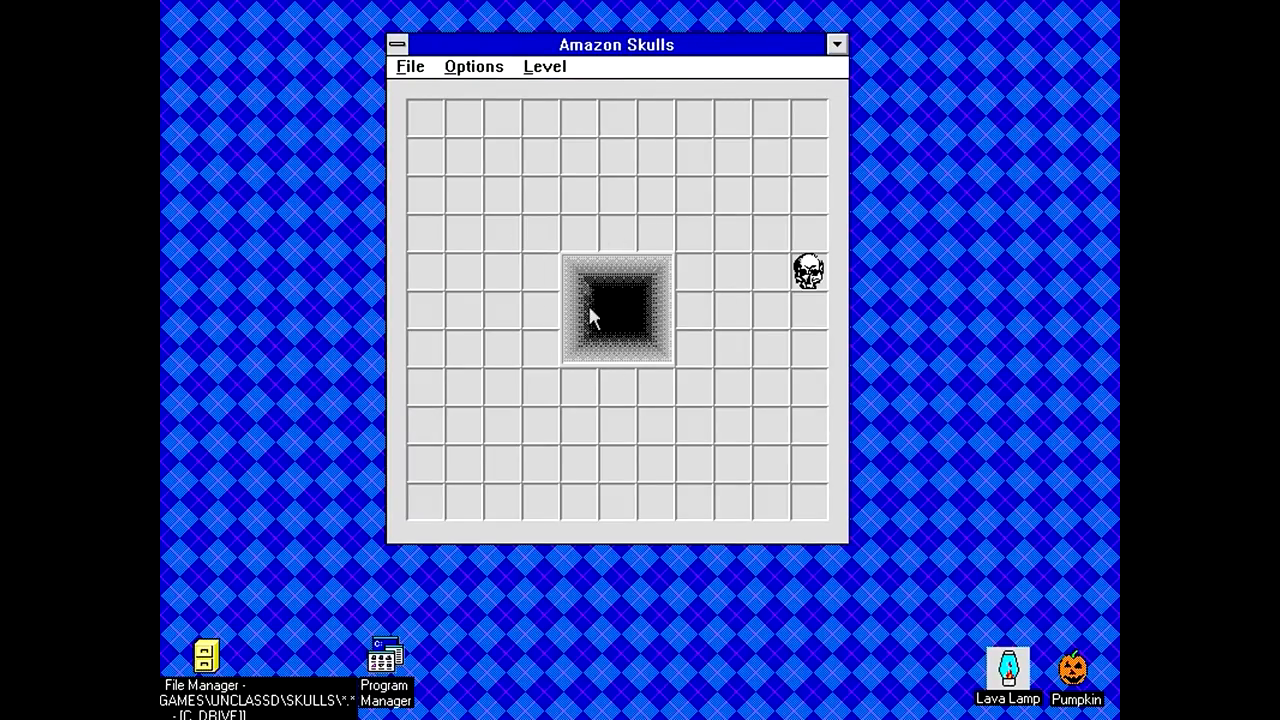
Restore the 5x6 grid via Options and bring up the File menu's game commands.
click(472, 66)
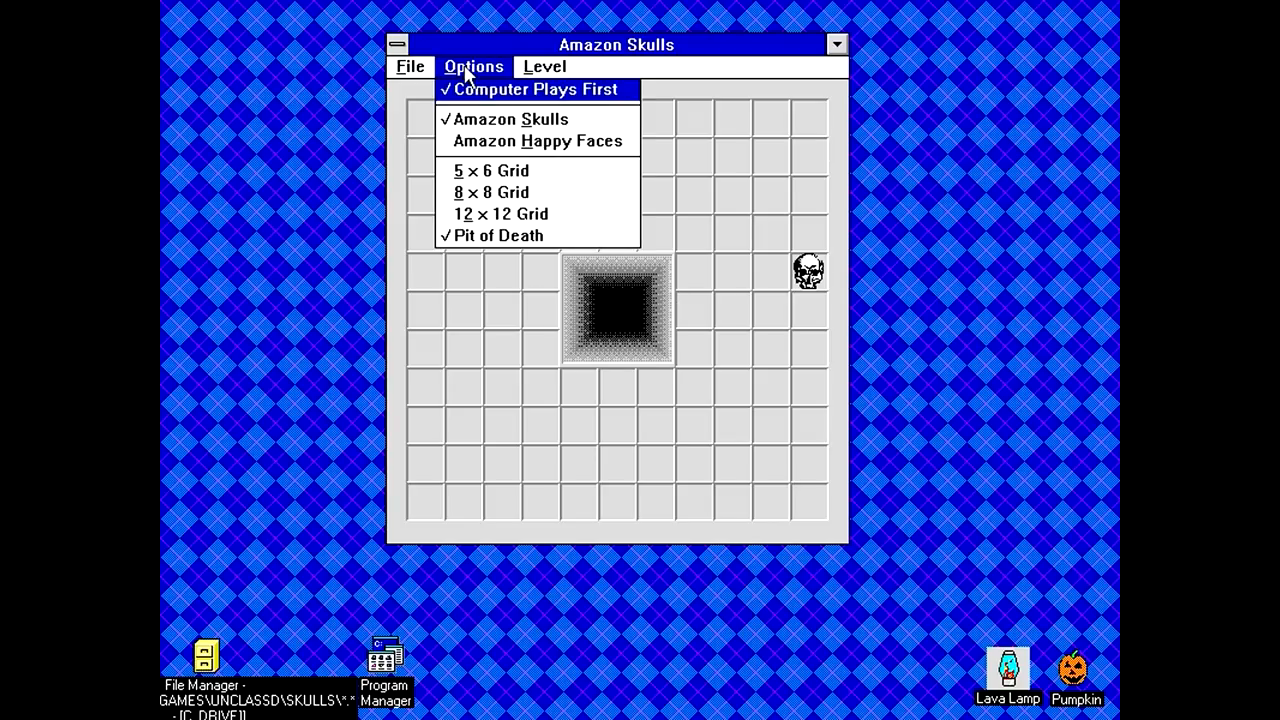
click(492, 170)
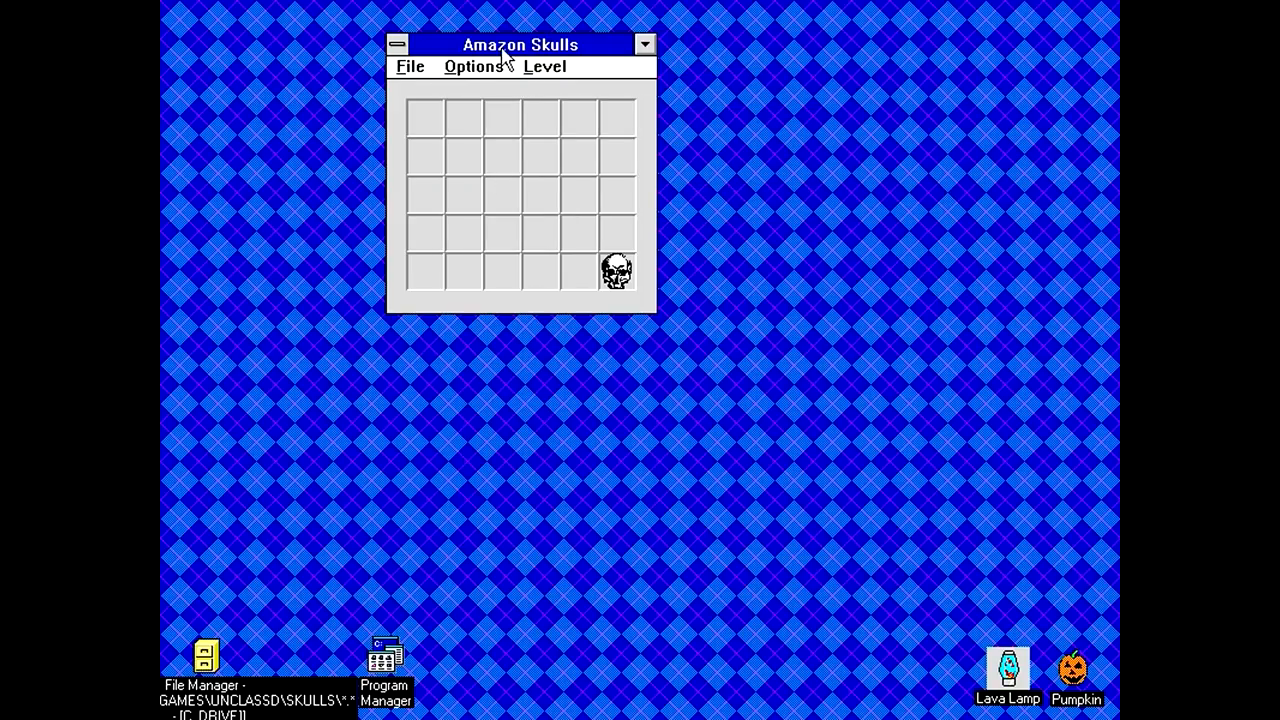
click(558, 214)
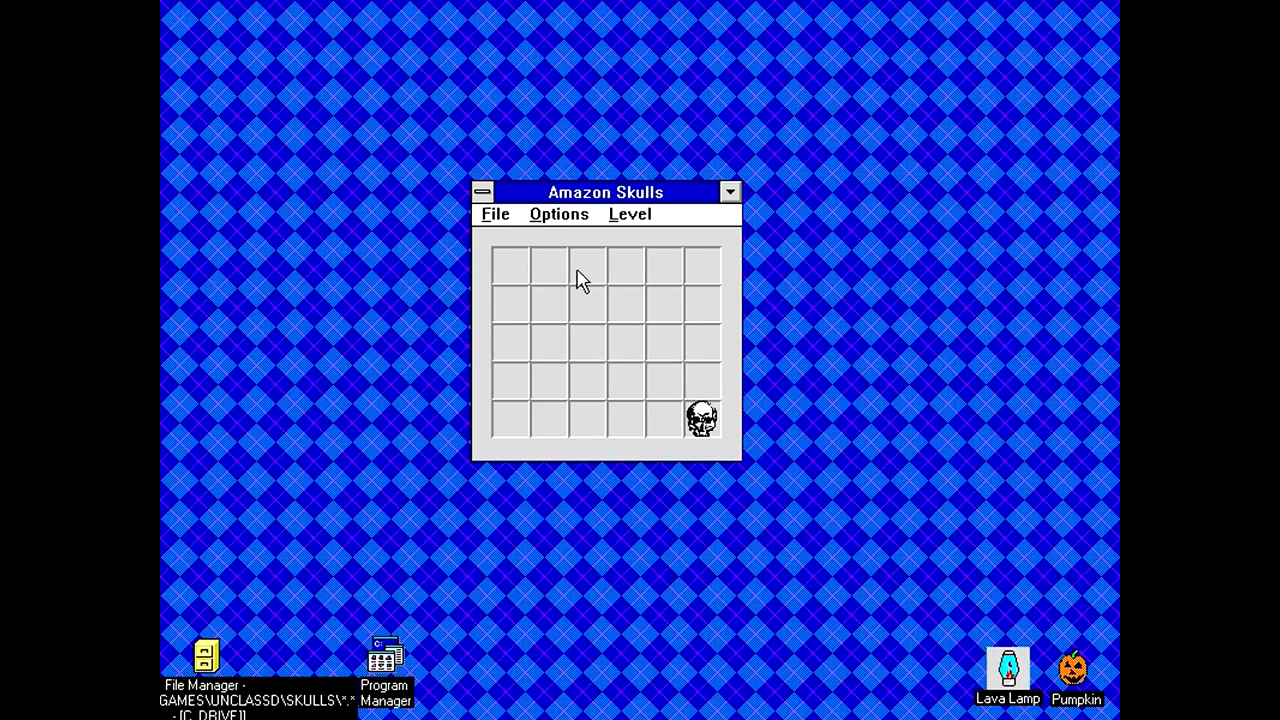
click(630, 214)
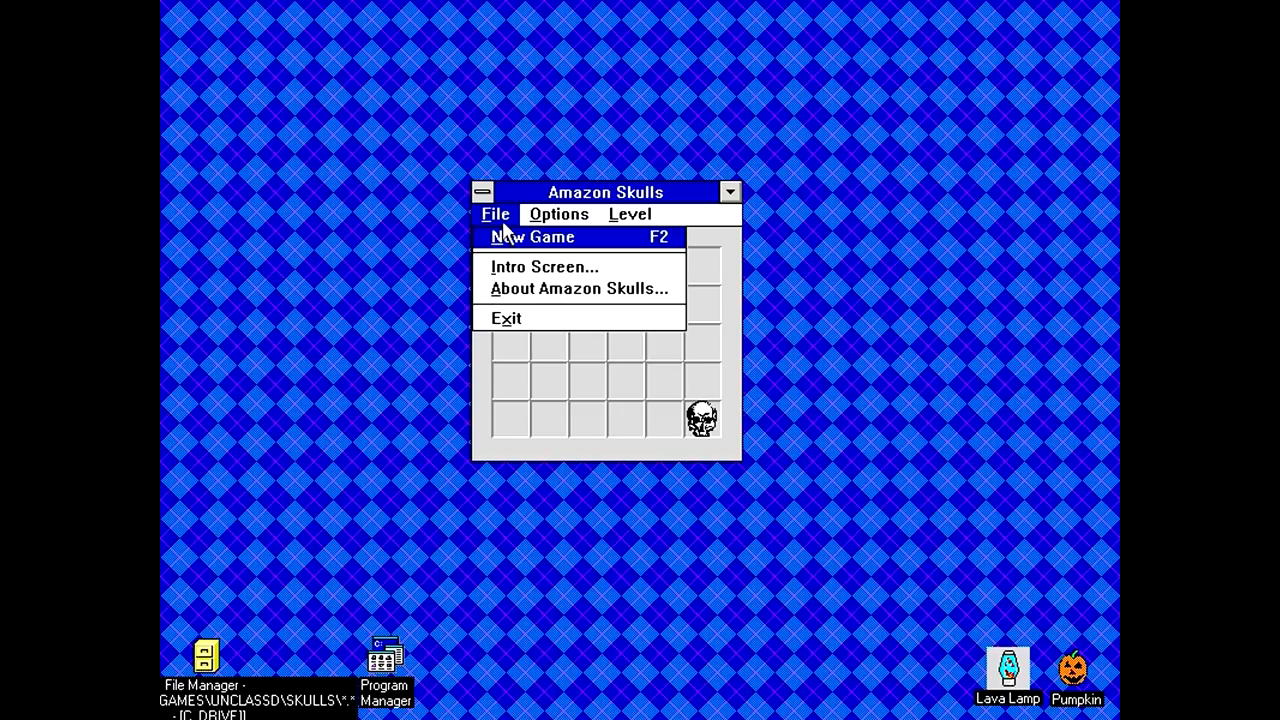
mouse_move(544, 280)
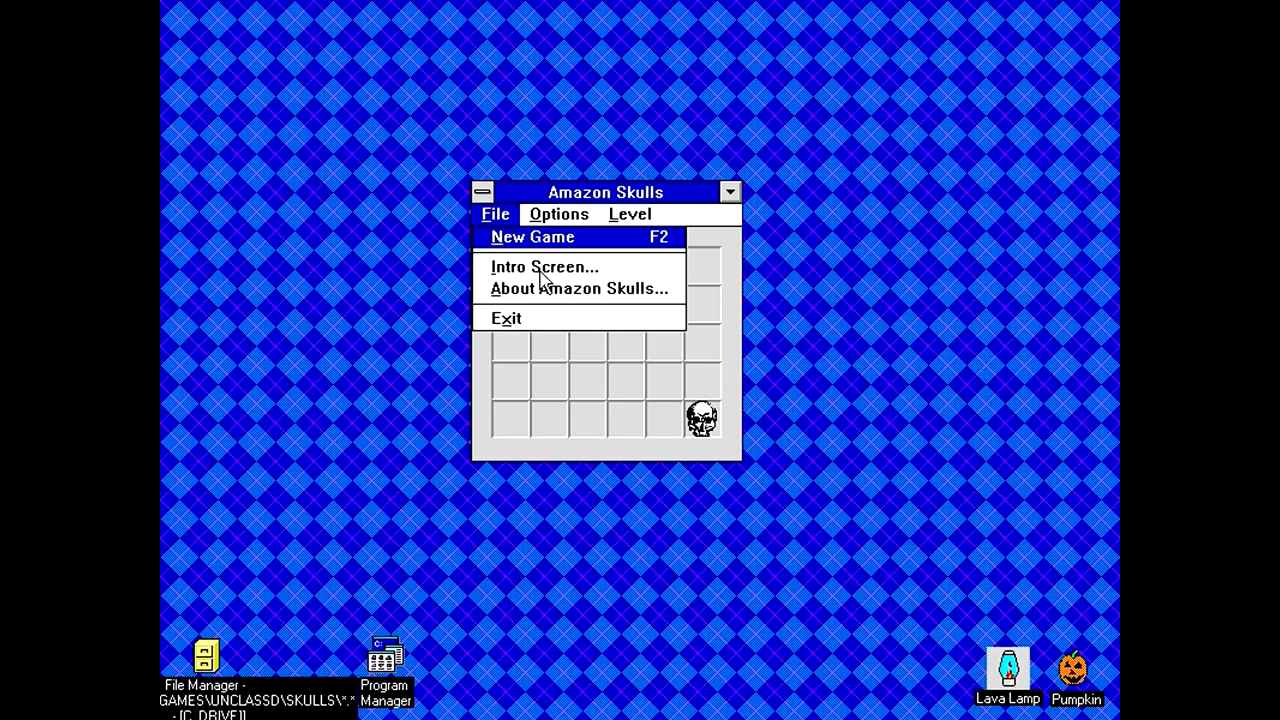
Start a New Game on the 5x6 grid and place a skull in the top row.
click(532, 236)
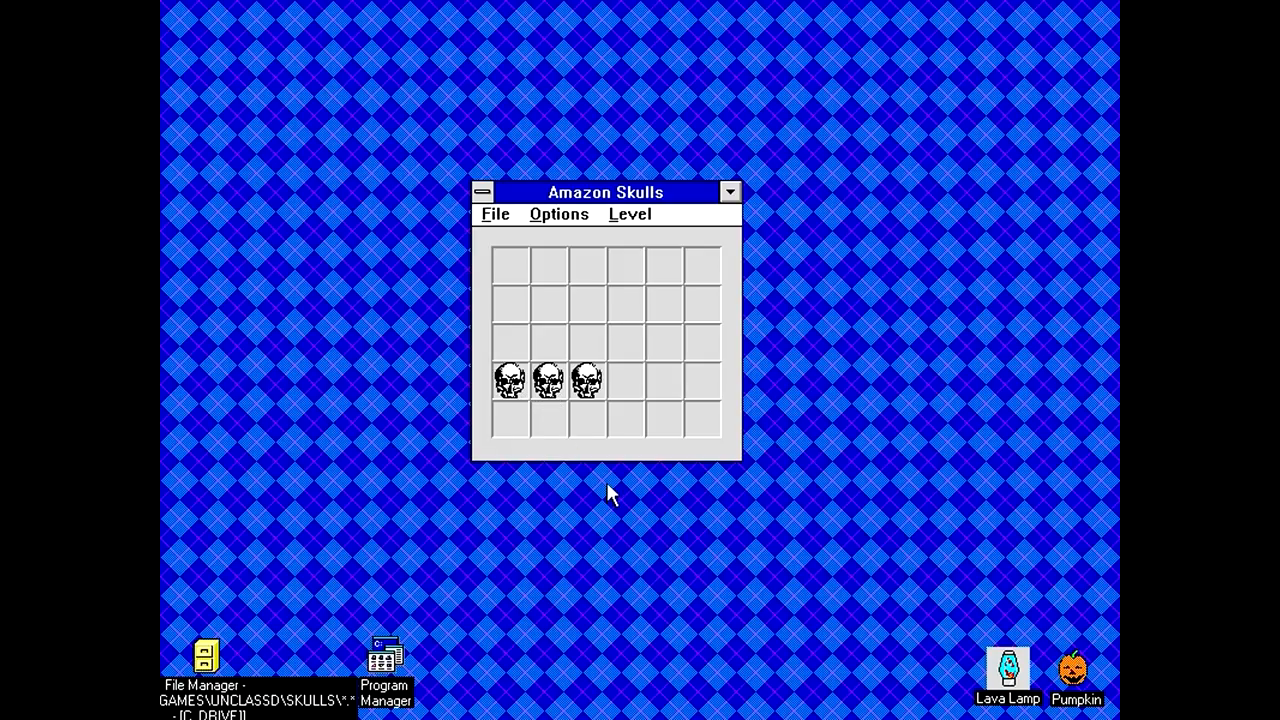
mouse_move(656, 328)
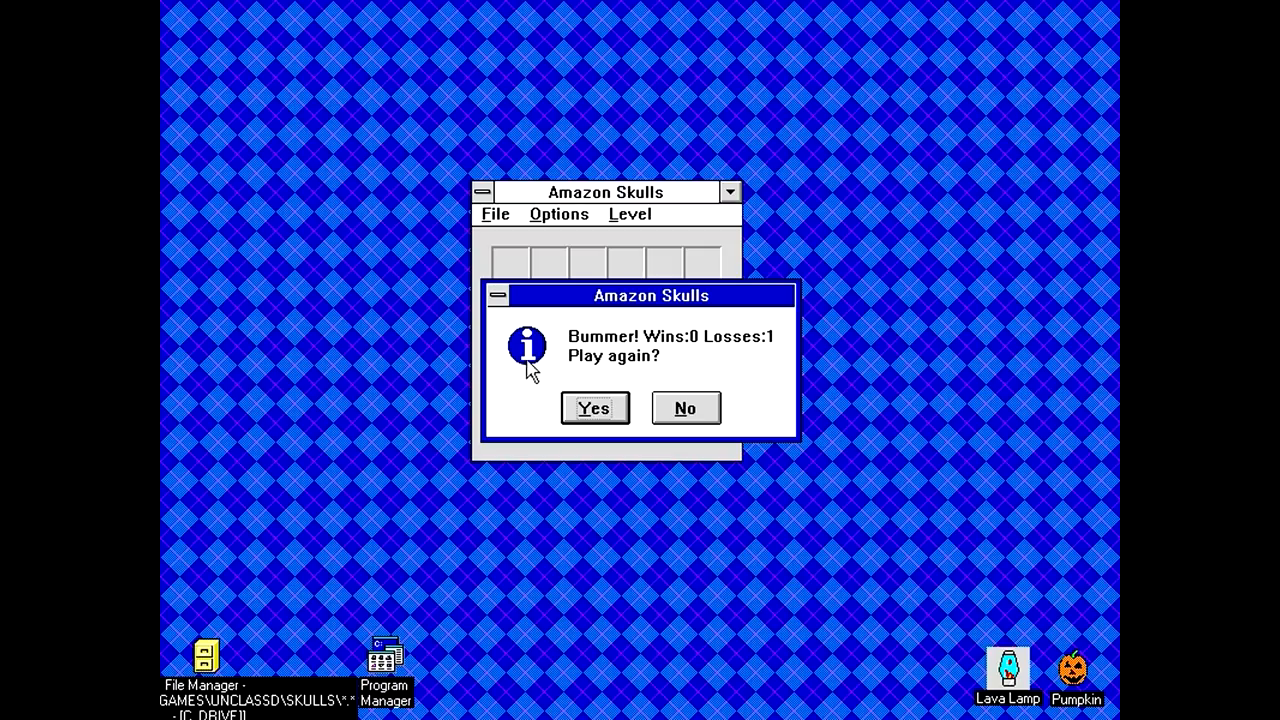
click(592, 408)
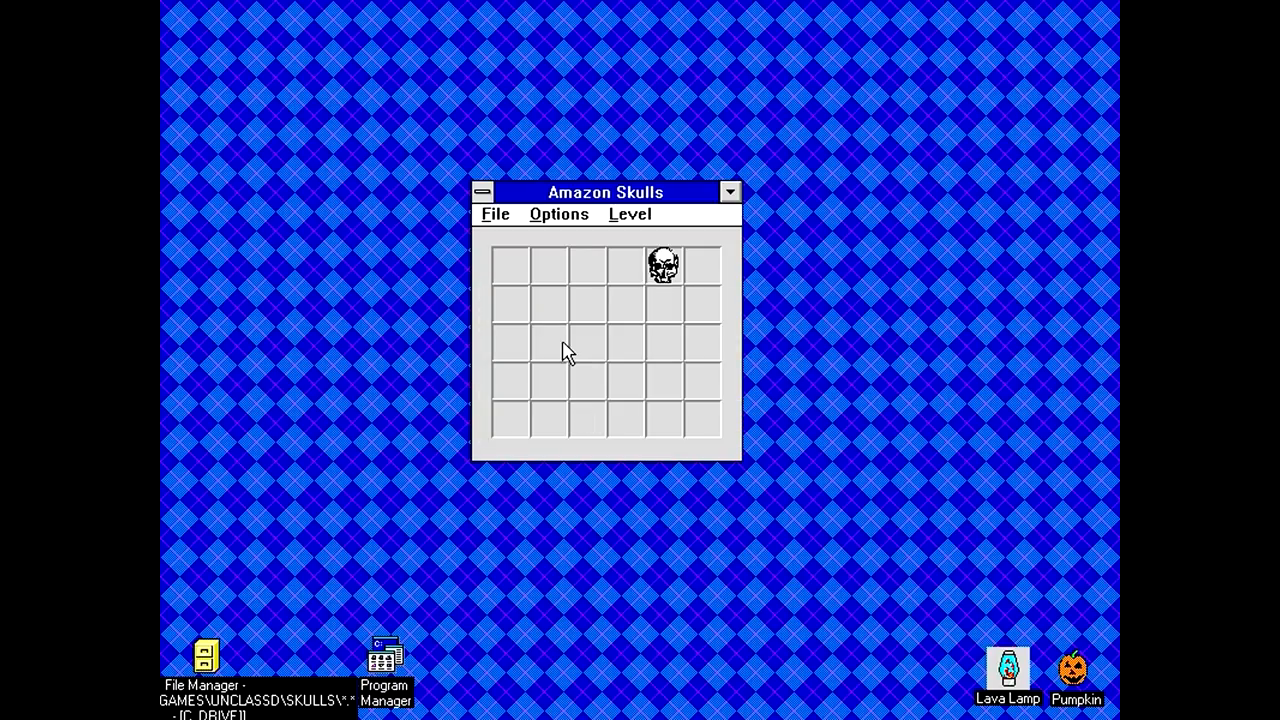
mouse_move(692, 296)
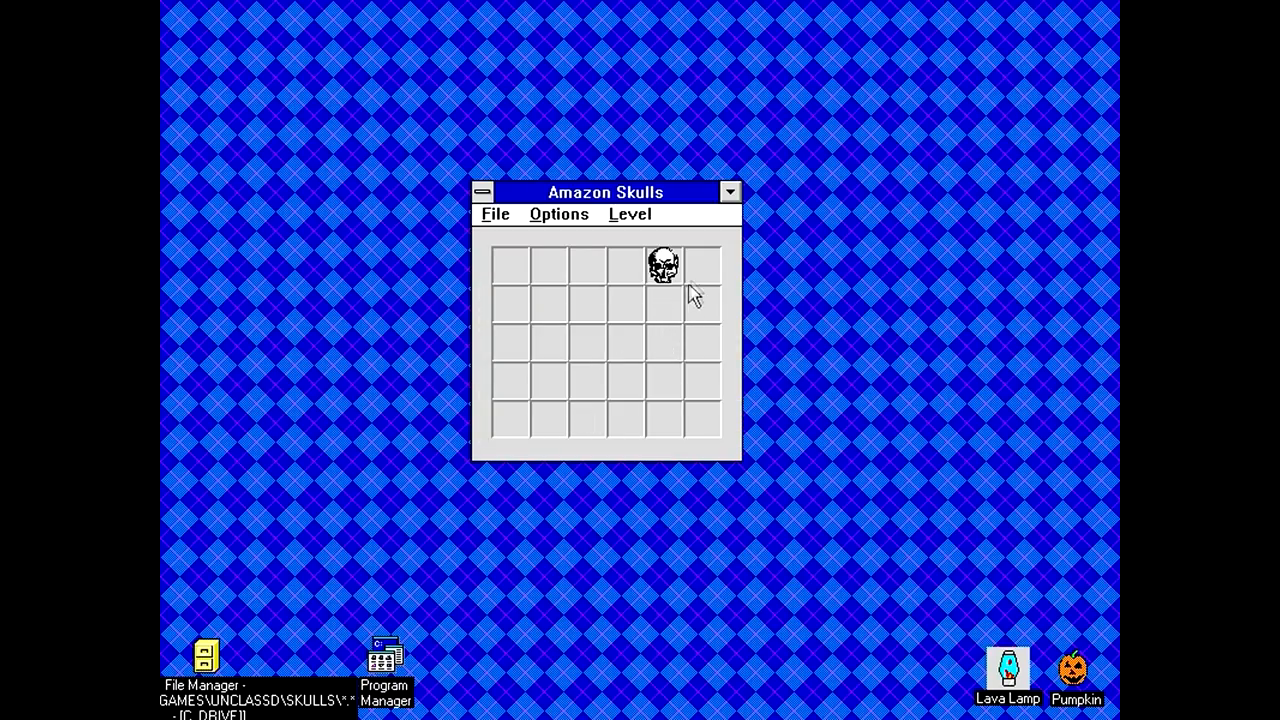
mouse_move(700, 282)
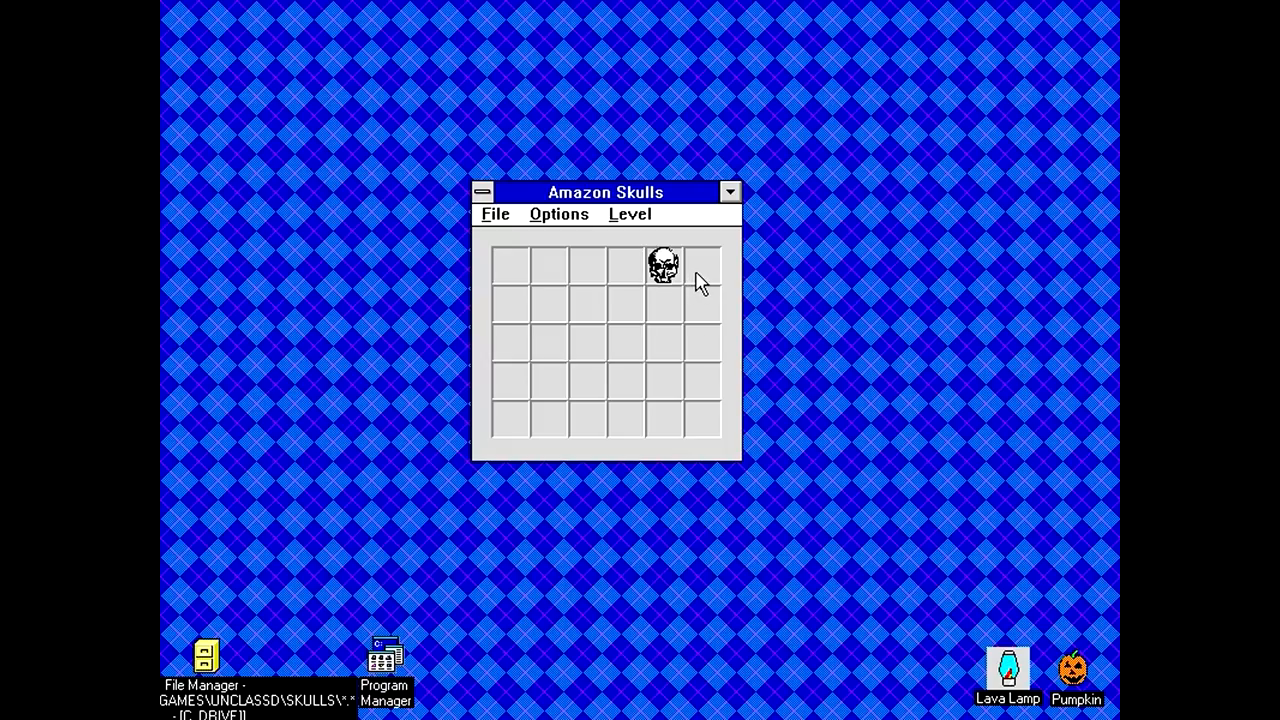
mouse_move(690, 284)
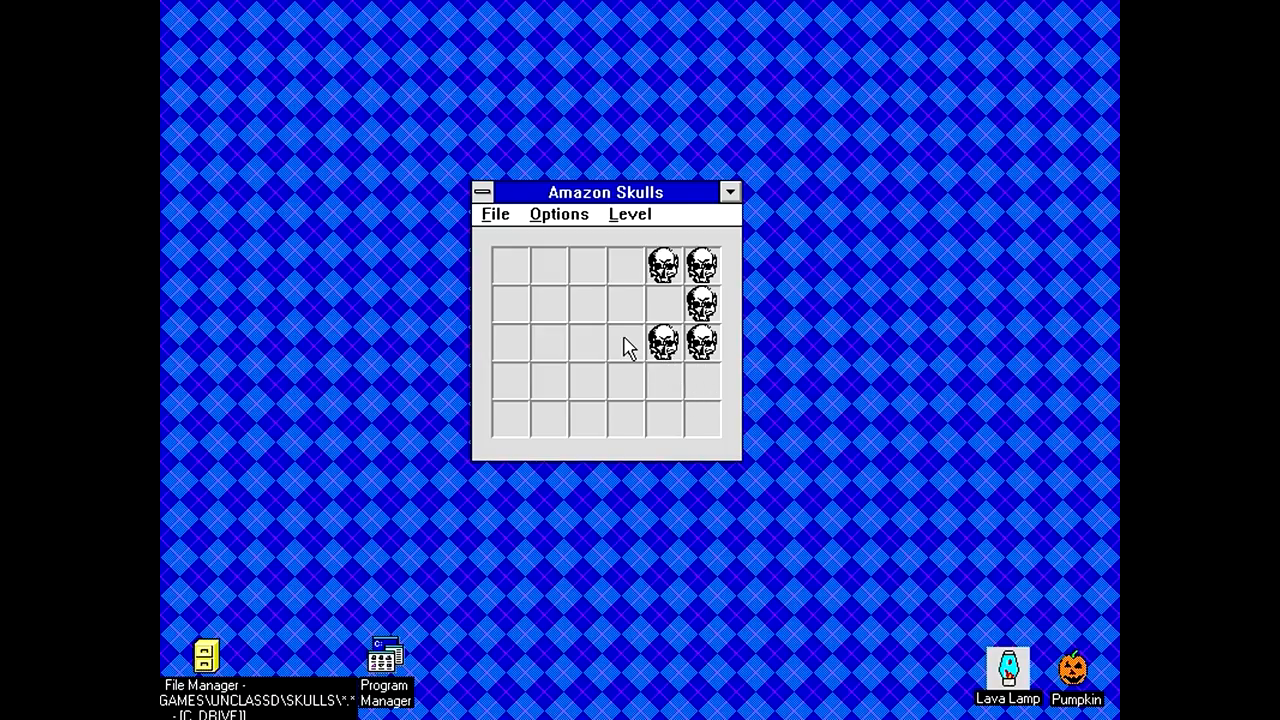
mouse_move(668, 390)
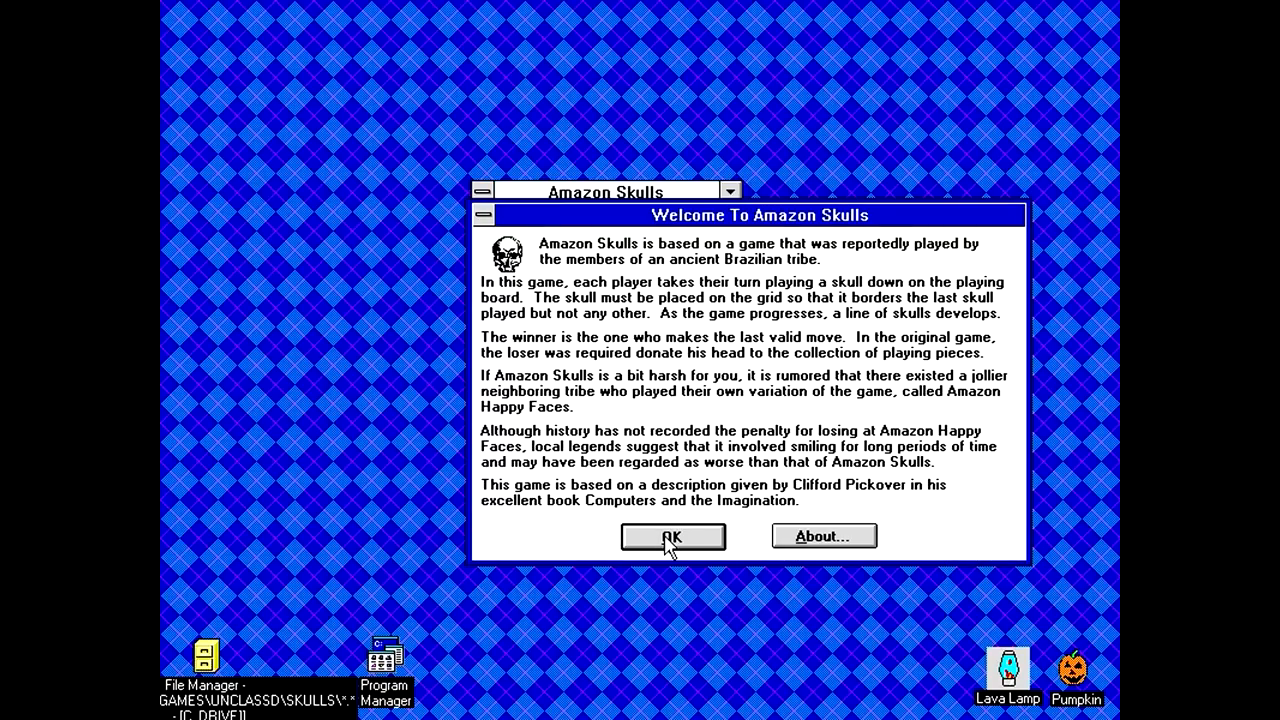
Dismiss the Welcome dialog, play the winning skull, and answer Yes to play again.
click(672, 536)
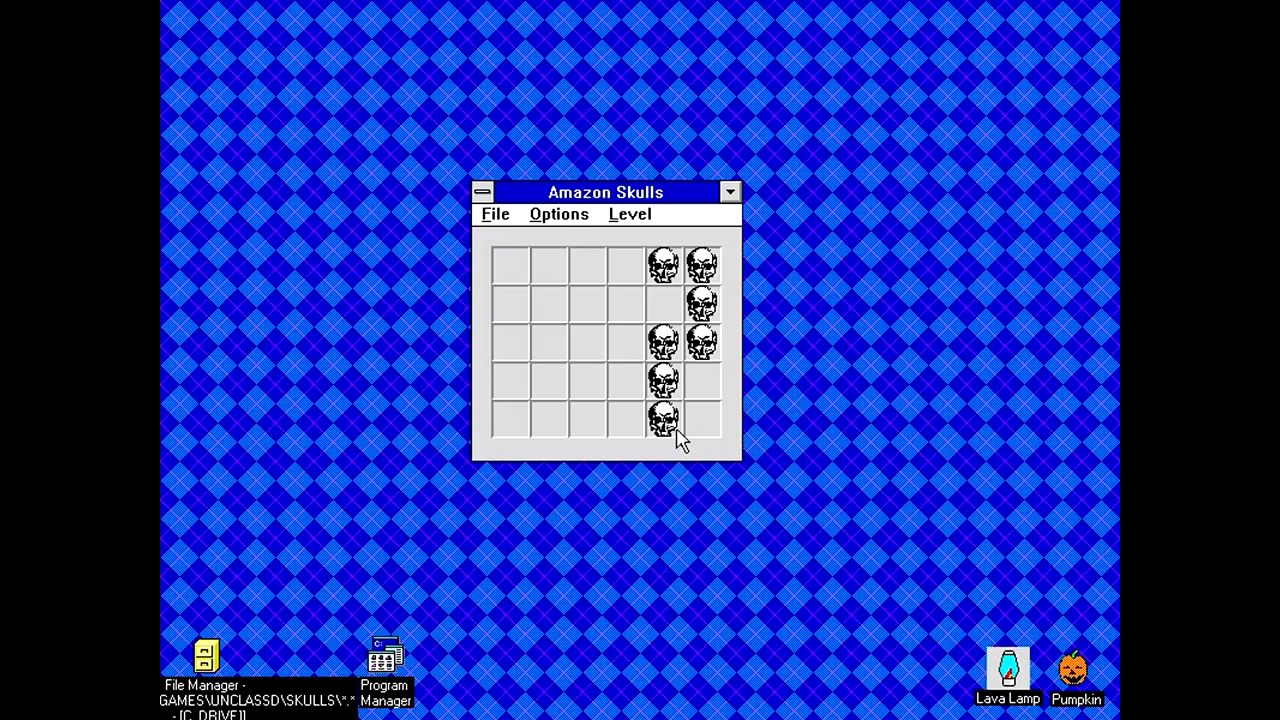
click(664, 420)
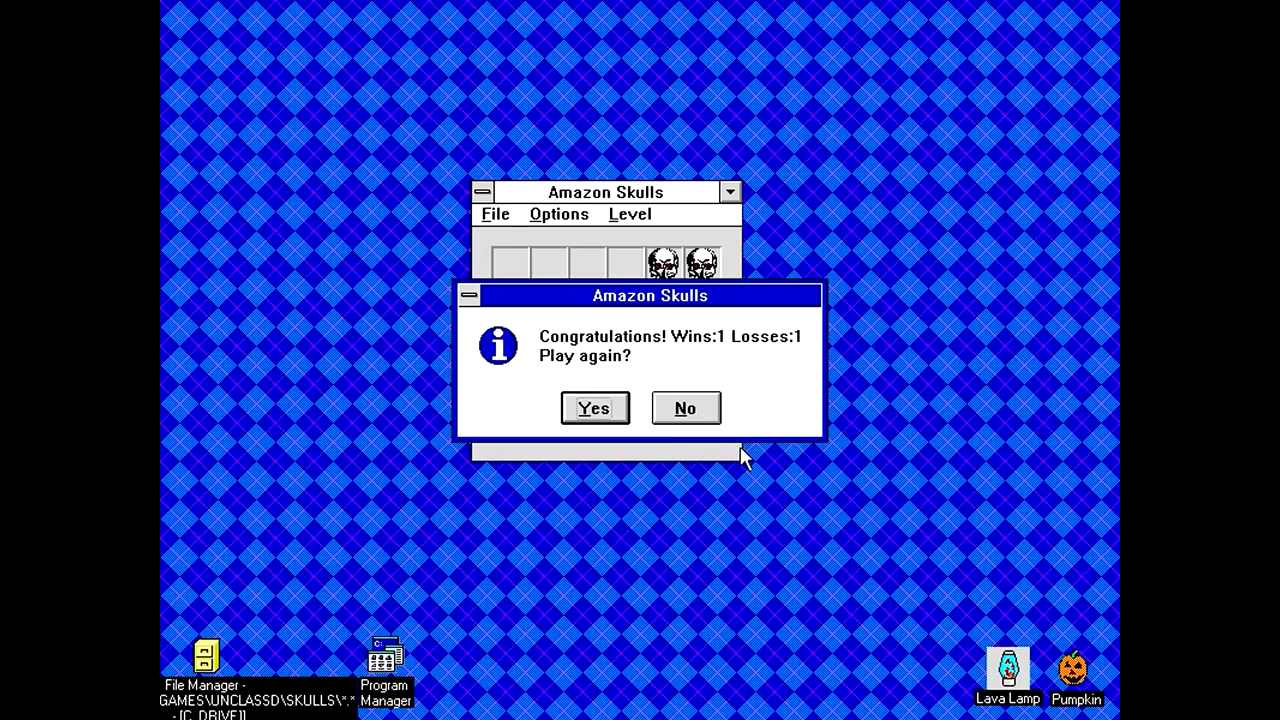
click(592, 408)
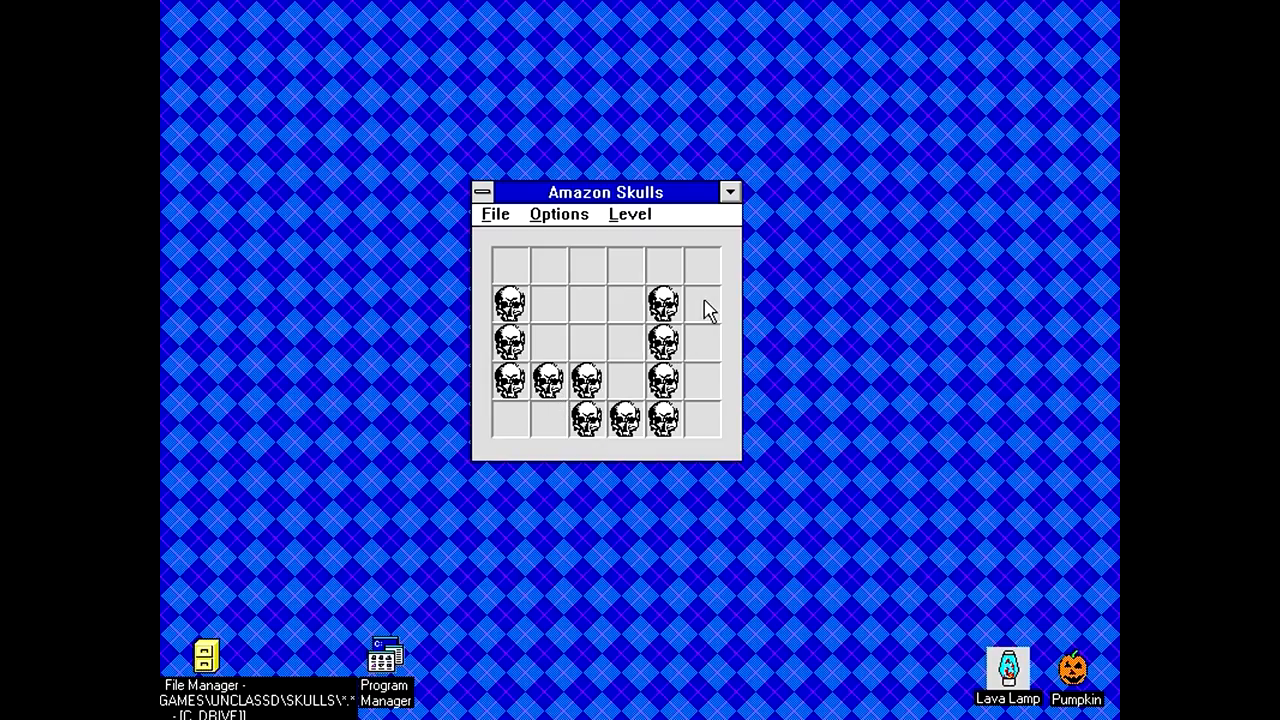
mouse_move(700, 316)
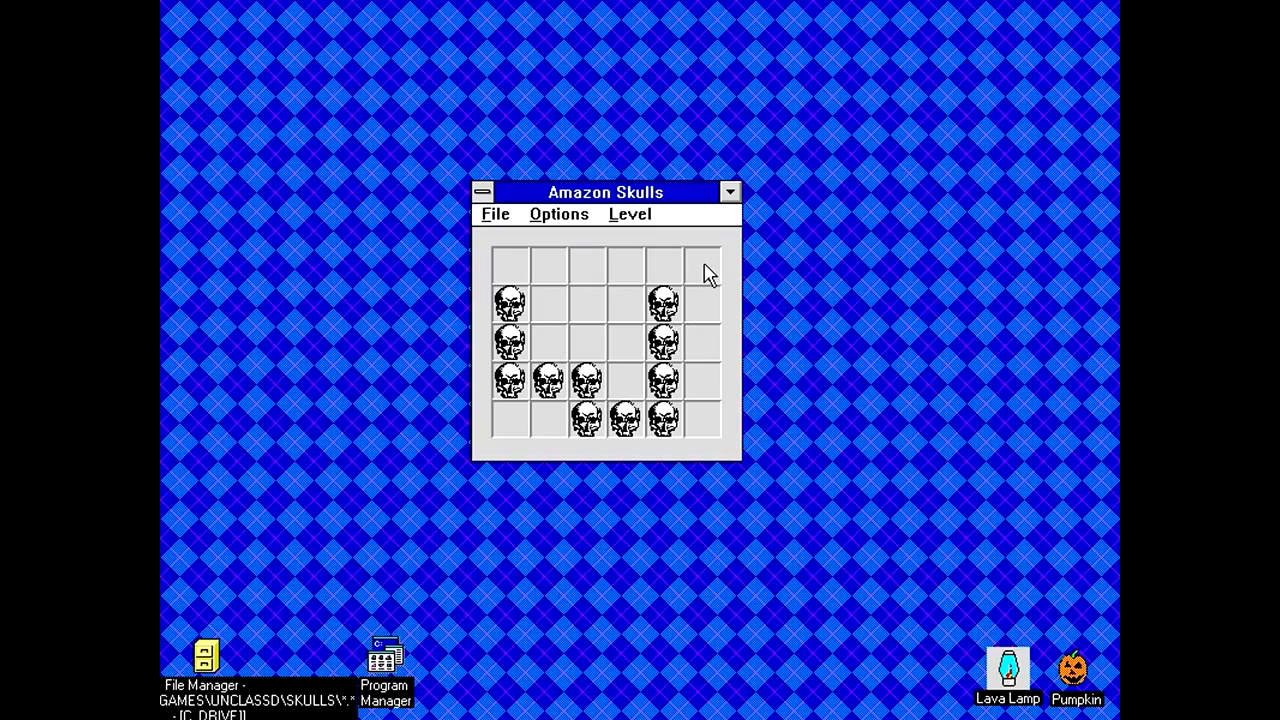
mouse_move(664, 278)
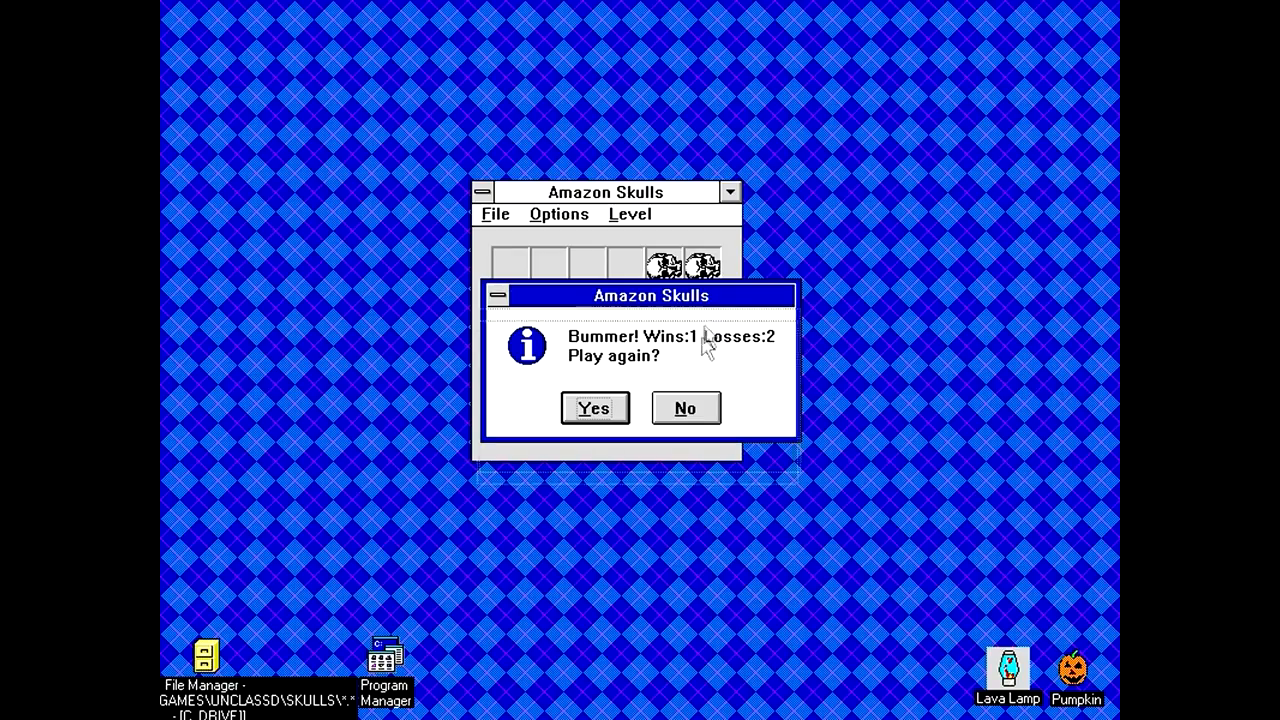
Drag the Bummer play-again dialog below the board and answer it.
drag(652, 296, 684, 468)
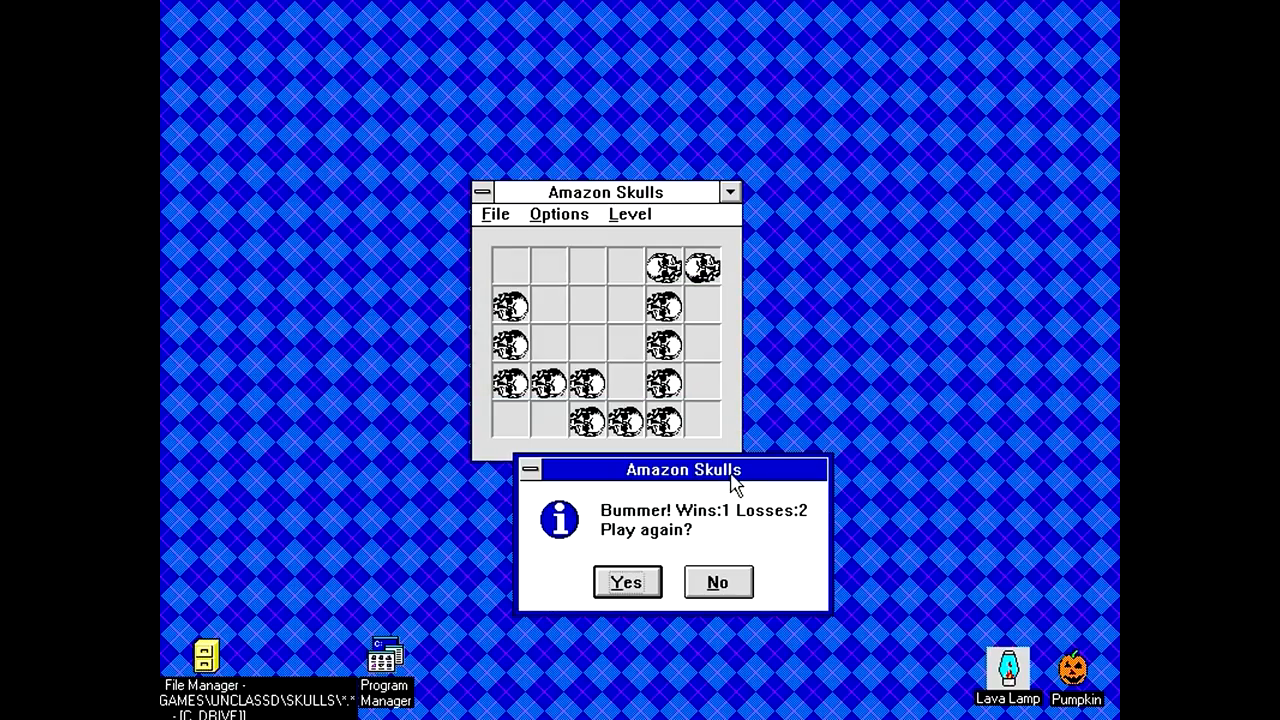
click(626, 582)
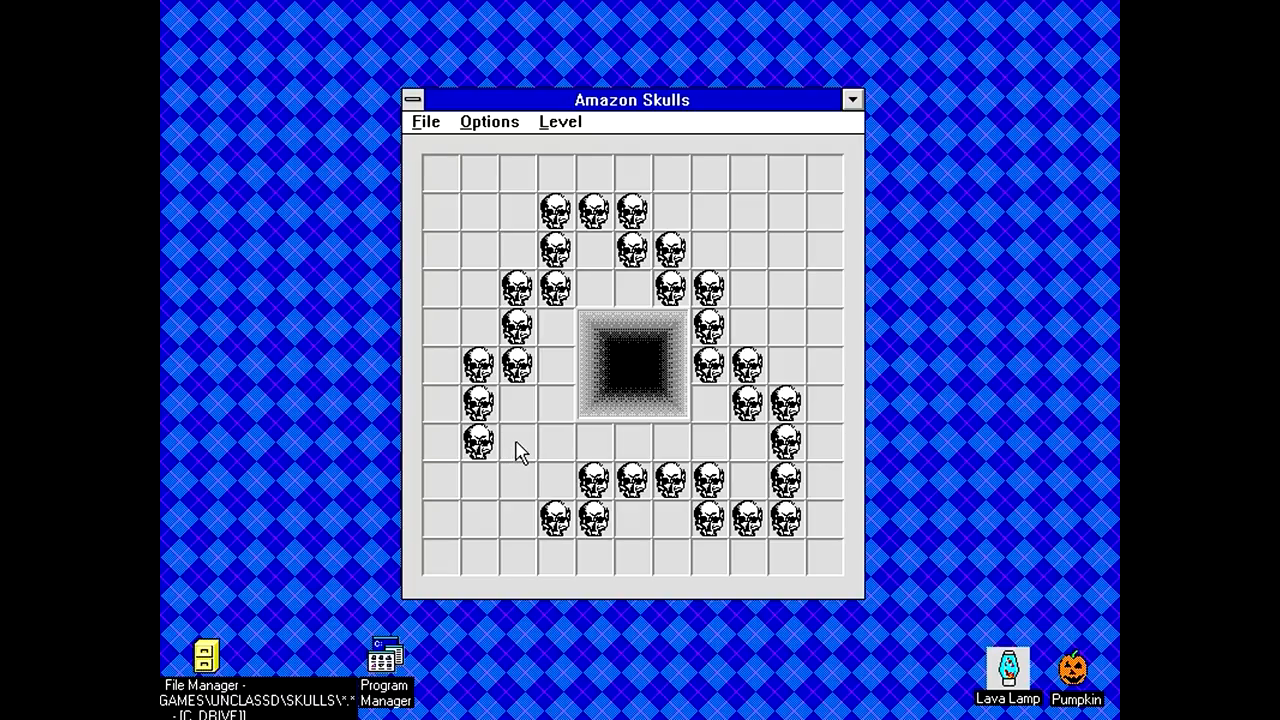
mouse_move(530, 490)
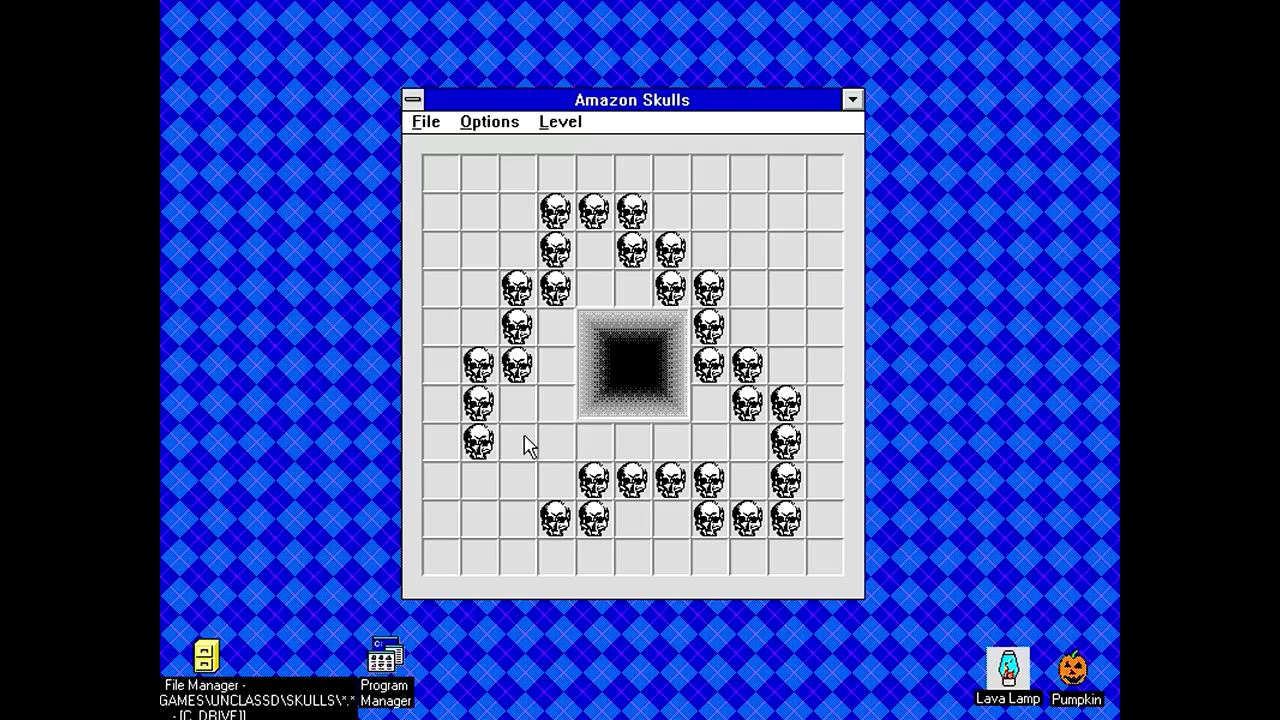
Add a skull to the lower left of the Pit of Death chain, lose, and choose Yes to play again.
click(516, 482)
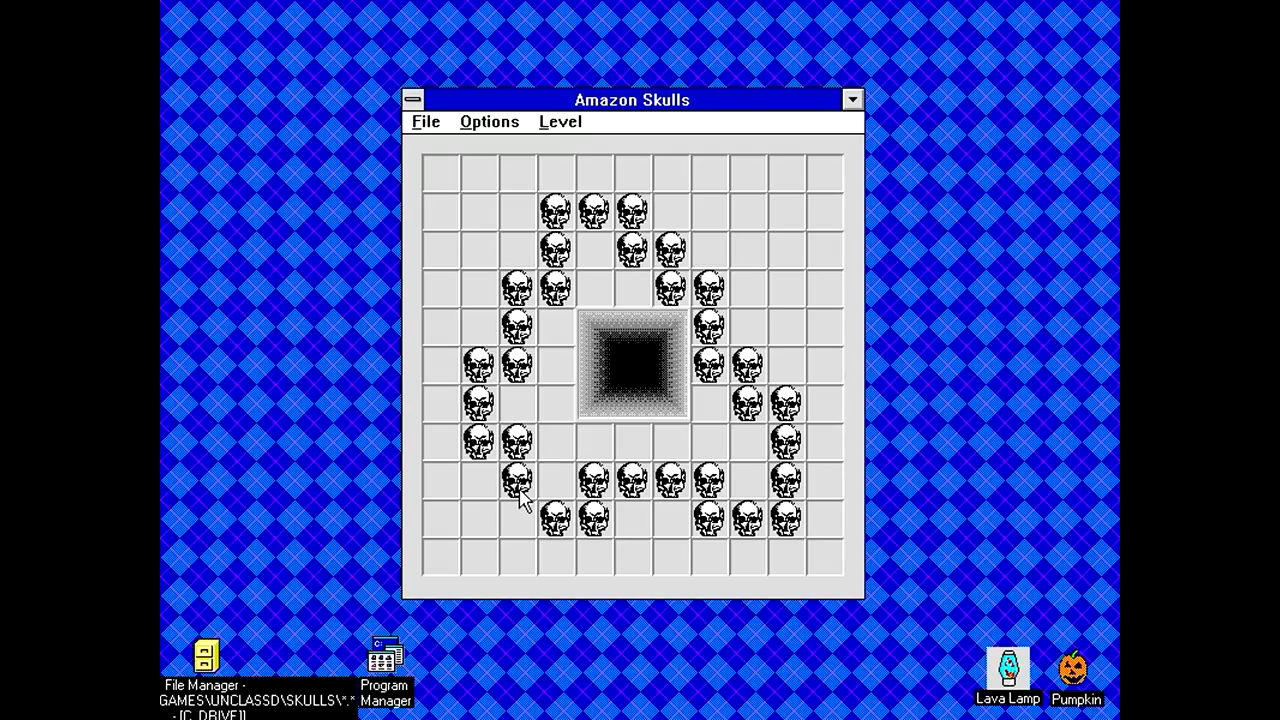
mouse_move(538, 588)
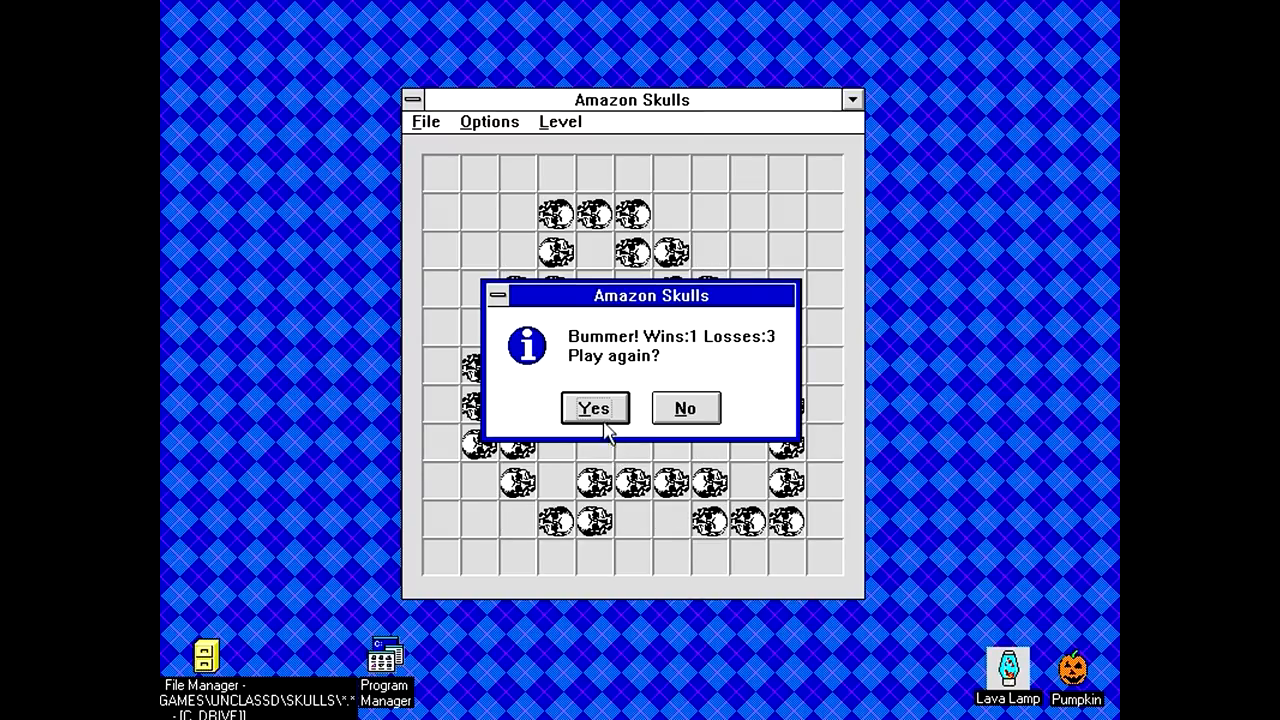
click(592, 408)
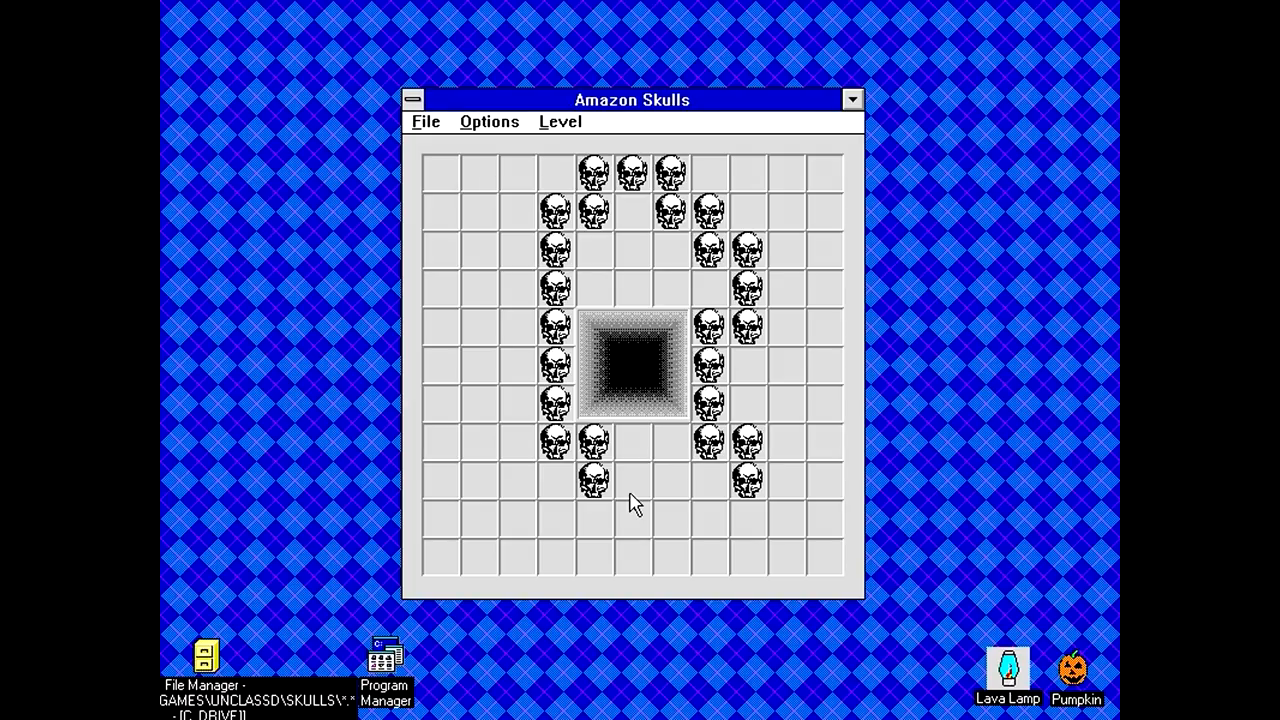
Lose the Pit of Death round (Wins 1, Losses 4) and accept the Bummer dialog to start a fresh game.
click(630, 480)
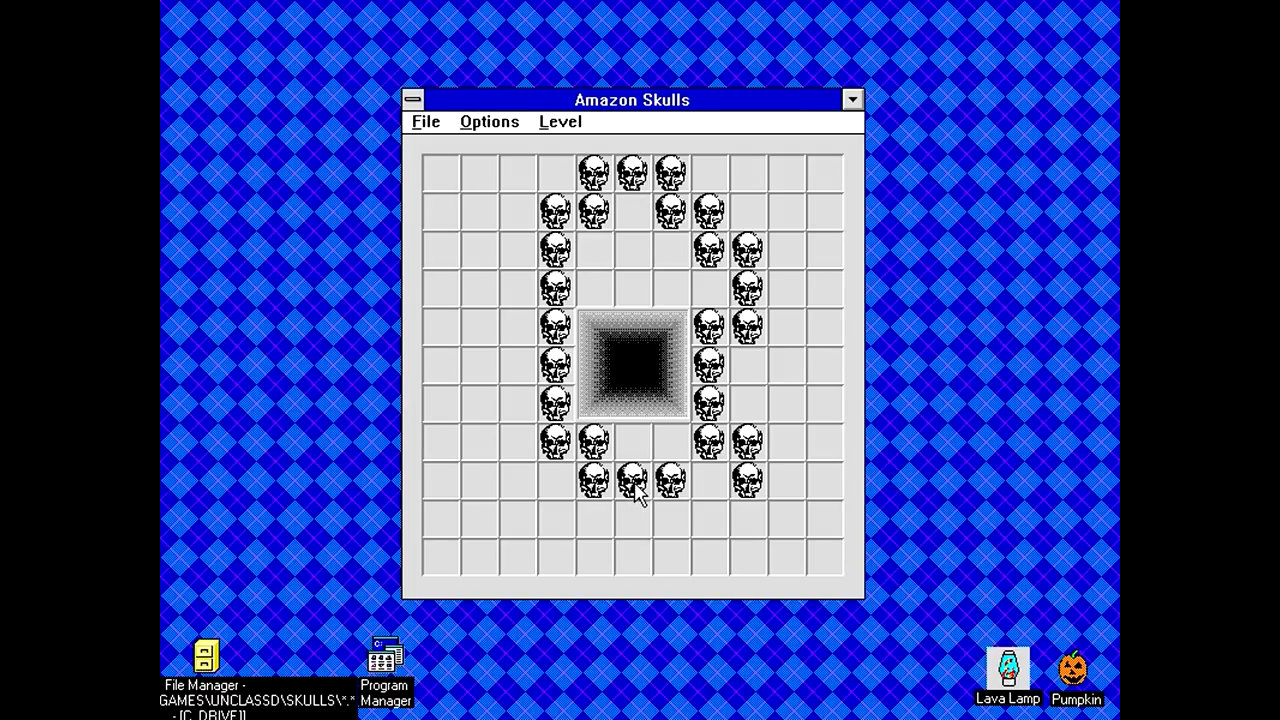
mouse_move(672, 536)
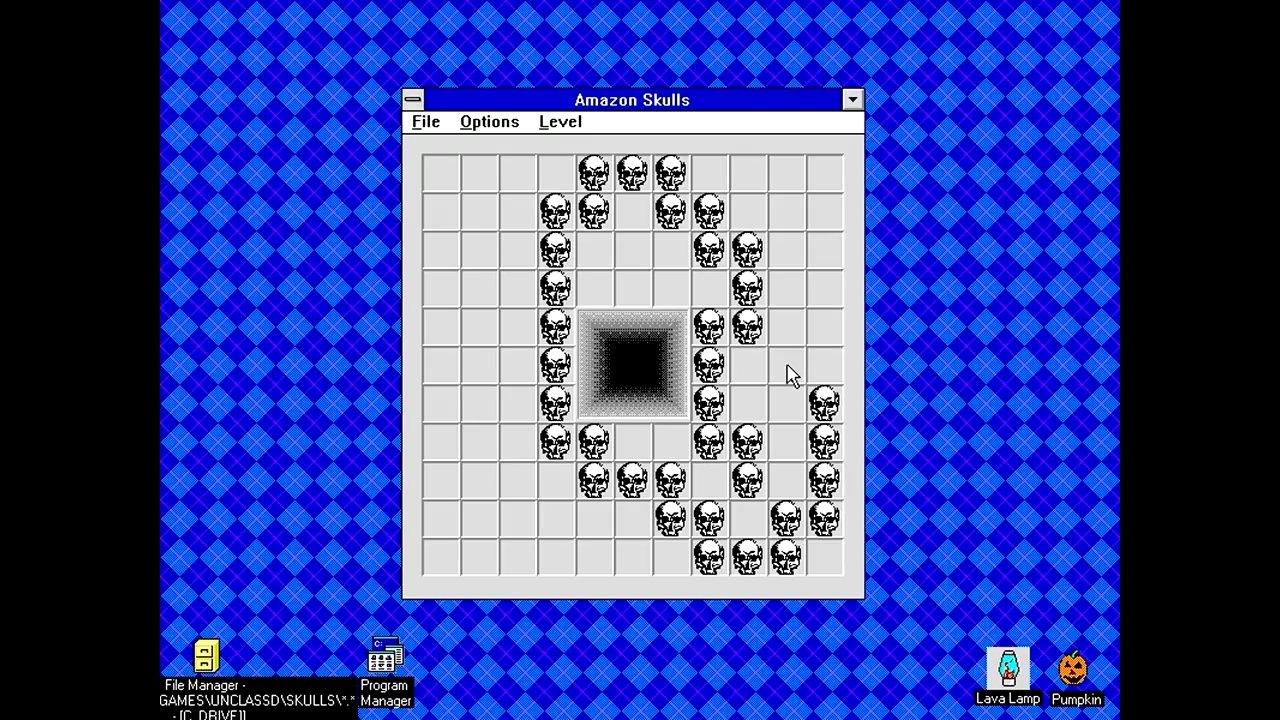
mouse_move(816, 384)
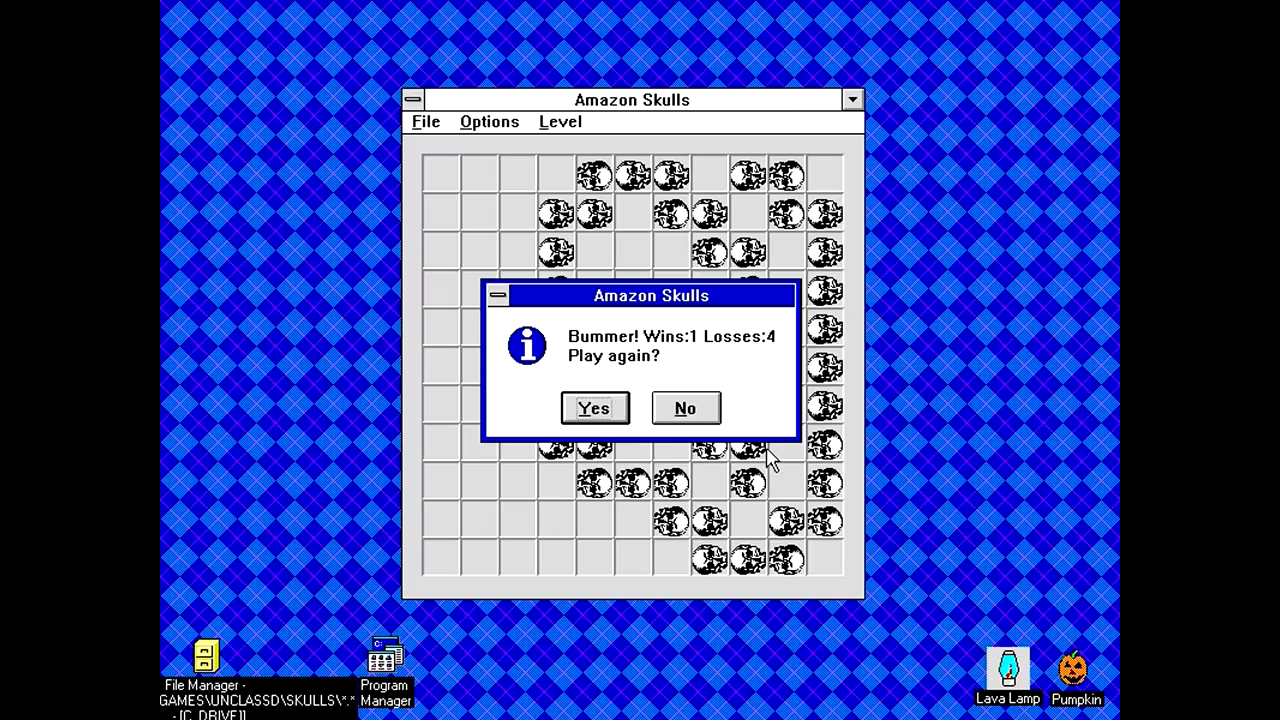
click(594, 408)
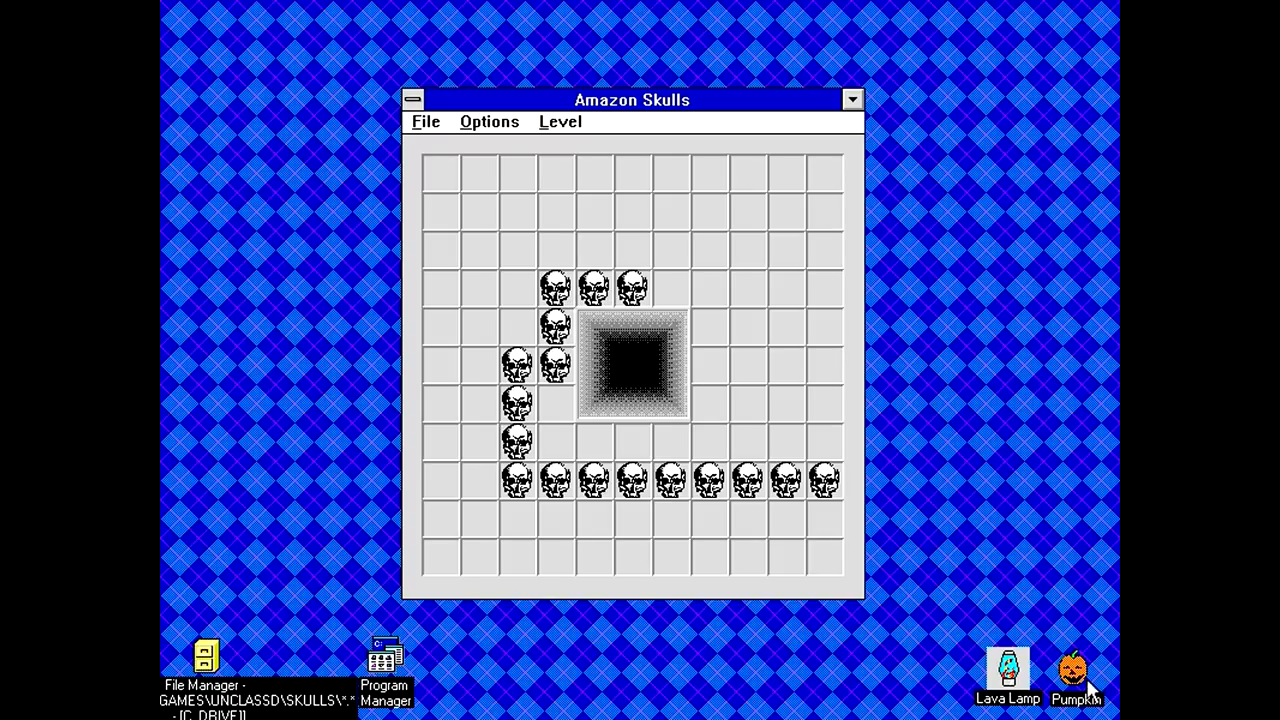
mouse_move(724, 316)
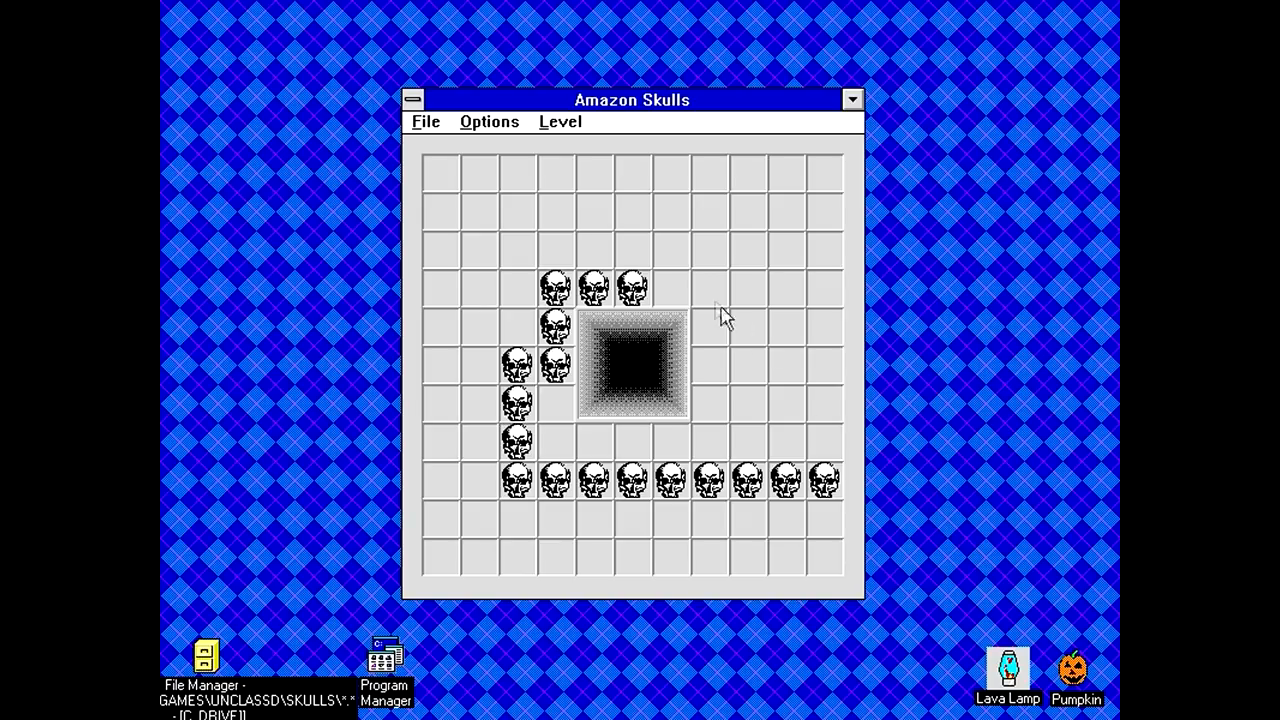